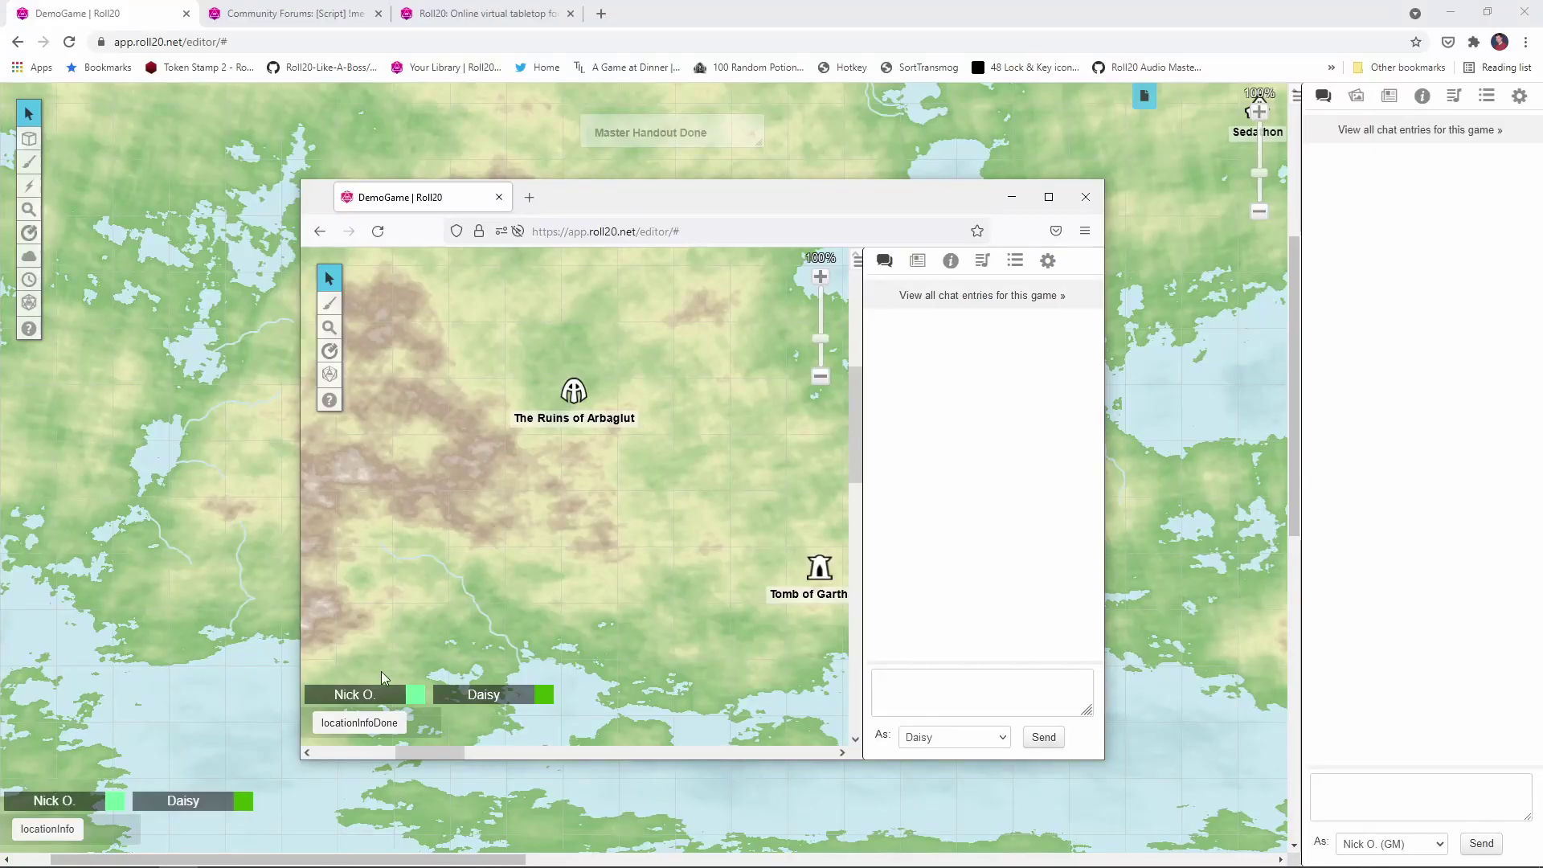
Run the locationInfoDone macro as the player on The Ruins of Arbaglut token, posting its blurb to chat
click(358, 721)
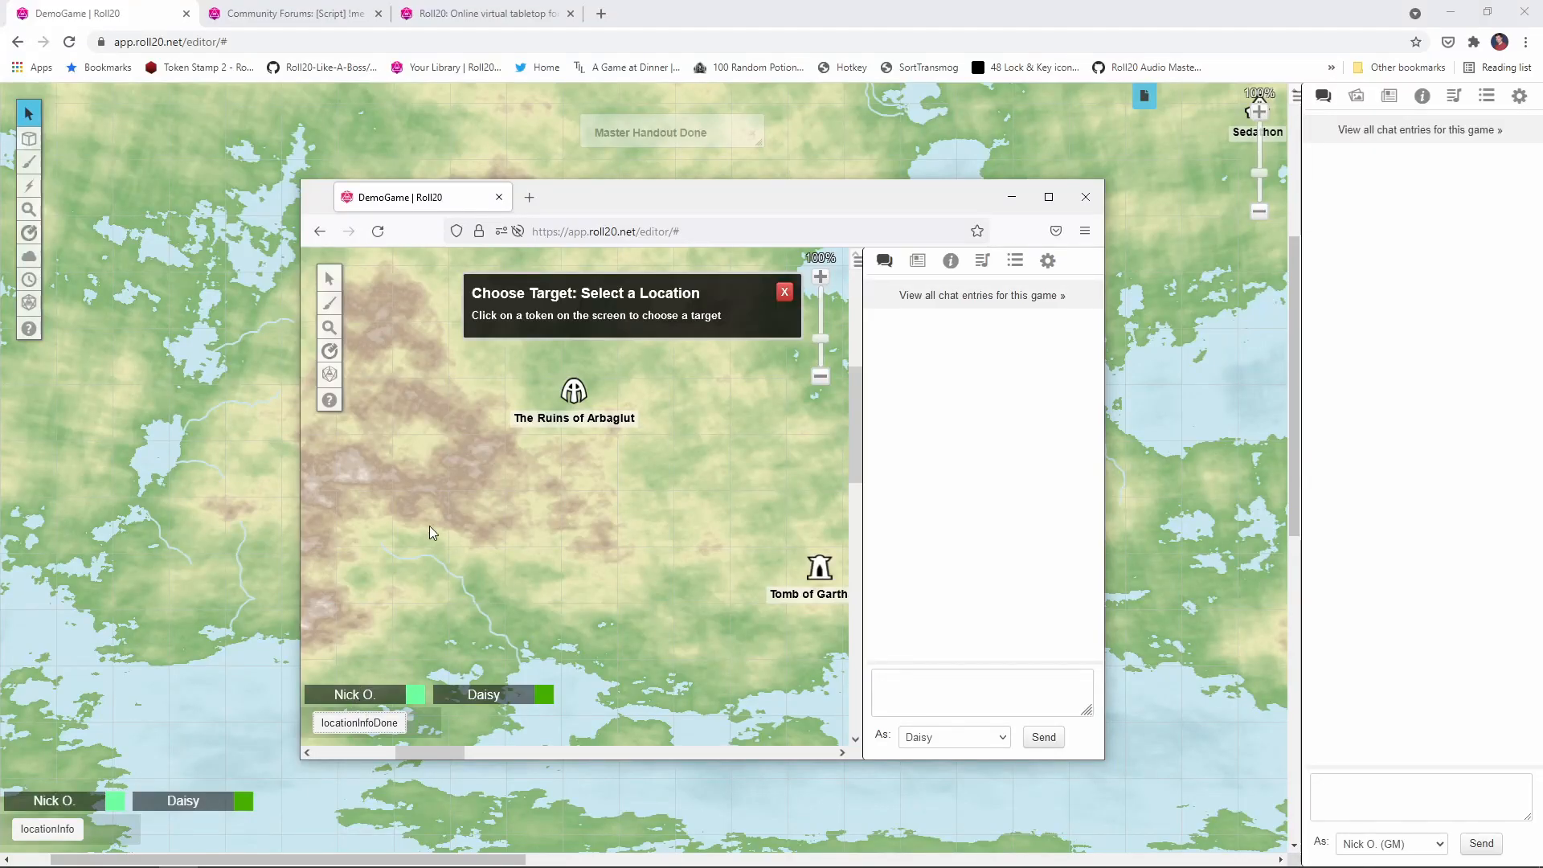
click(572, 389)
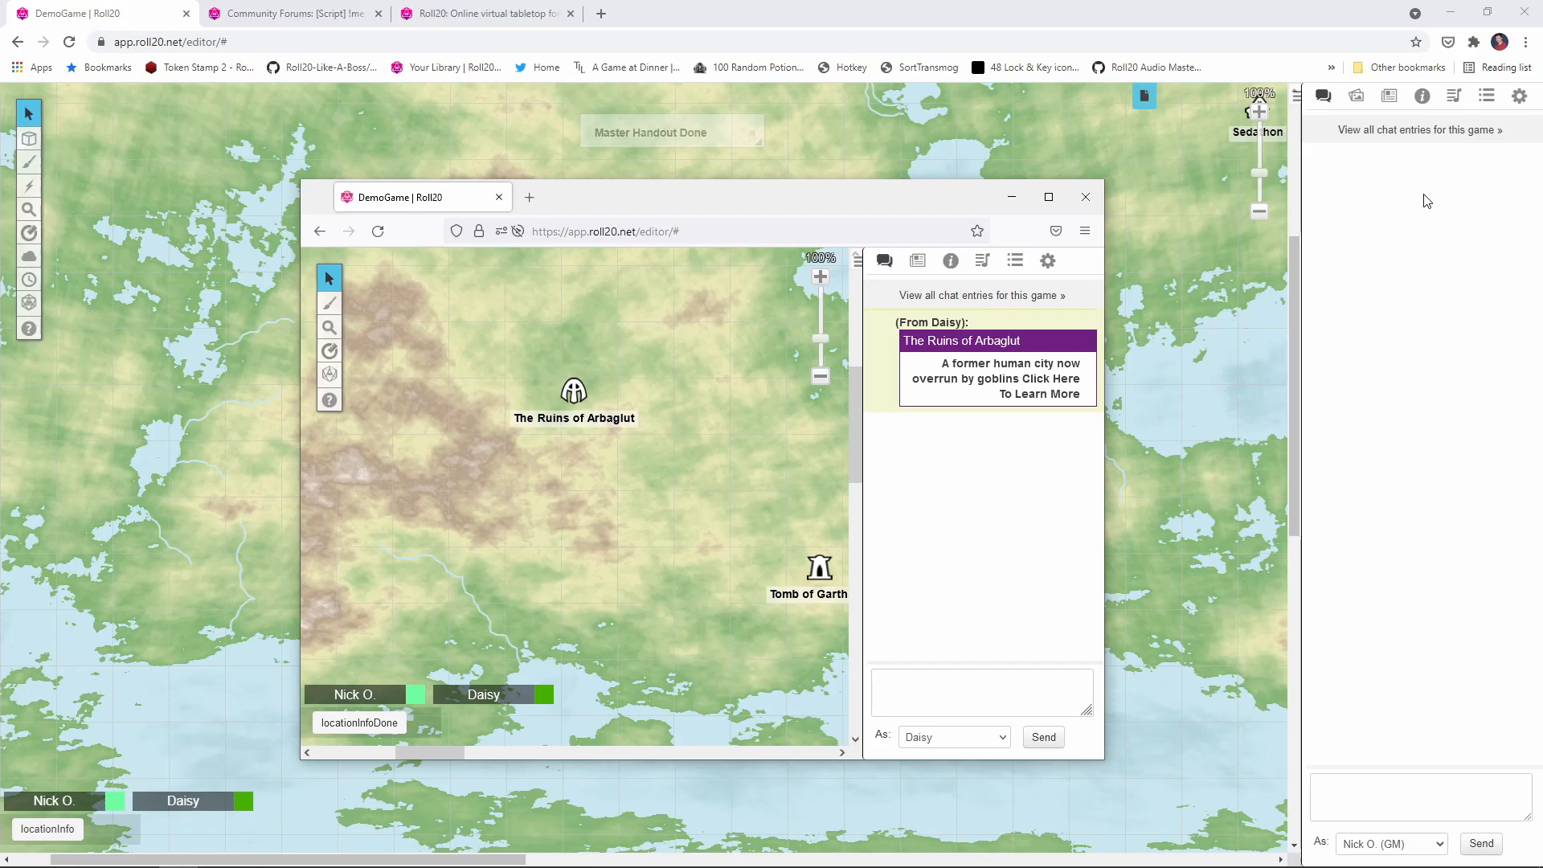
click(1085, 196)
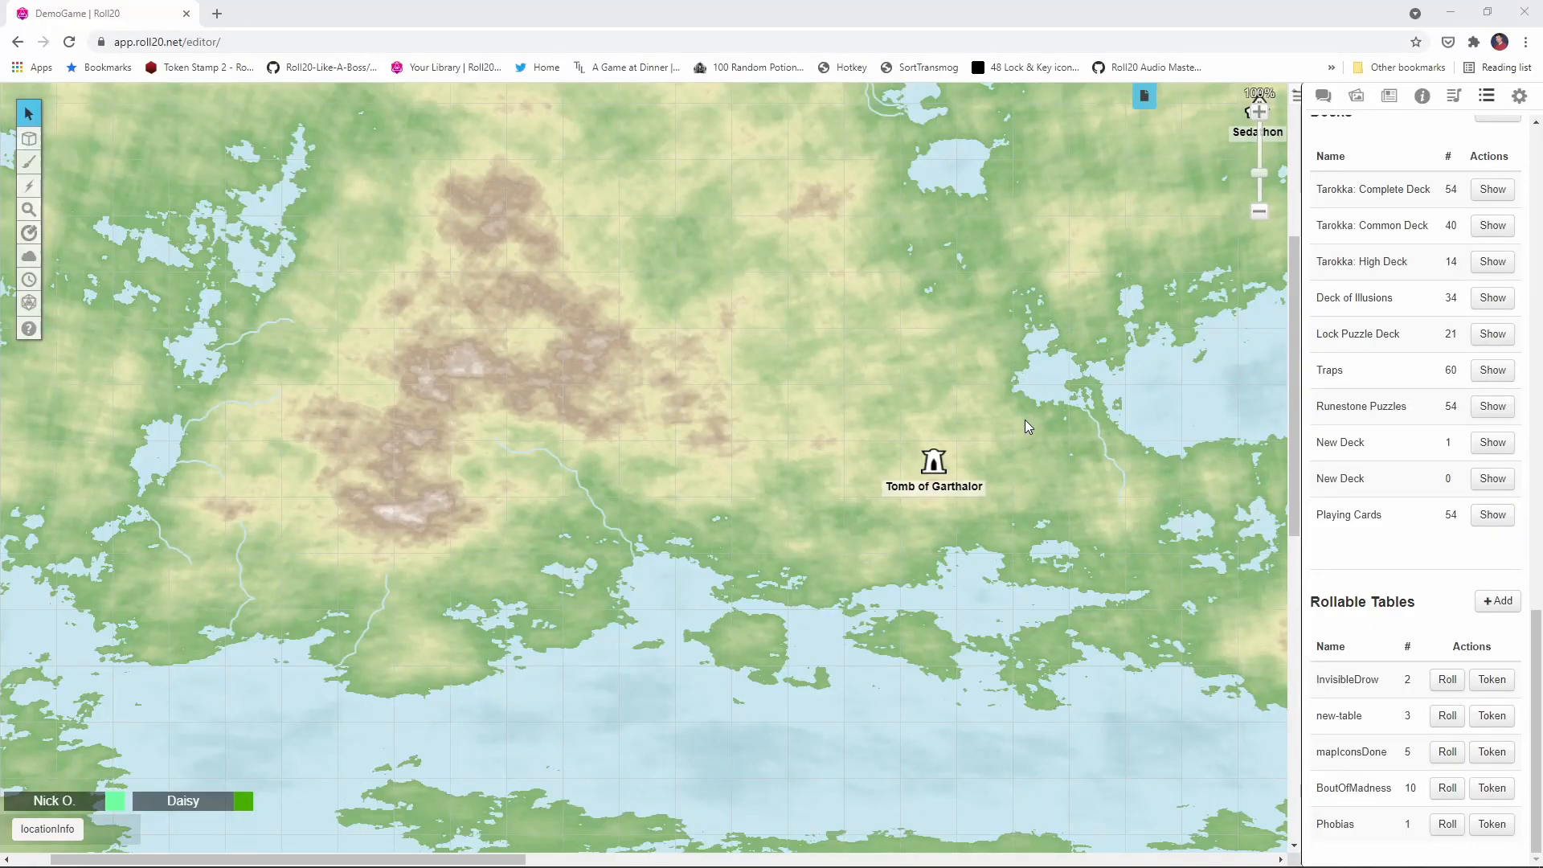
mouse_move(960, 493)
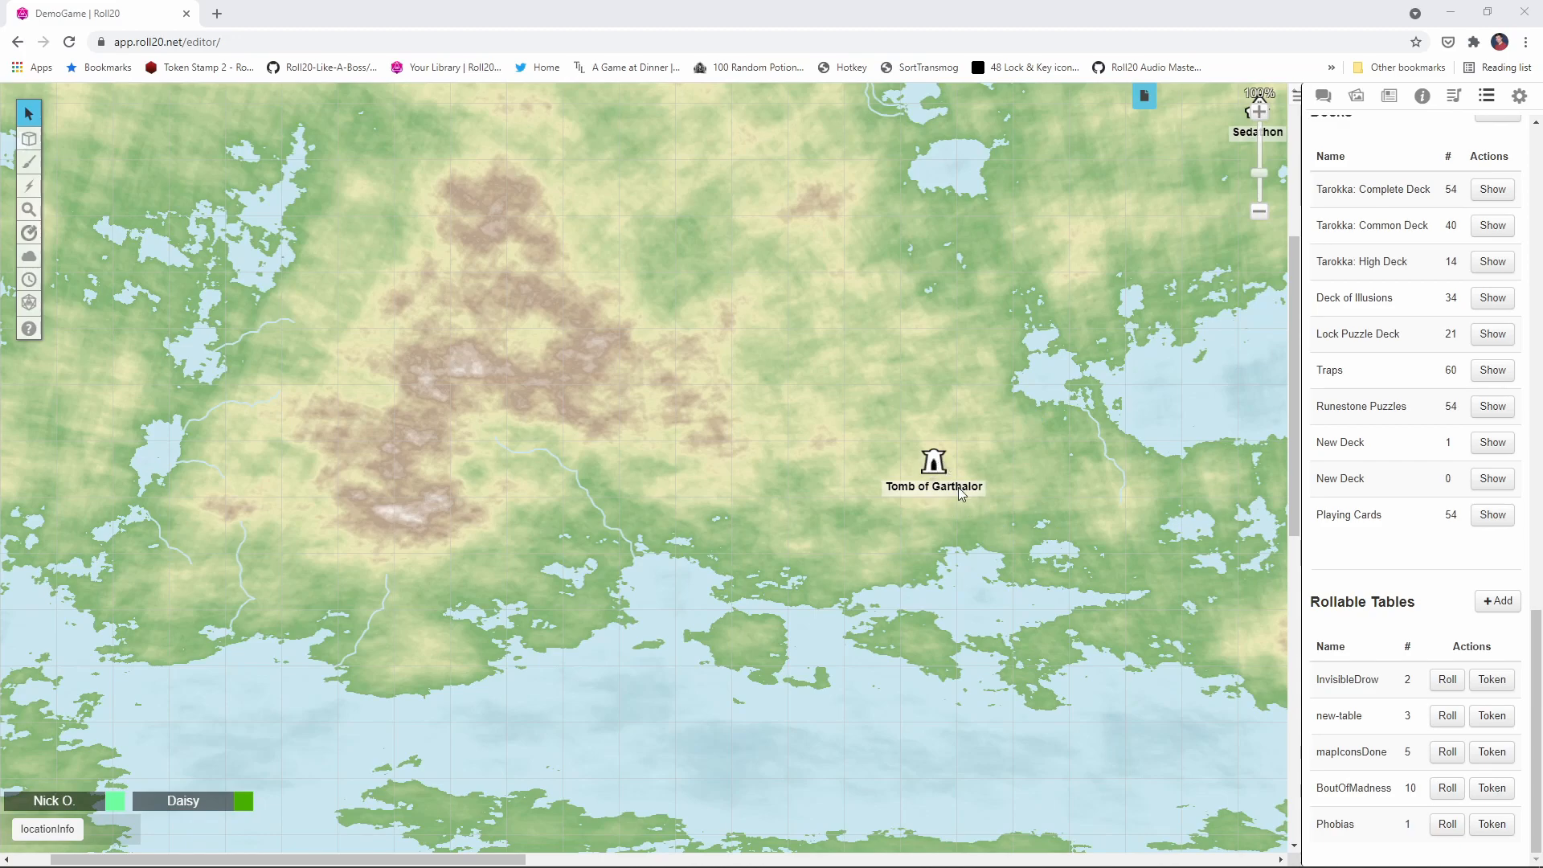
mouse_move(912, 449)
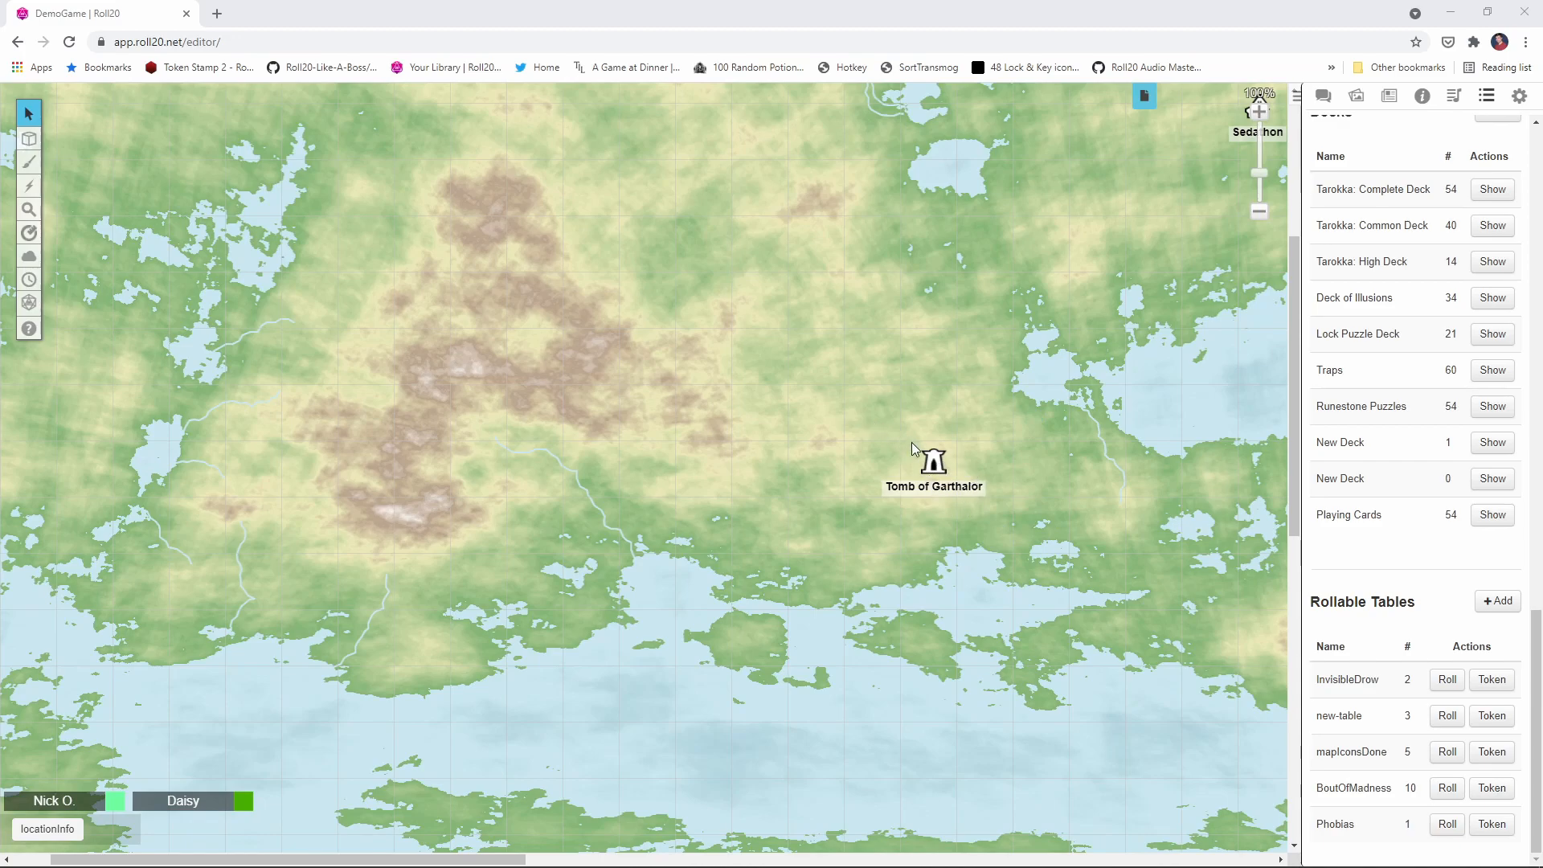
mouse_move(1361, 760)
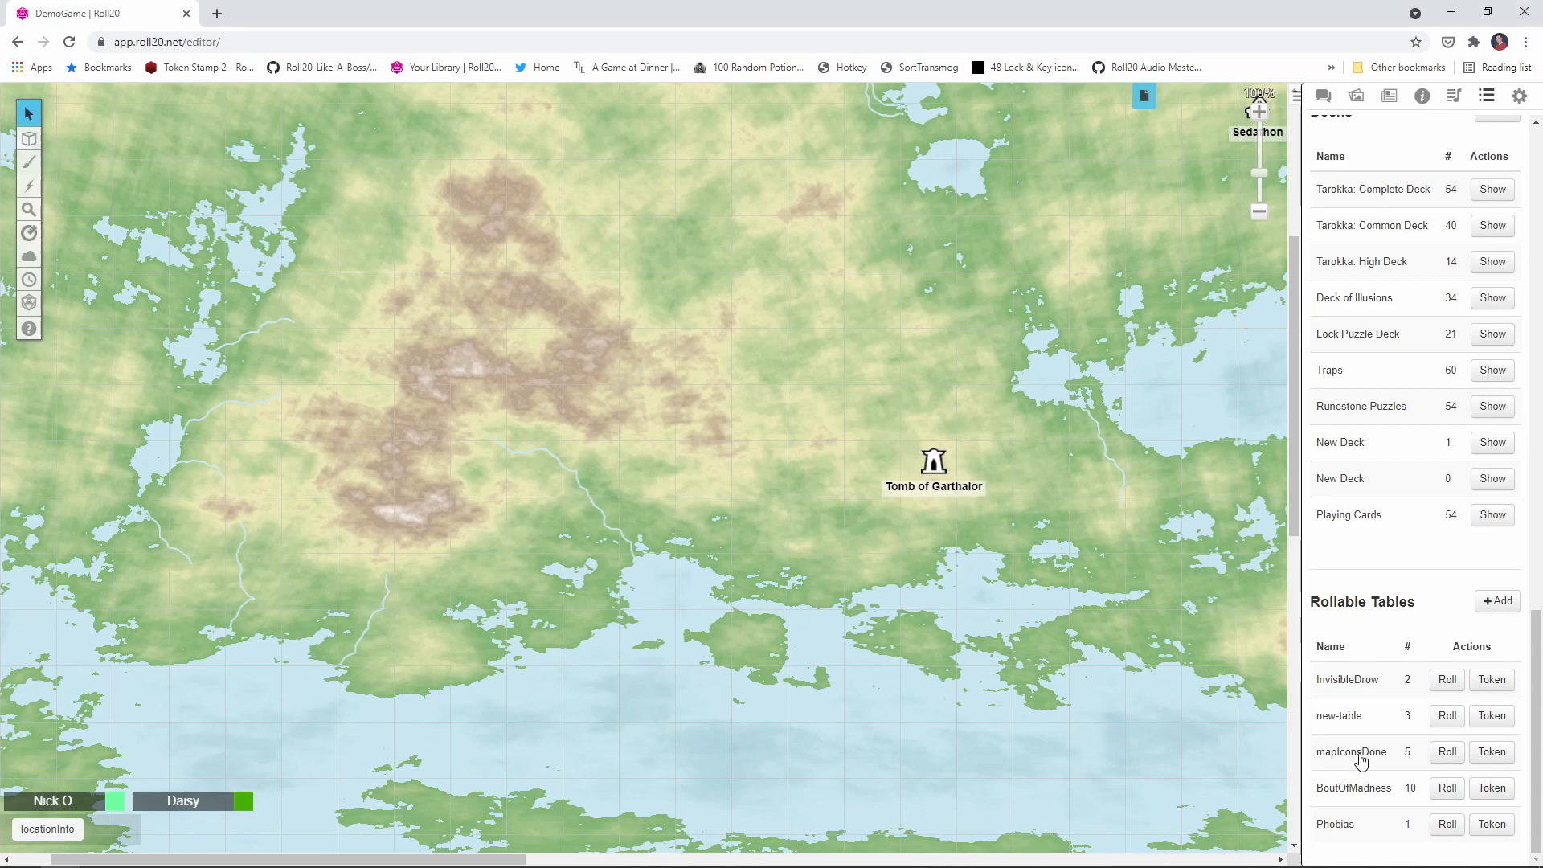
click(1352, 750)
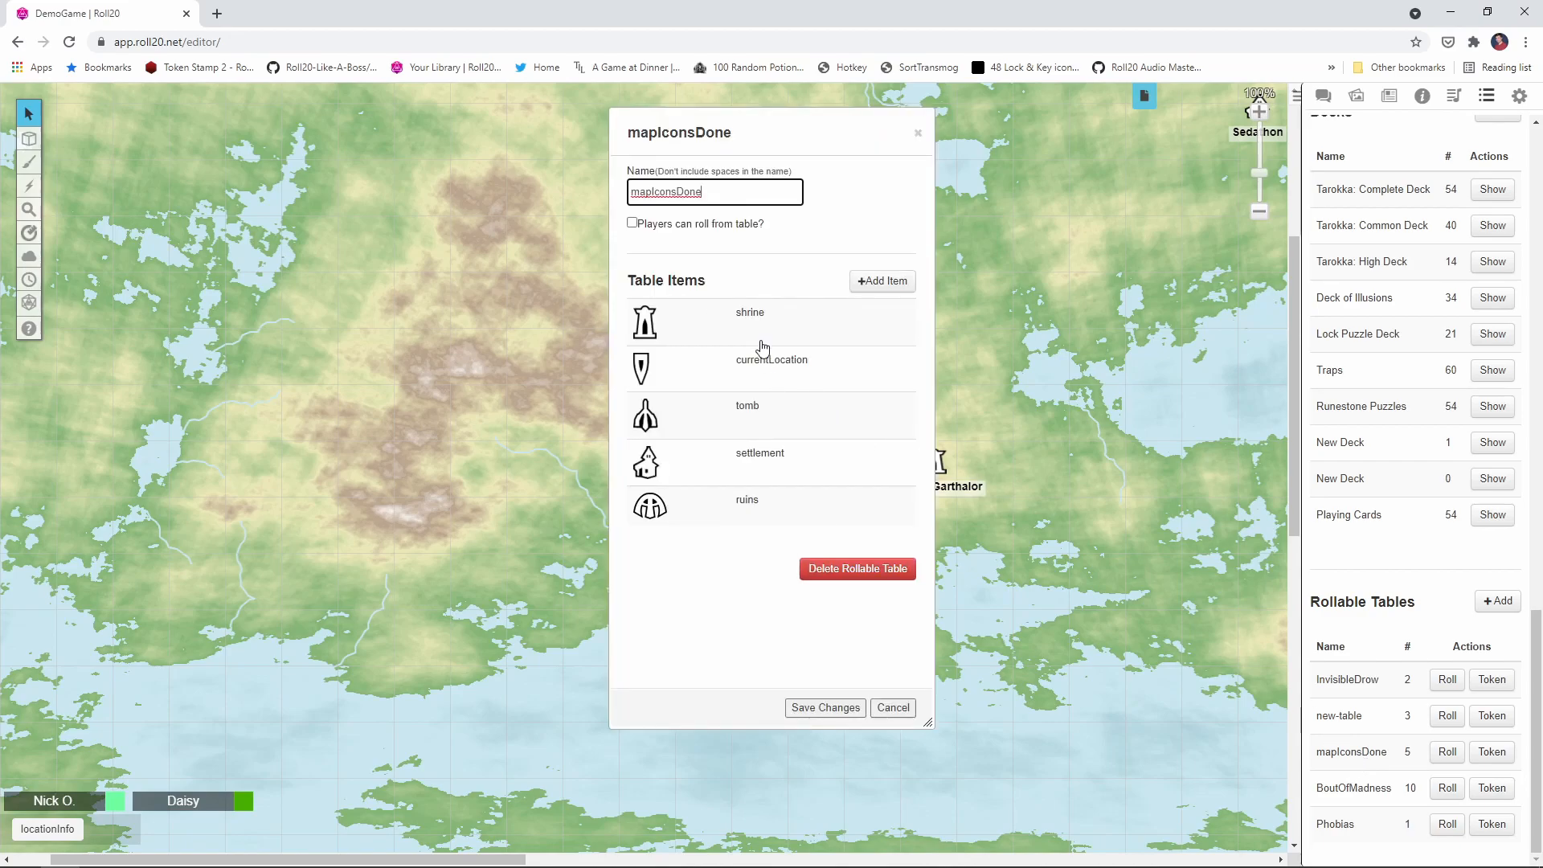
mouse_move(654, 404)
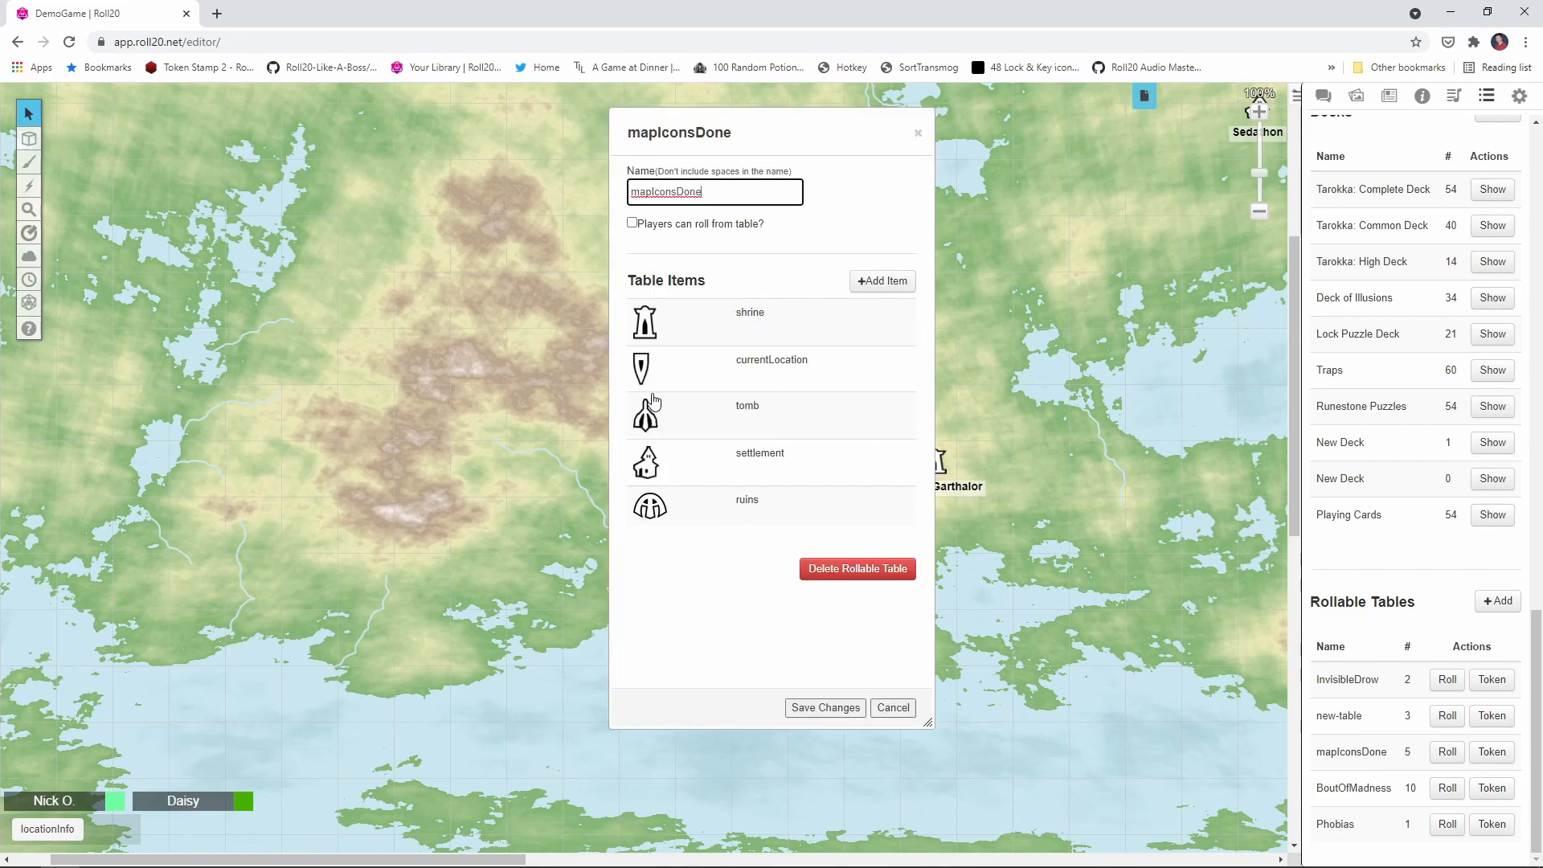
mouse_move(757, 376)
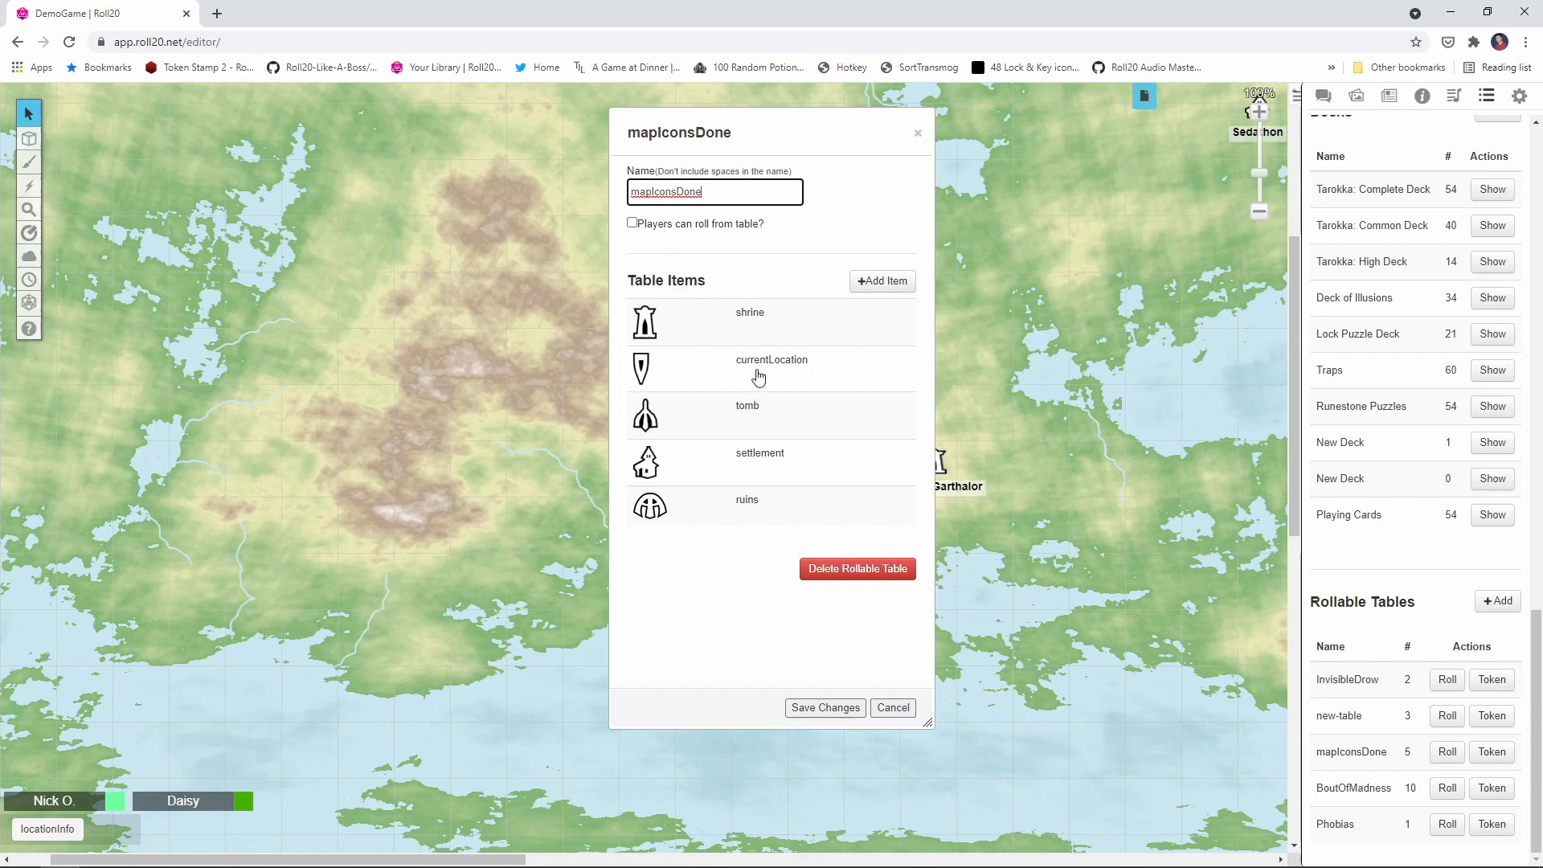
mouse_move(709, 532)
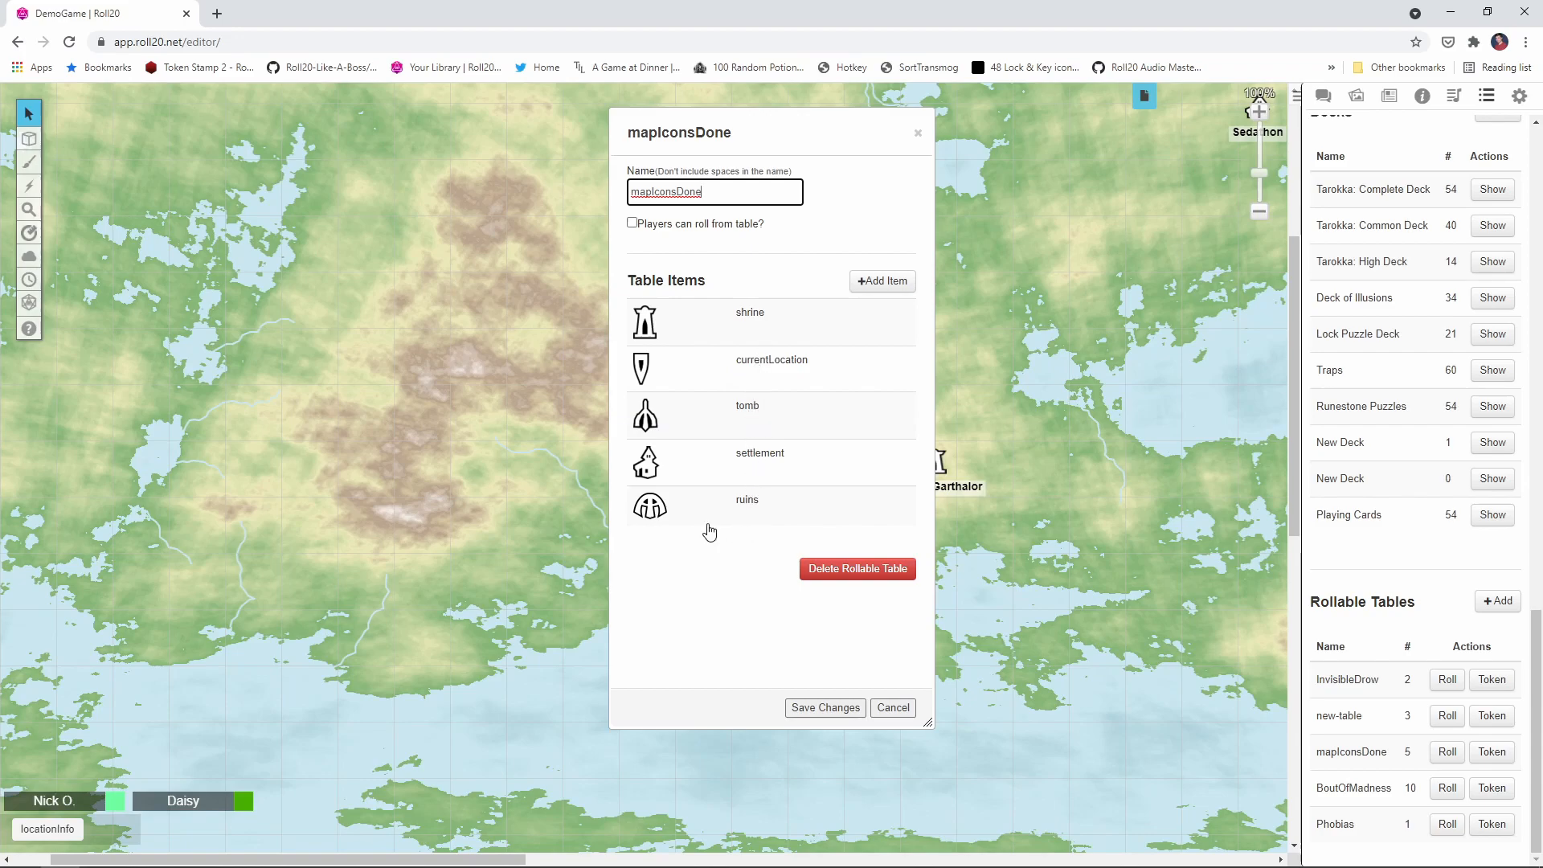
mouse_move(709, 324)
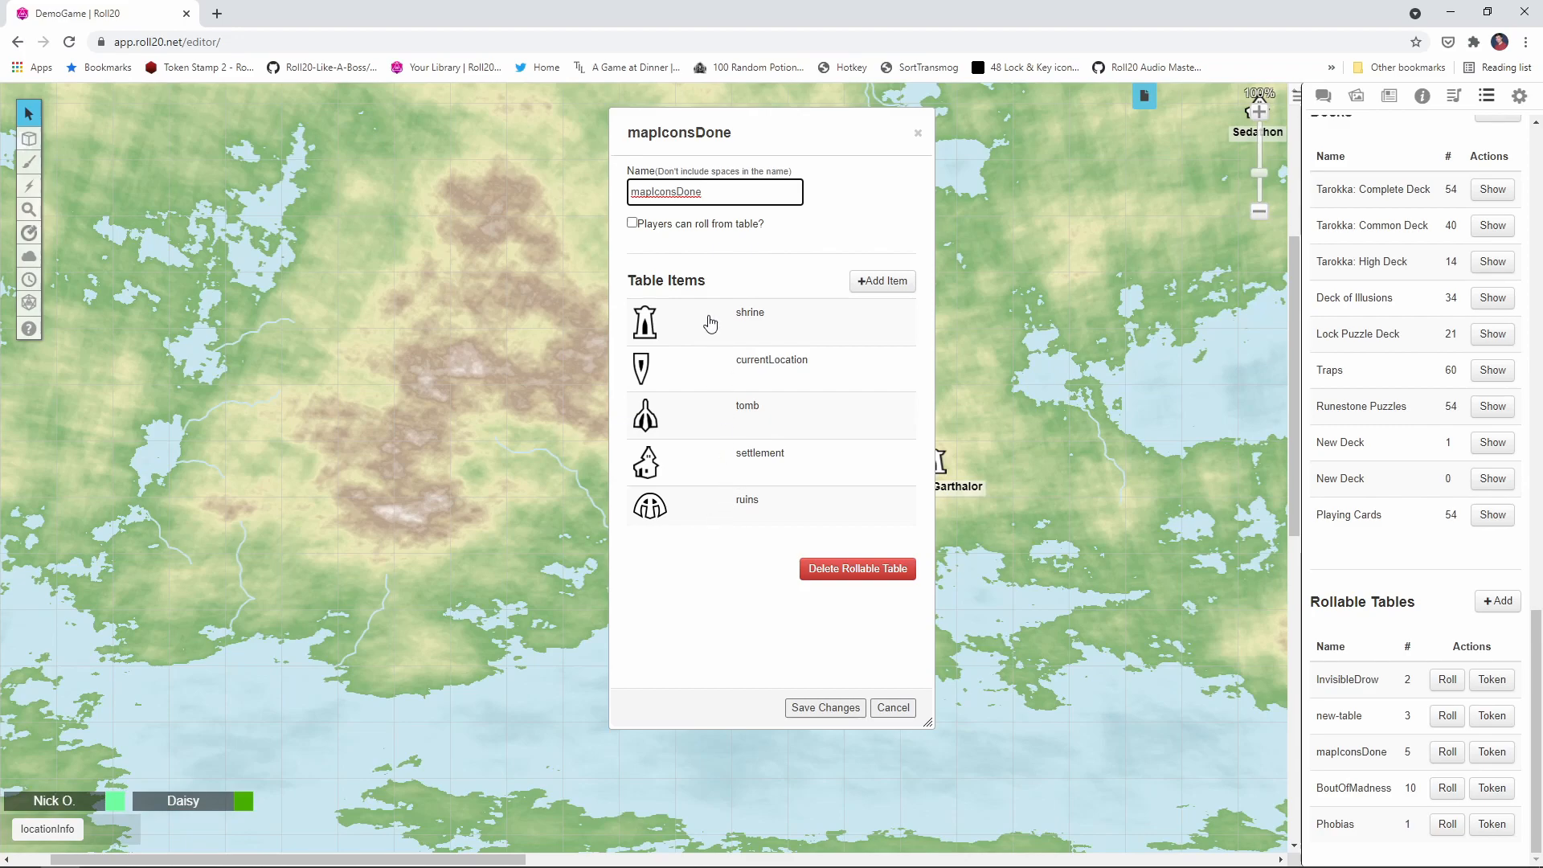
click(891, 707)
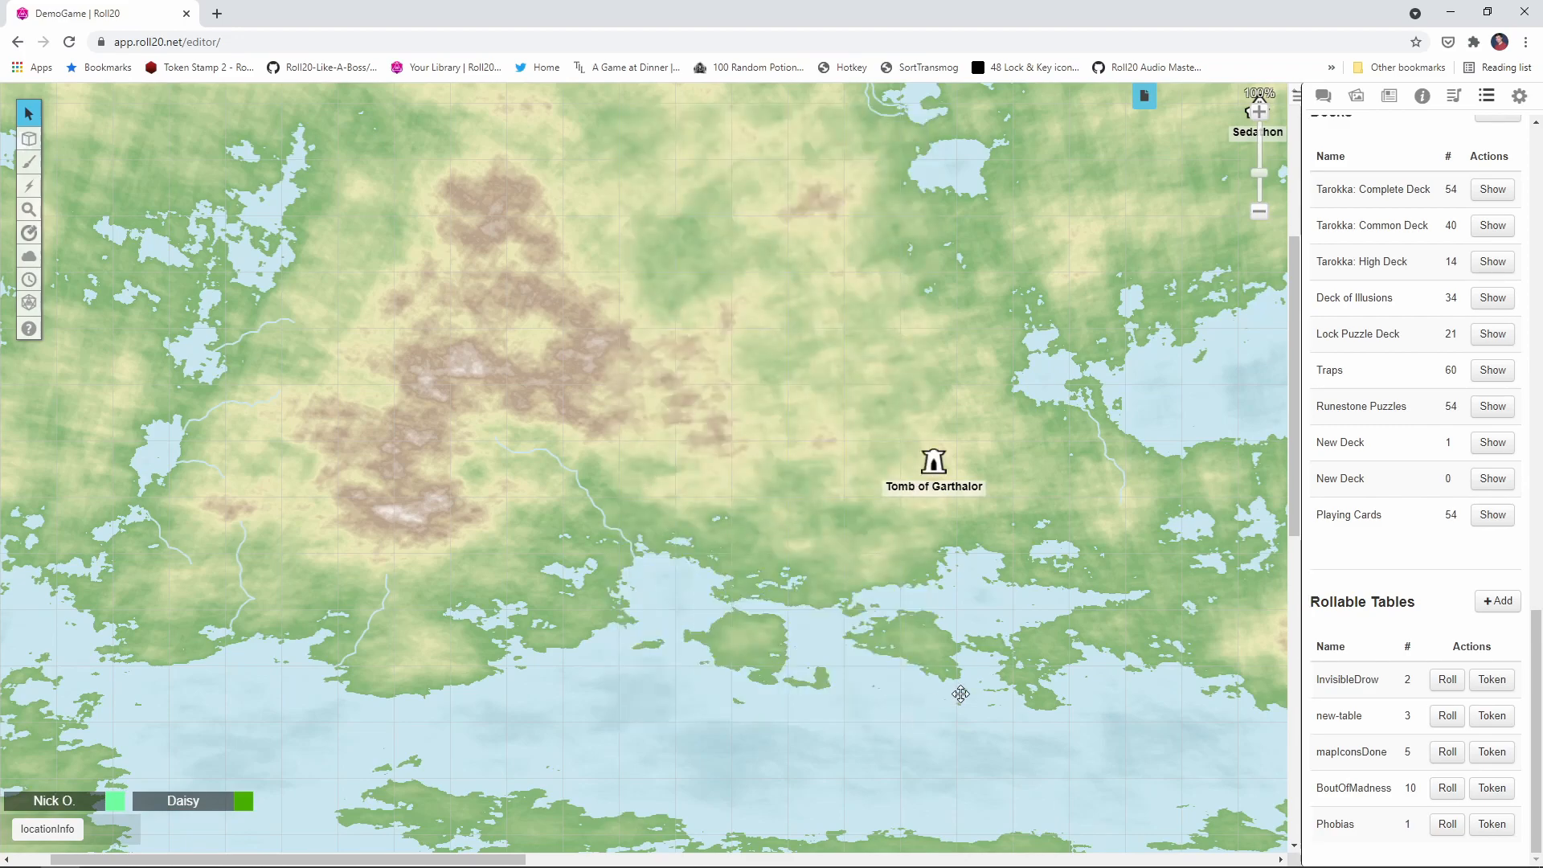
Place a mapIconsDone token north of Tomb of Garthalor, resized smaller, kept on the token layer
click(1491, 751)
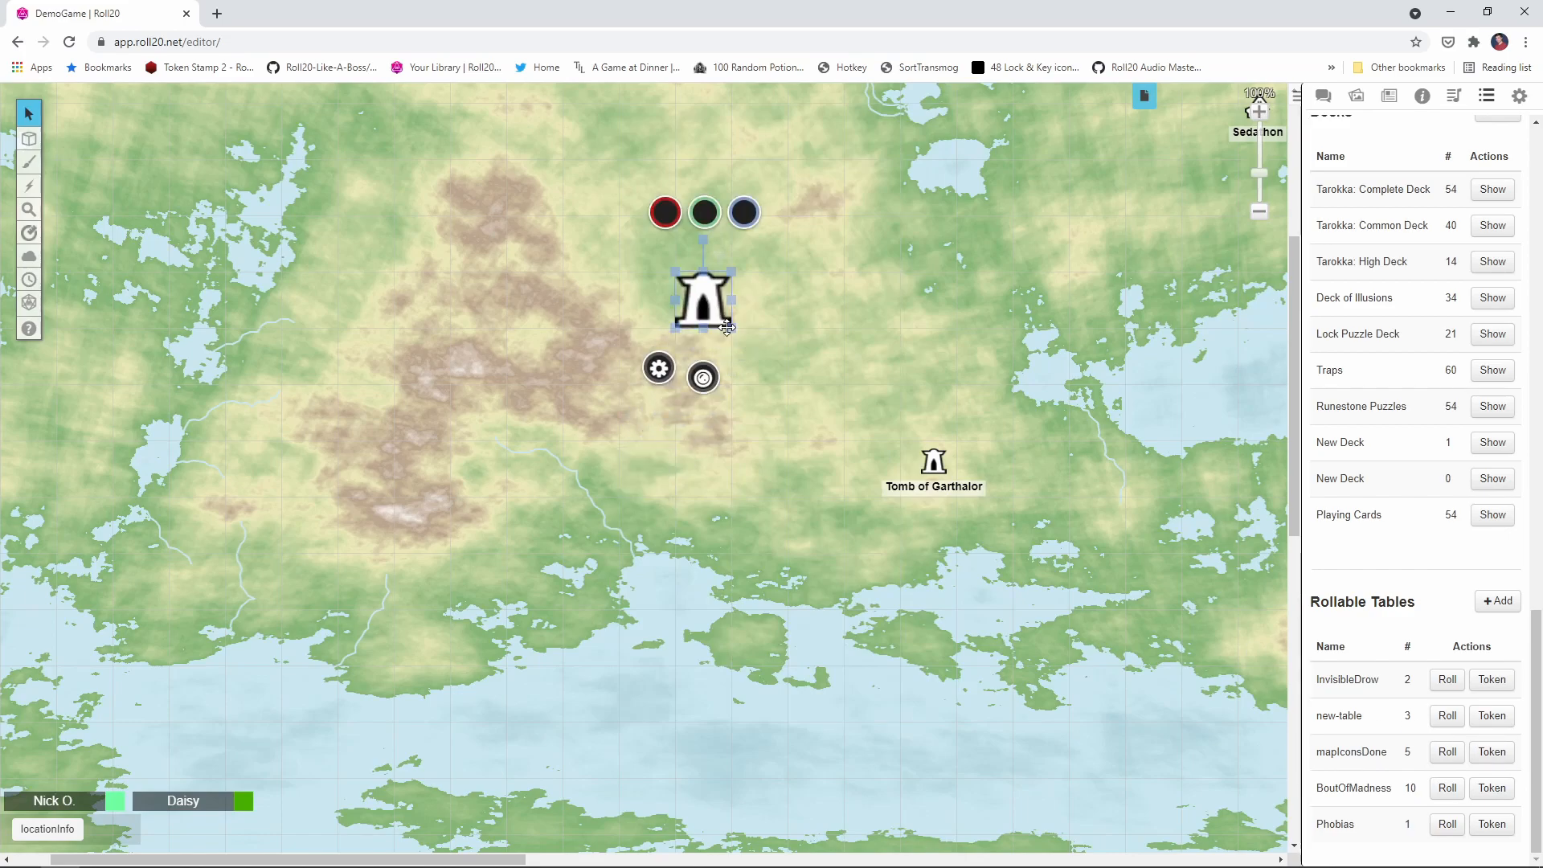
click(739, 337)
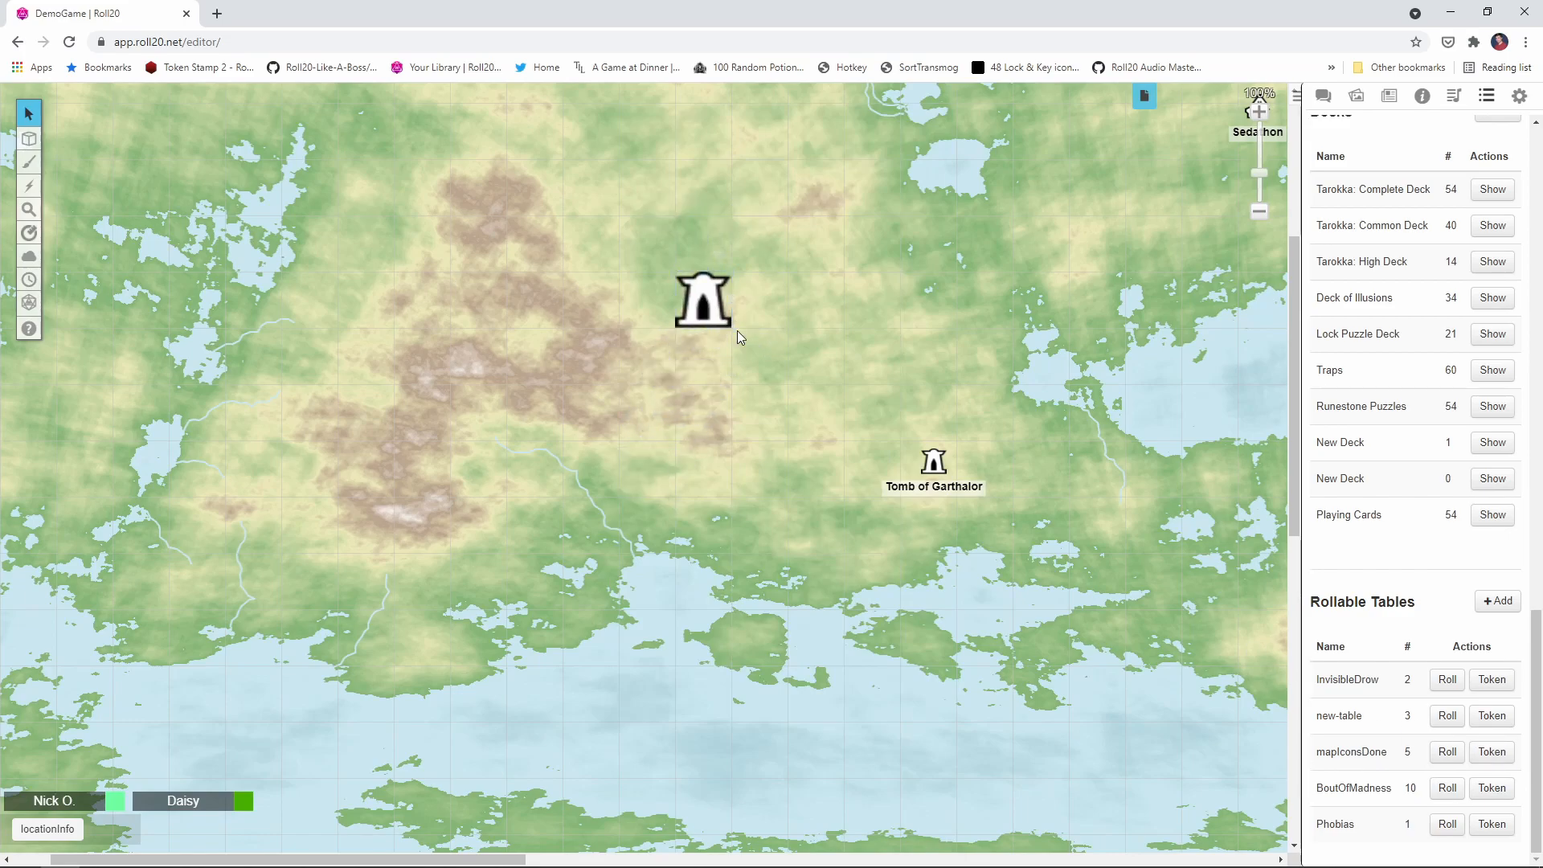
click(702, 300)
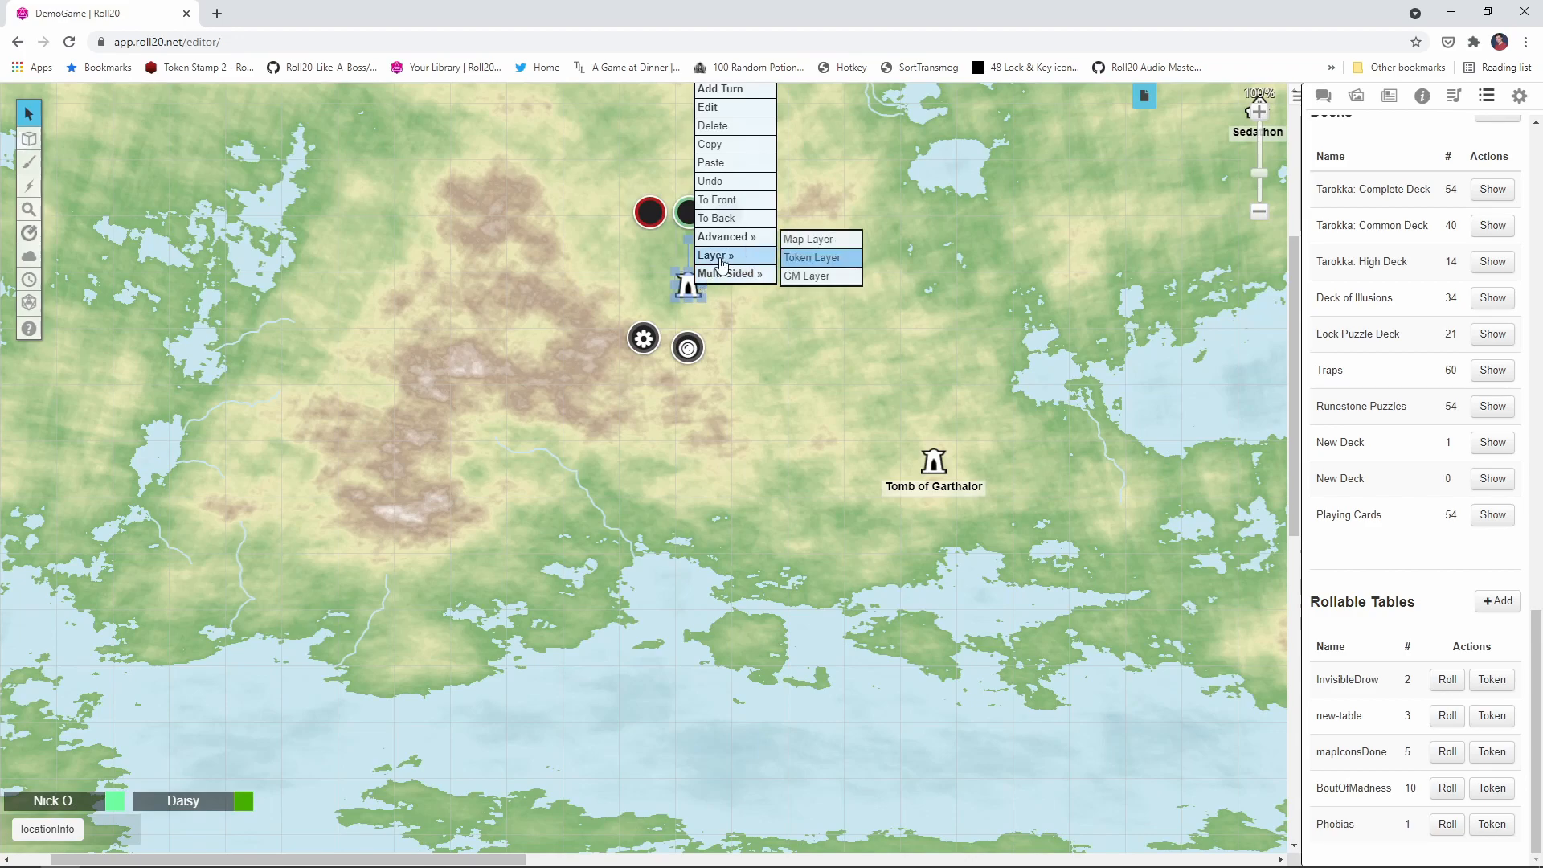
click(813, 257)
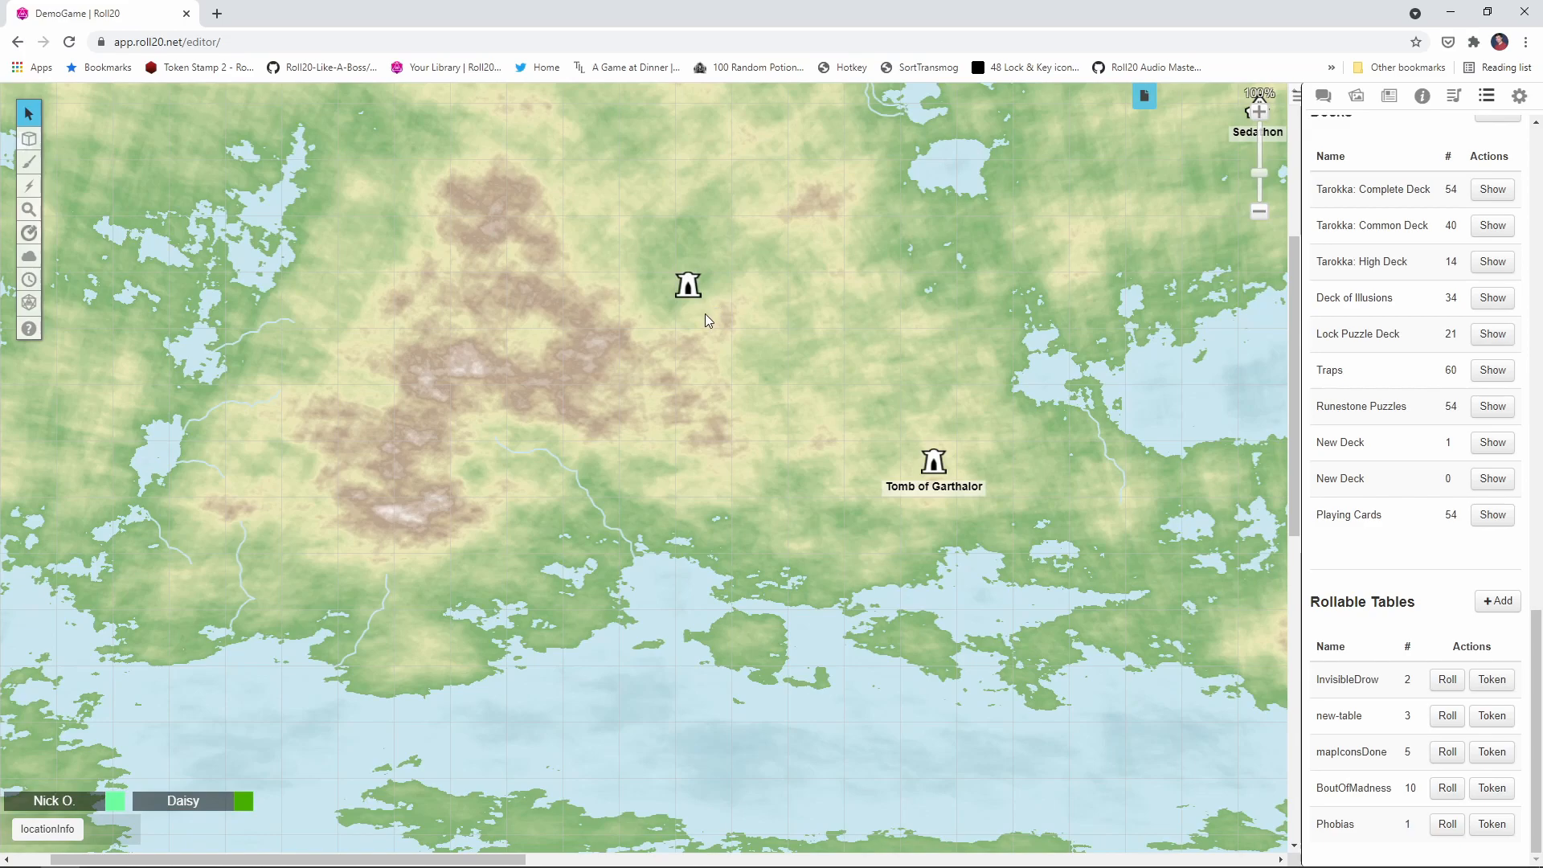
Switch the multi-sided token to show its ruins side
right_click(687, 286)
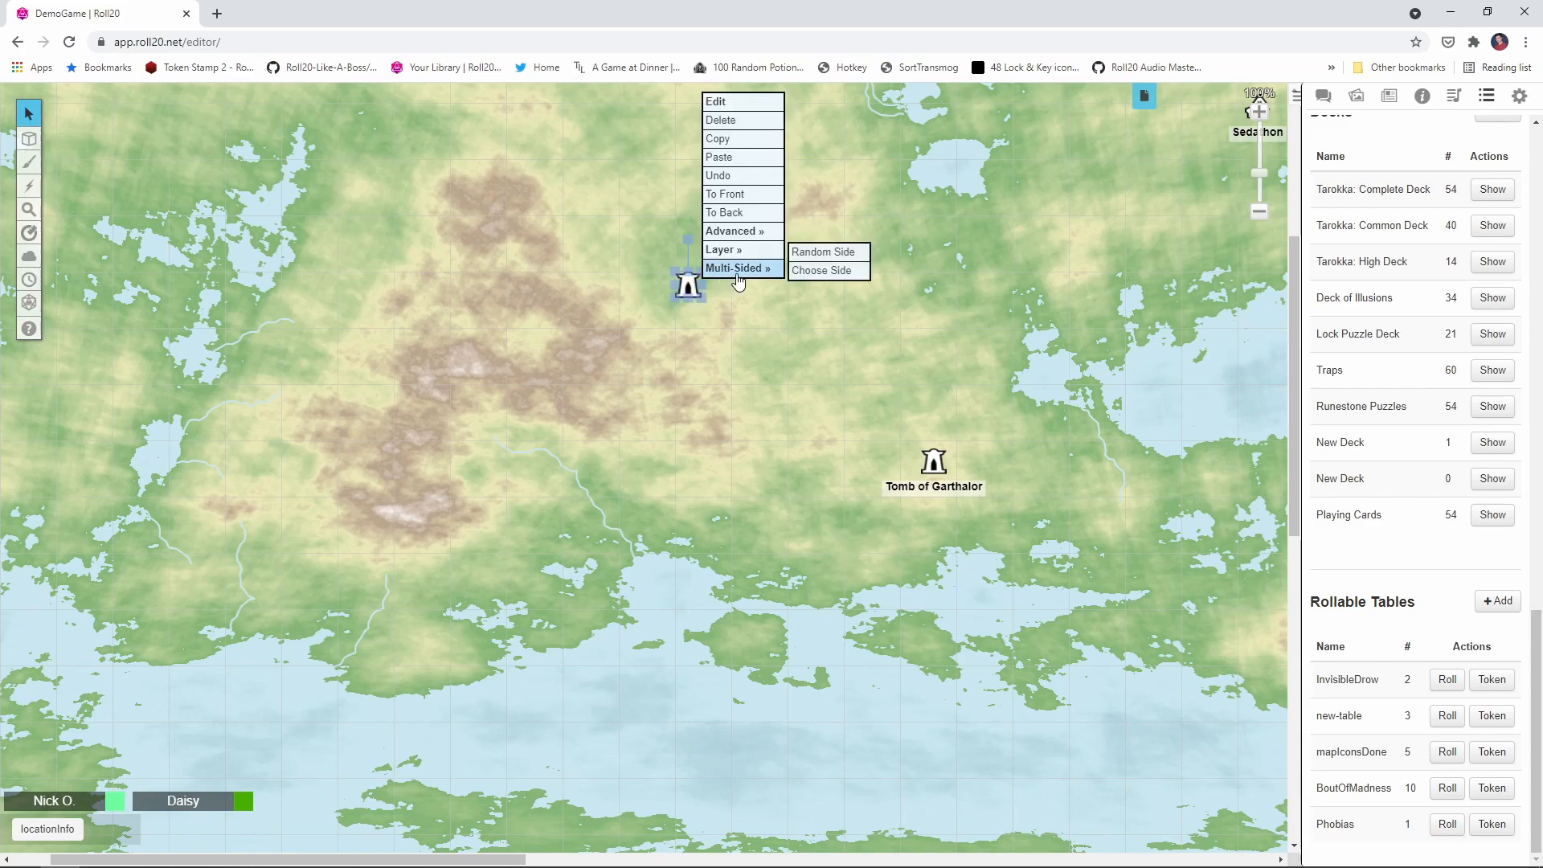
click(821, 270)
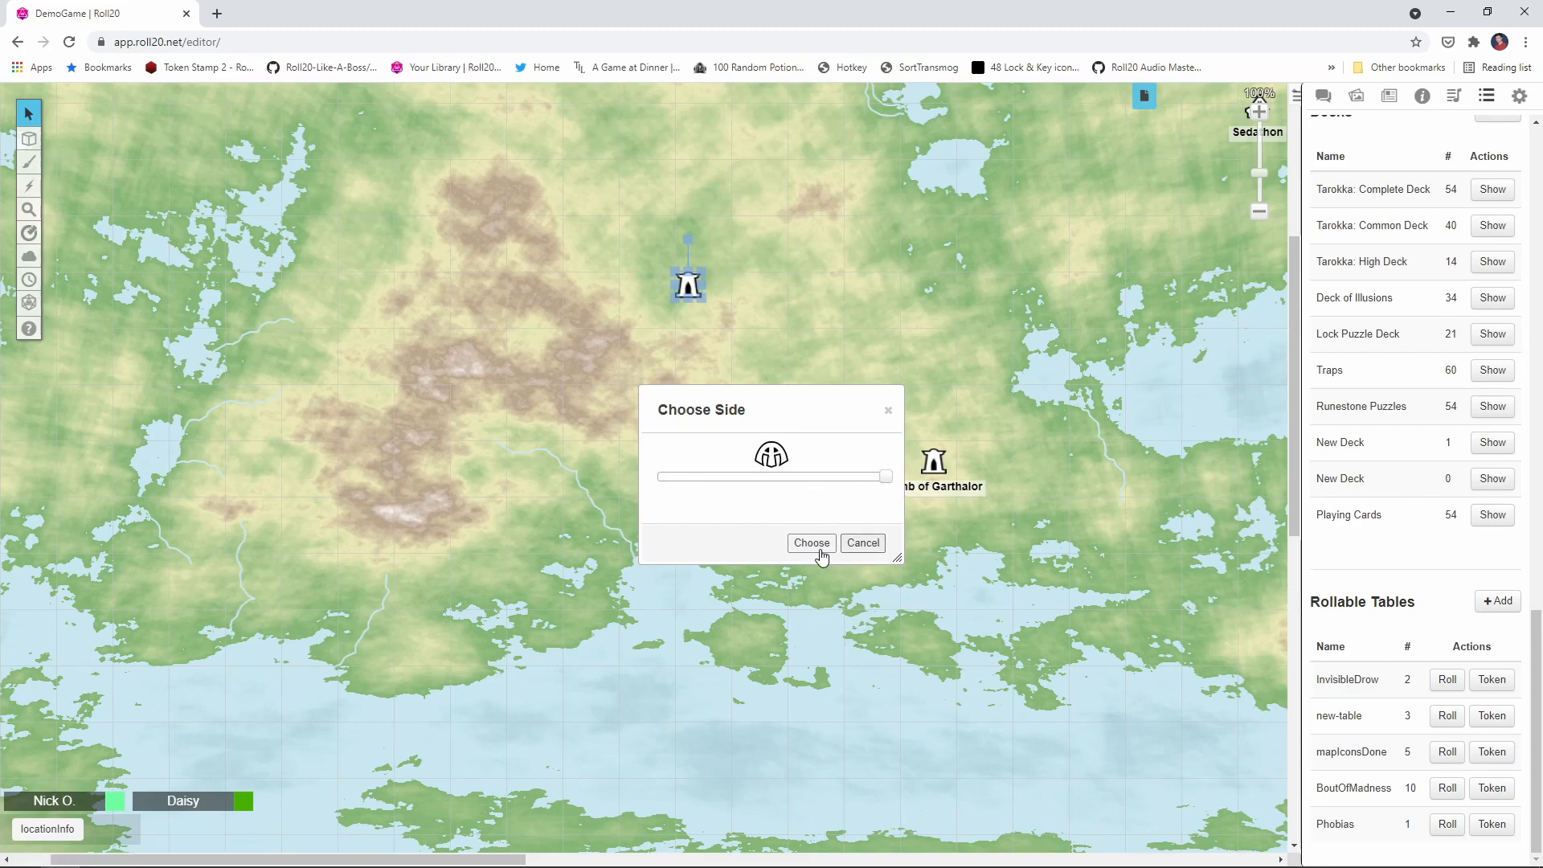
click(810, 541)
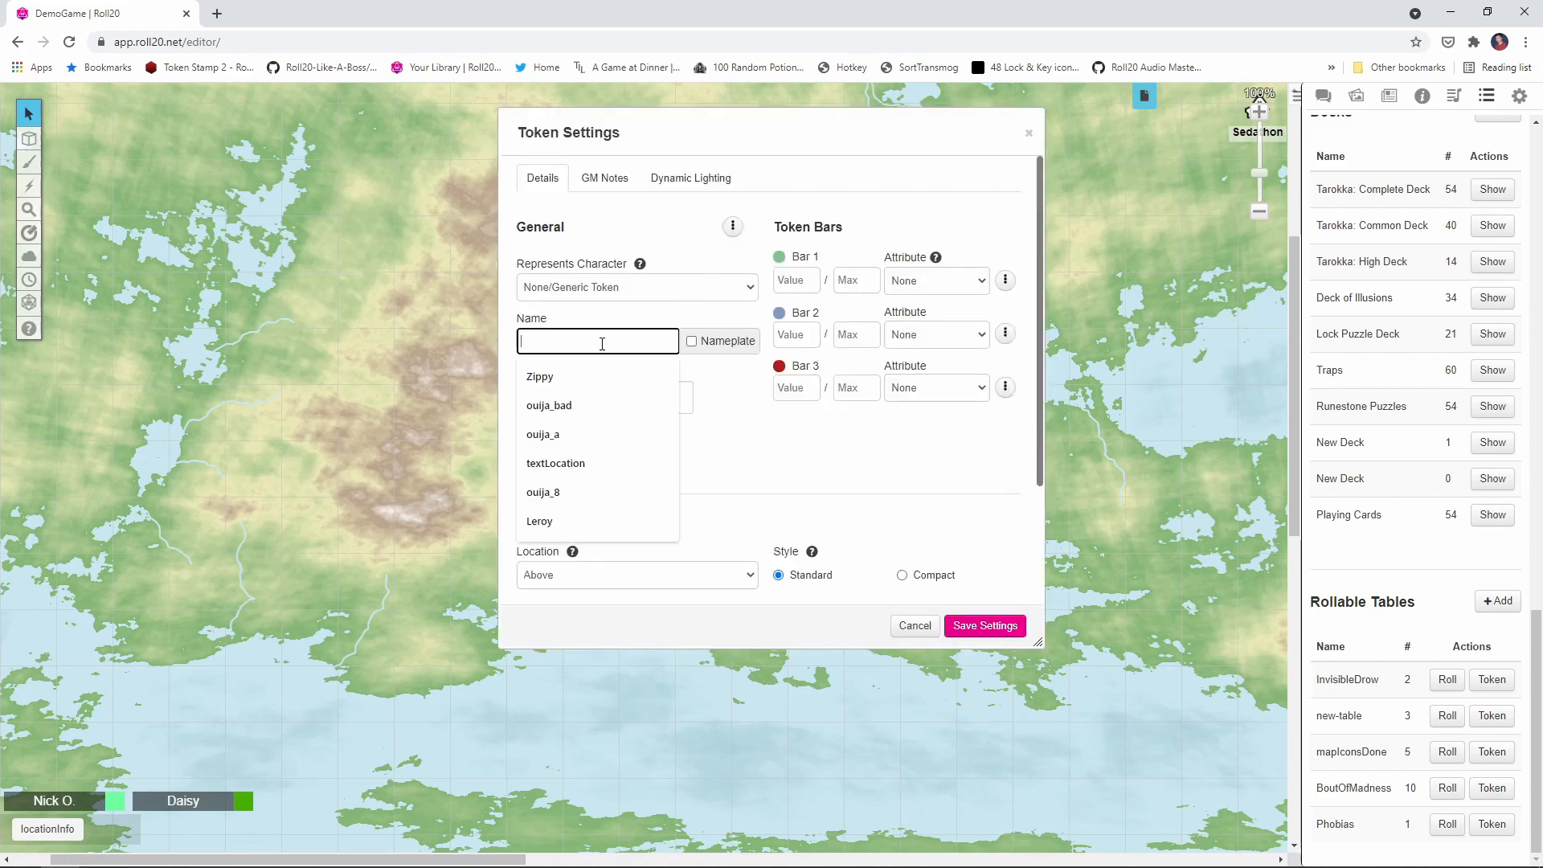
Name the token The Ruins of Arbaglut and enable its nameplate
text(The R)
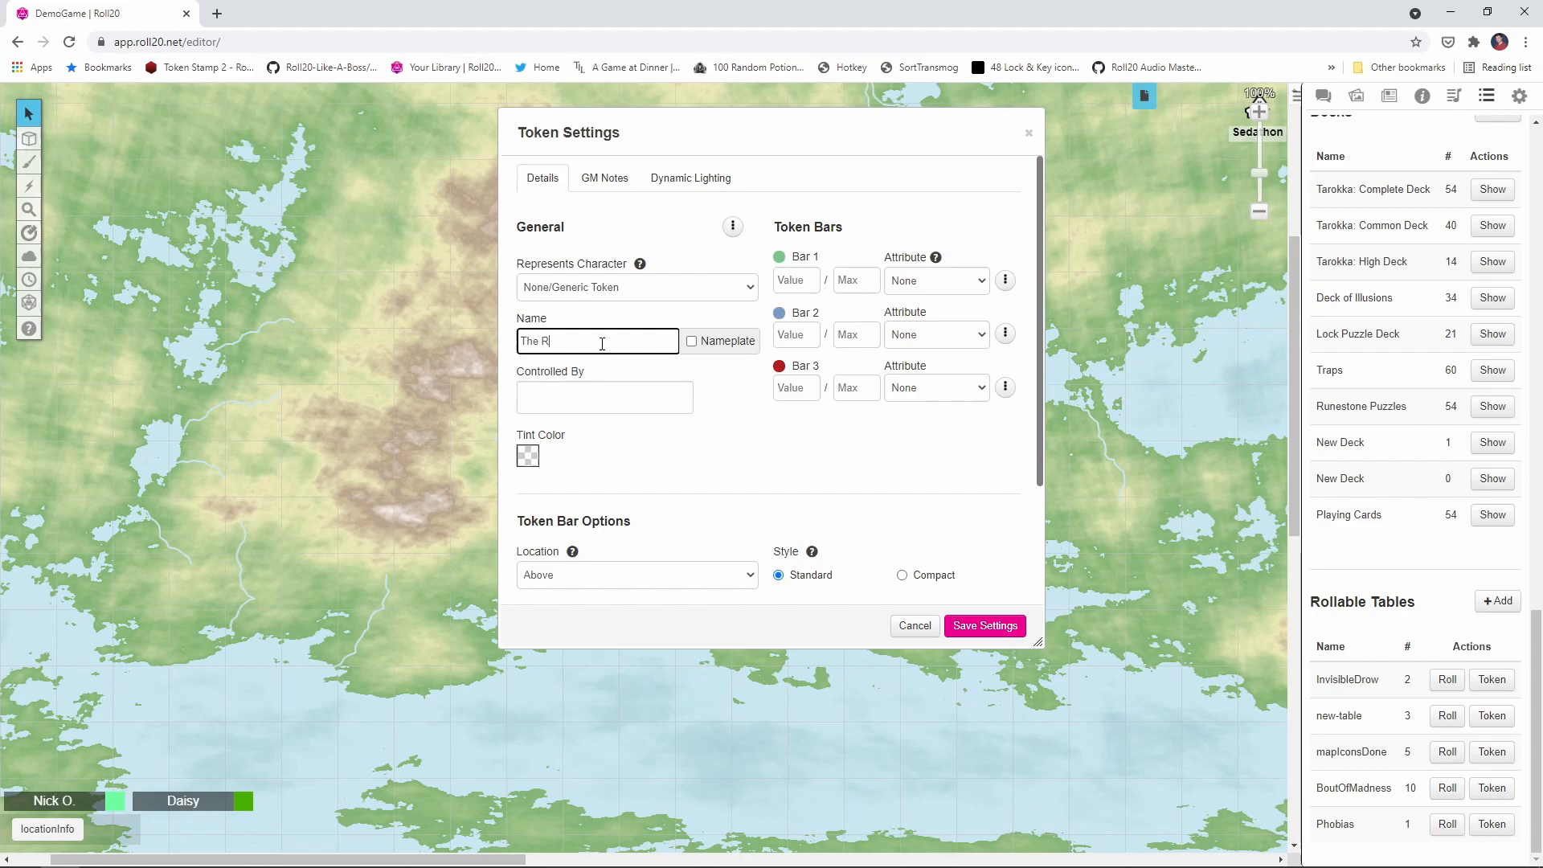
text(uins of A)
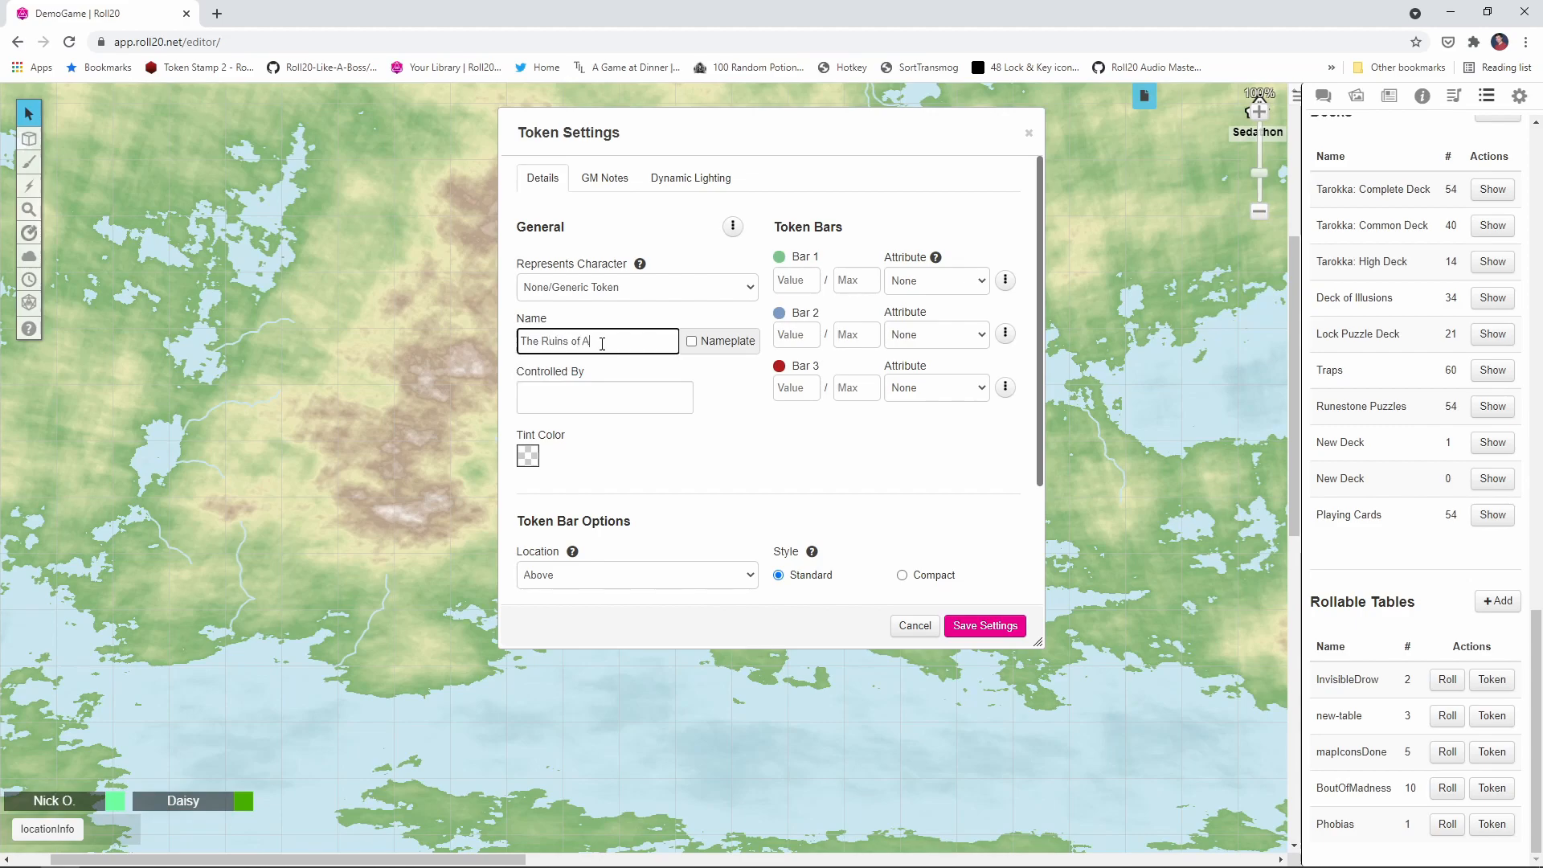
text(rbaglut)
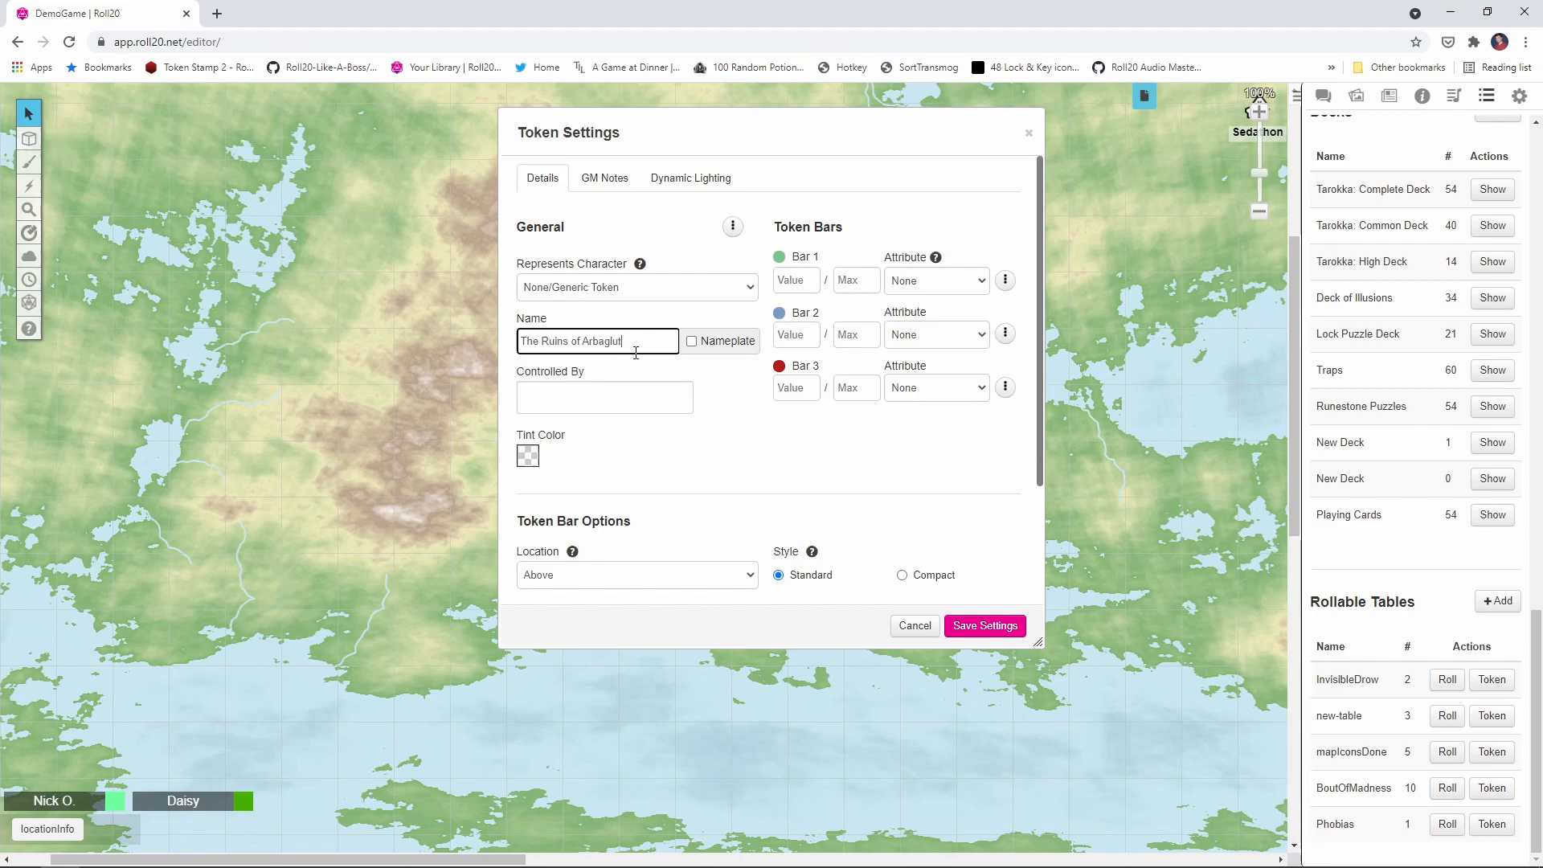
click(690, 340)
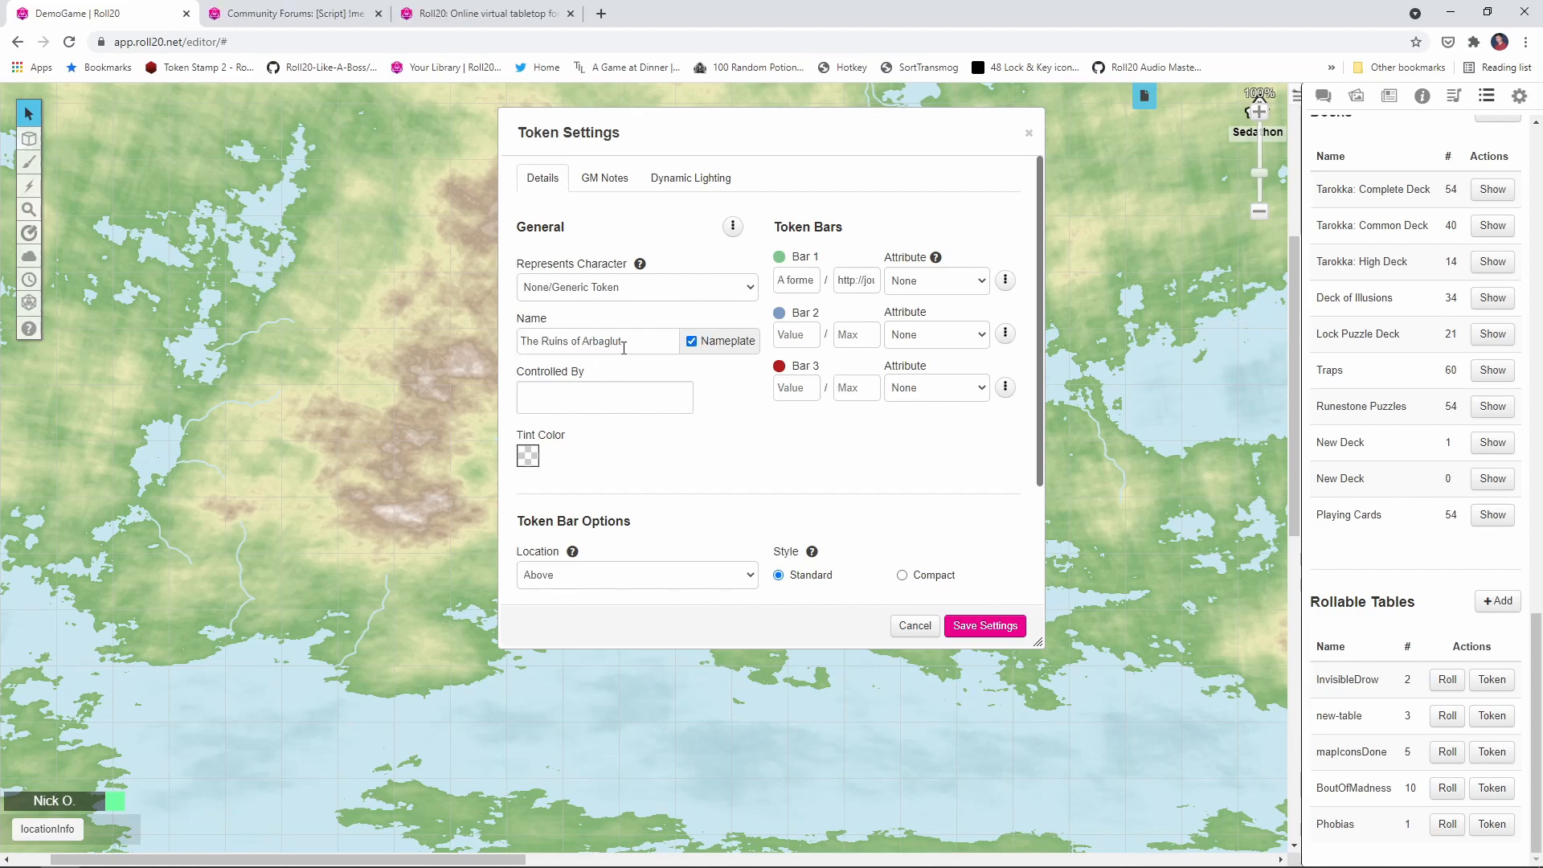
Let players see the token's name and save the token settings
click(733, 227)
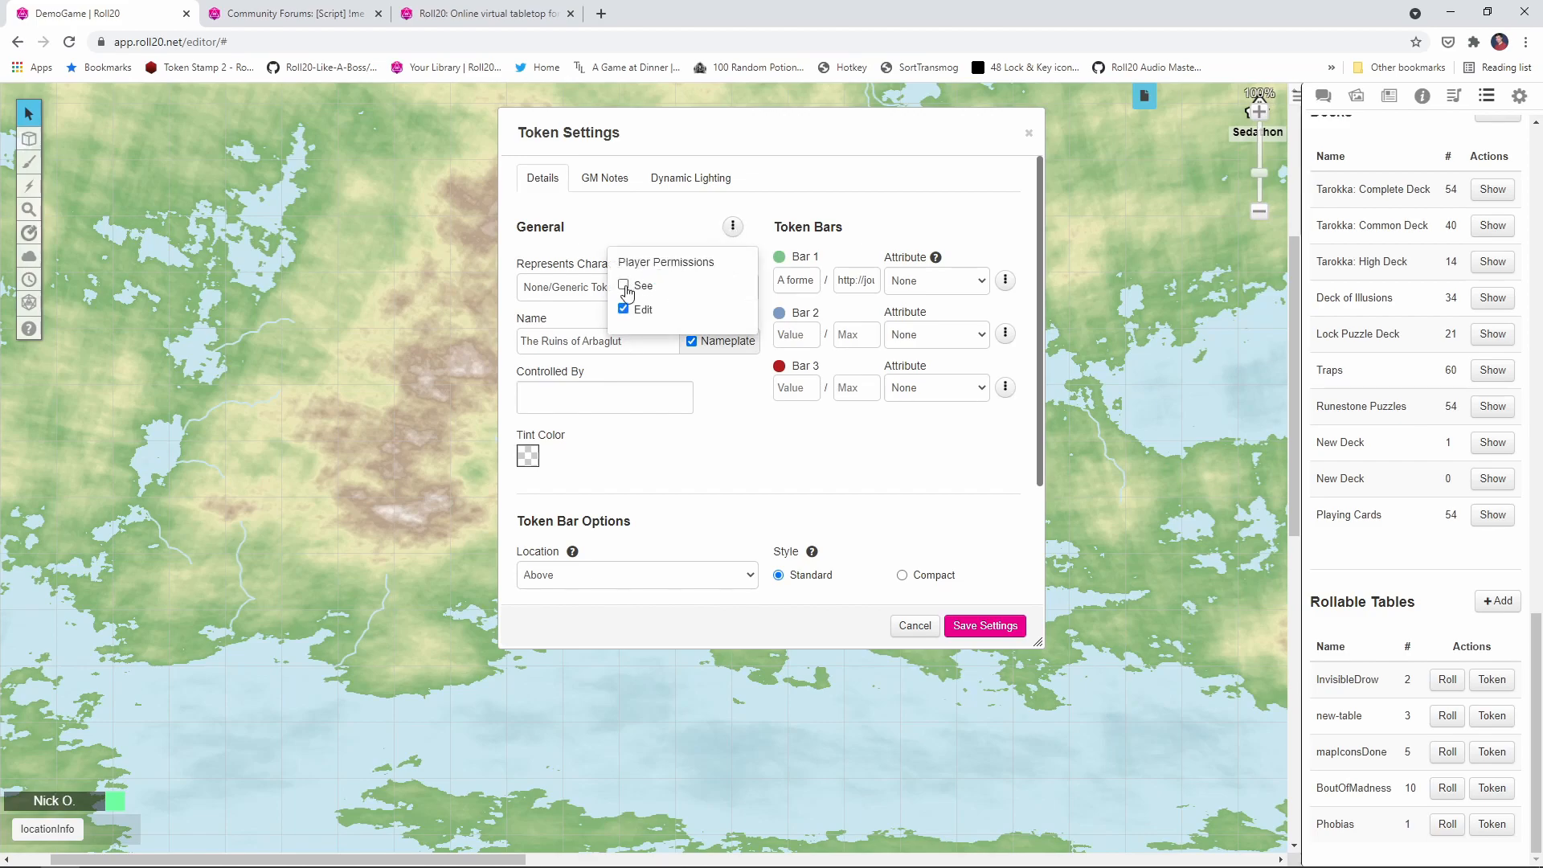
click(624, 286)
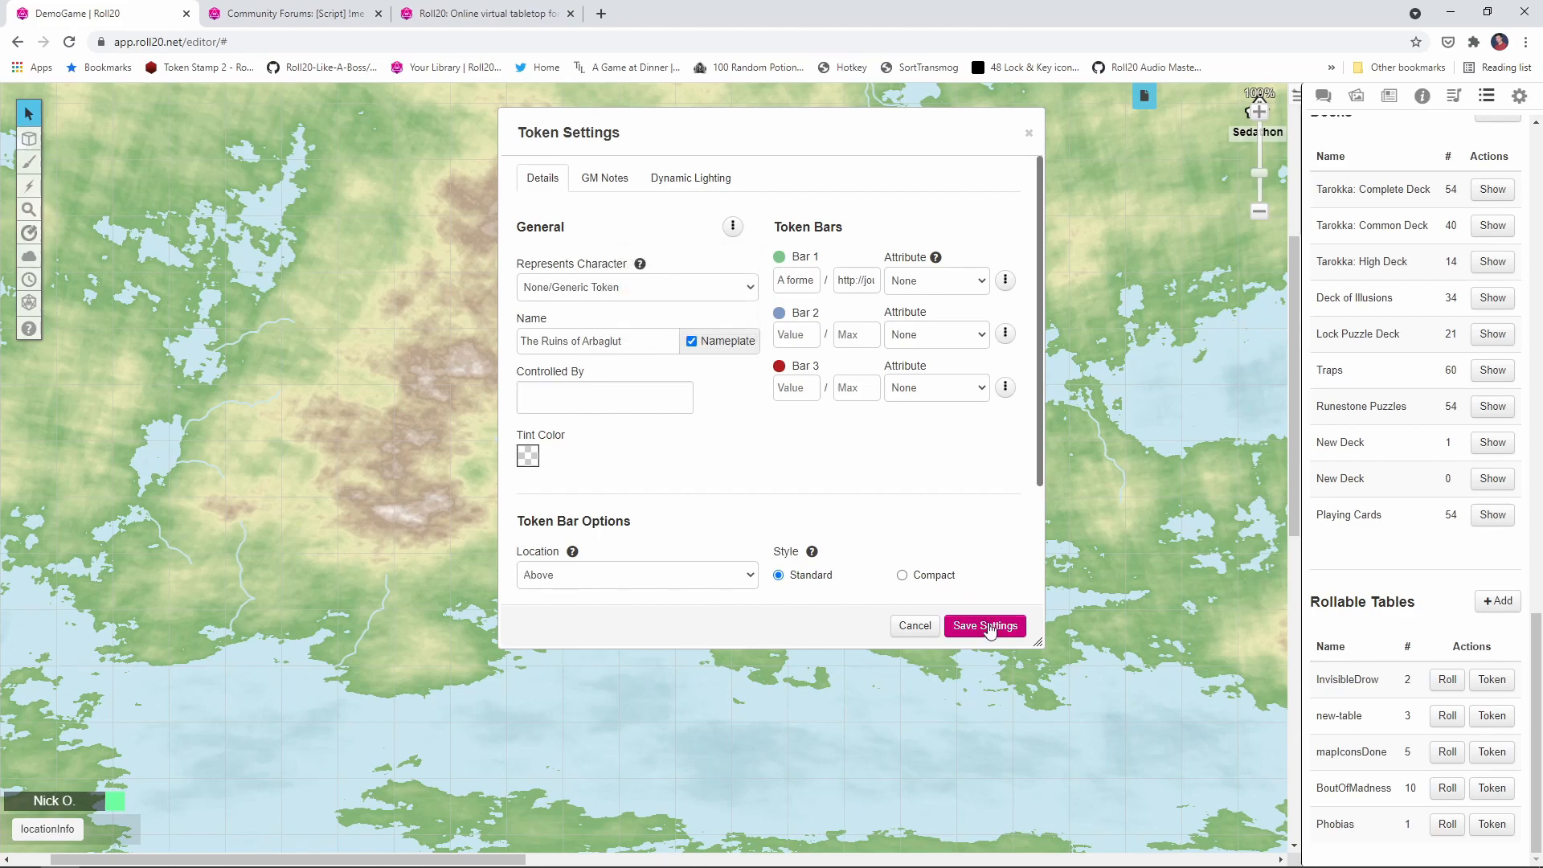
click(984, 625)
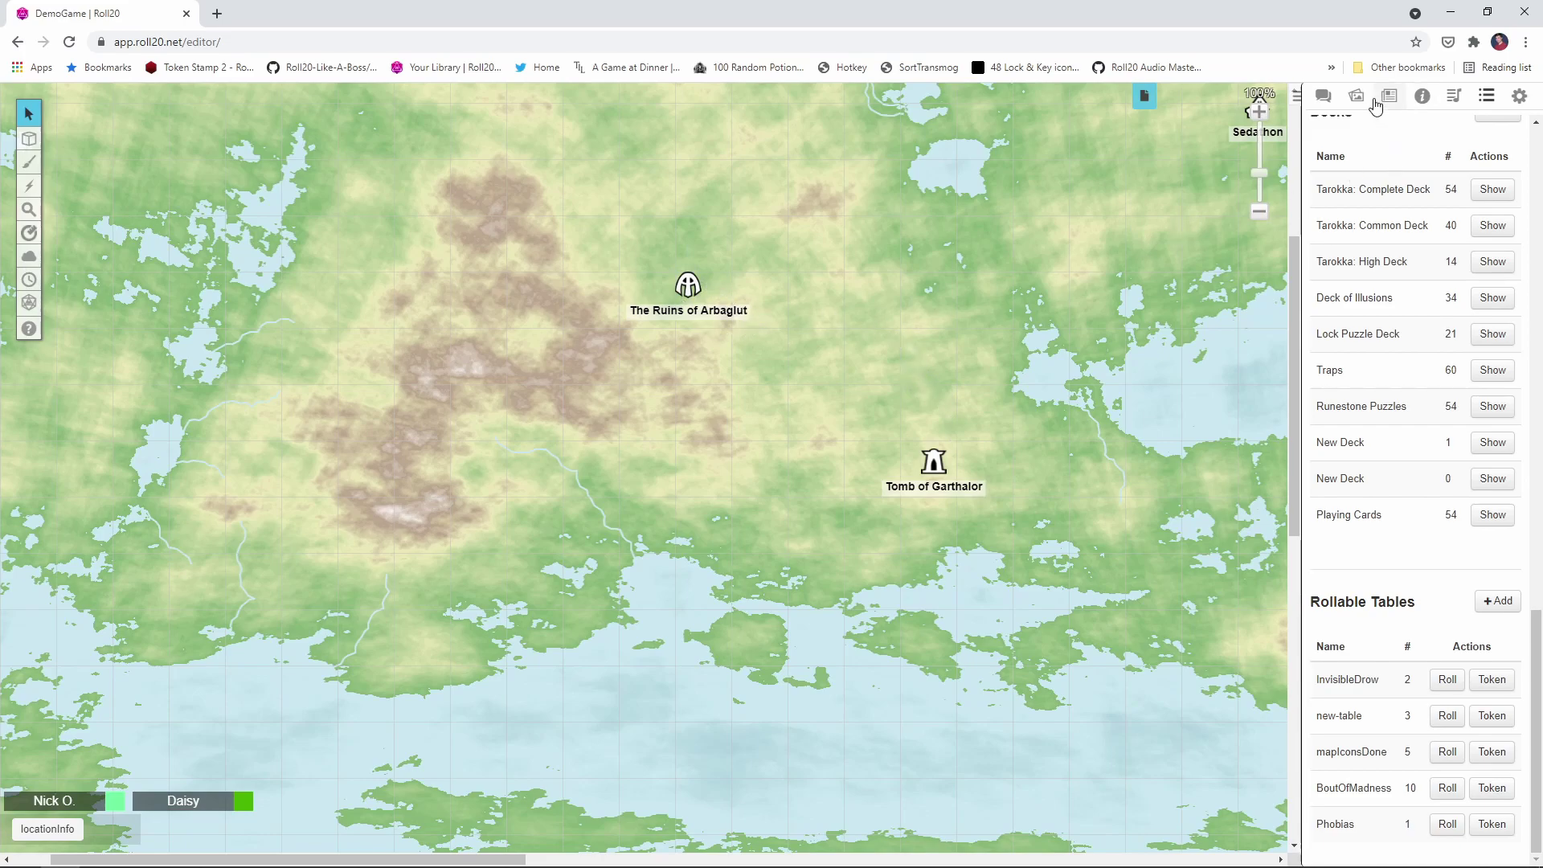
View the Ruins of Arbaglut handout from the journal, then close it to show the map
click(1388, 95)
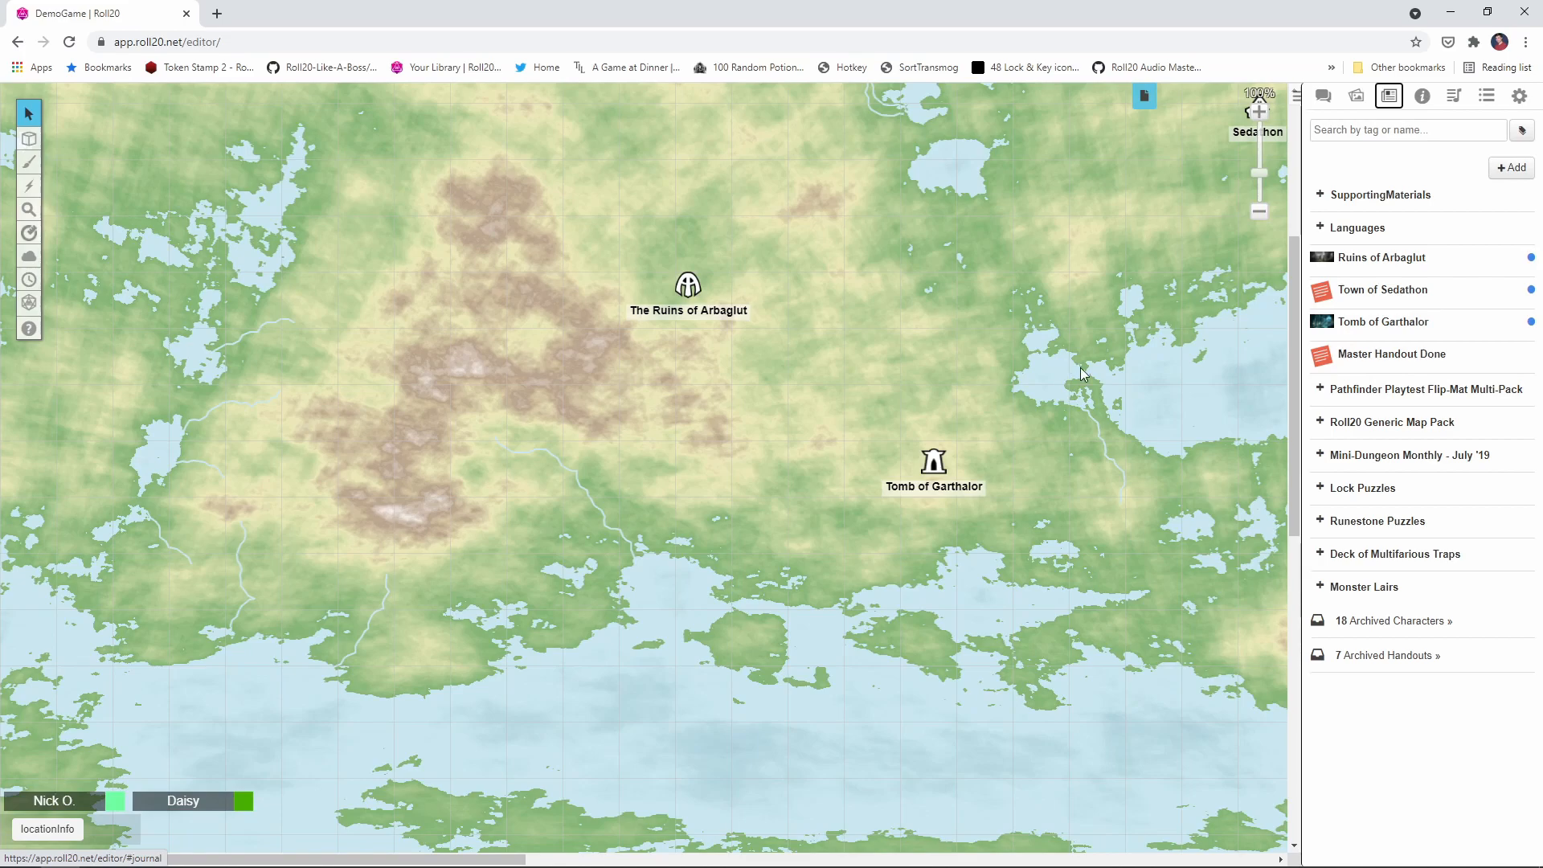
click(1382, 257)
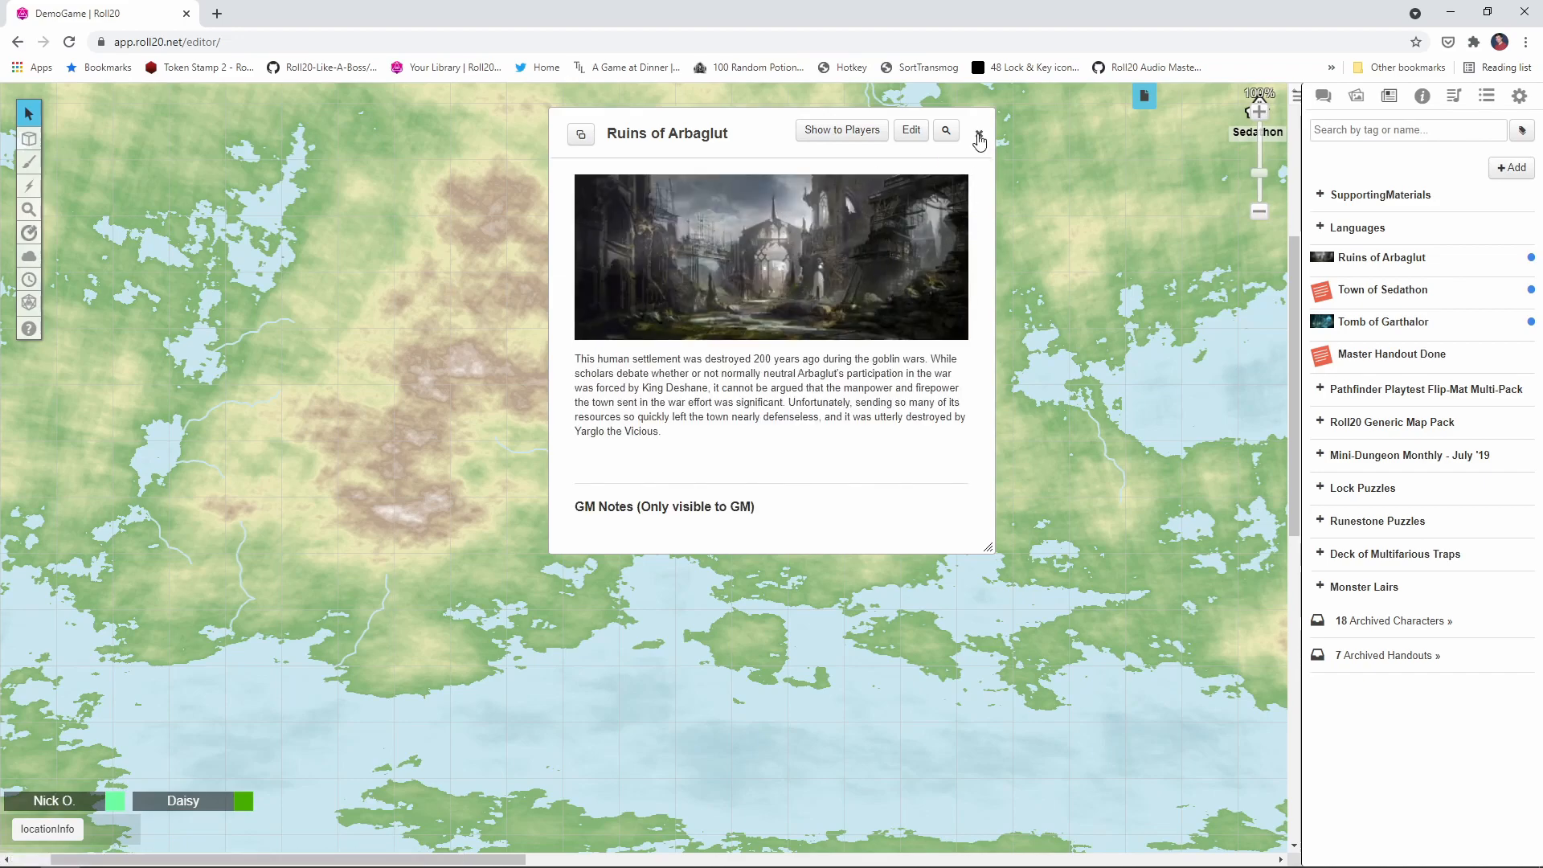
click(978, 131)
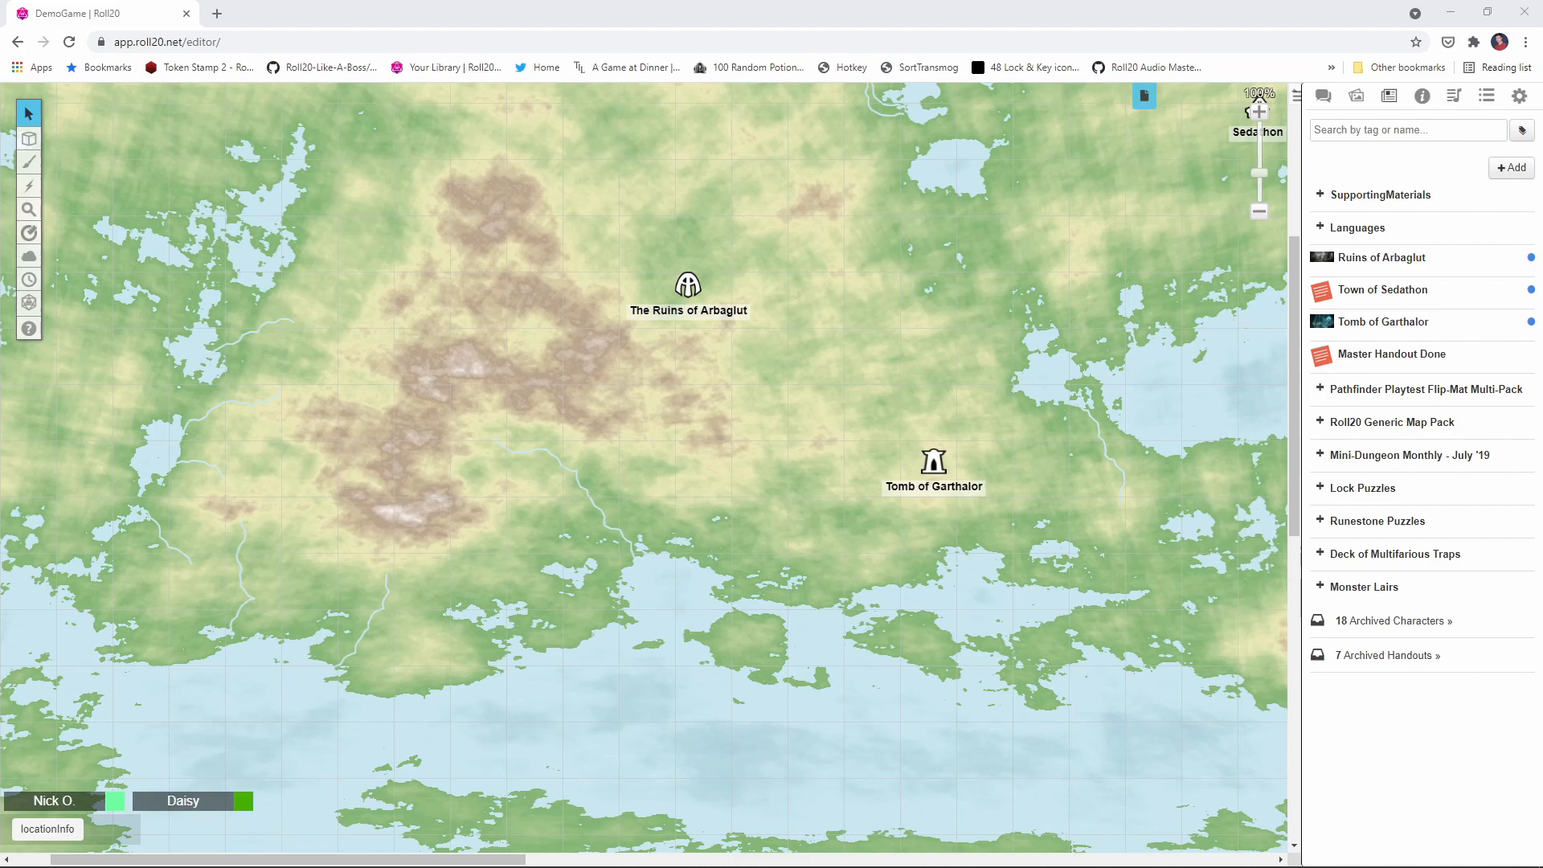
mouse_move(1518, 174)
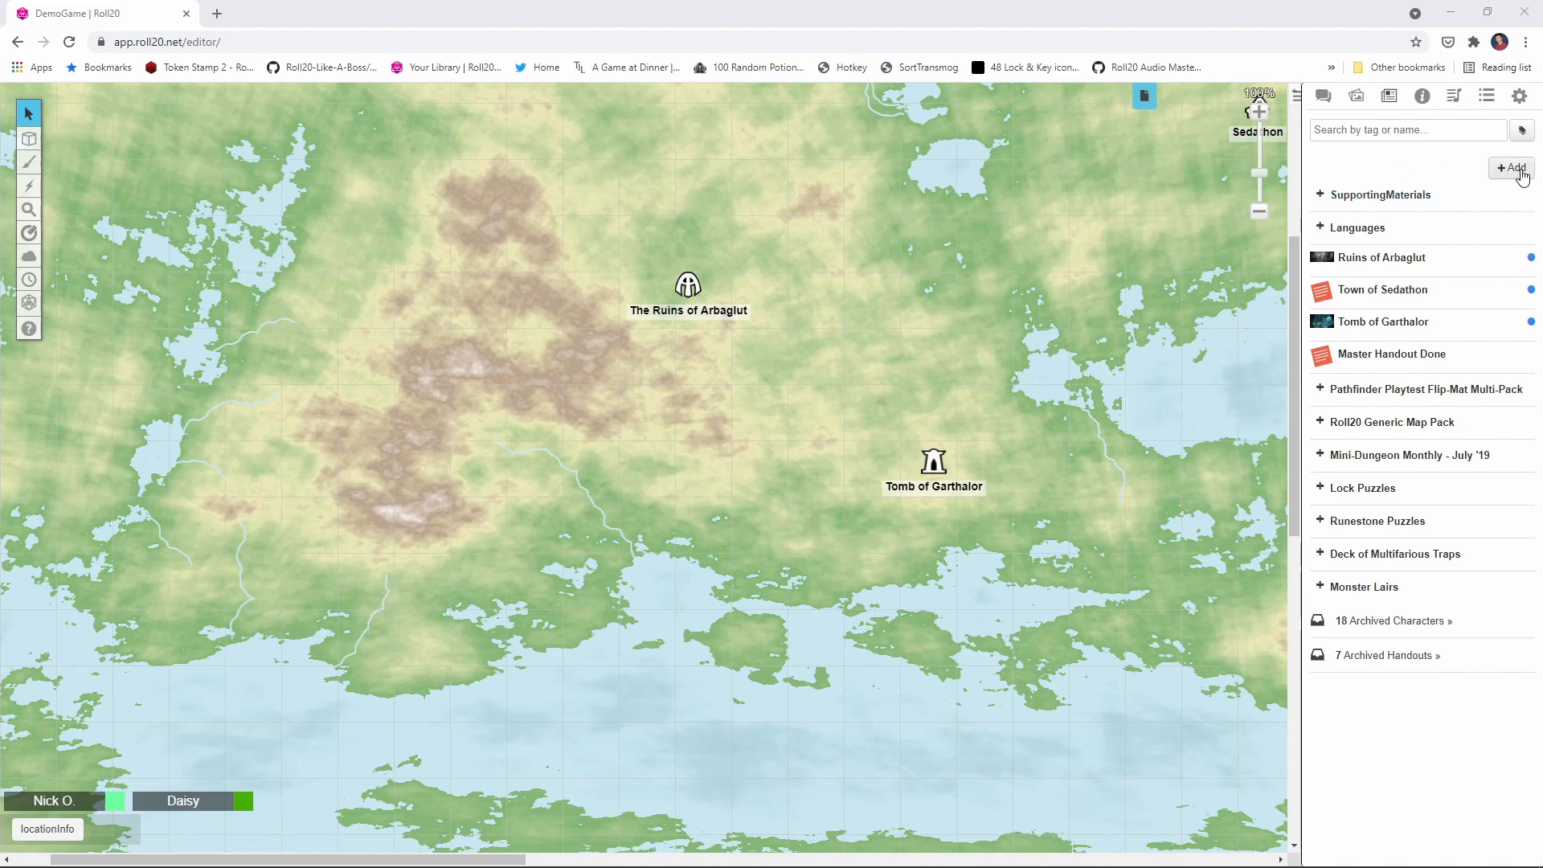
Create a new handout named Master Handout
click(1511, 167)
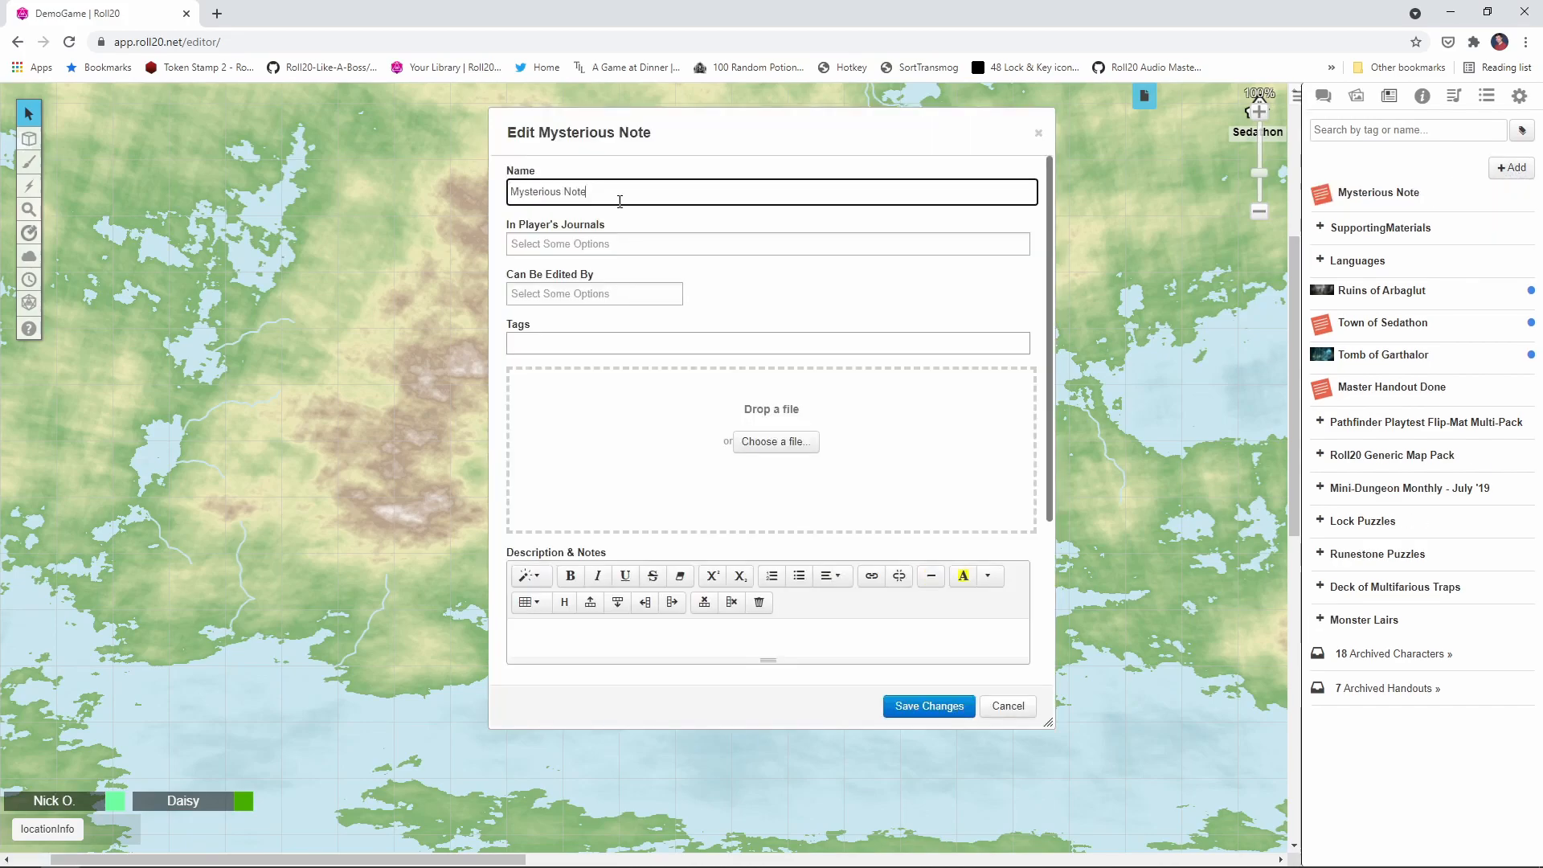
text(Master Han)
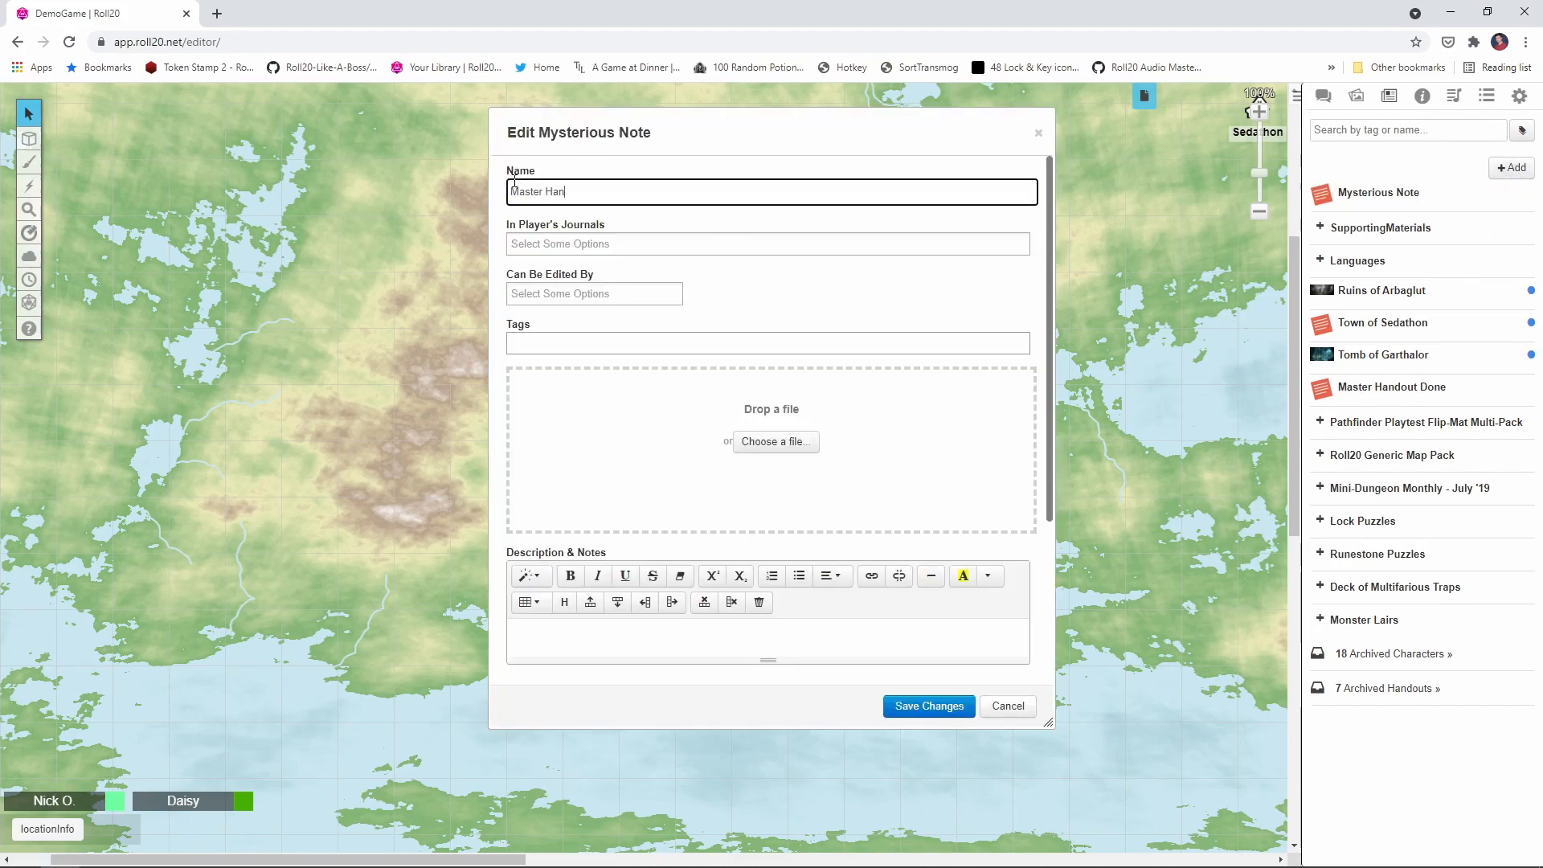
text(dout)
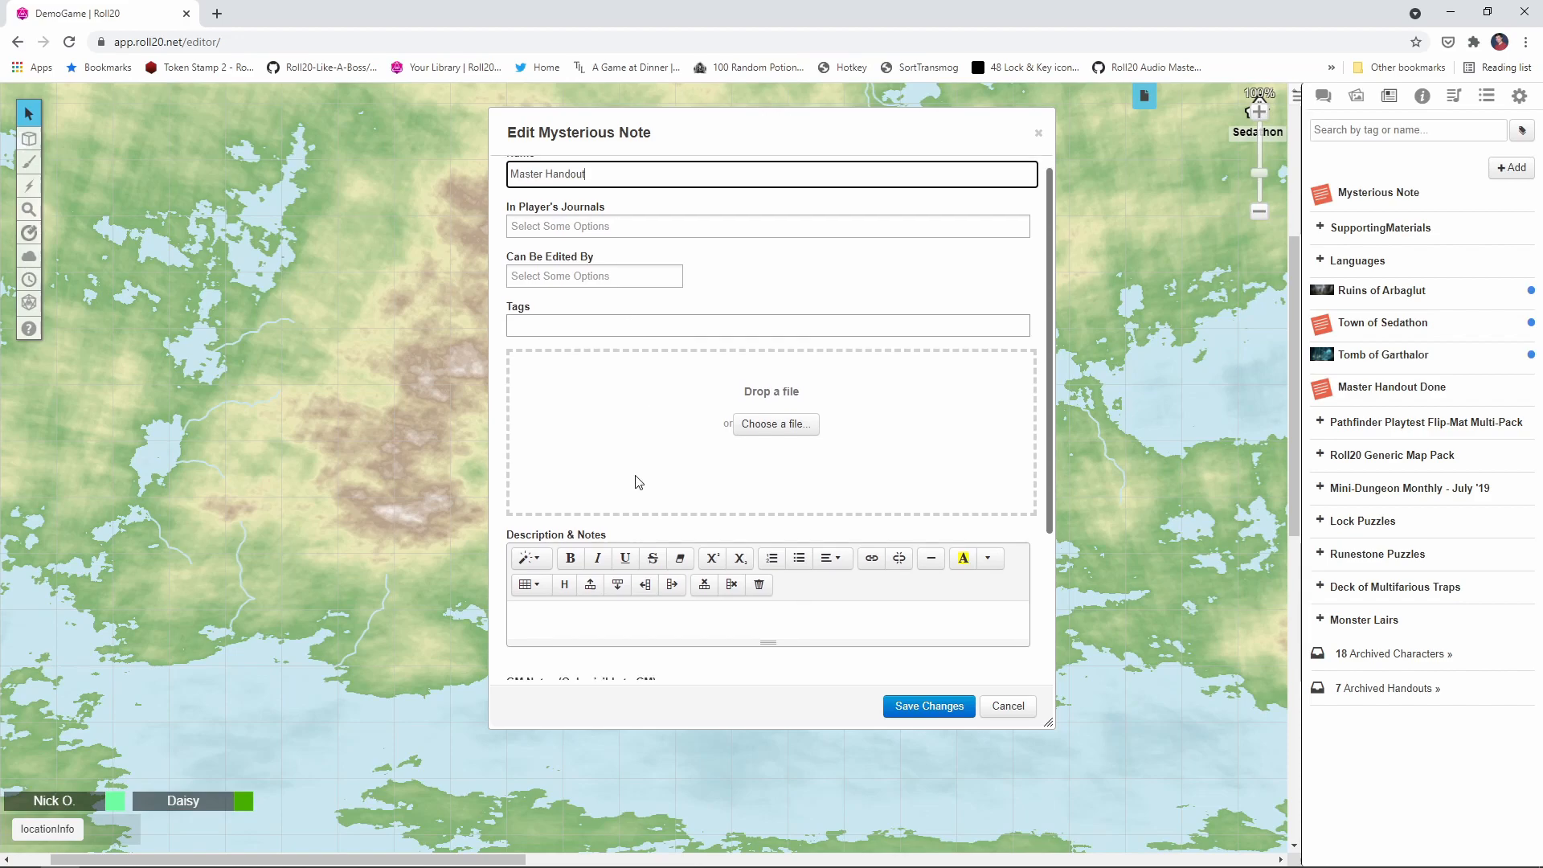
scroll(down, 3)
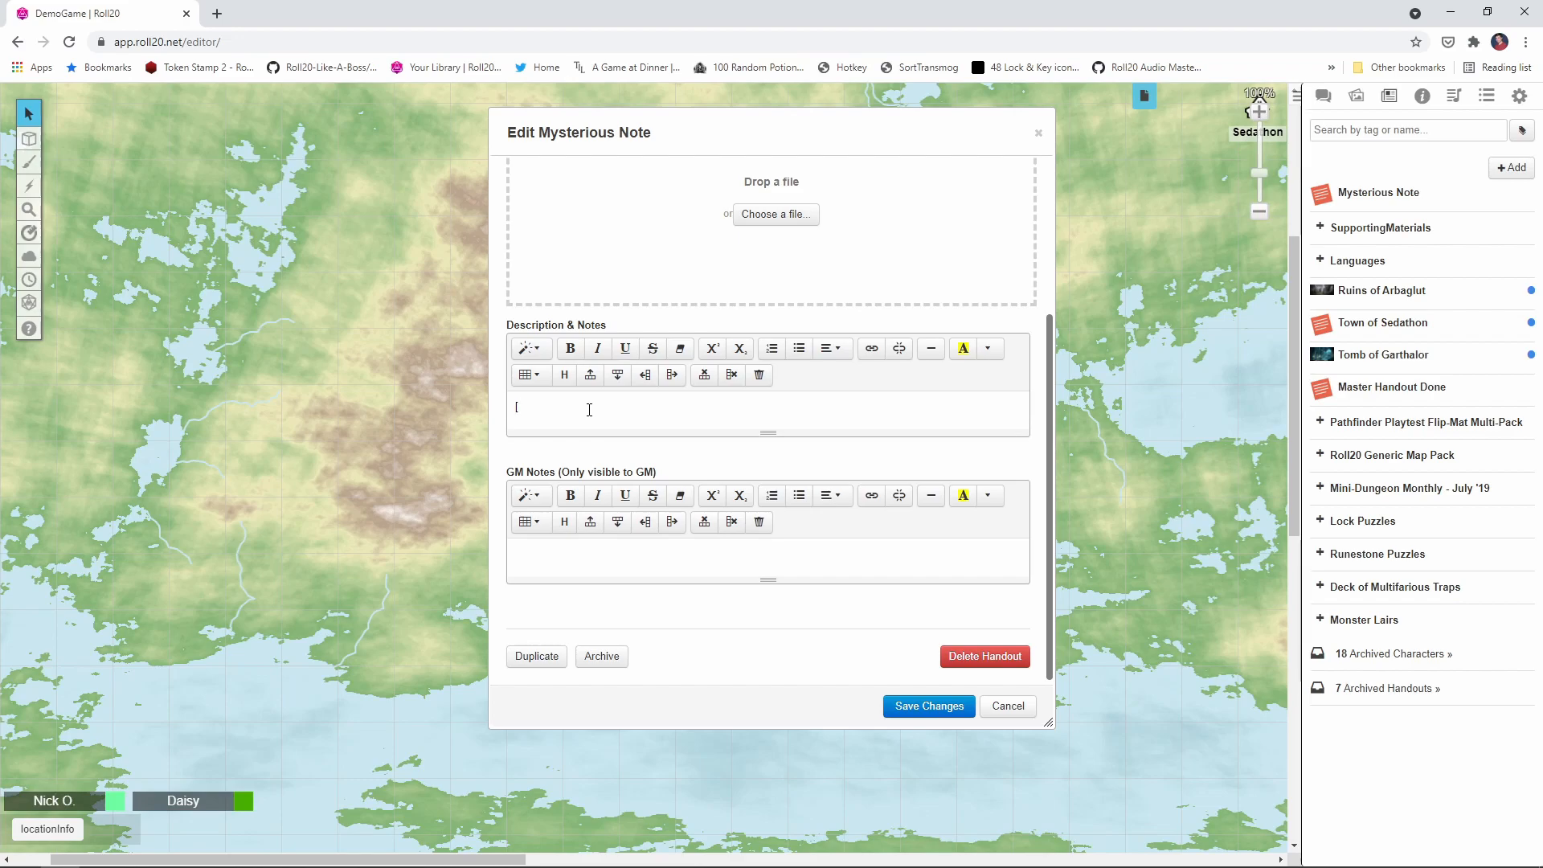
Copy the Ruins of Arbaglut handout's name without changing that handout
click(1380, 291)
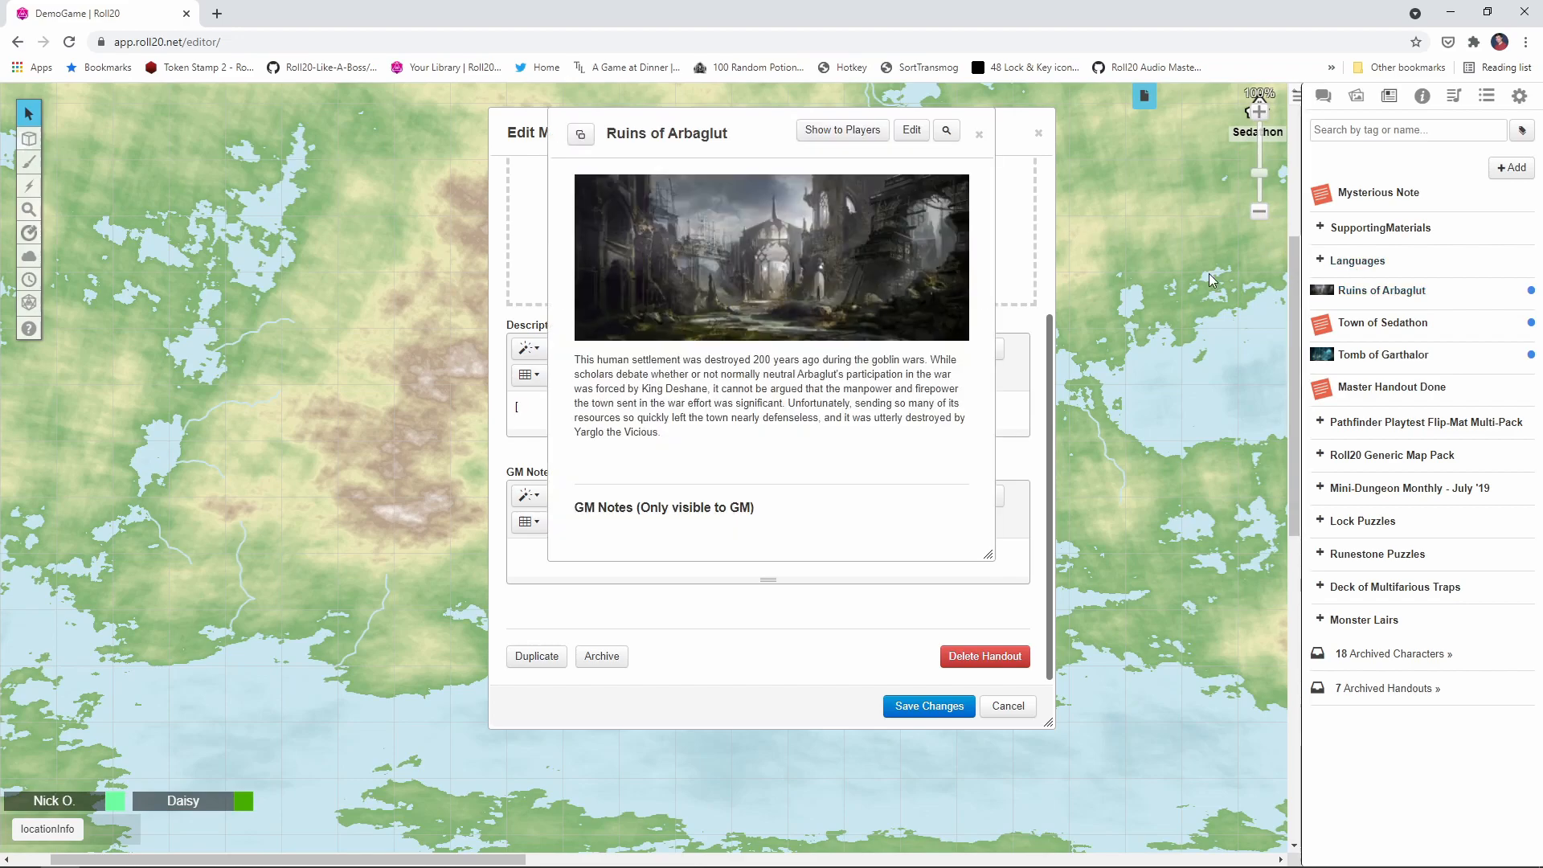
mouse_move(910, 130)
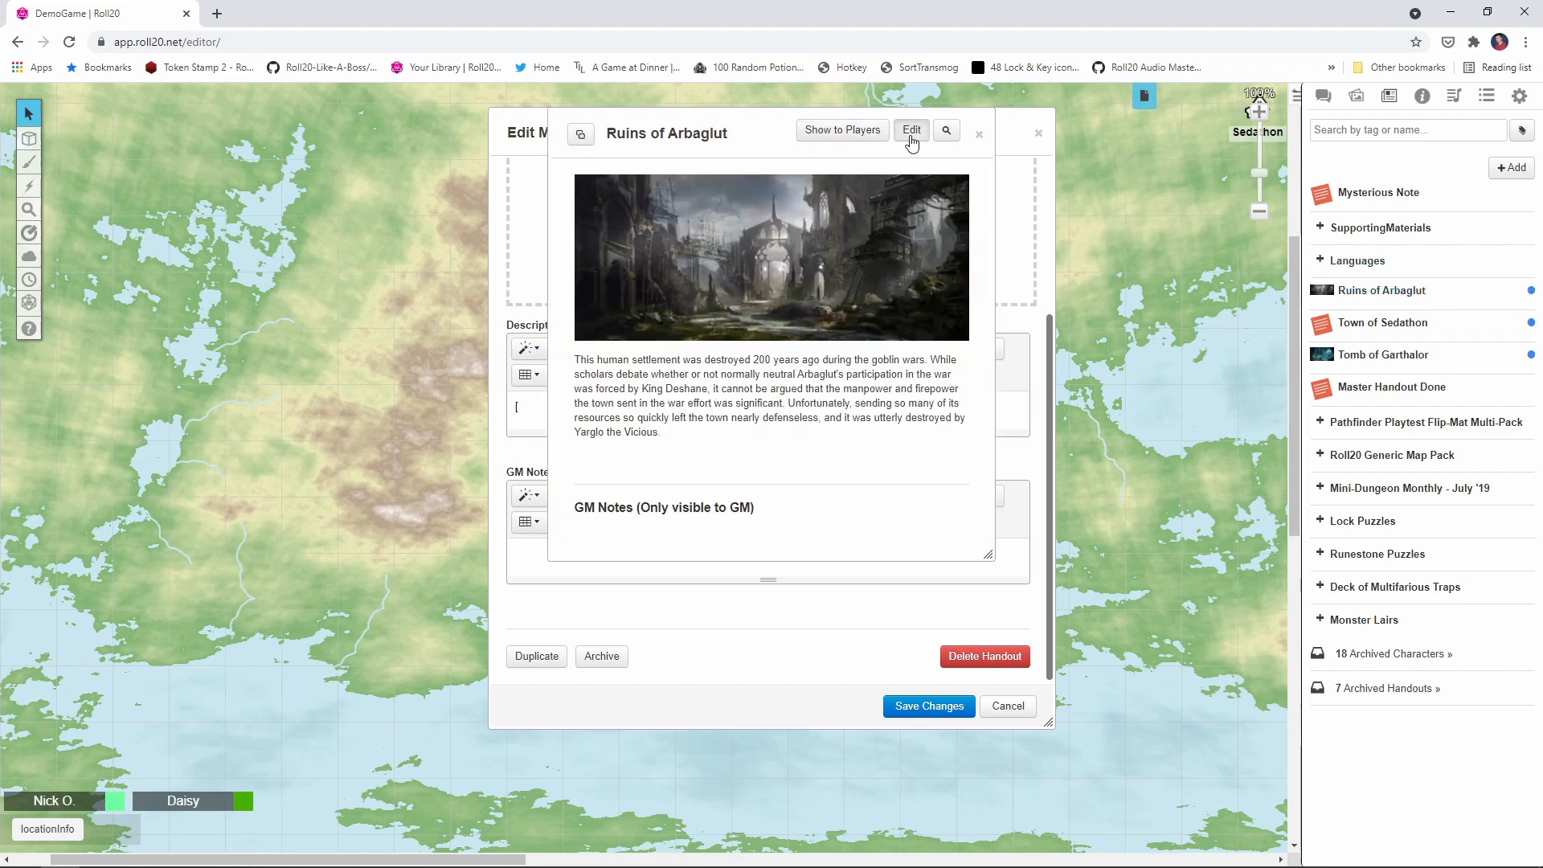
click(909, 131)
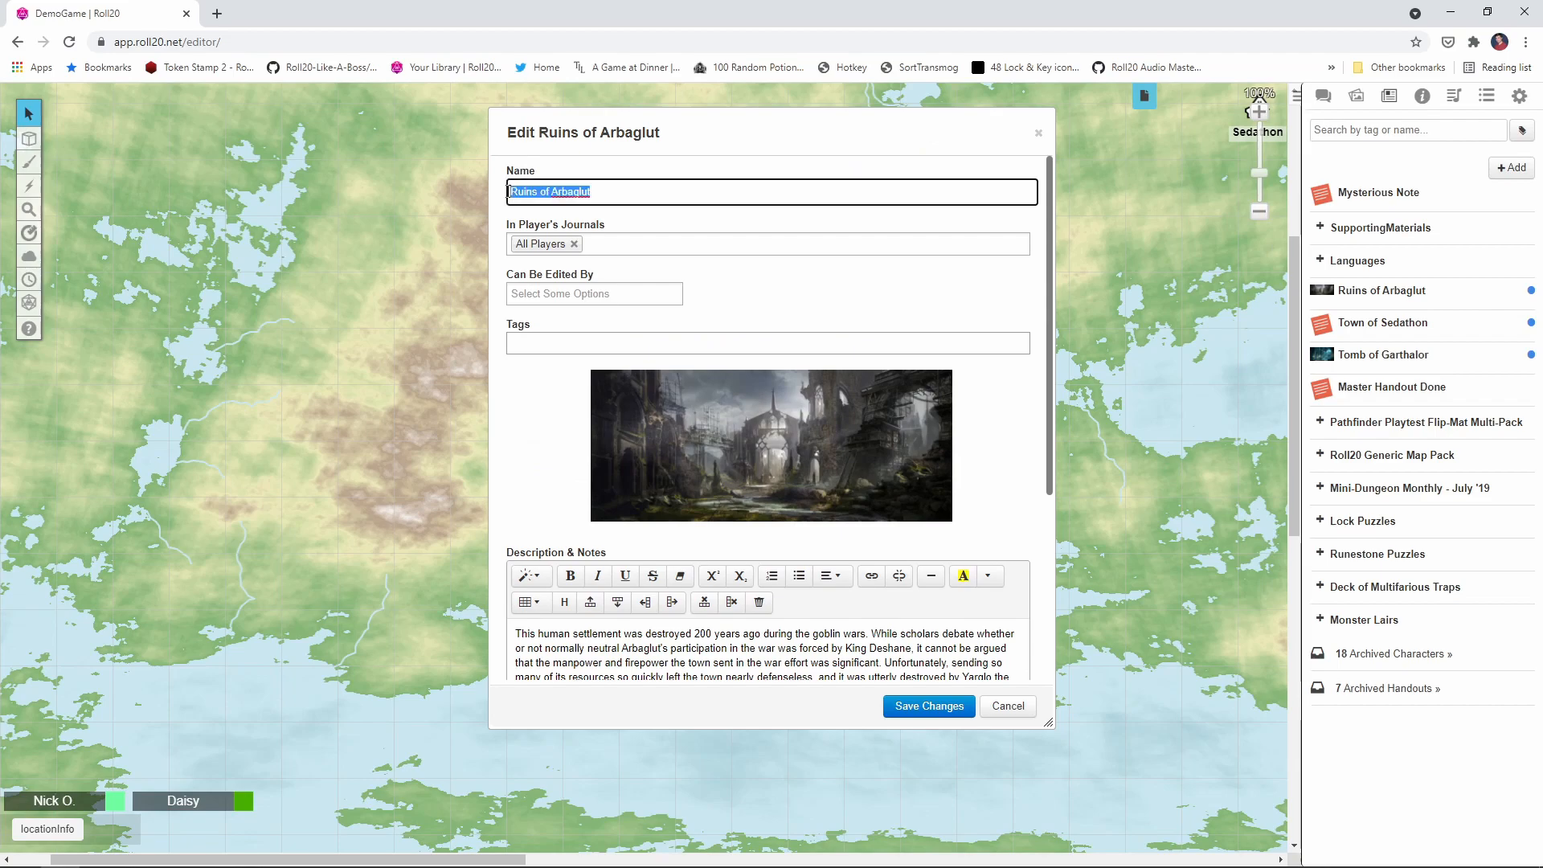
mouse_move(1007, 705)
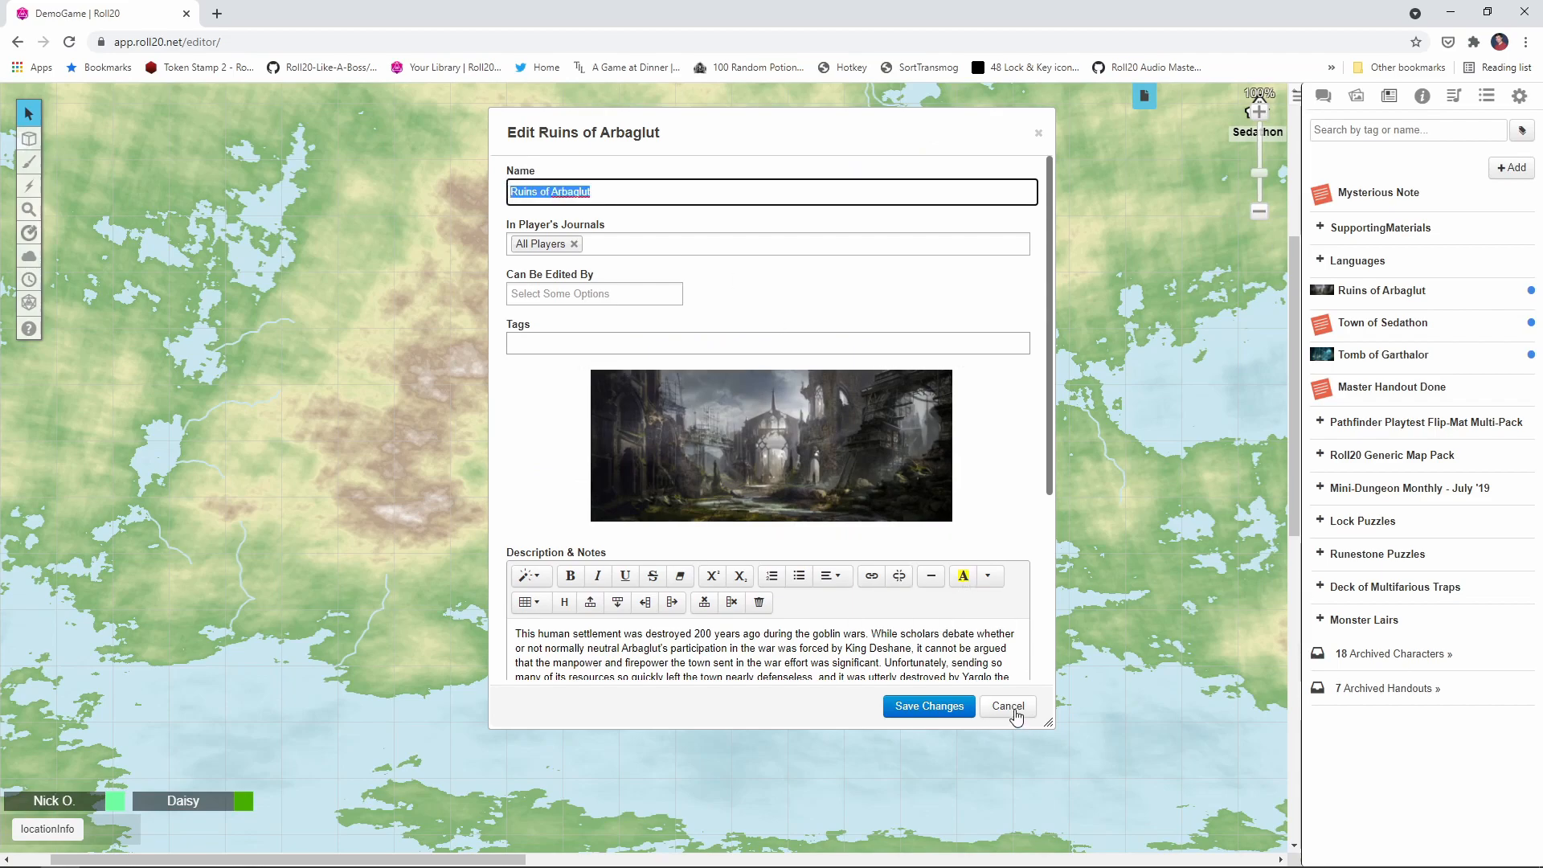
click(1006, 706)
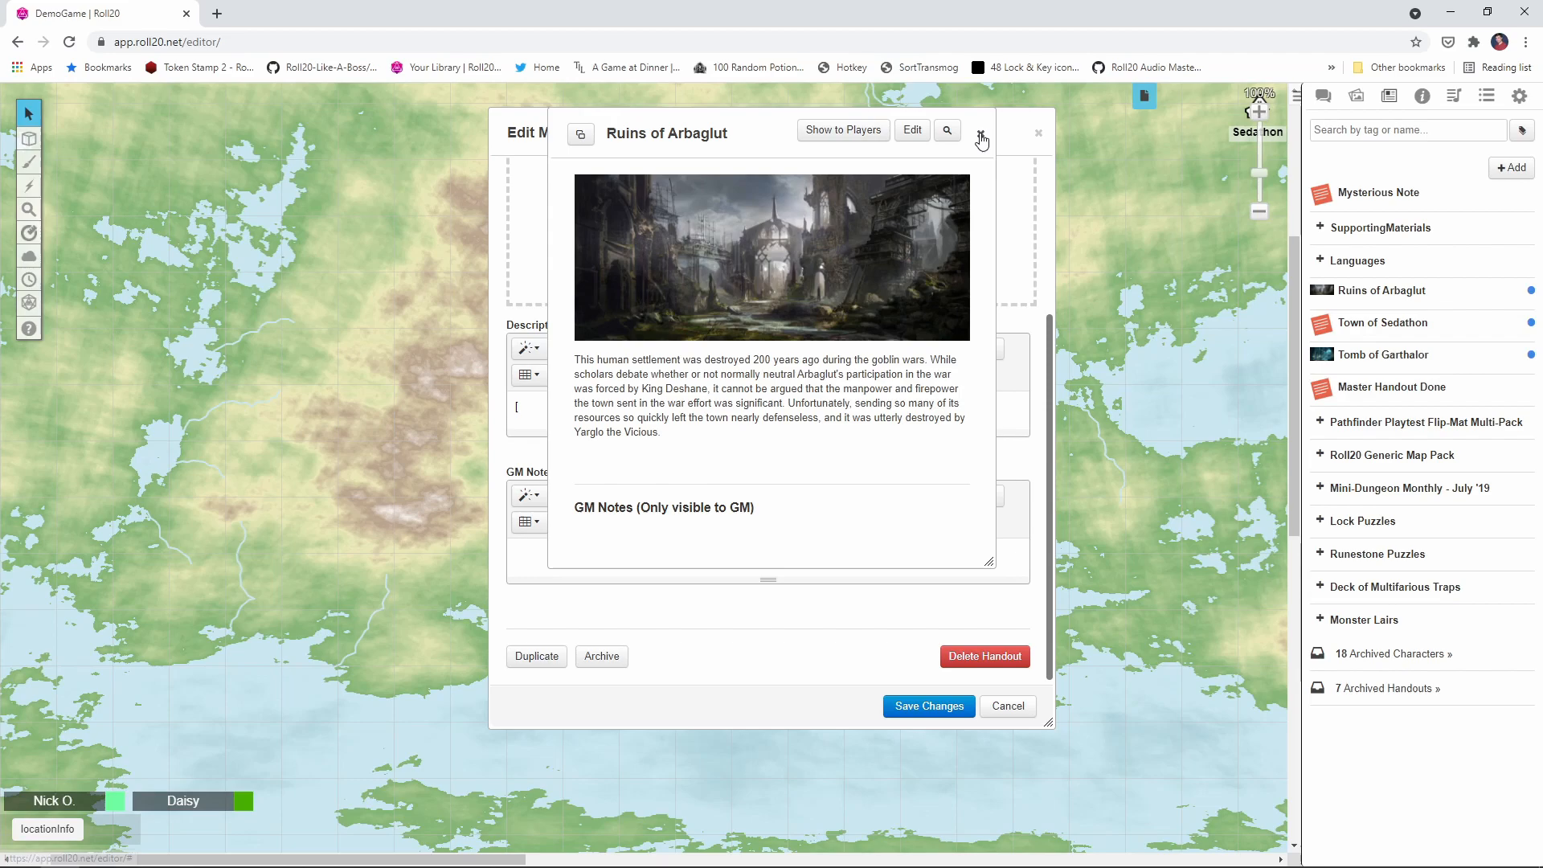
click(980, 130)
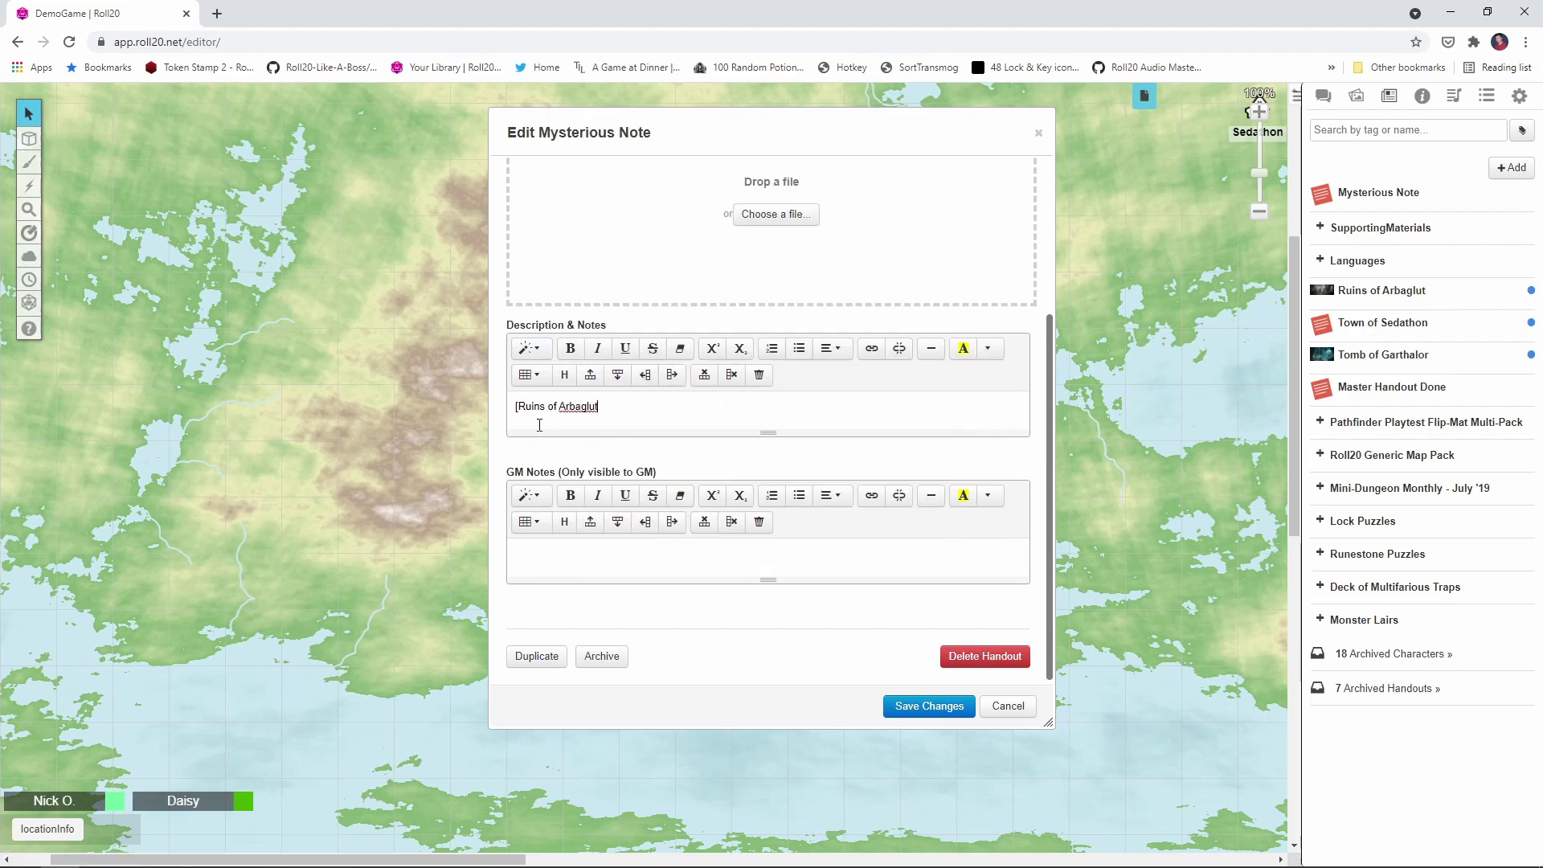
Finish the bracketed Ruins of Arbaglut link with the note that Harpers take note if players succeed, and save
text(])
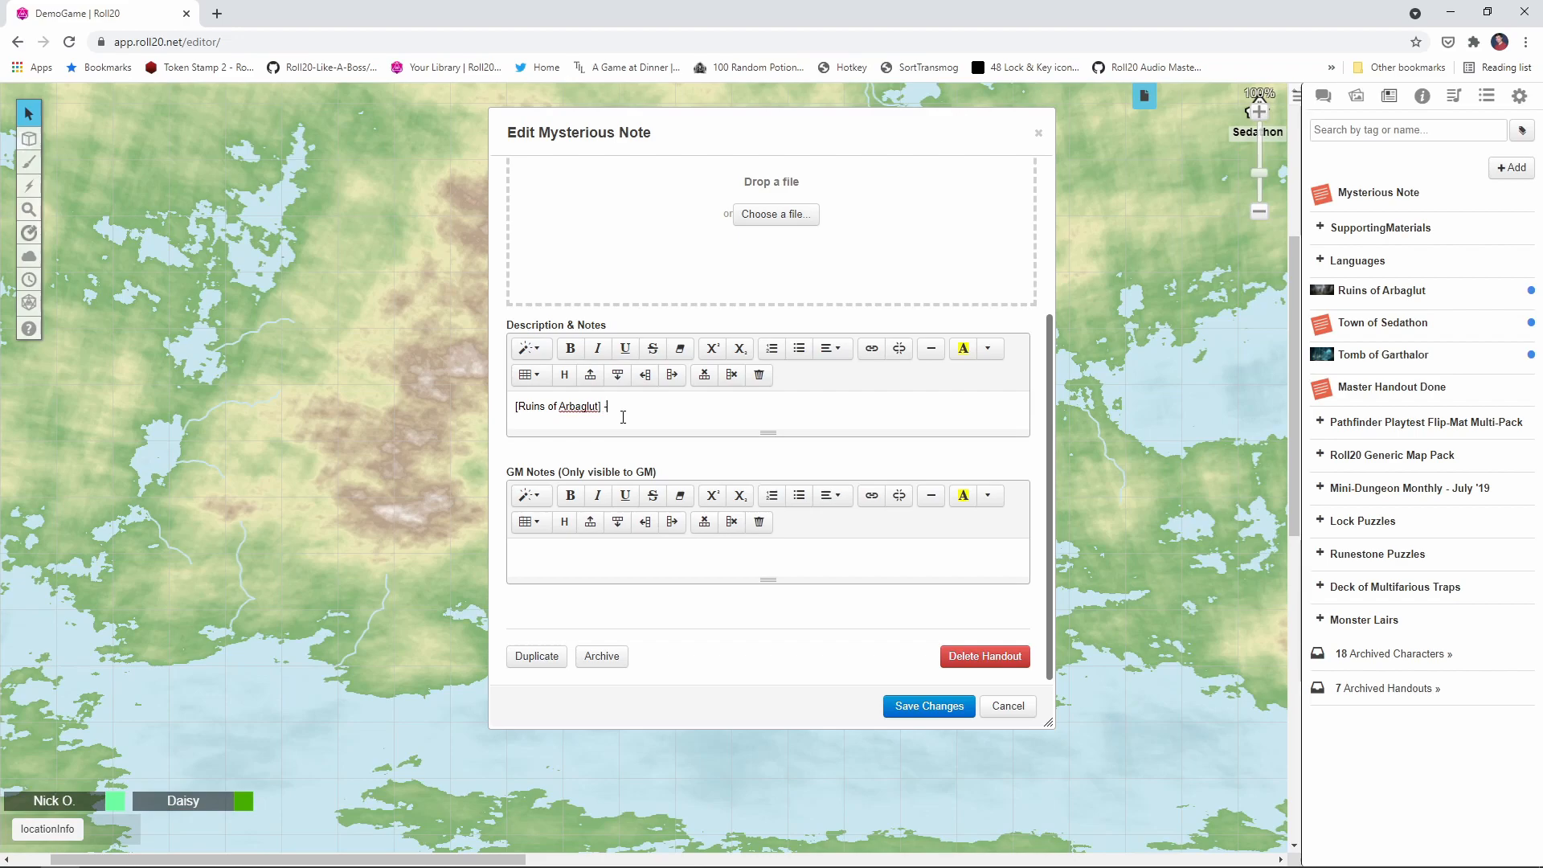
text(-)
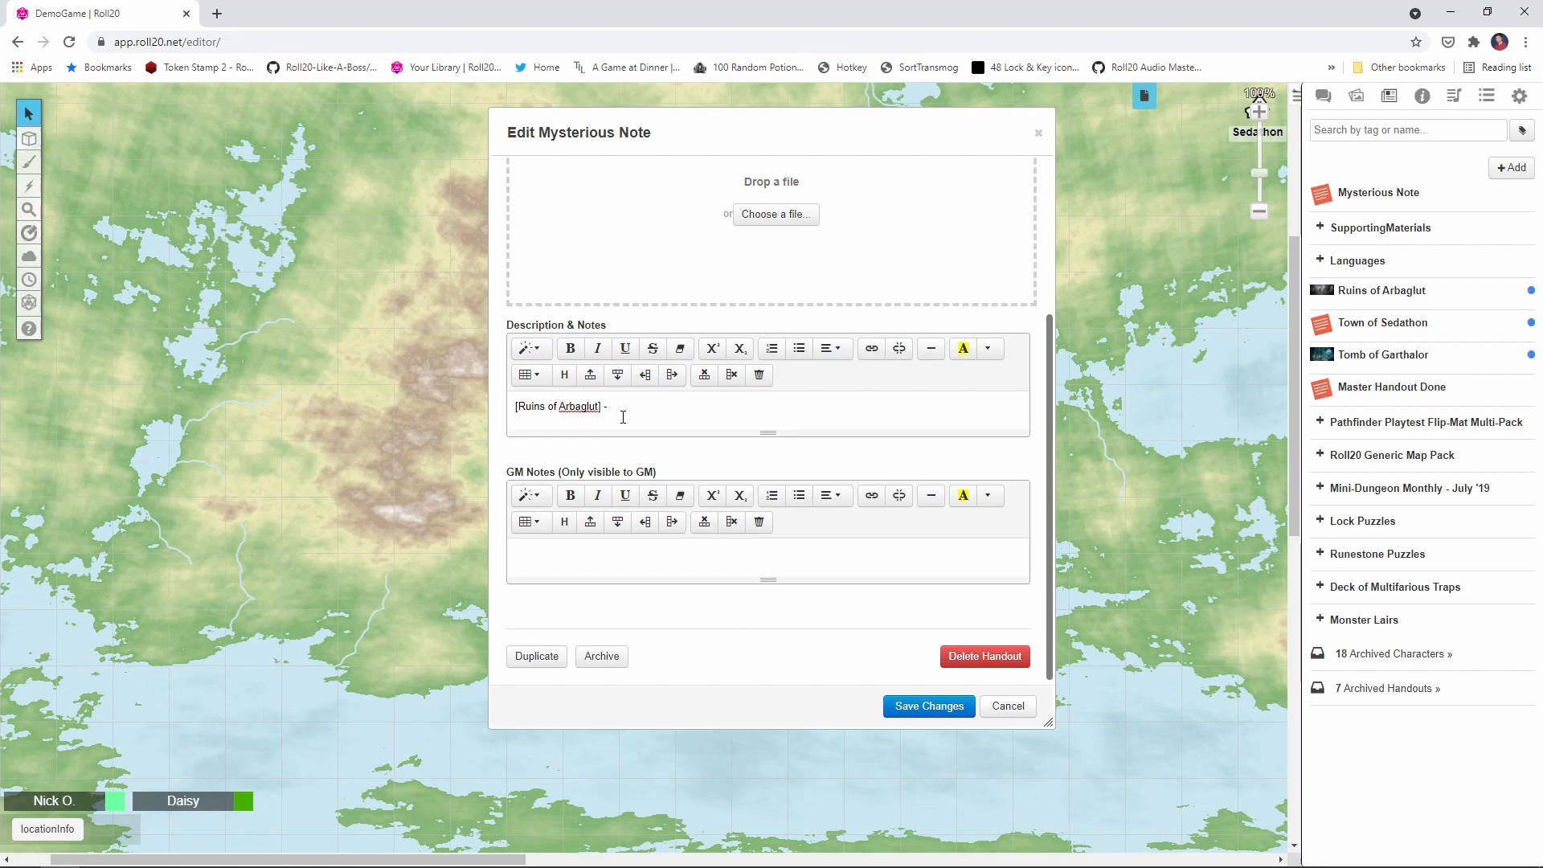
text(Harpers)
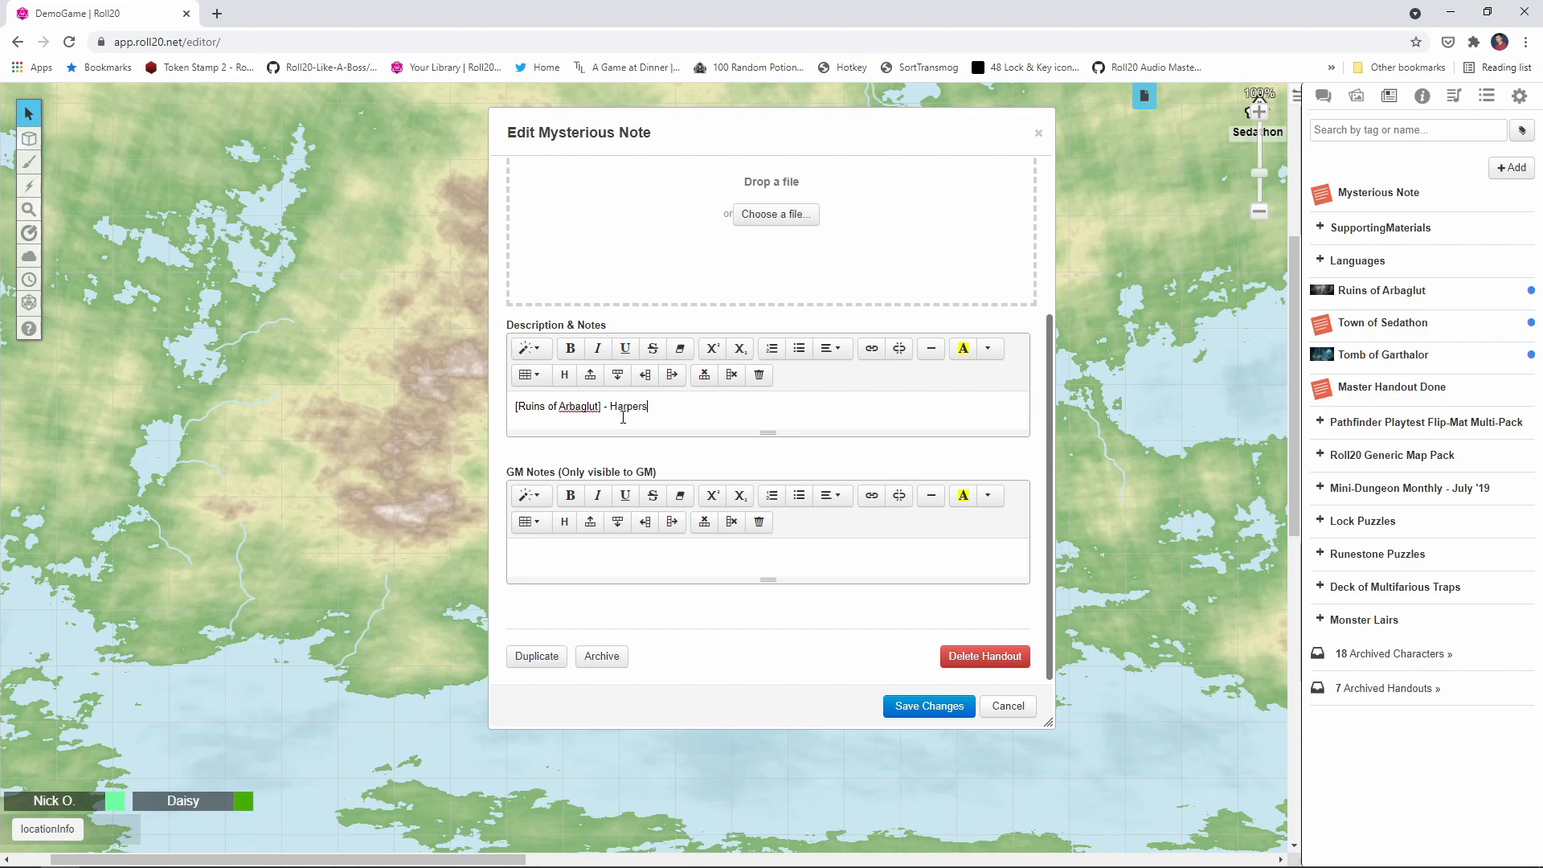
text(take note if the players are success)
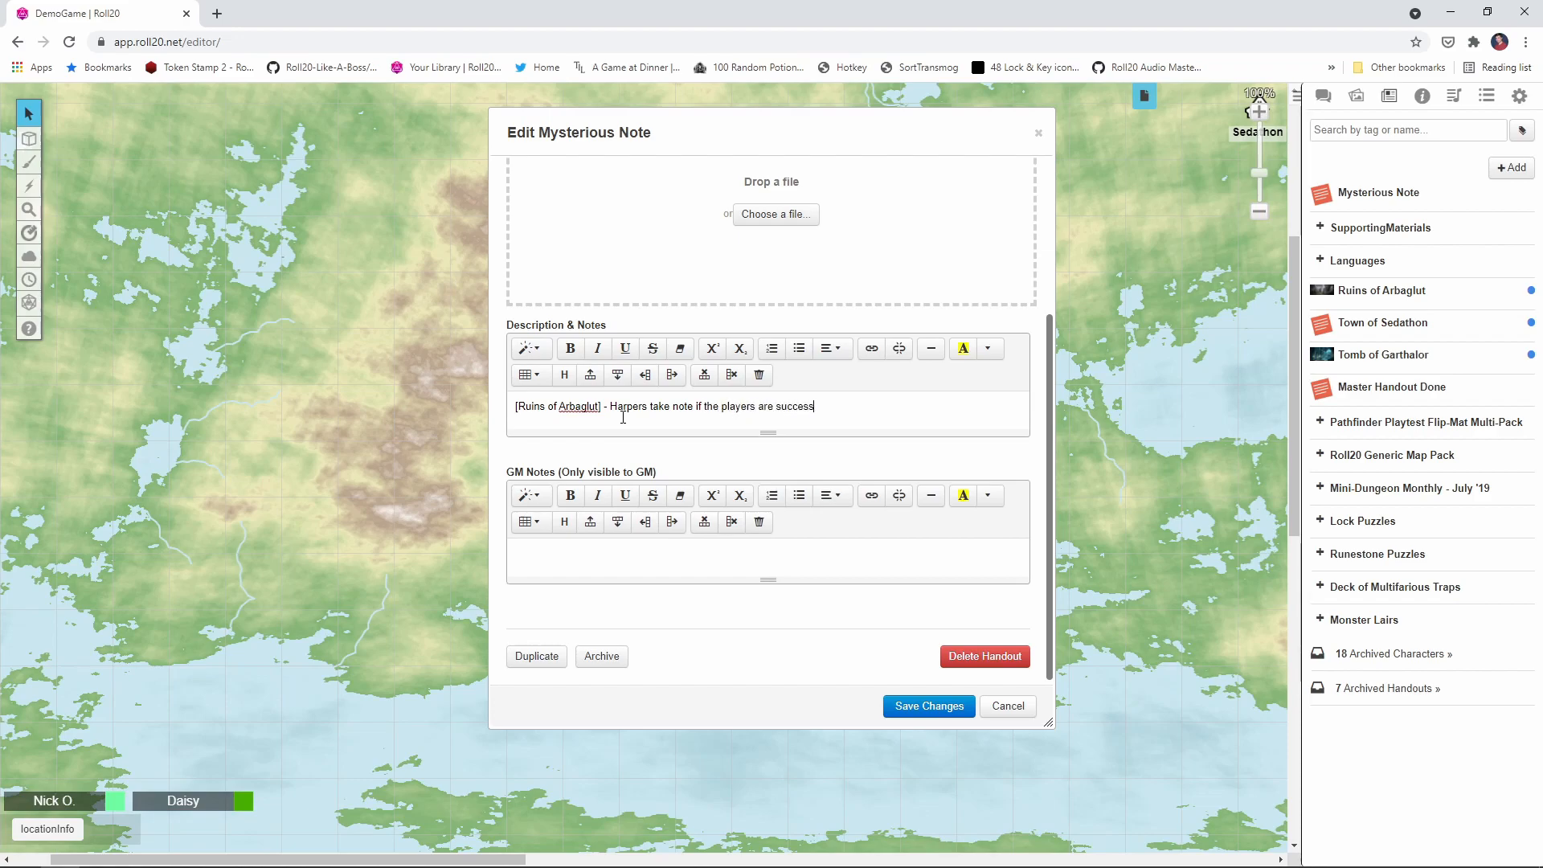
text(ful here)
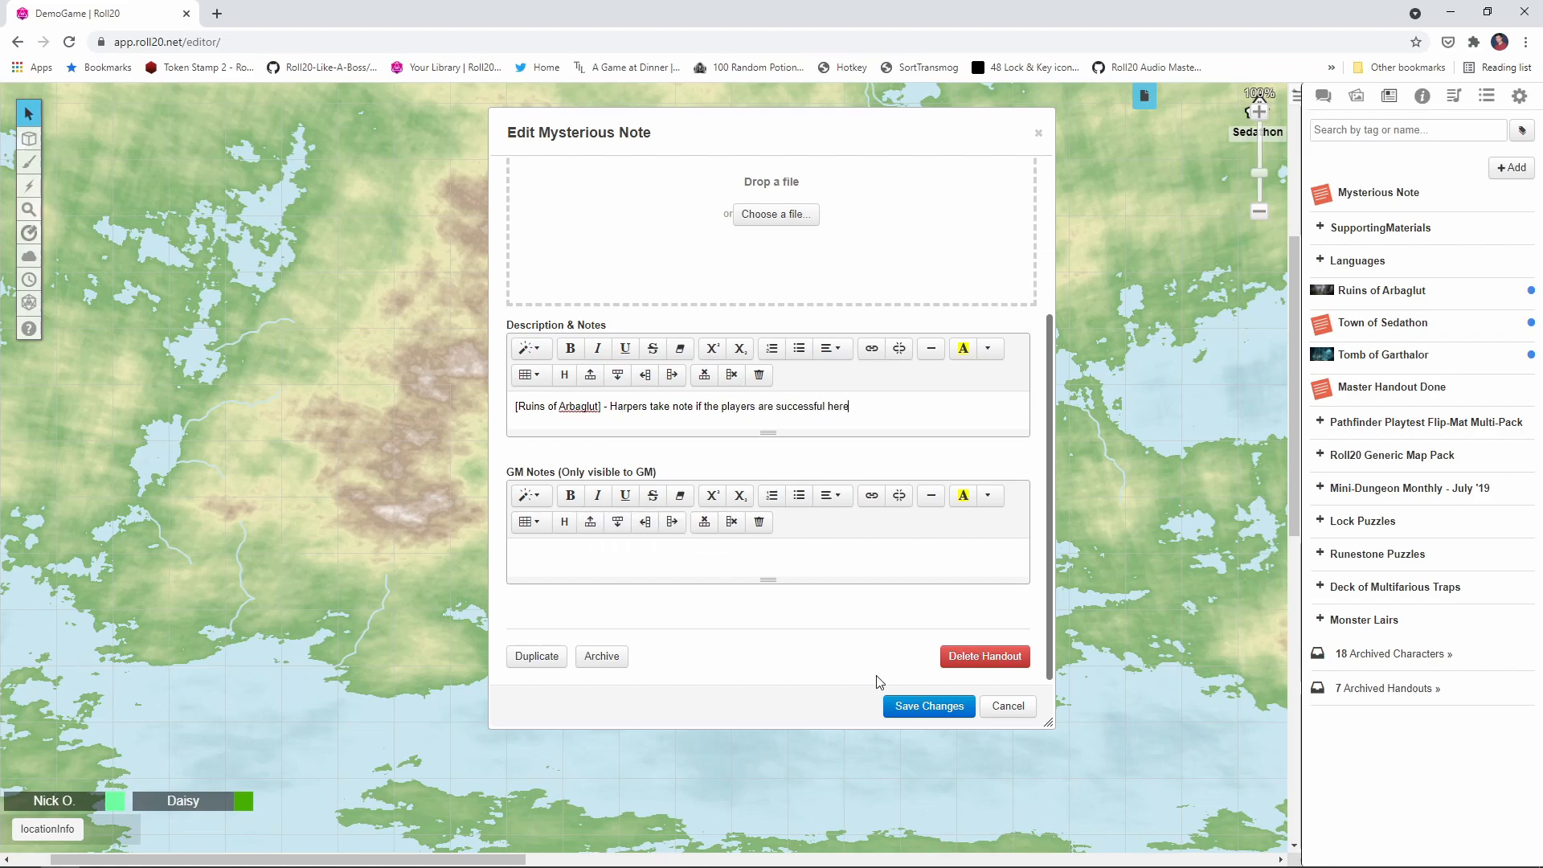
click(926, 706)
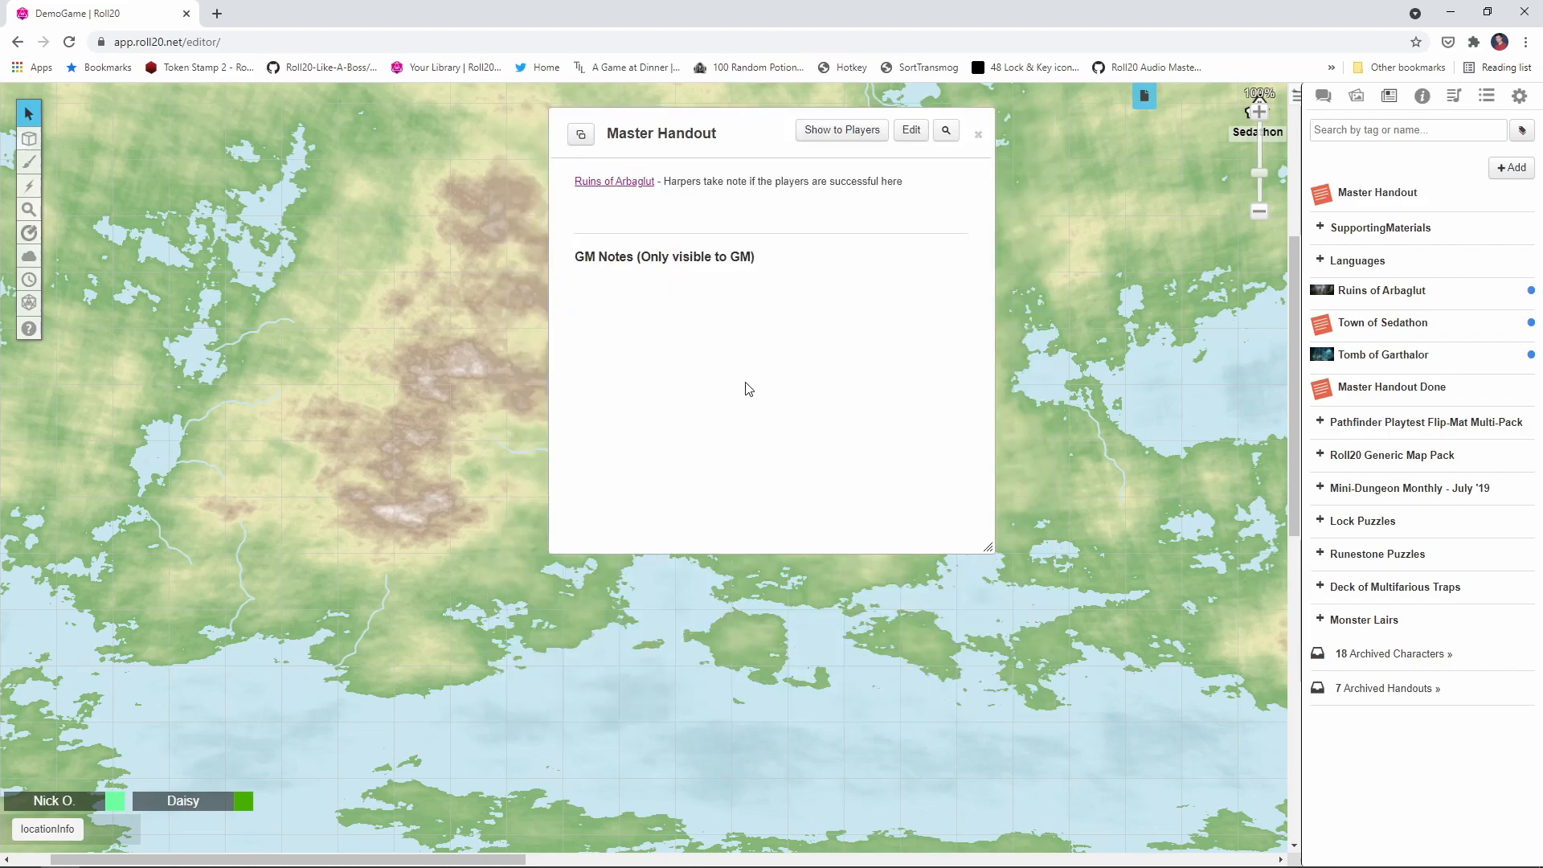
mouse_move(623, 182)
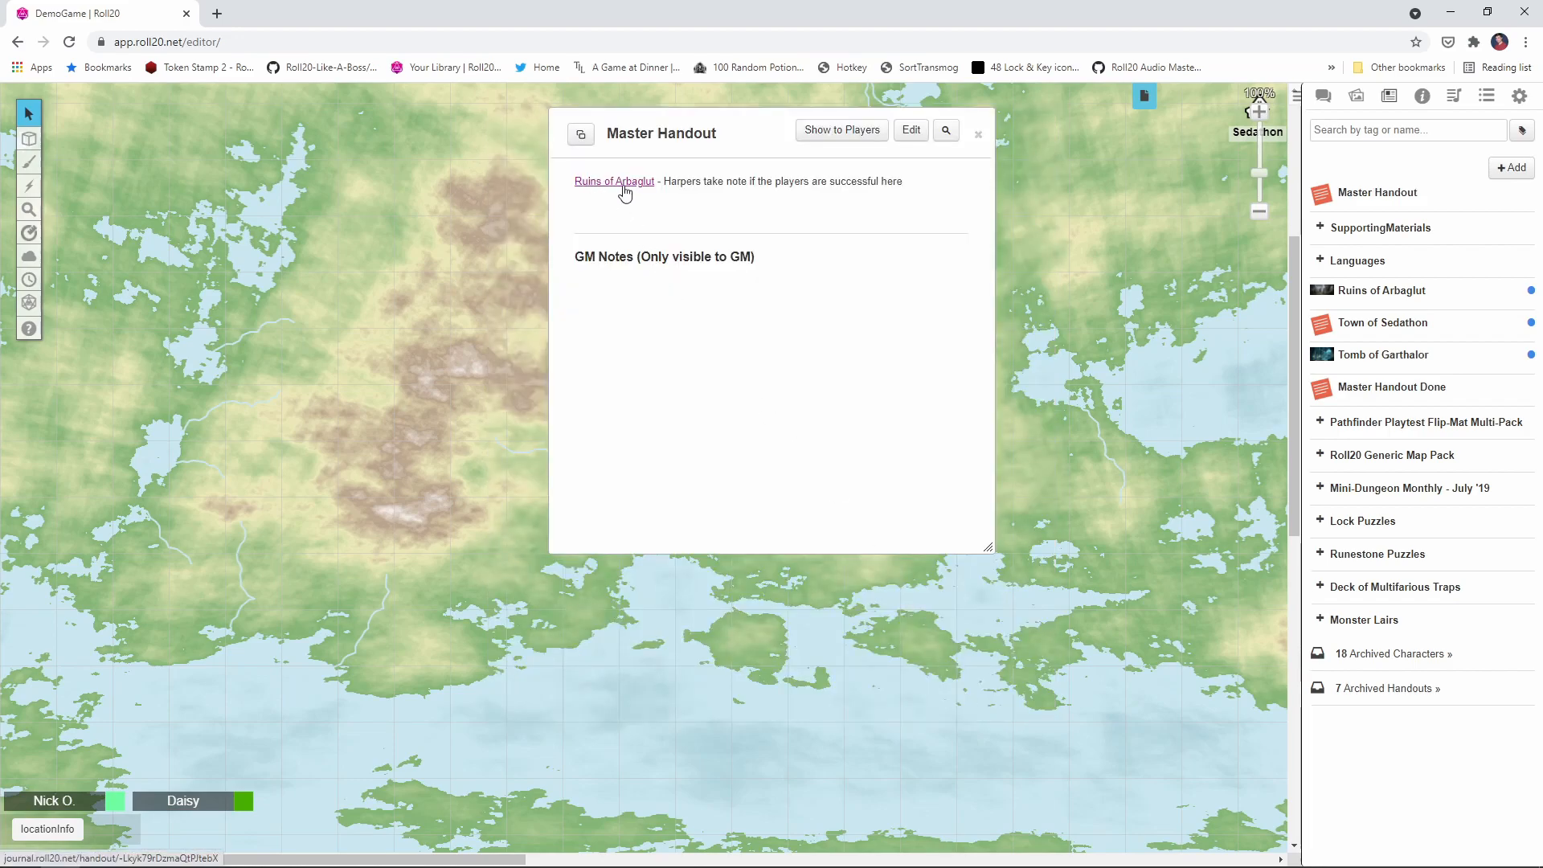
mouse_move(594, 191)
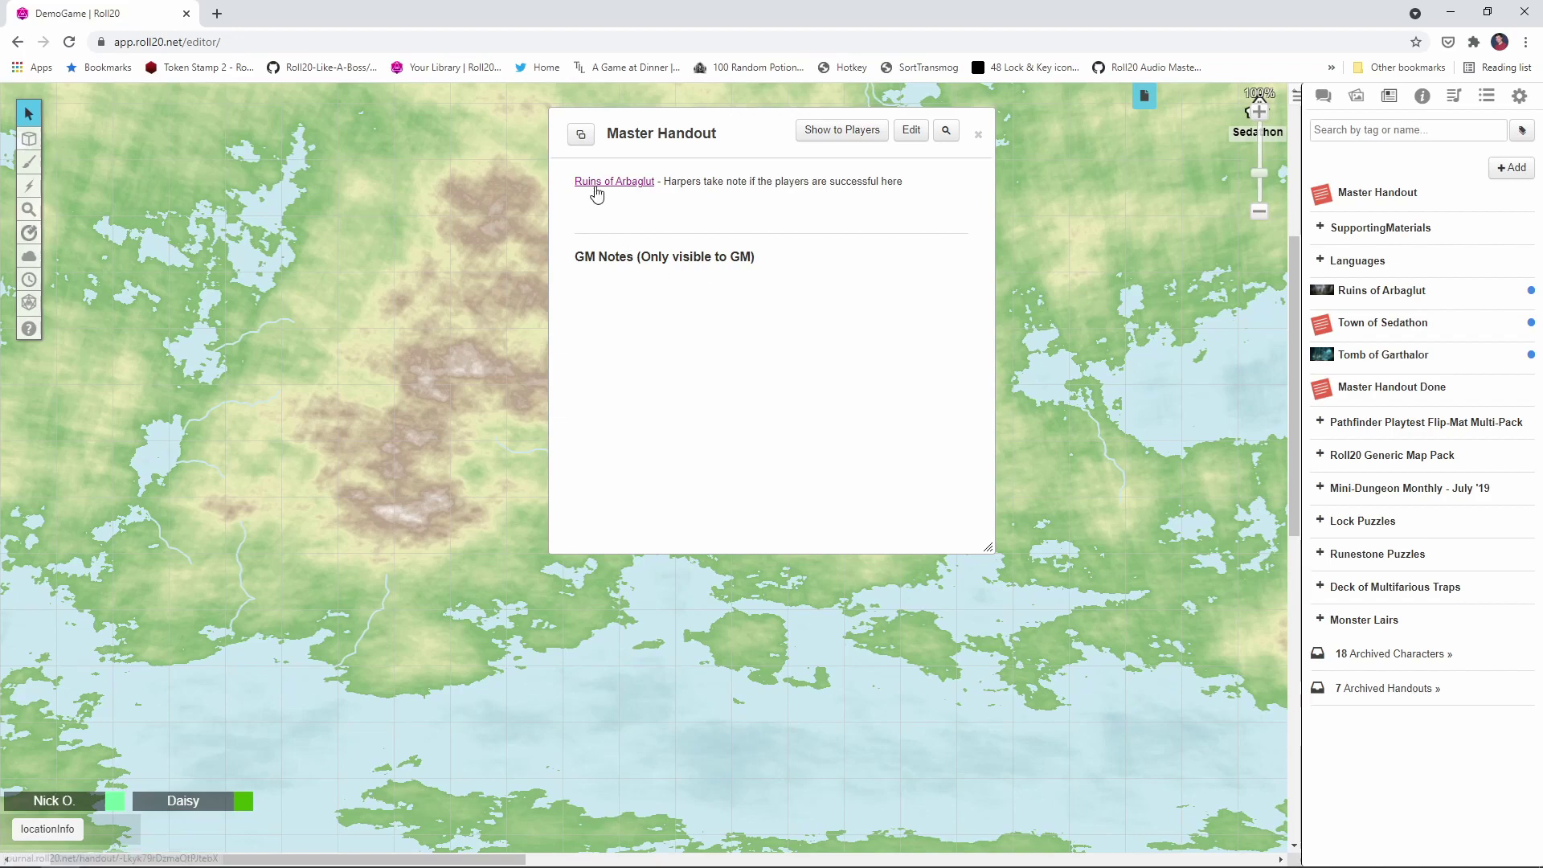
Verify the Ruins of Arbaglut link opens its handout, then bring up Master Handout Done
click(612, 182)
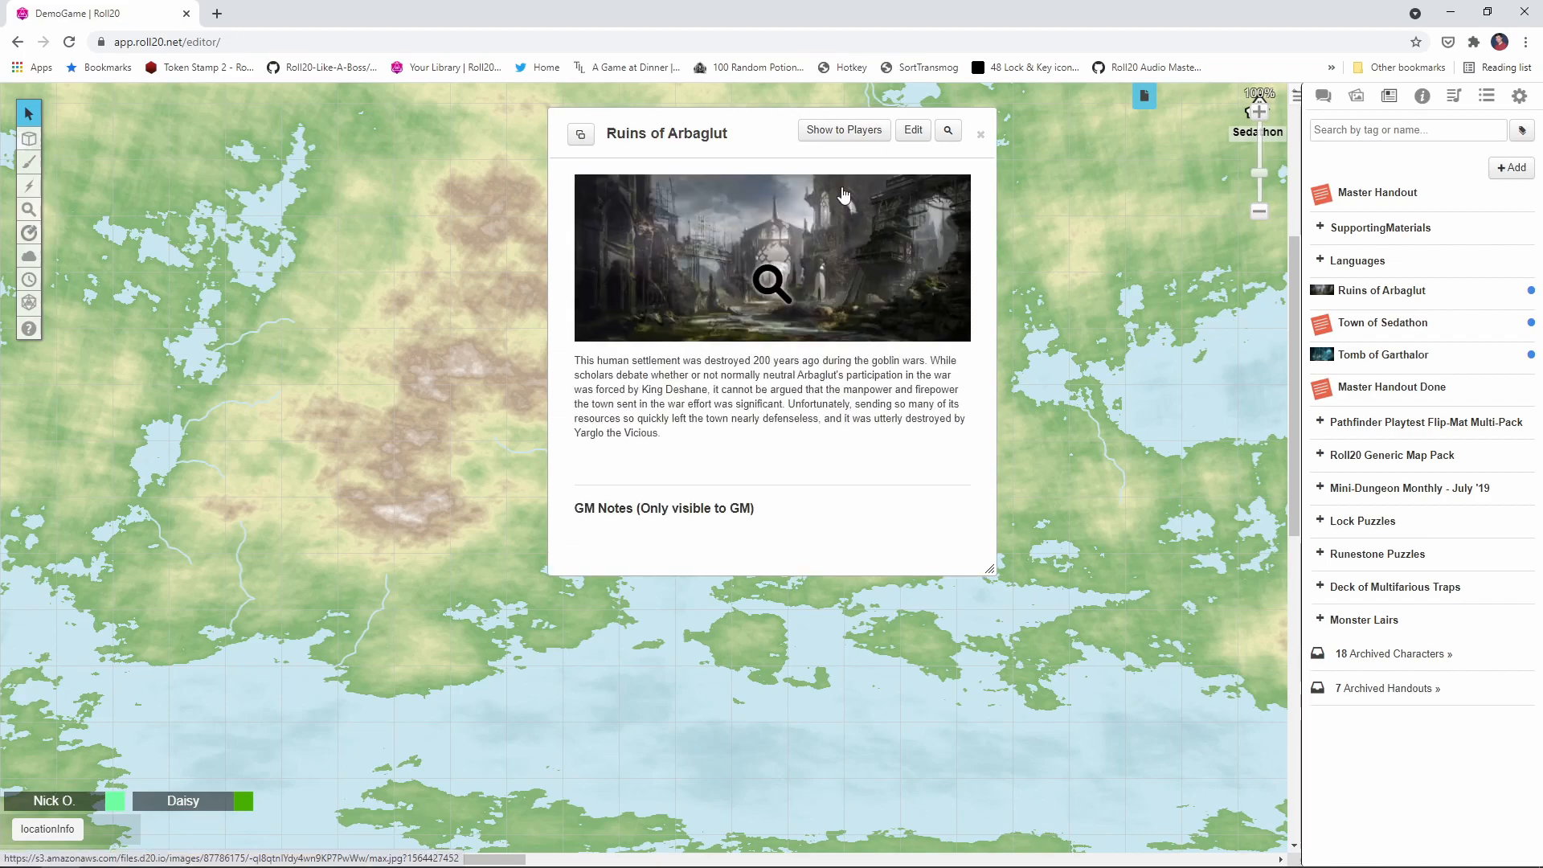
click(1377, 191)
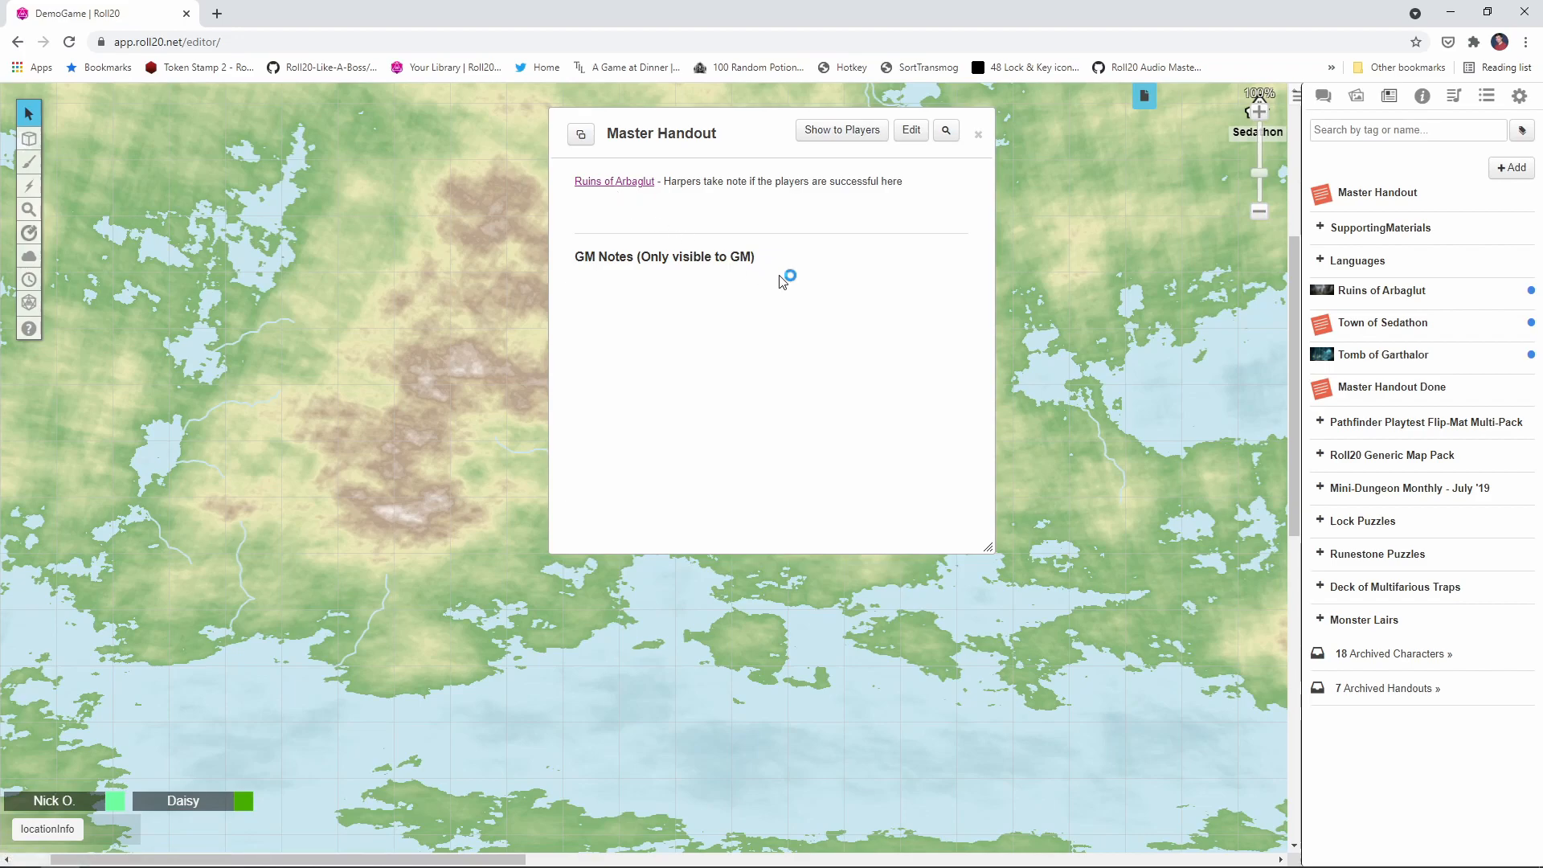
mouse_move(781, 283)
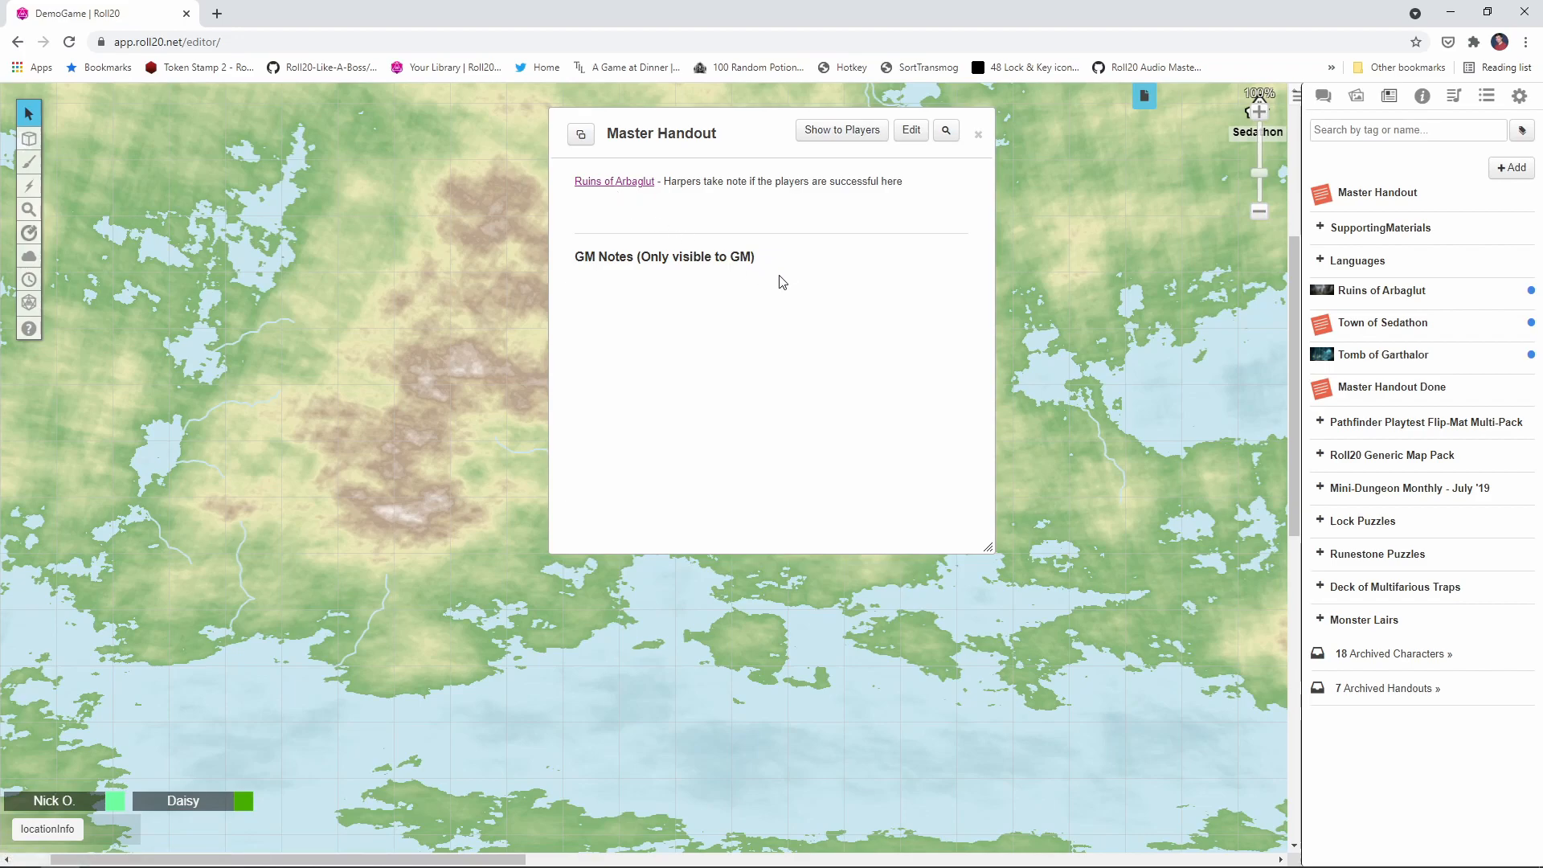
mouse_move(1392, 387)
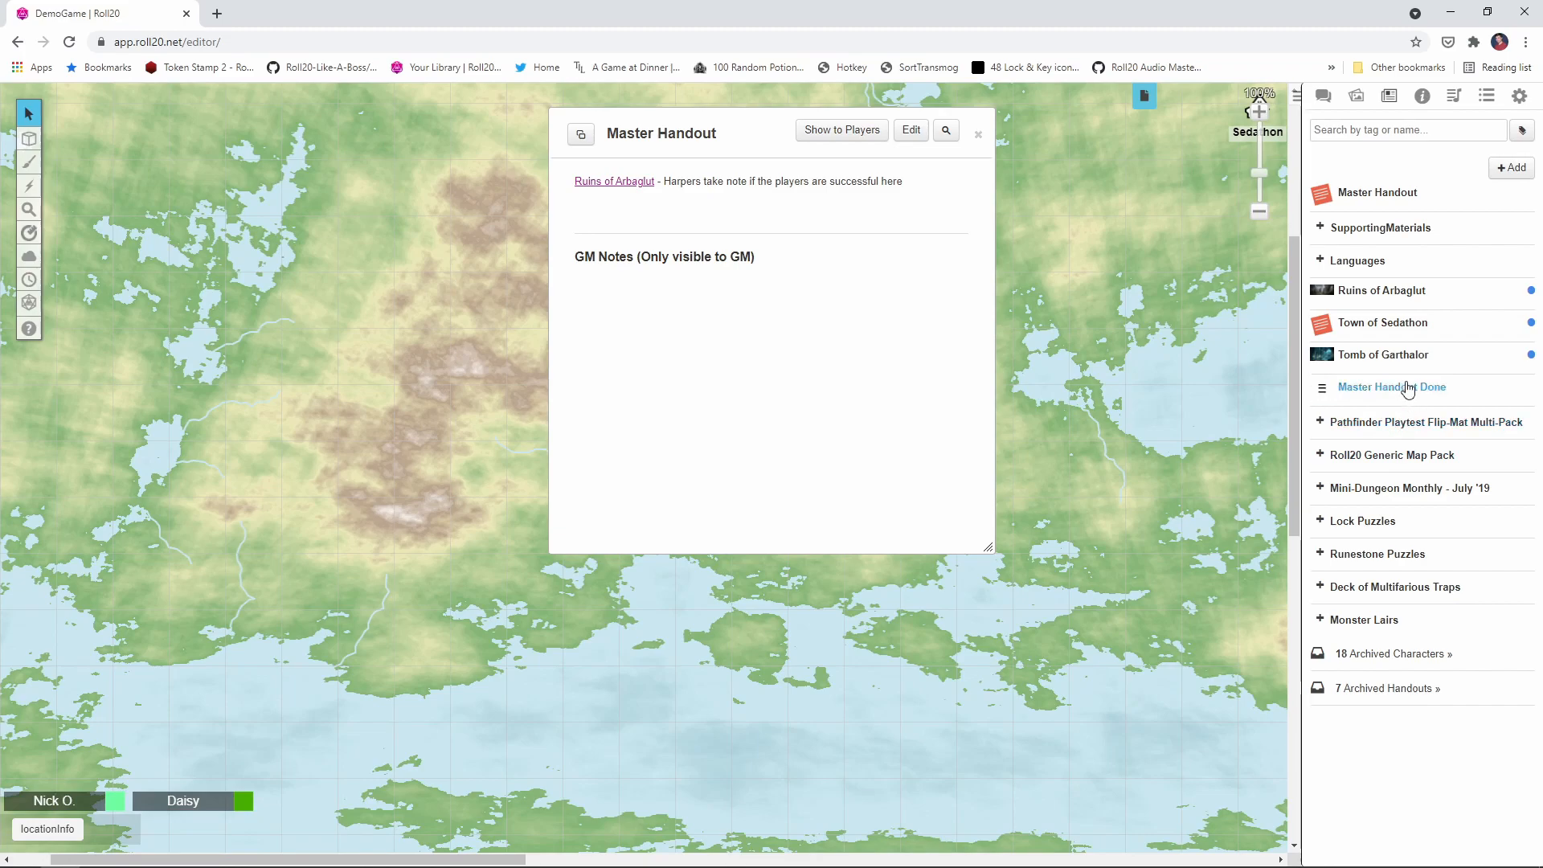
click(1391, 387)
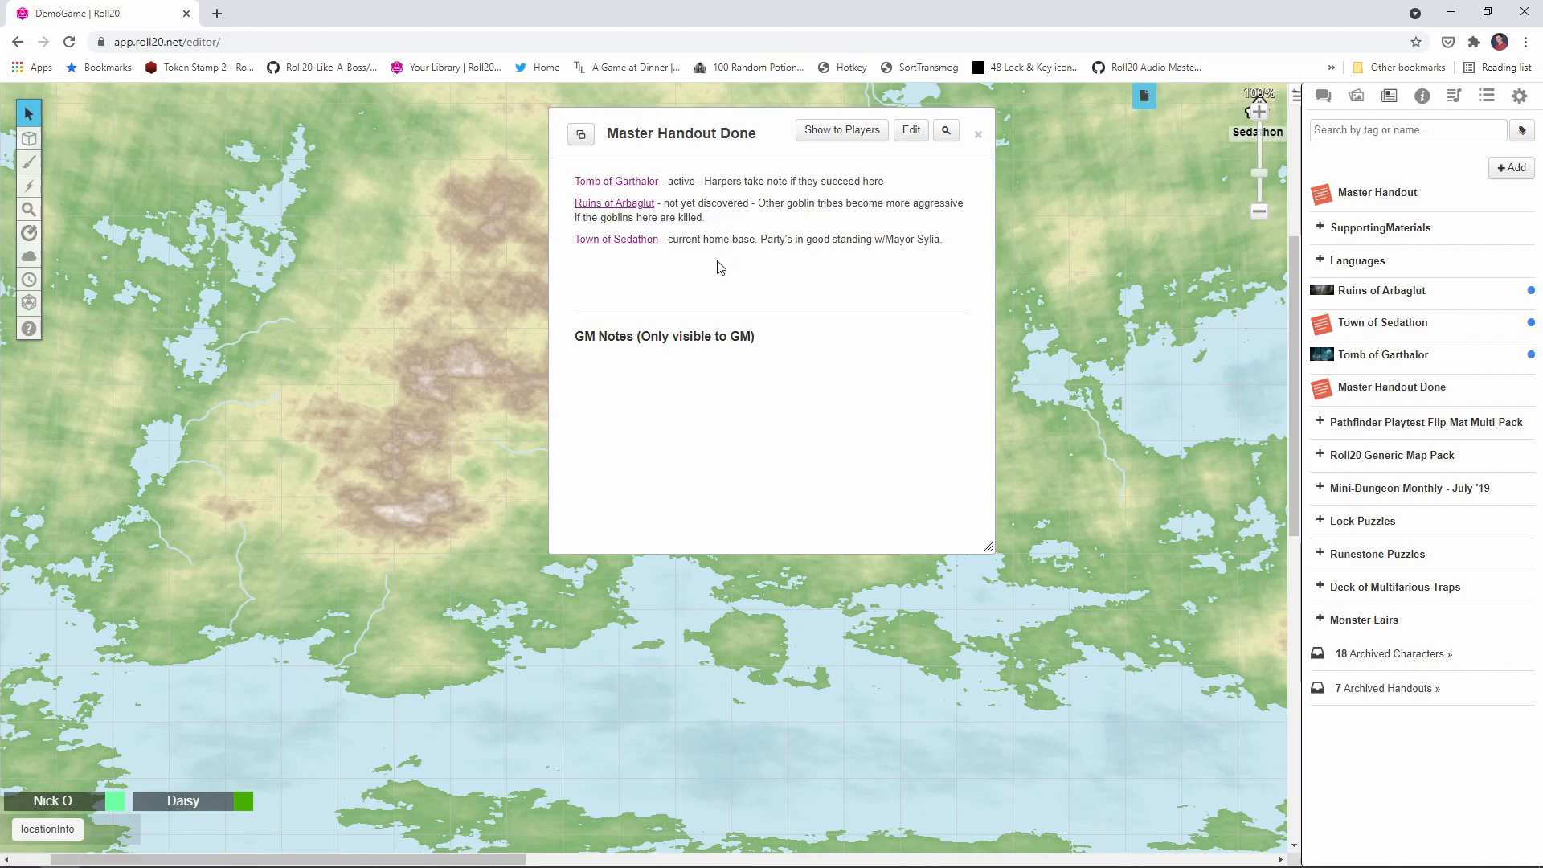
mouse_move(852, 260)
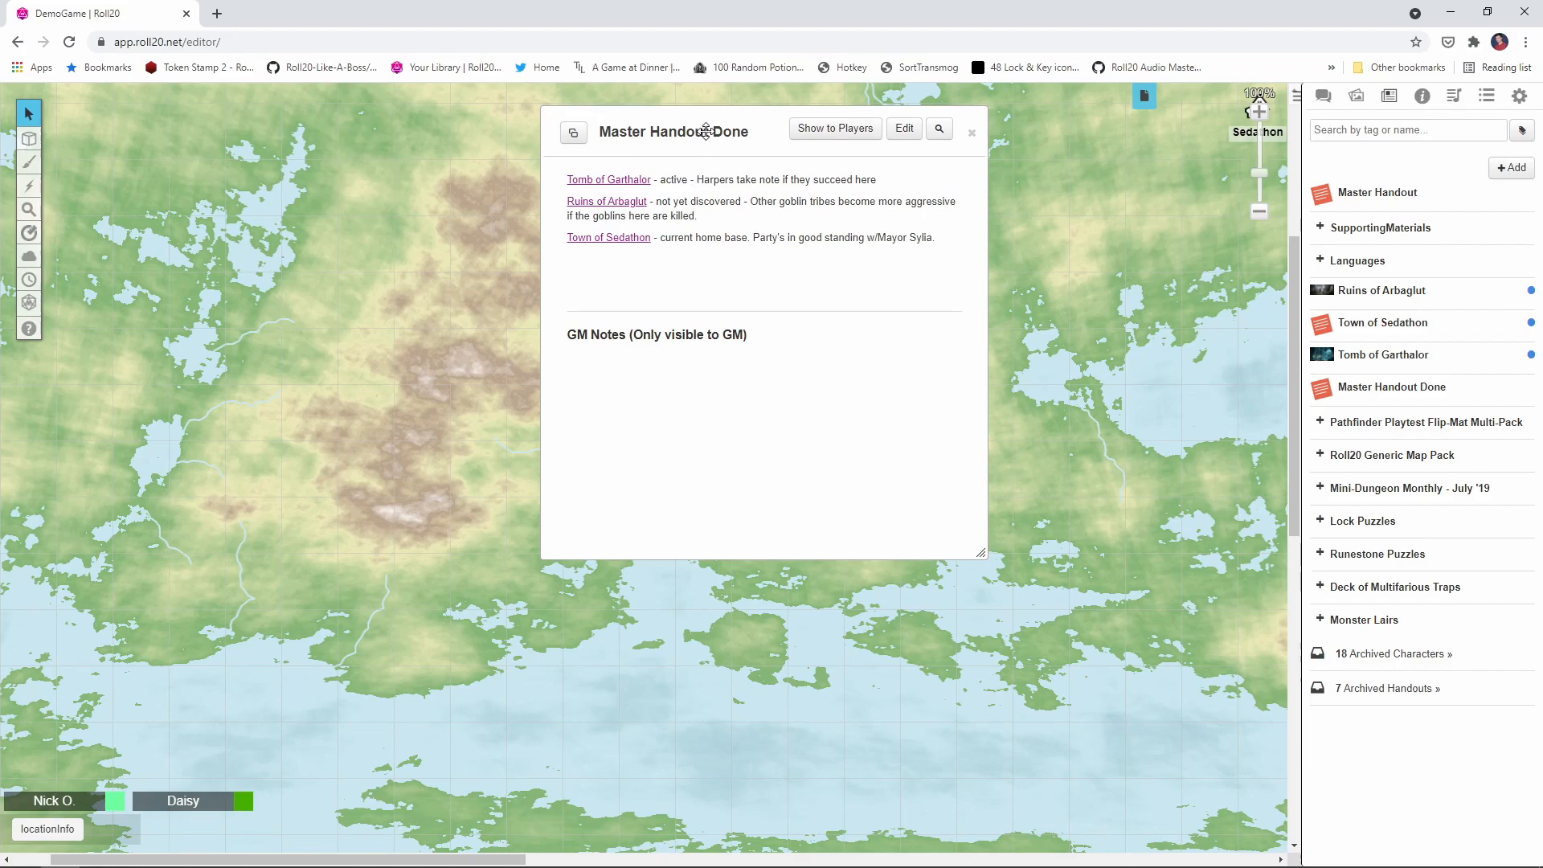
Enter the goblin-city blurb as Bar 1 value on The Ruins of Arbaglut token
click(970, 131)
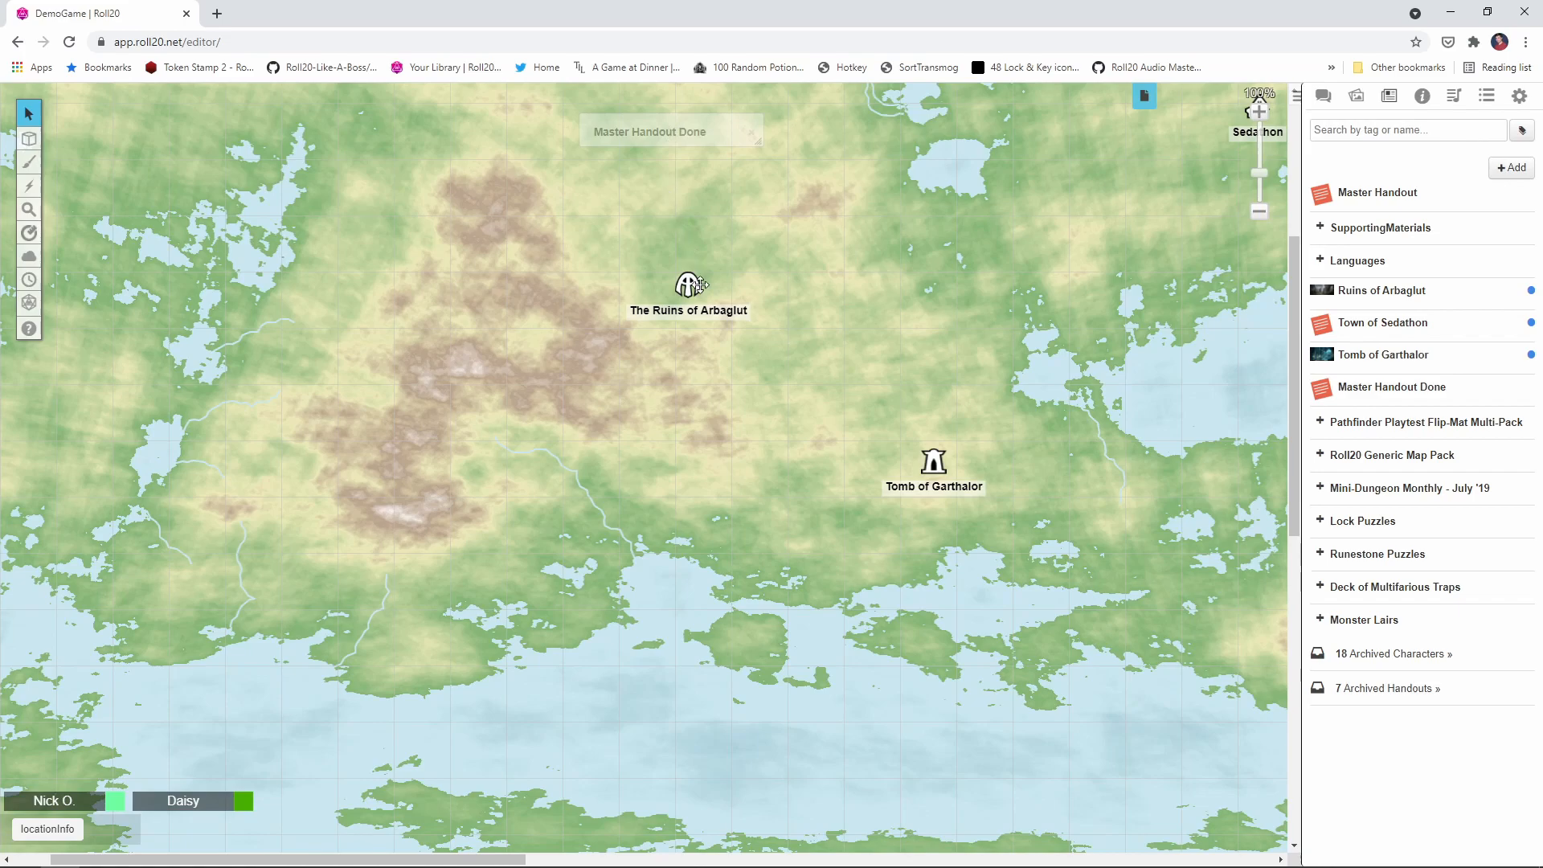
click(689, 284)
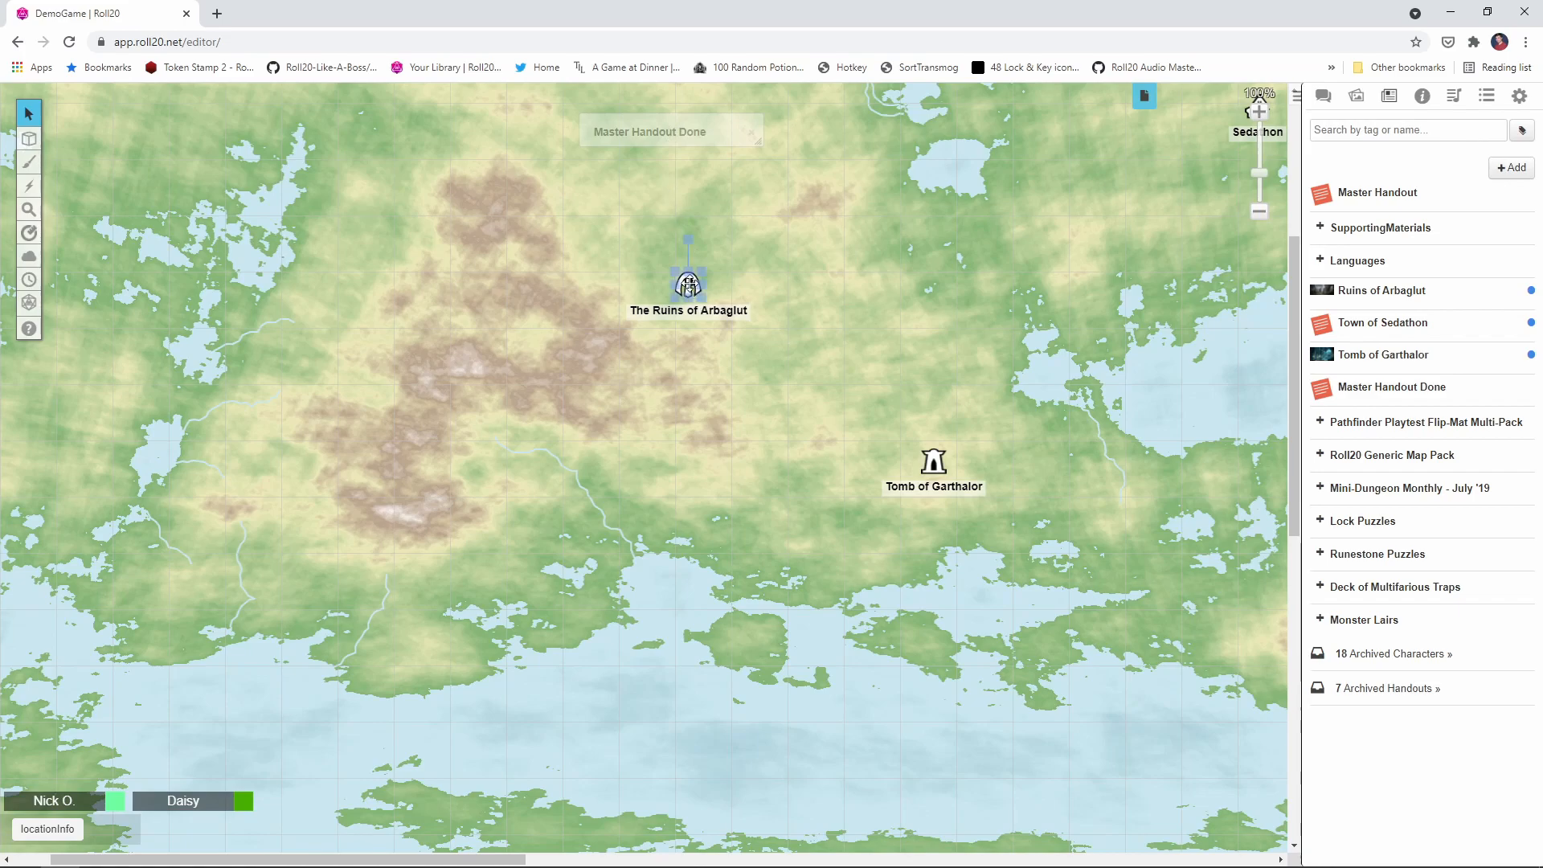
double_click(688, 278)
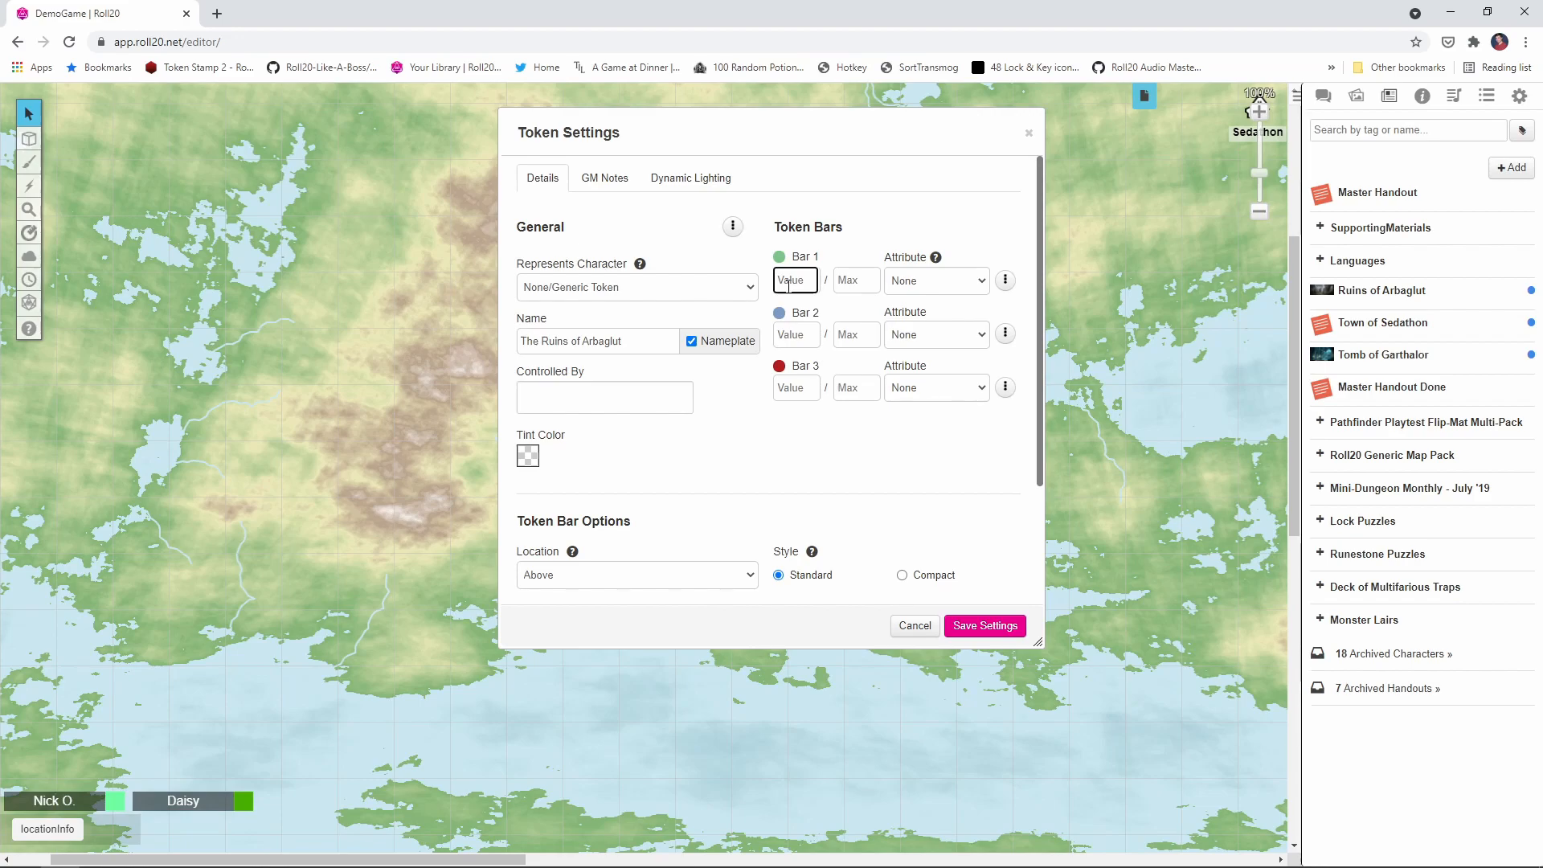
text(goblins)
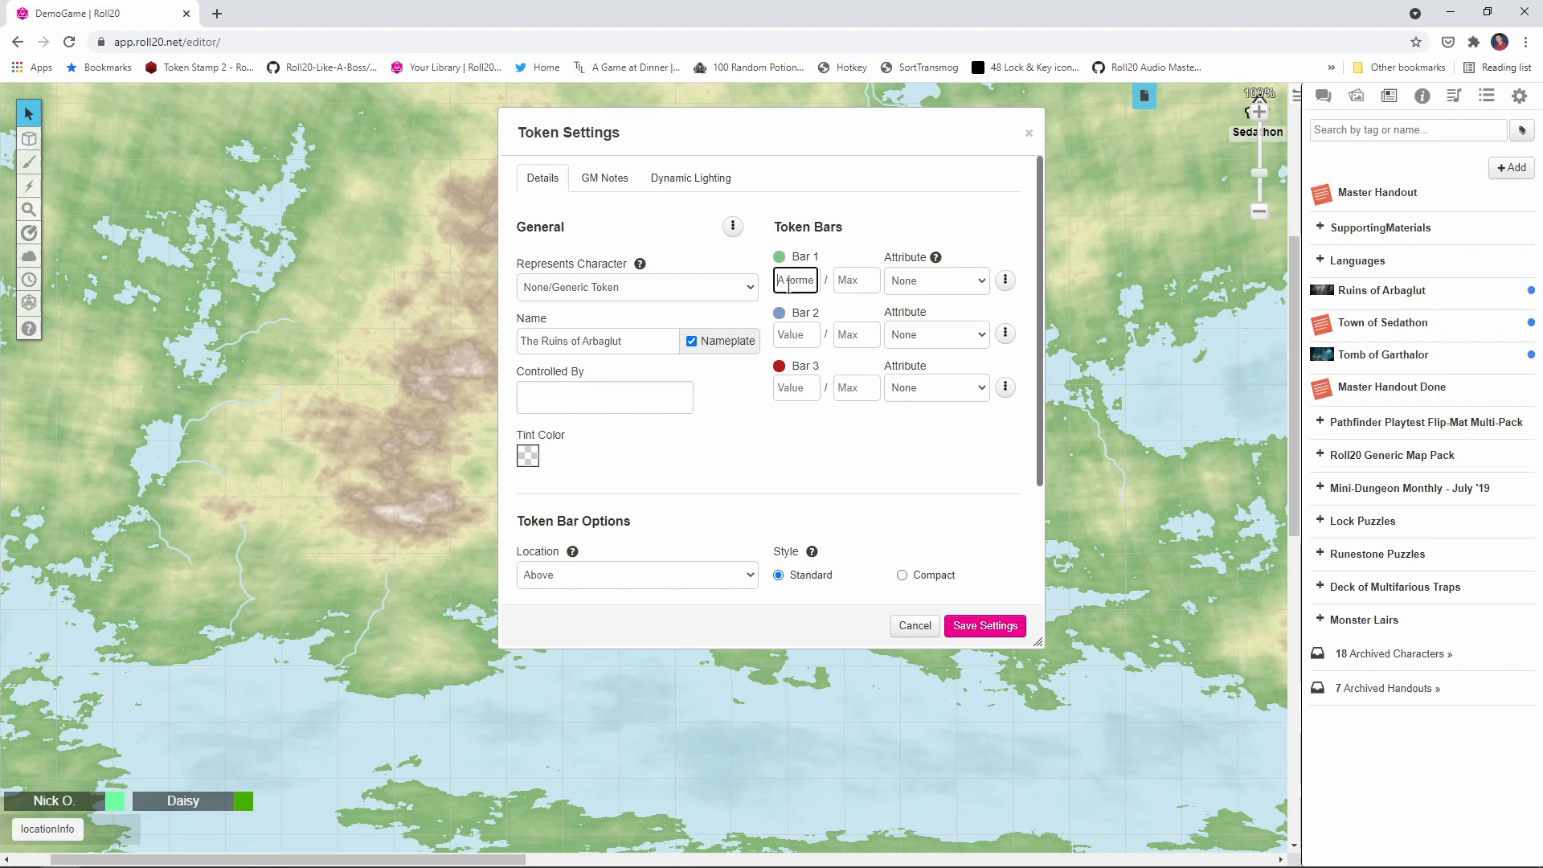
mouse_move(835, 326)
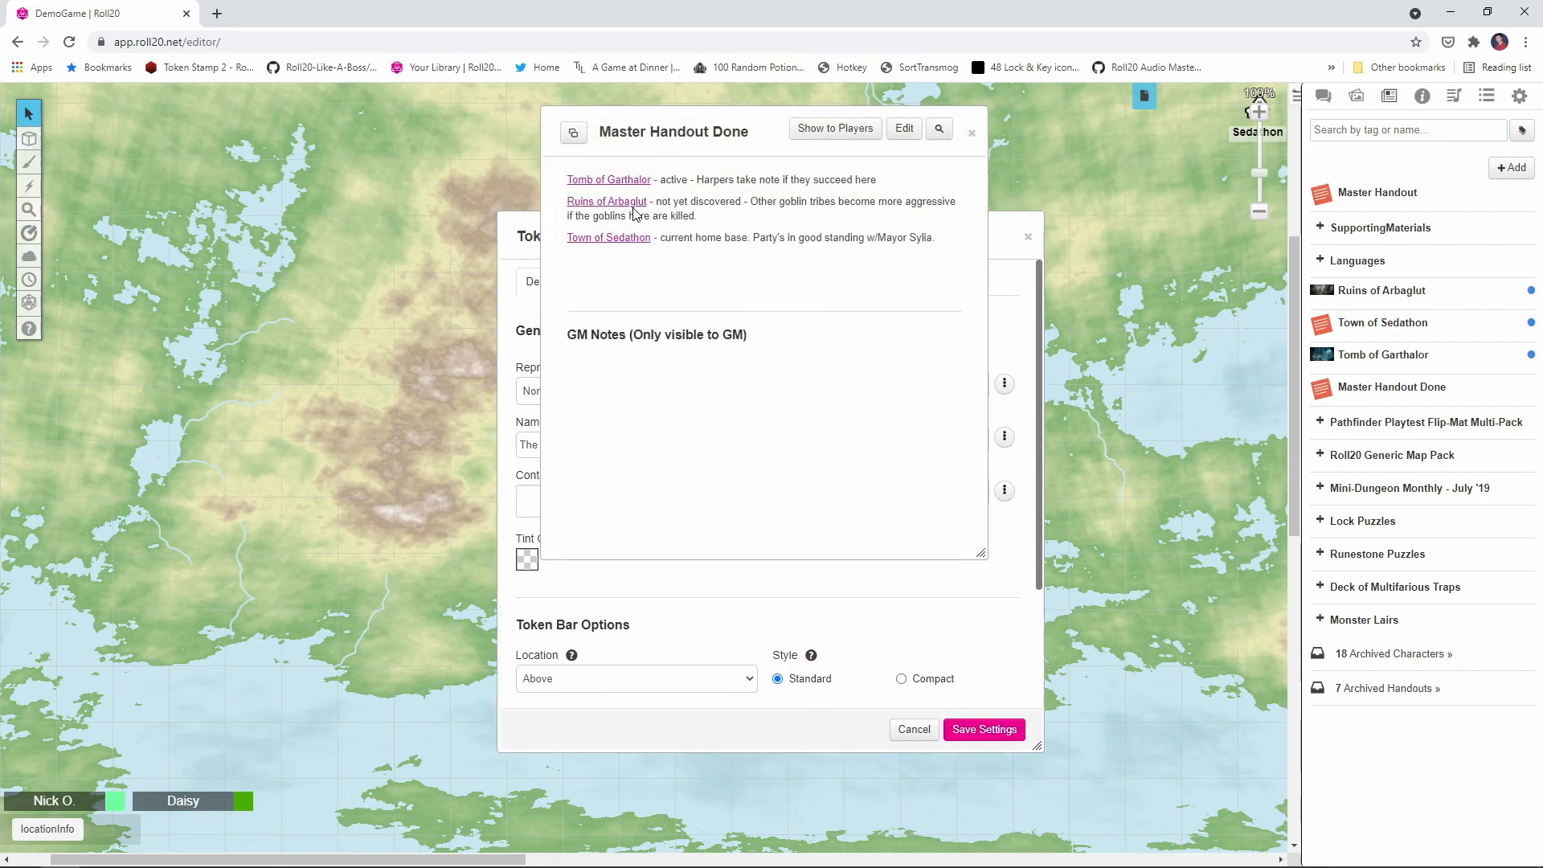
mouse_move(605, 203)
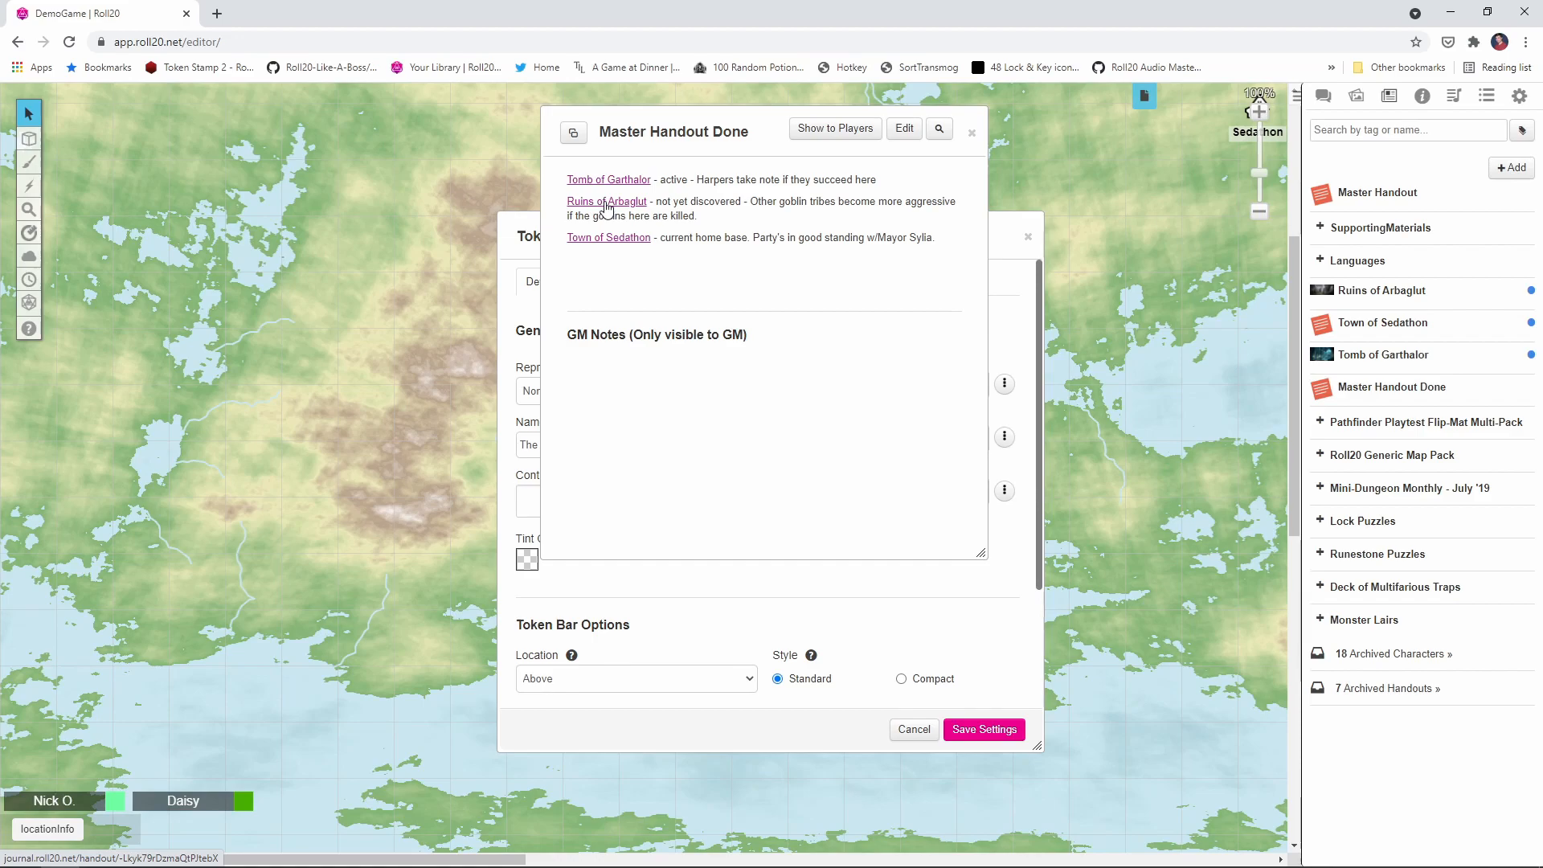
Paste the Ruins of Arbaglut handout link as Bar 1 maximum and save the token
right_click(606, 201)
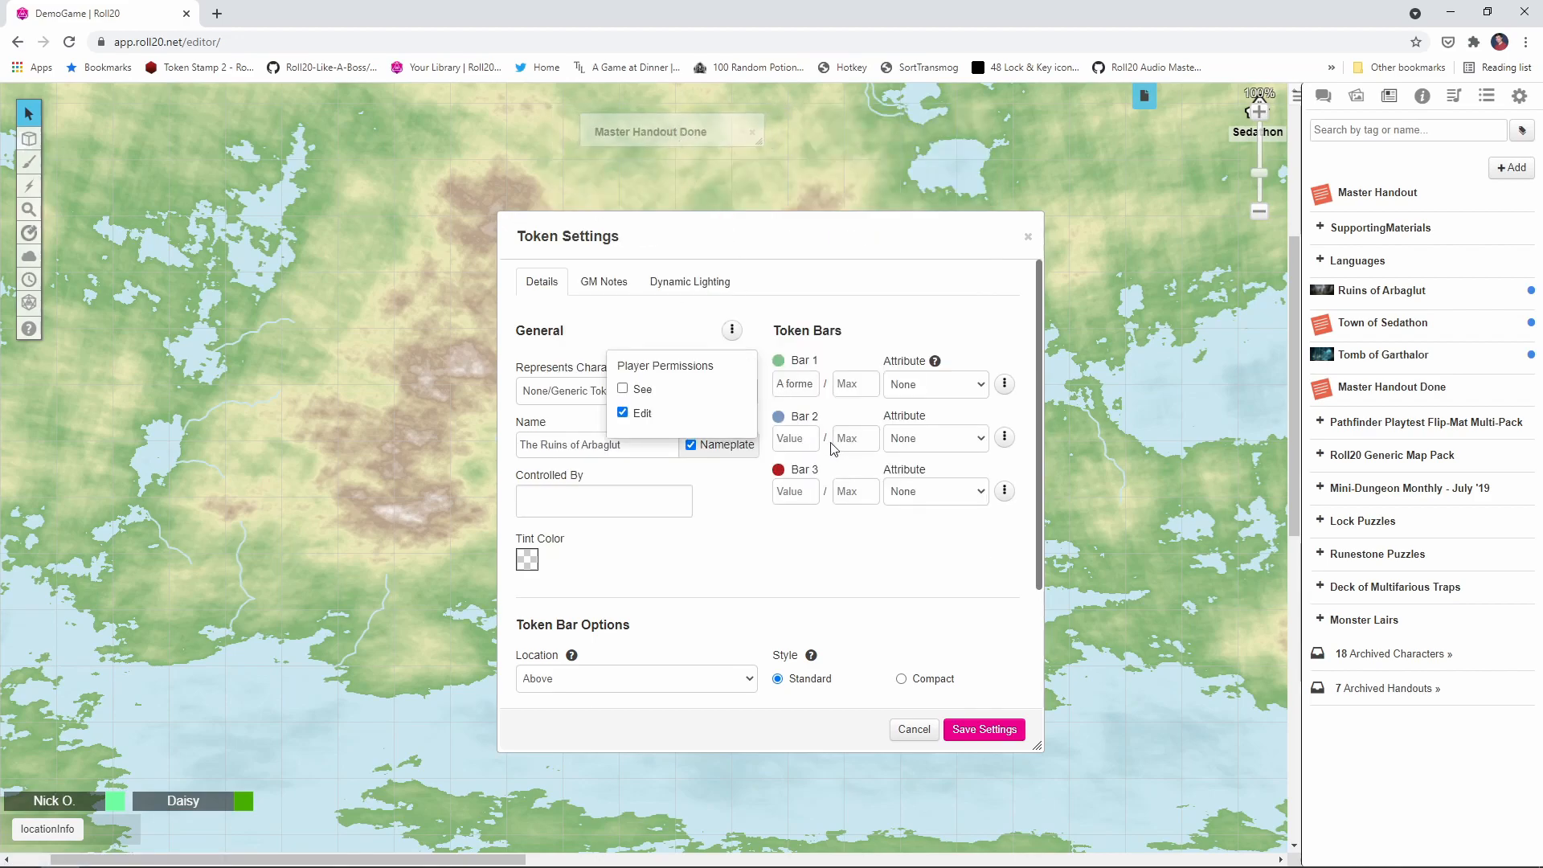
click(853, 385)
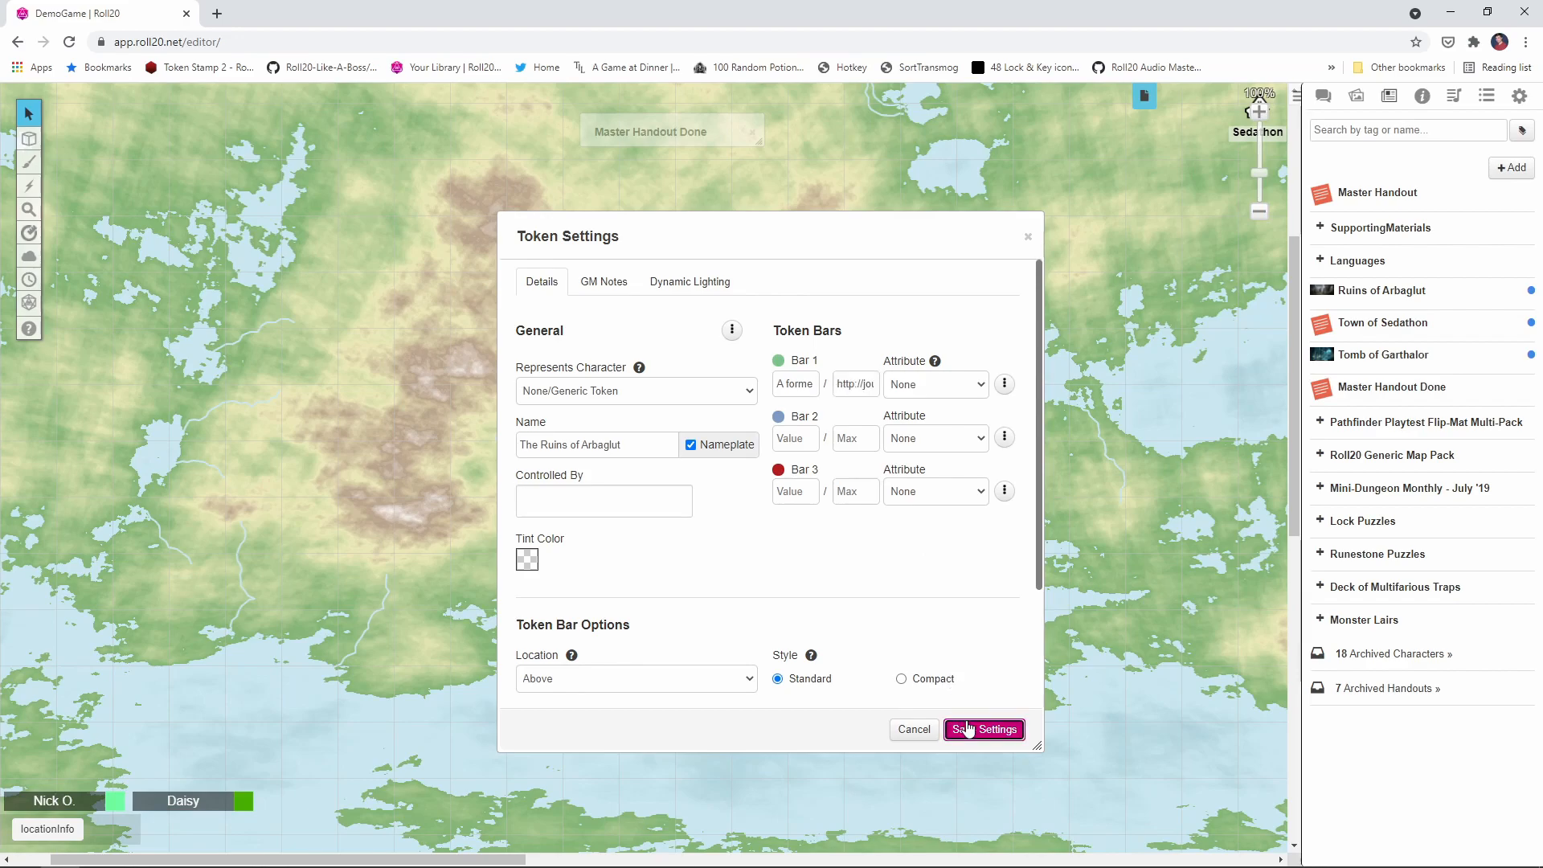
click(983, 730)
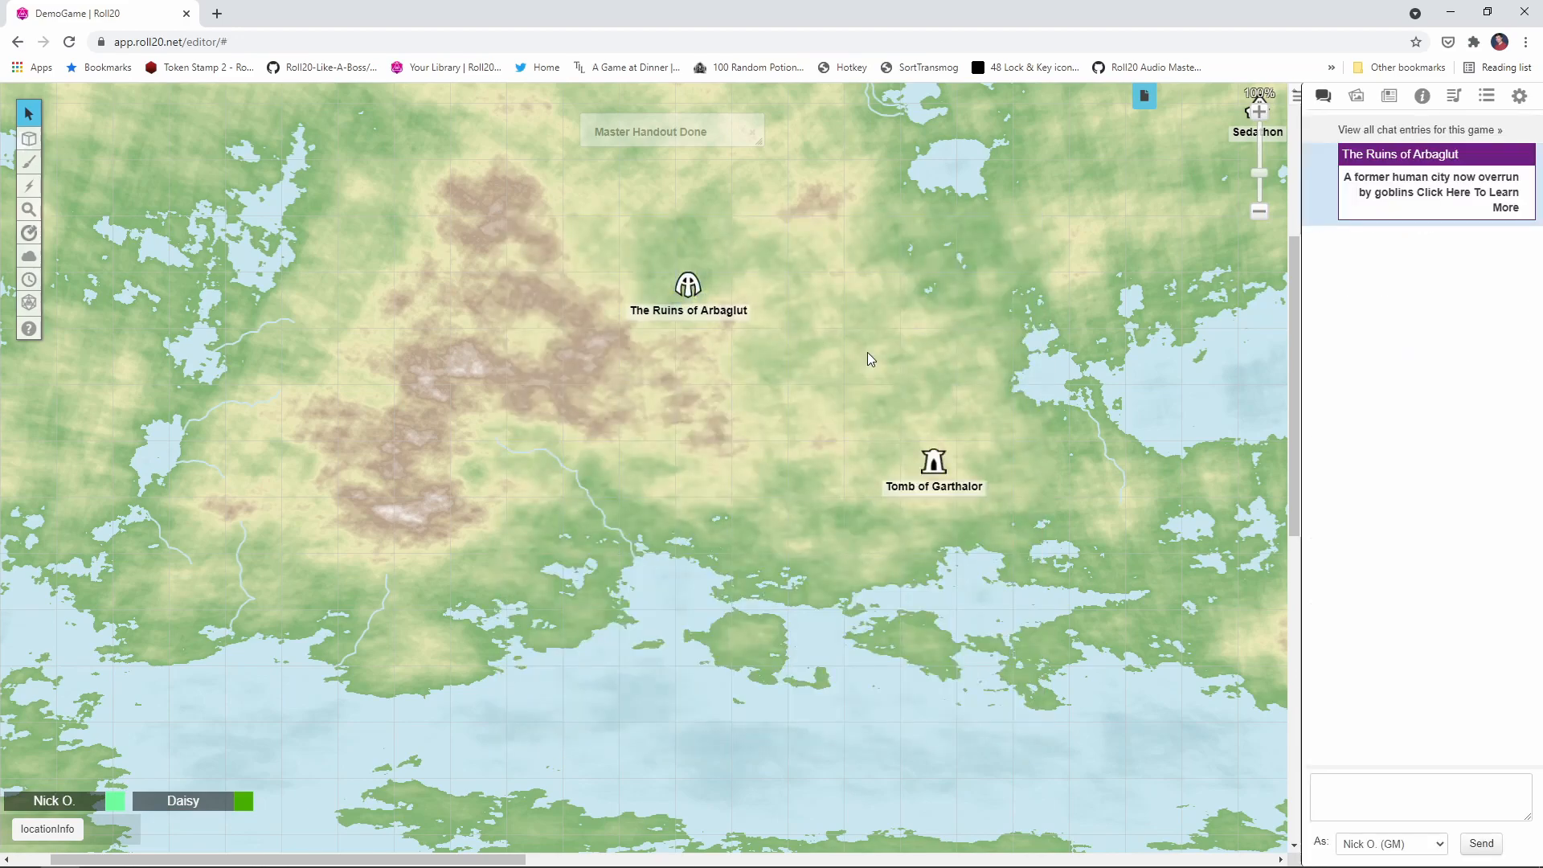
mouse_move(1338, 175)
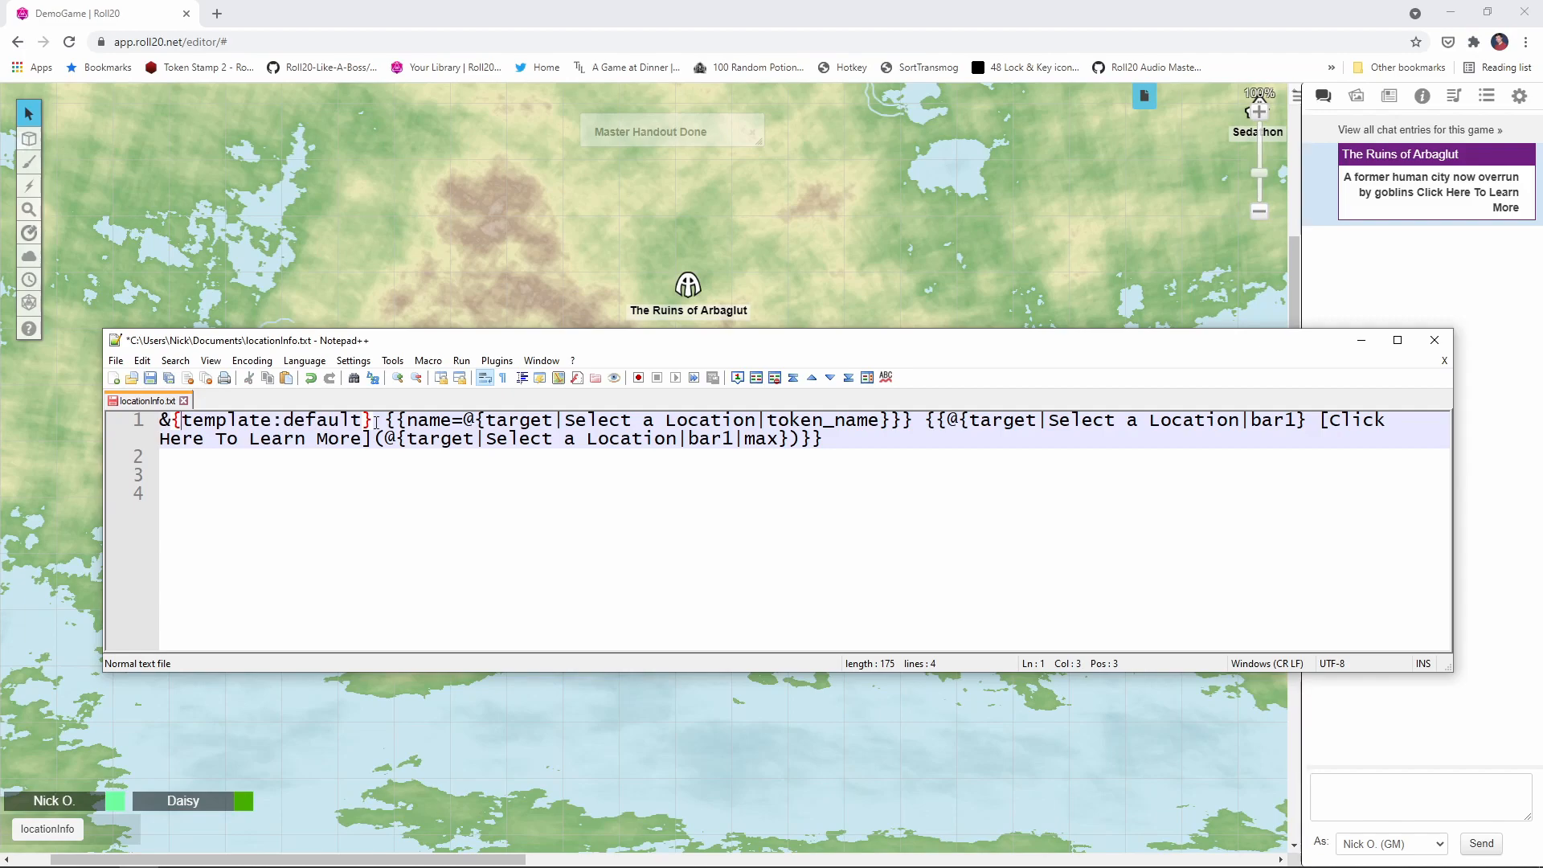
mouse_move(1313, 229)
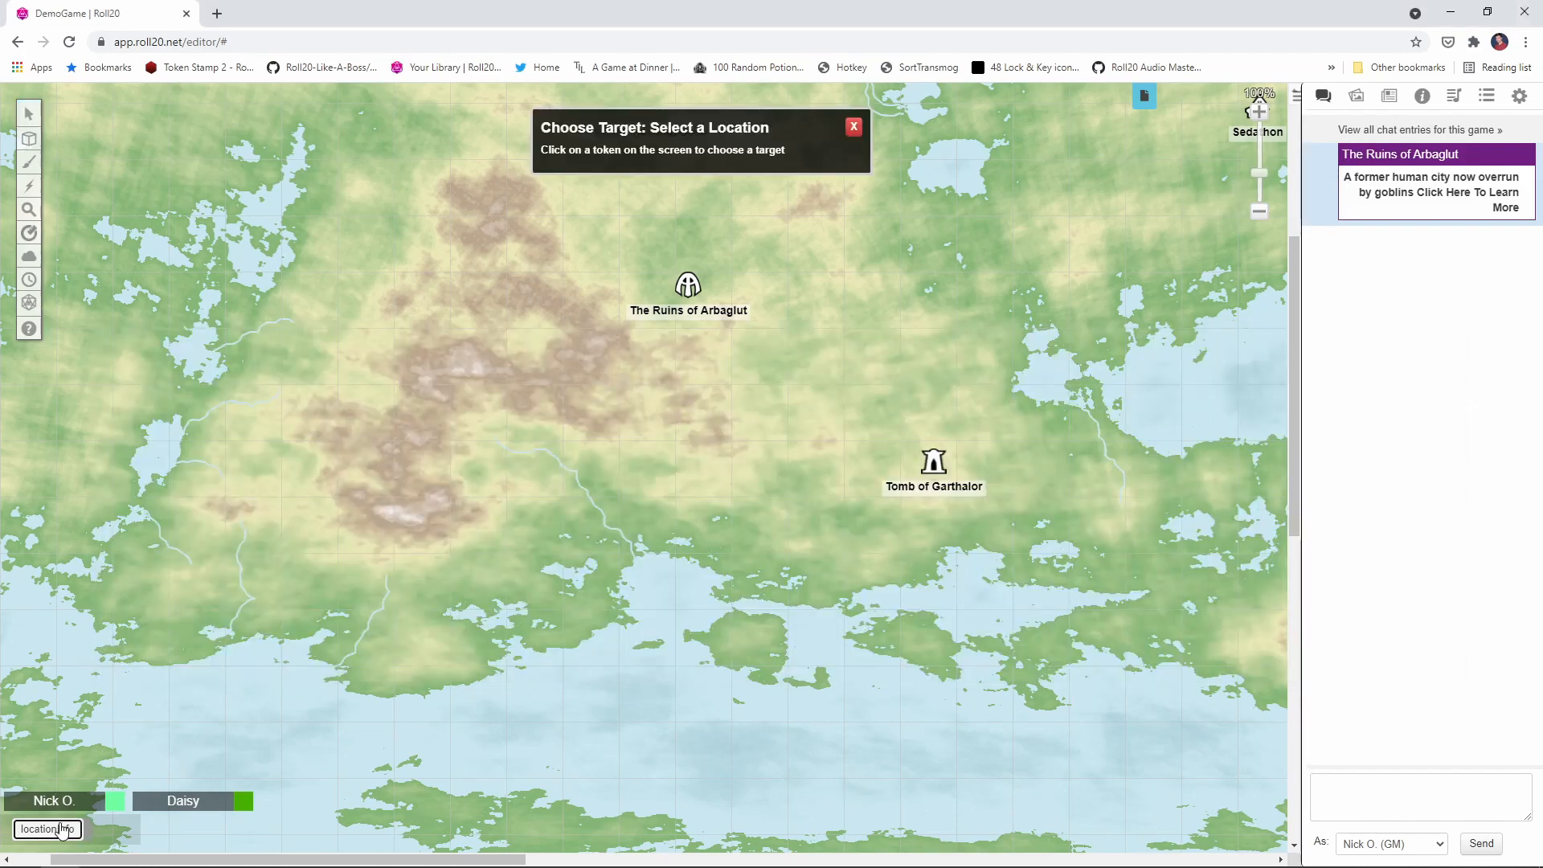
click(46, 829)
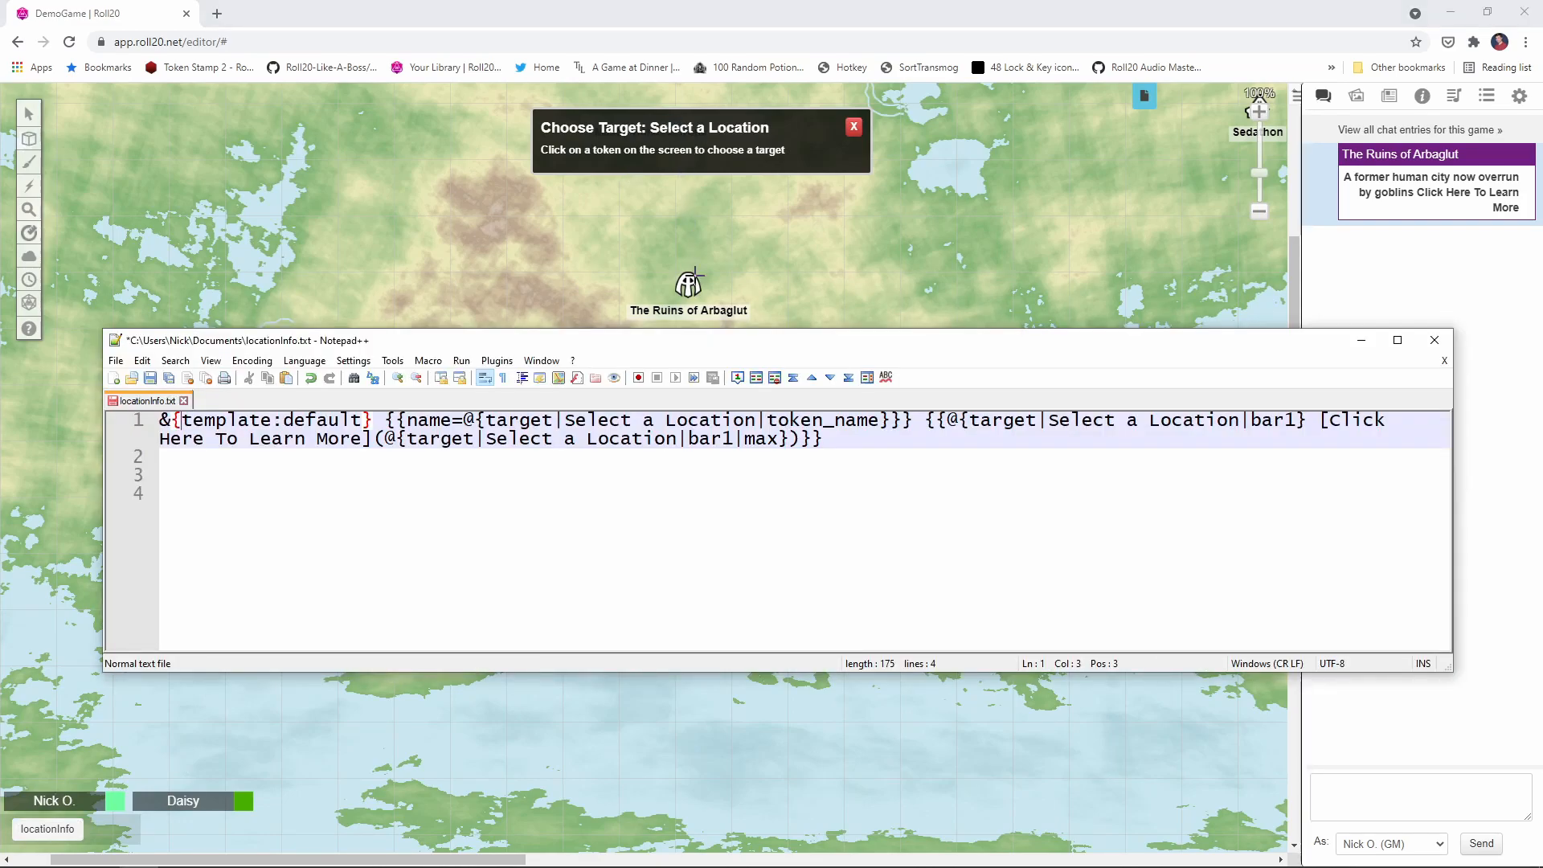
mouse_move(686, 280)
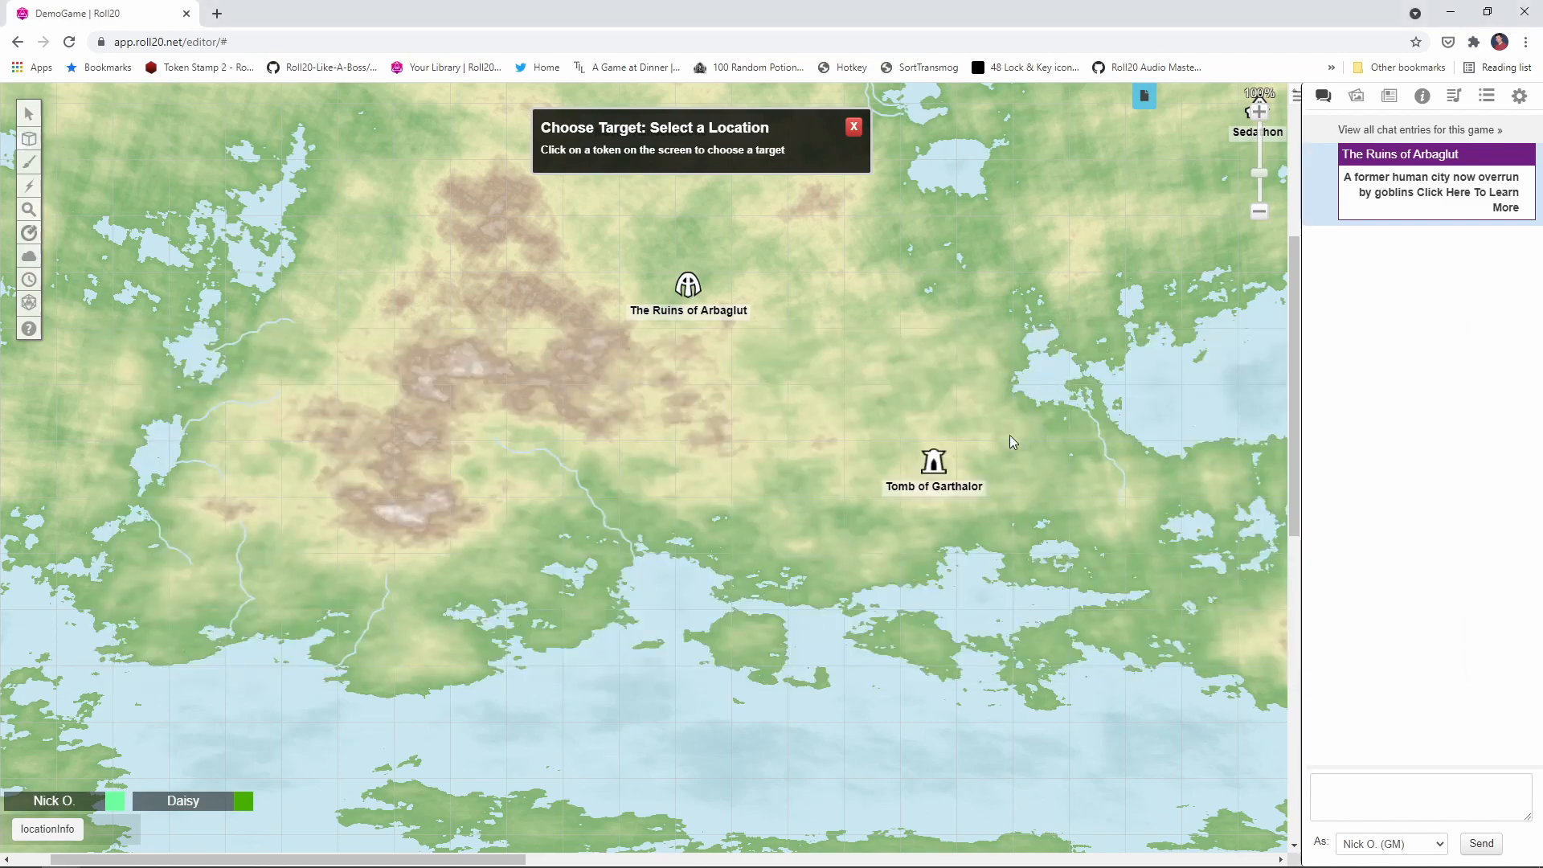
mouse_move(973, 439)
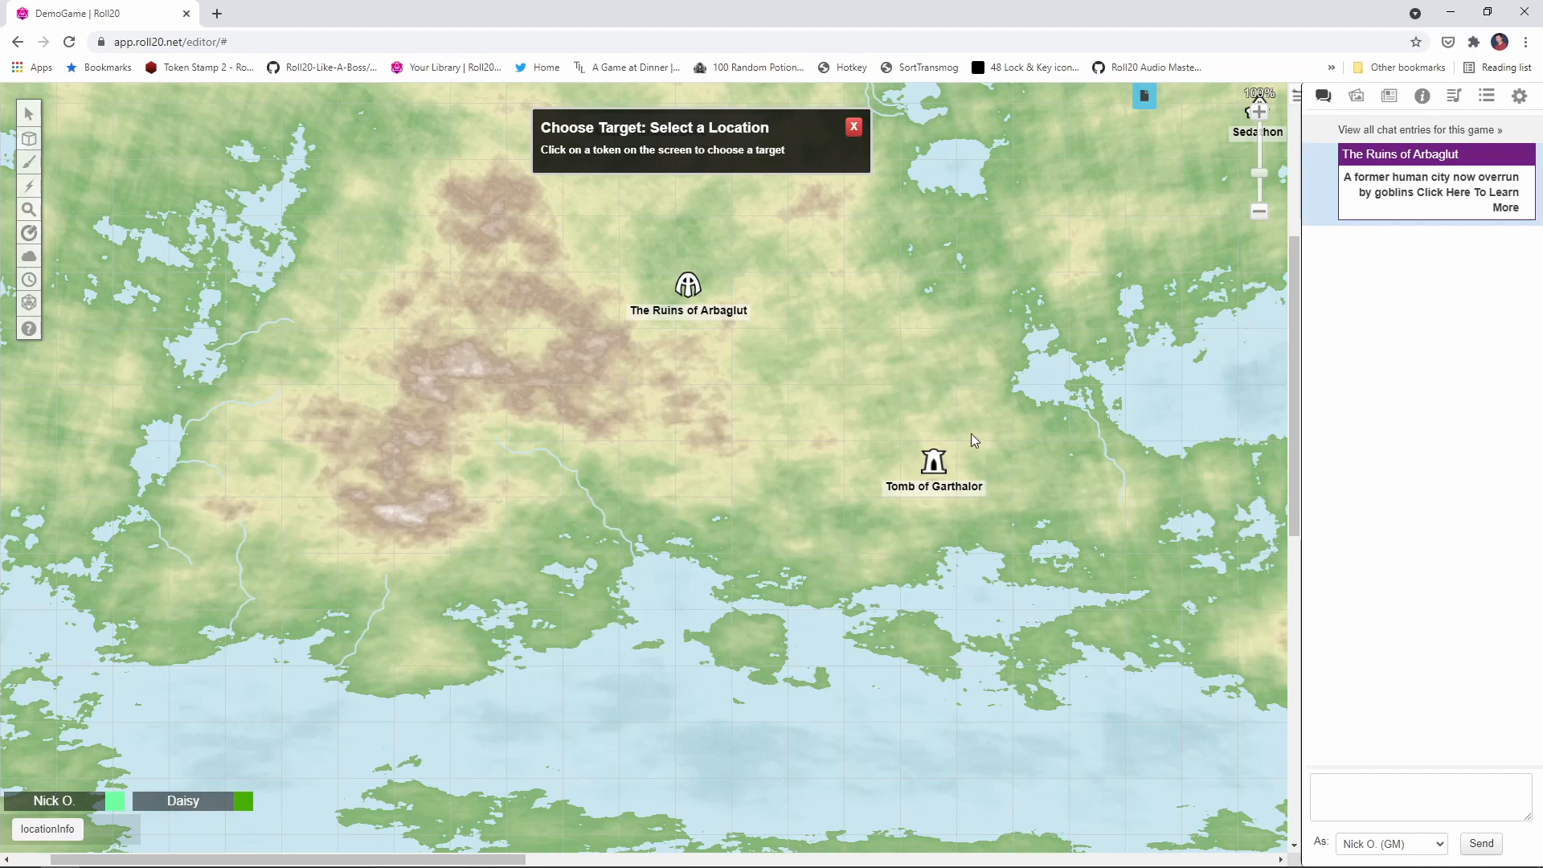
mouse_move(1251, 138)
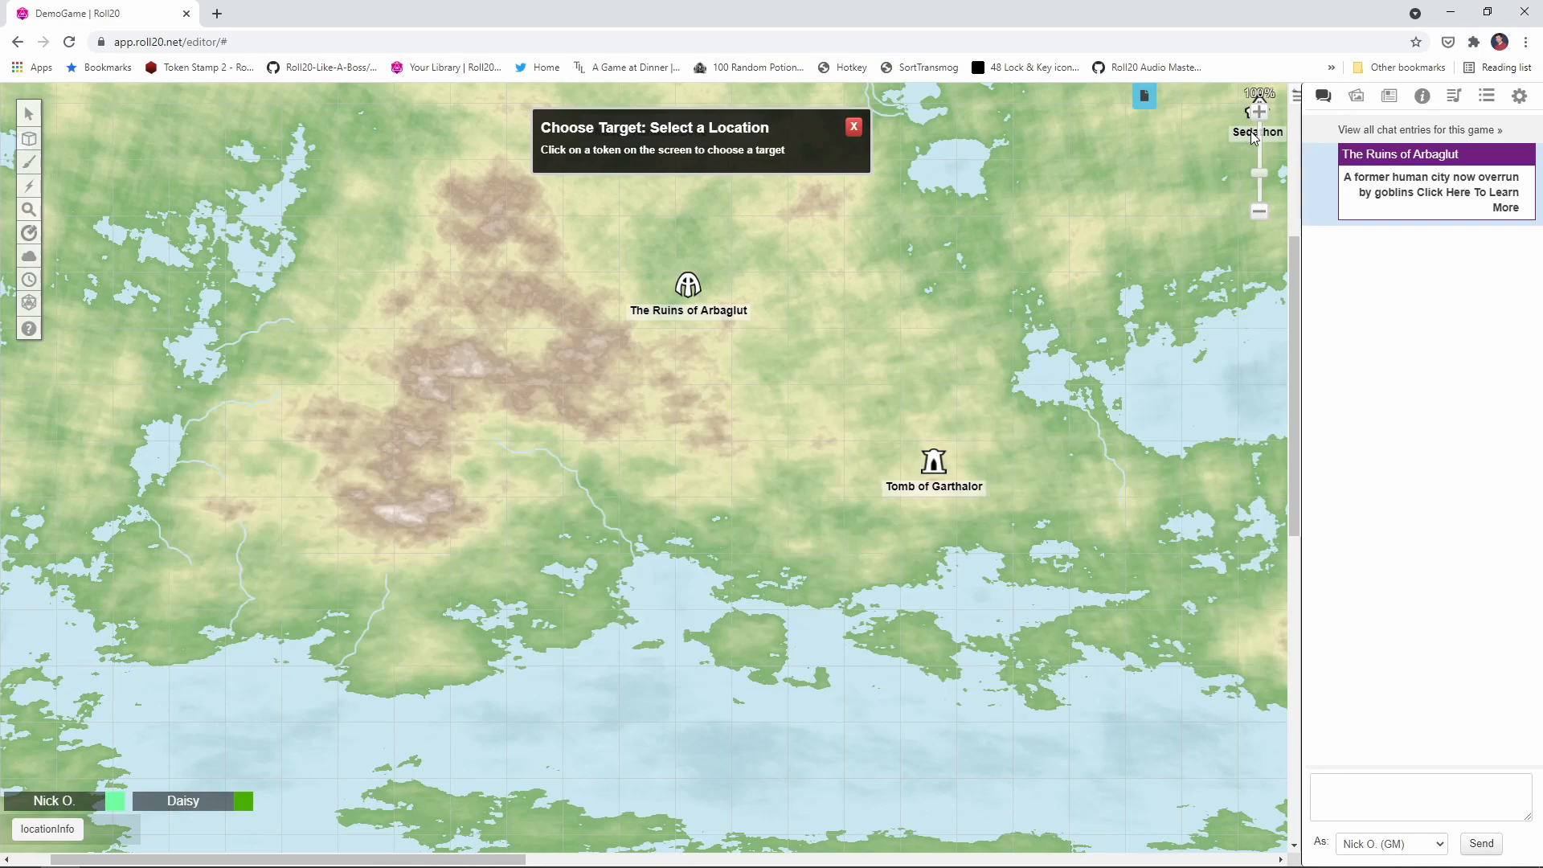
mouse_move(651, 365)
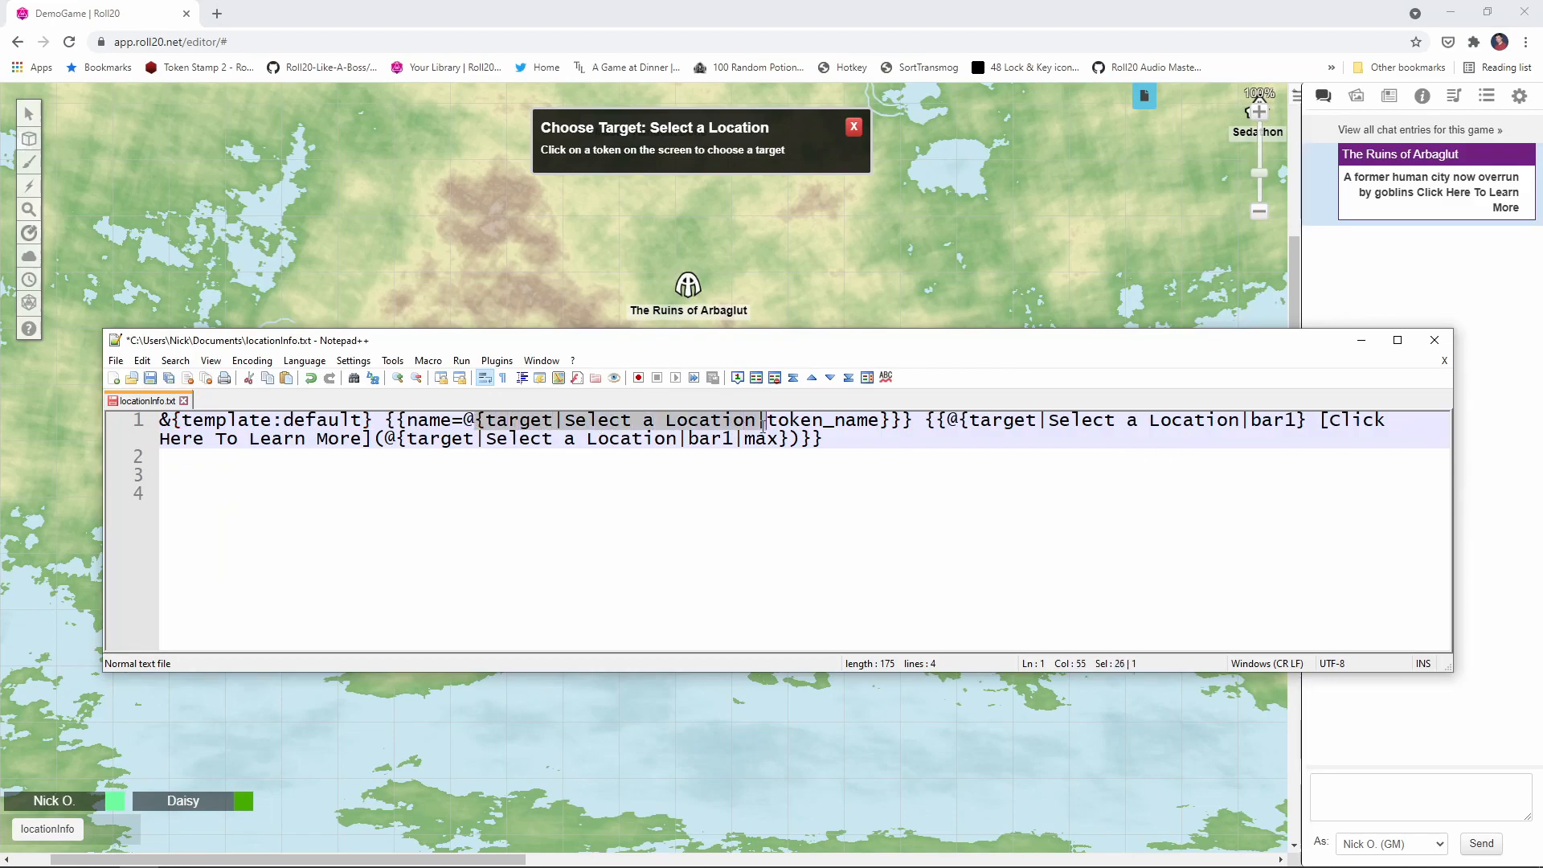
click(482, 420)
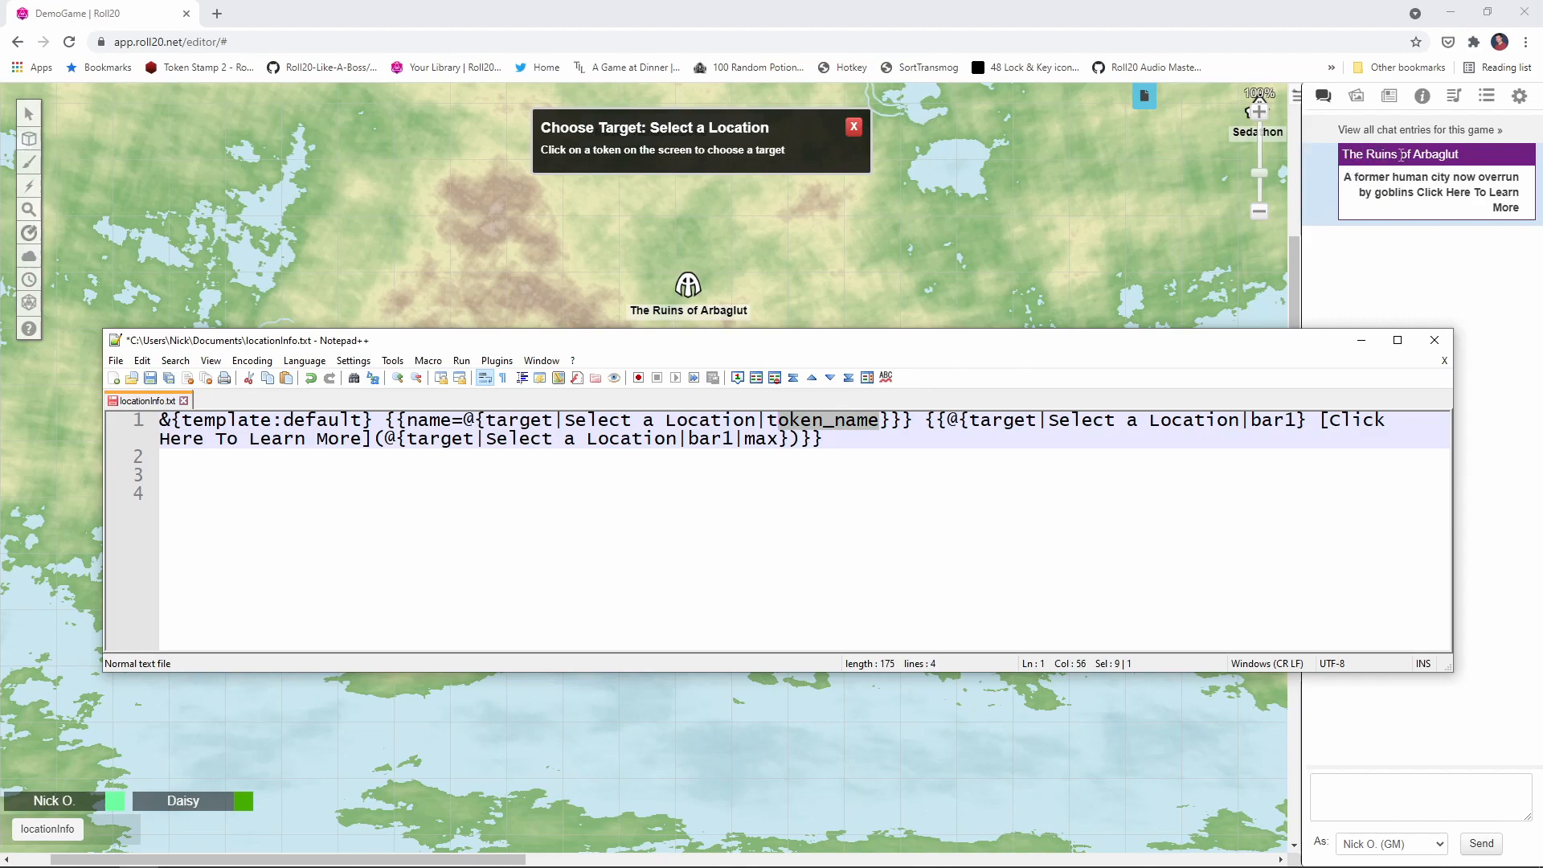
mouse_move(660, 395)
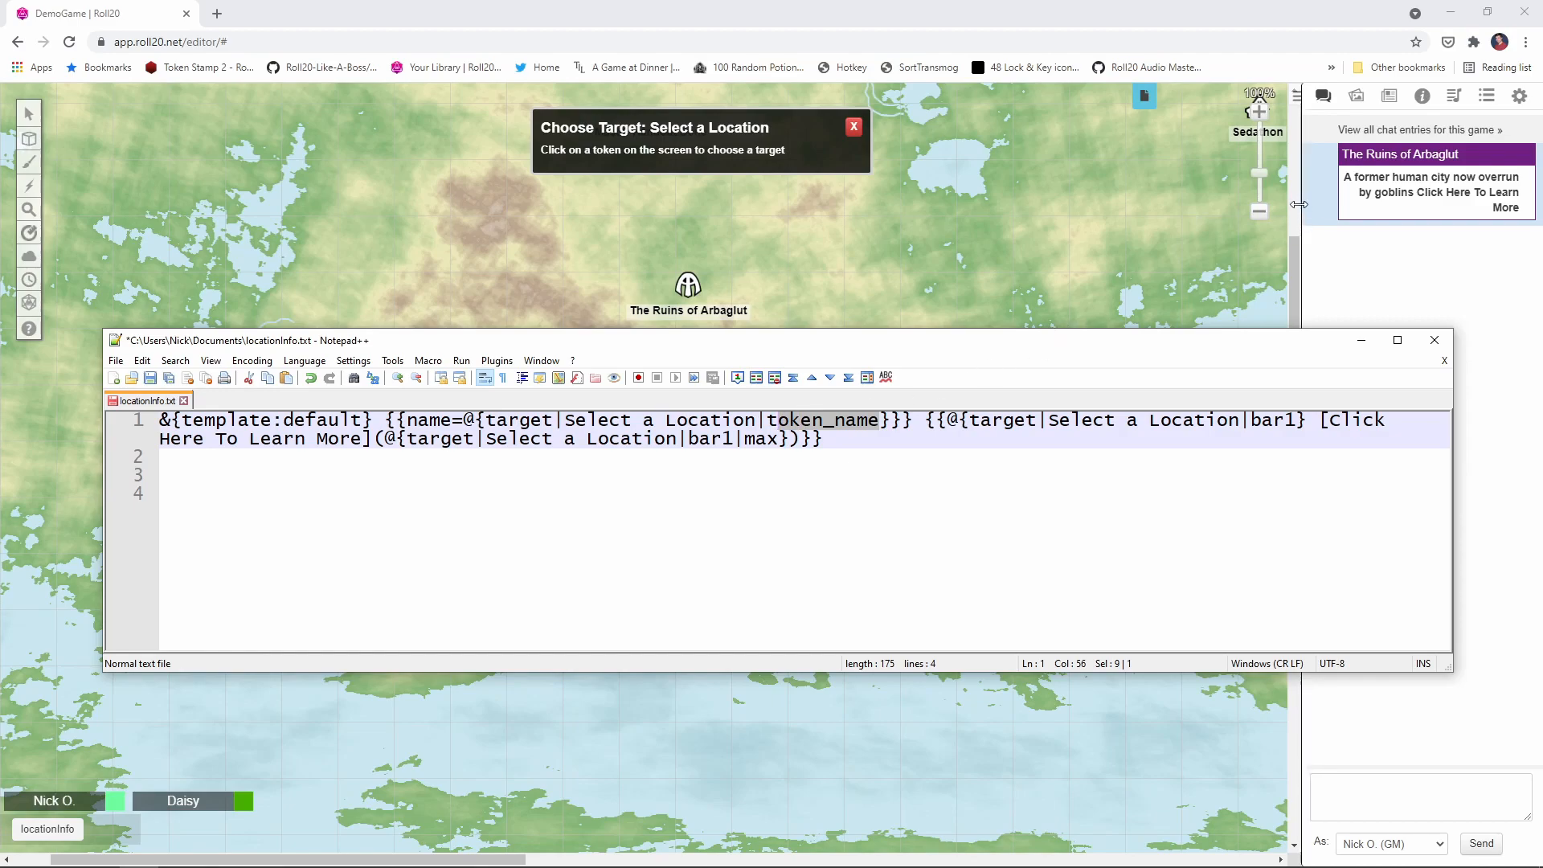
mouse_move(1383, 265)
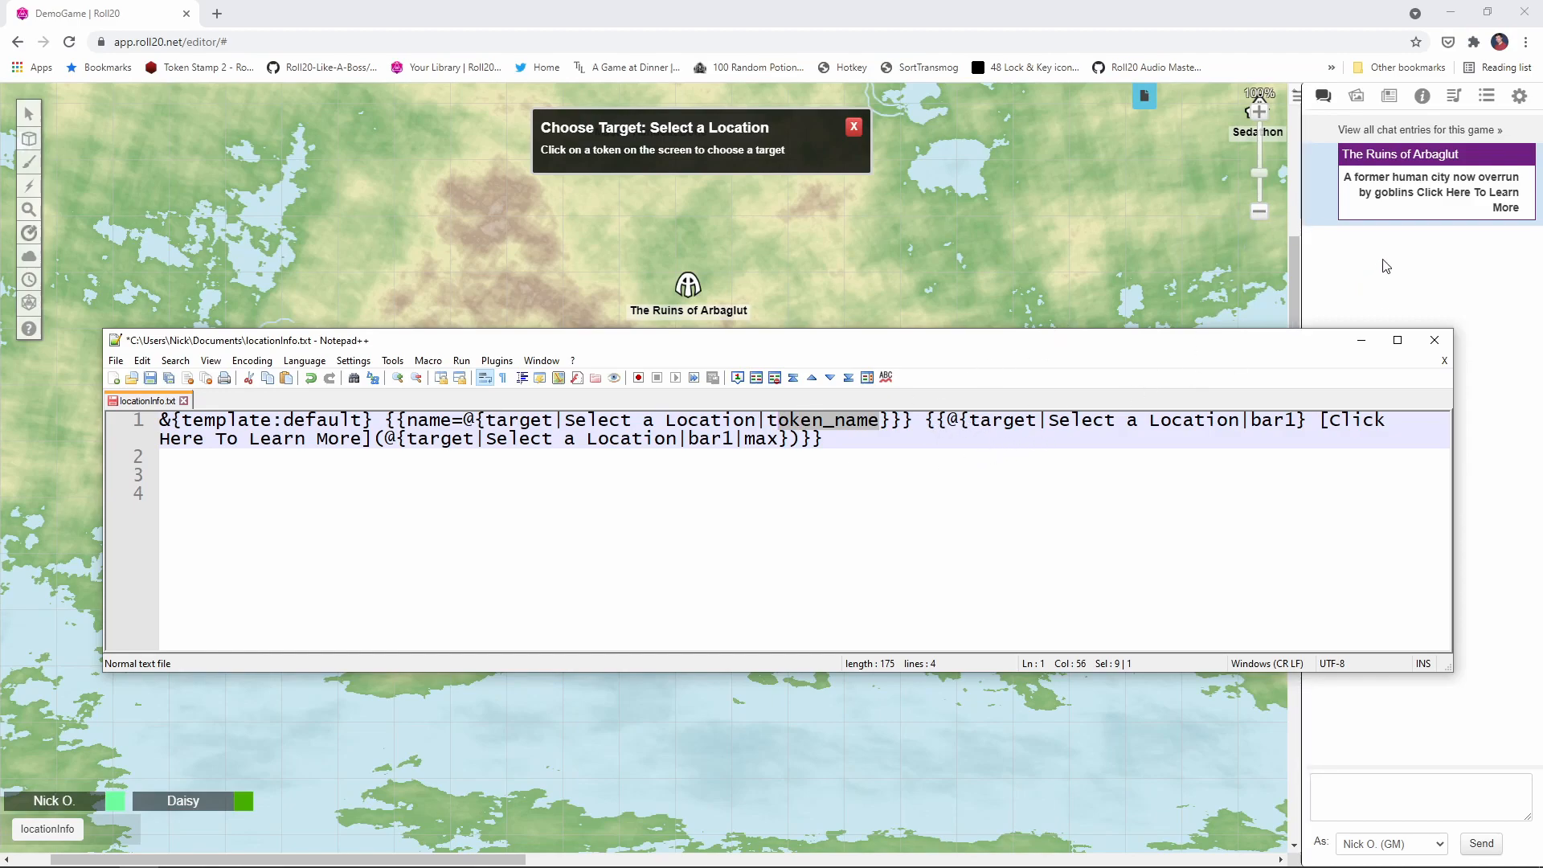
click(977, 420)
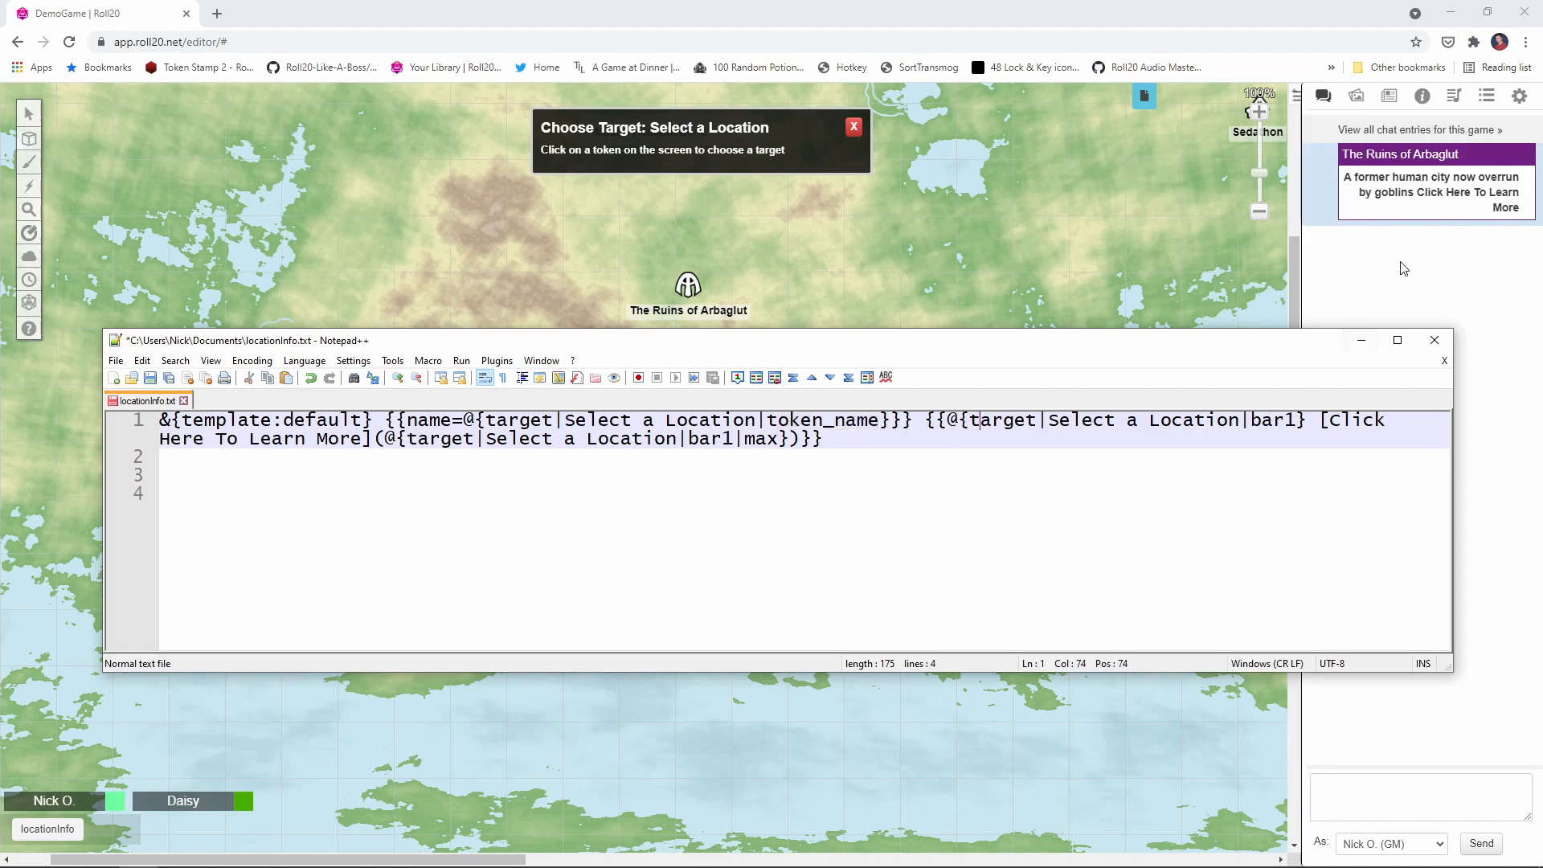
mouse_move(1392, 207)
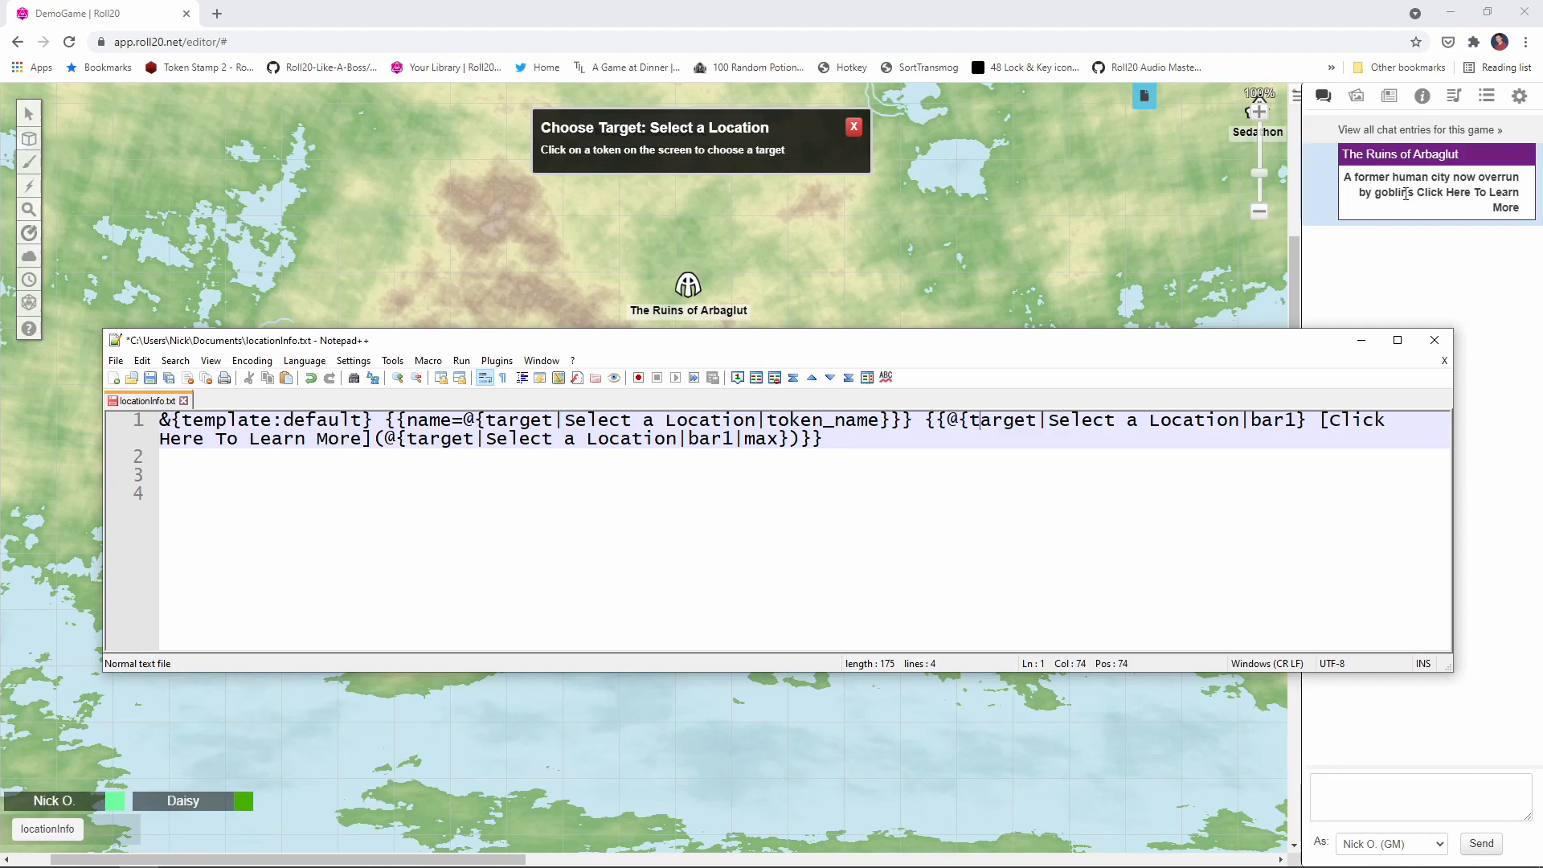
click(1328, 419)
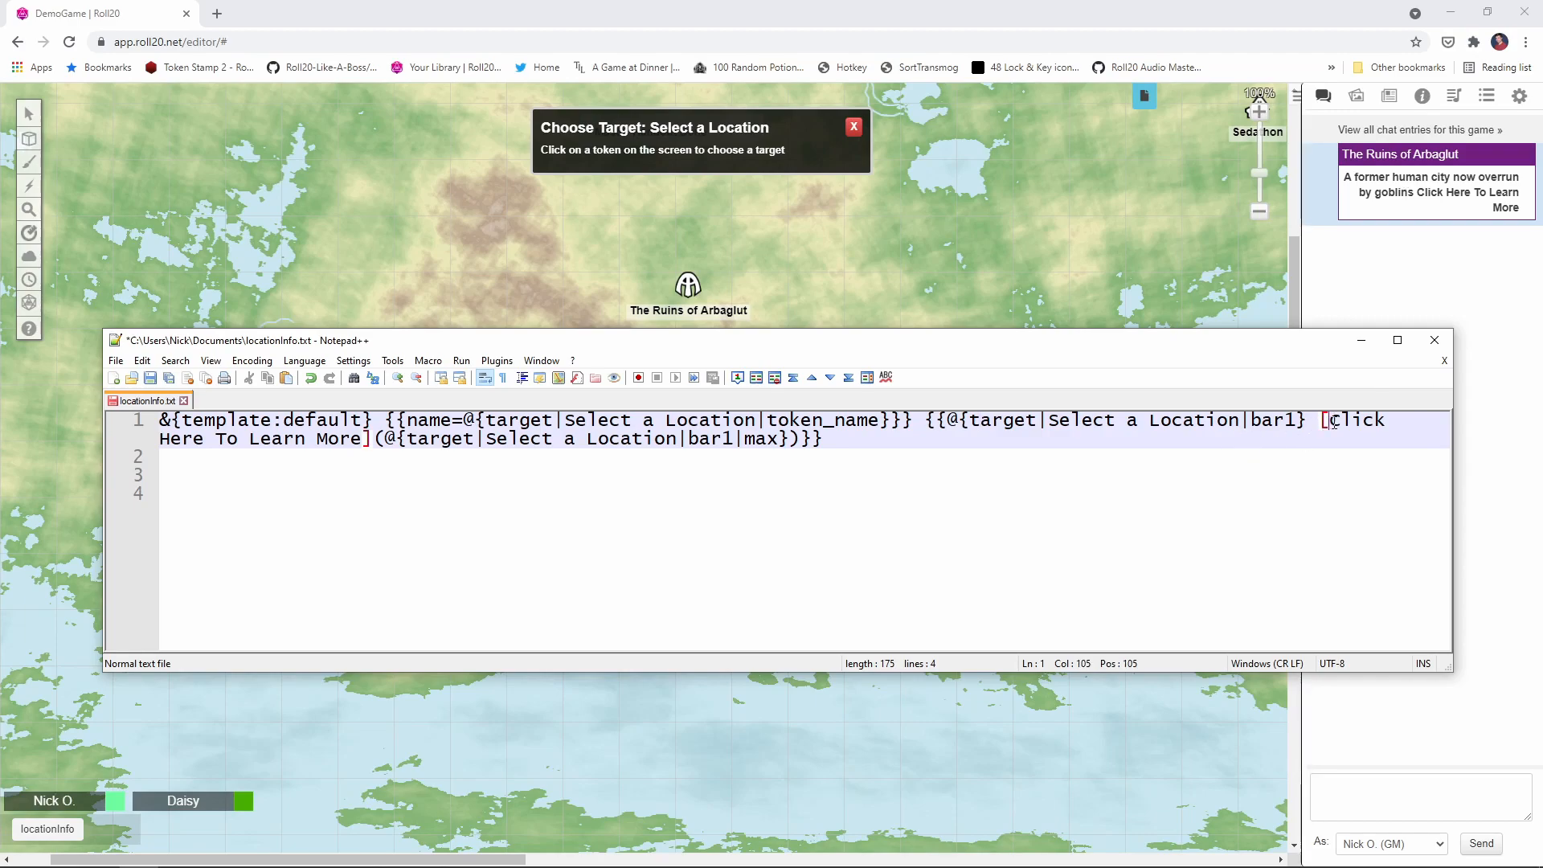
click(365, 438)
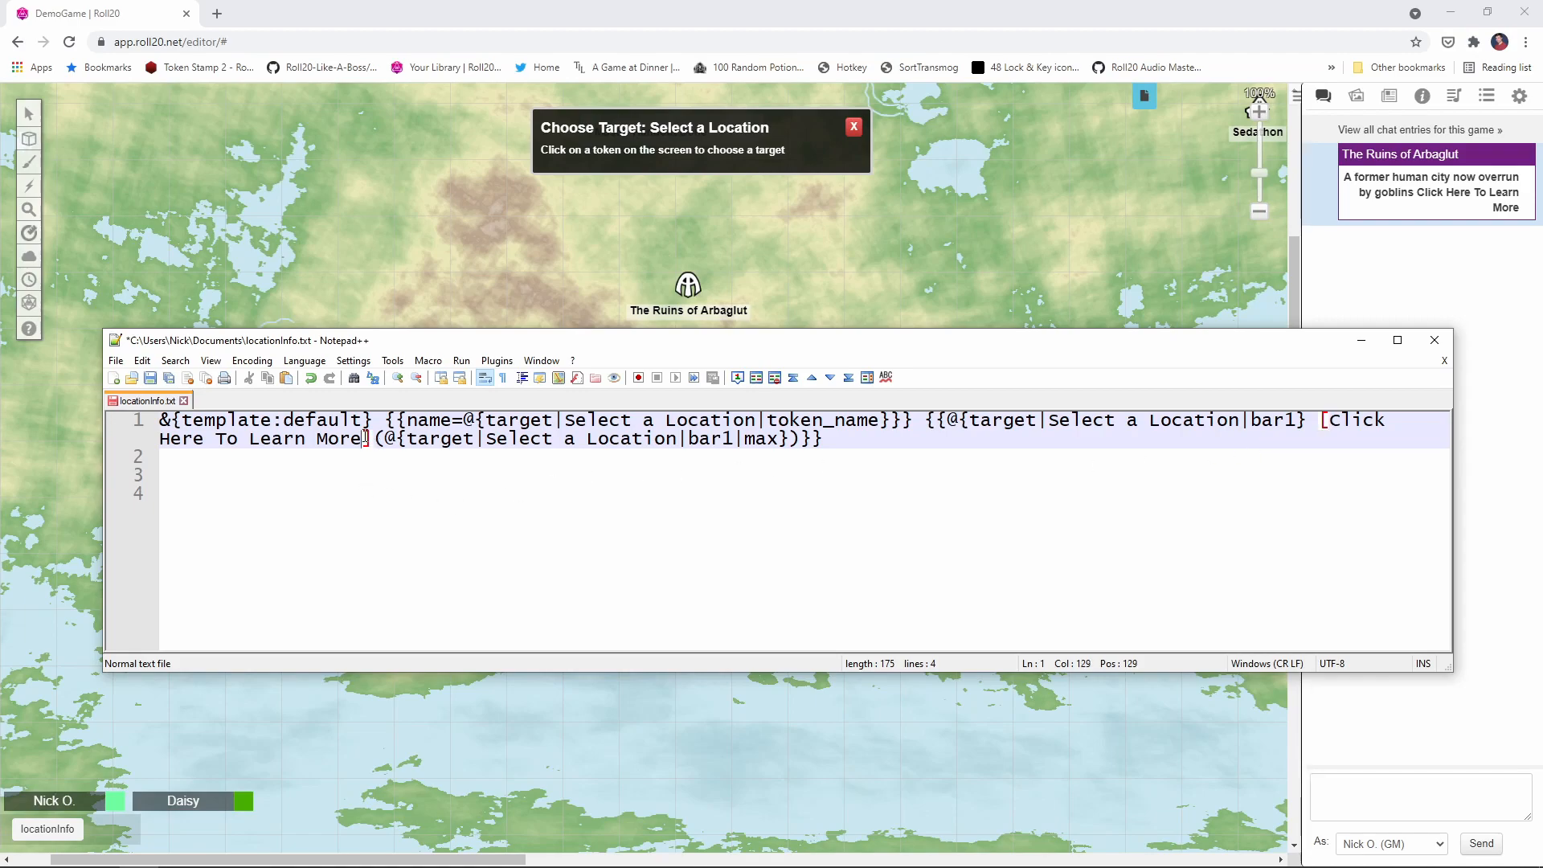
mouse_move(1485, 198)
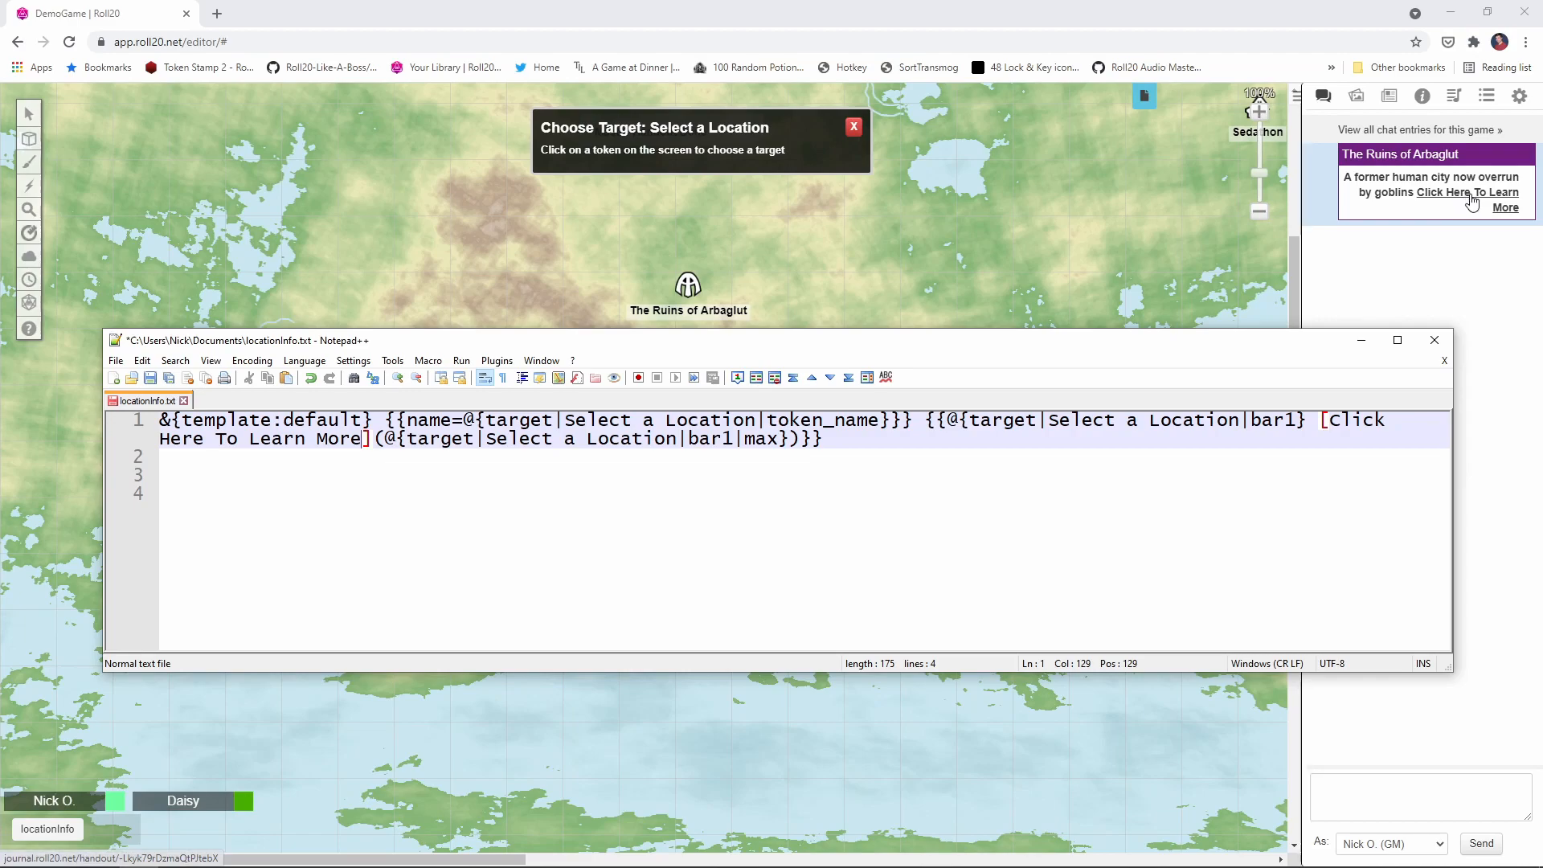
mouse_move(1475, 213)
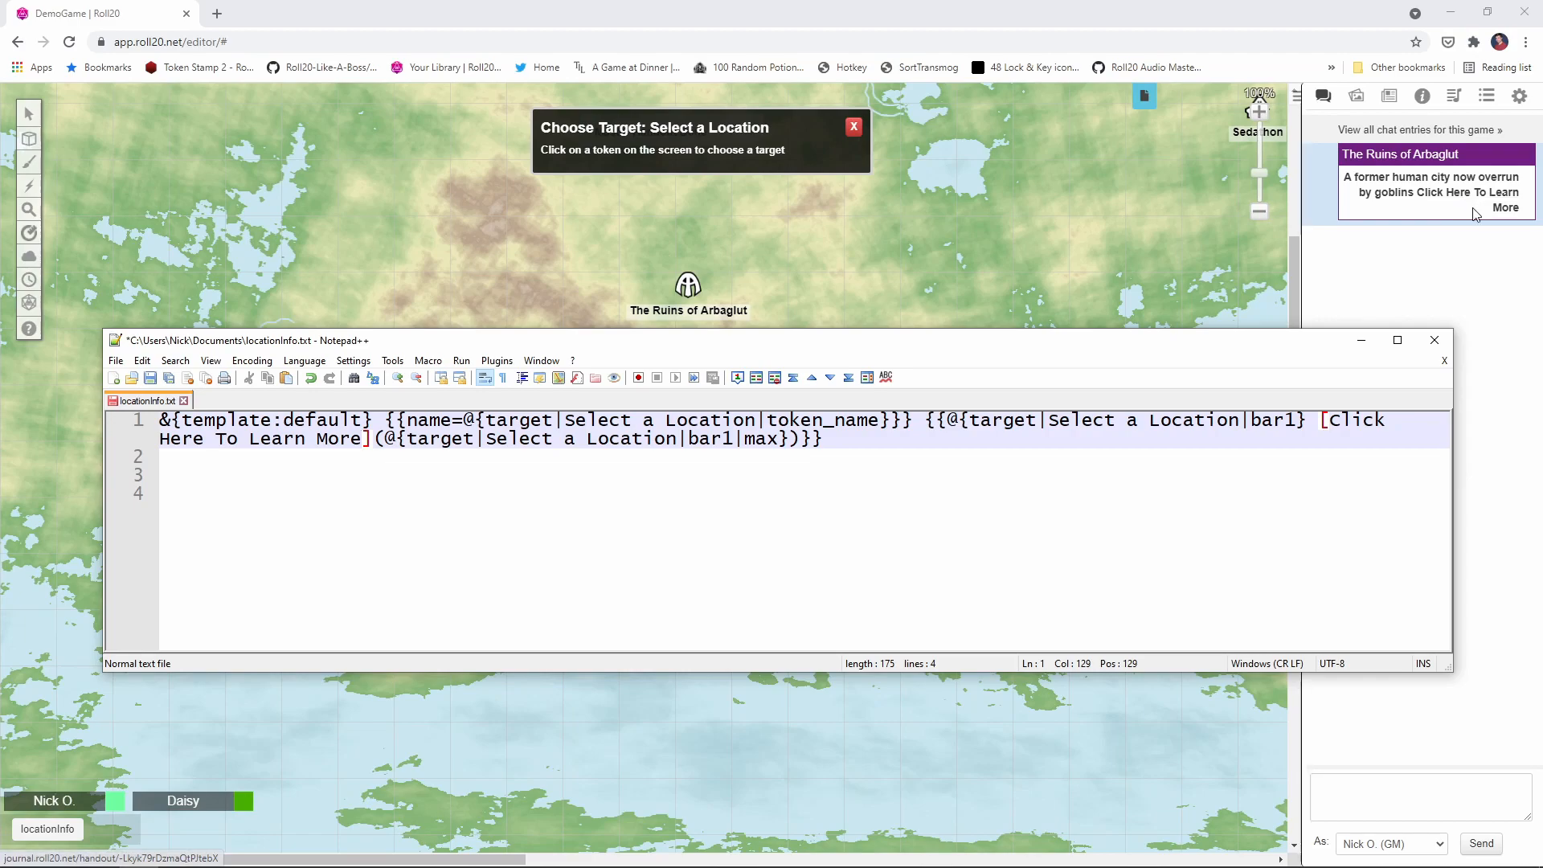
mouse_move(1465, 191)
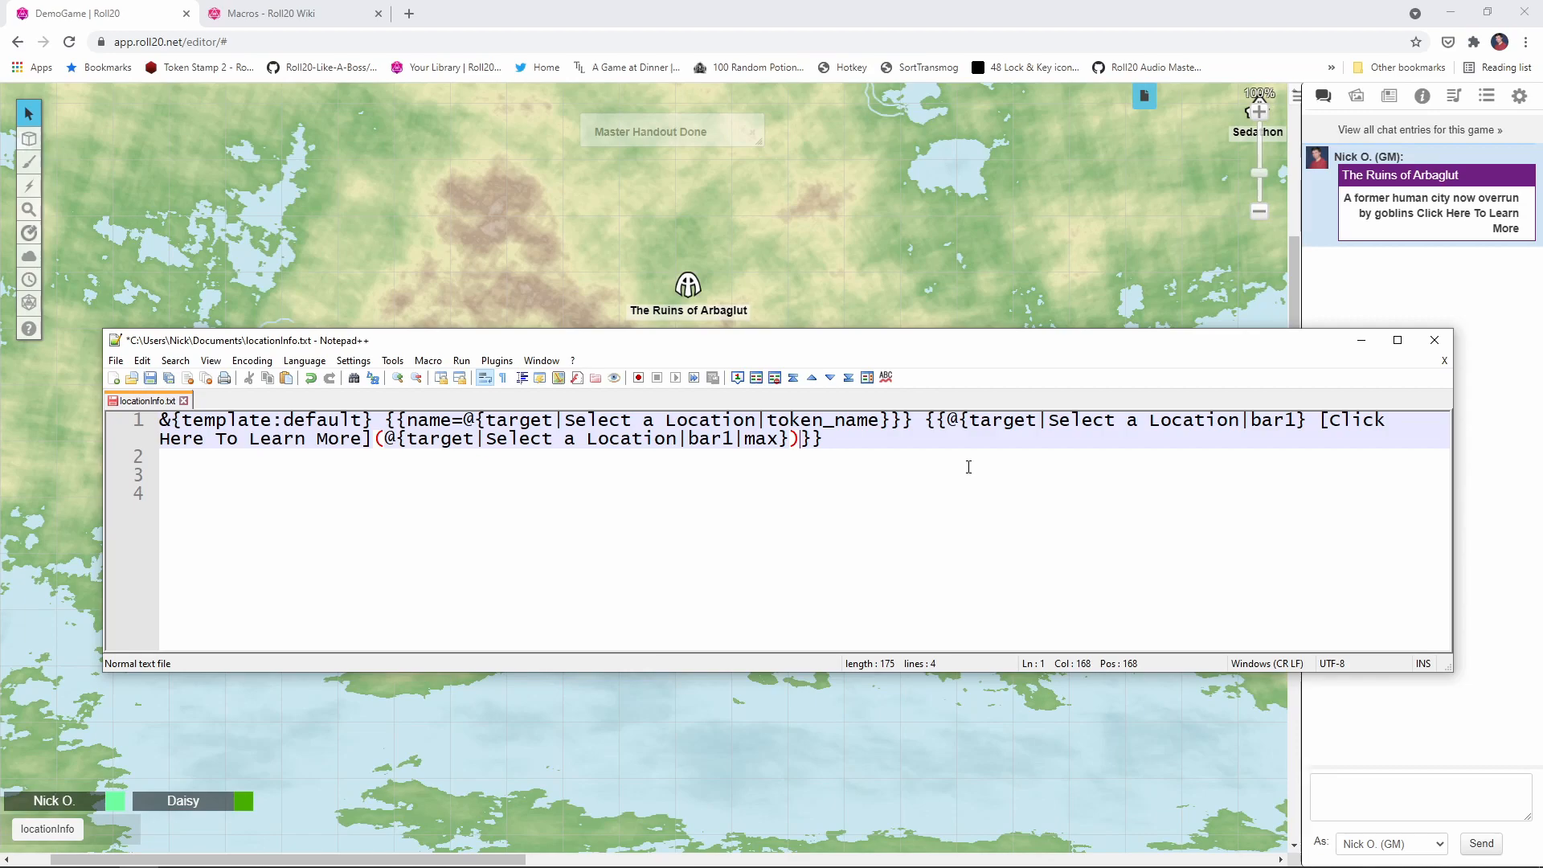
mouse_move(107, 445)
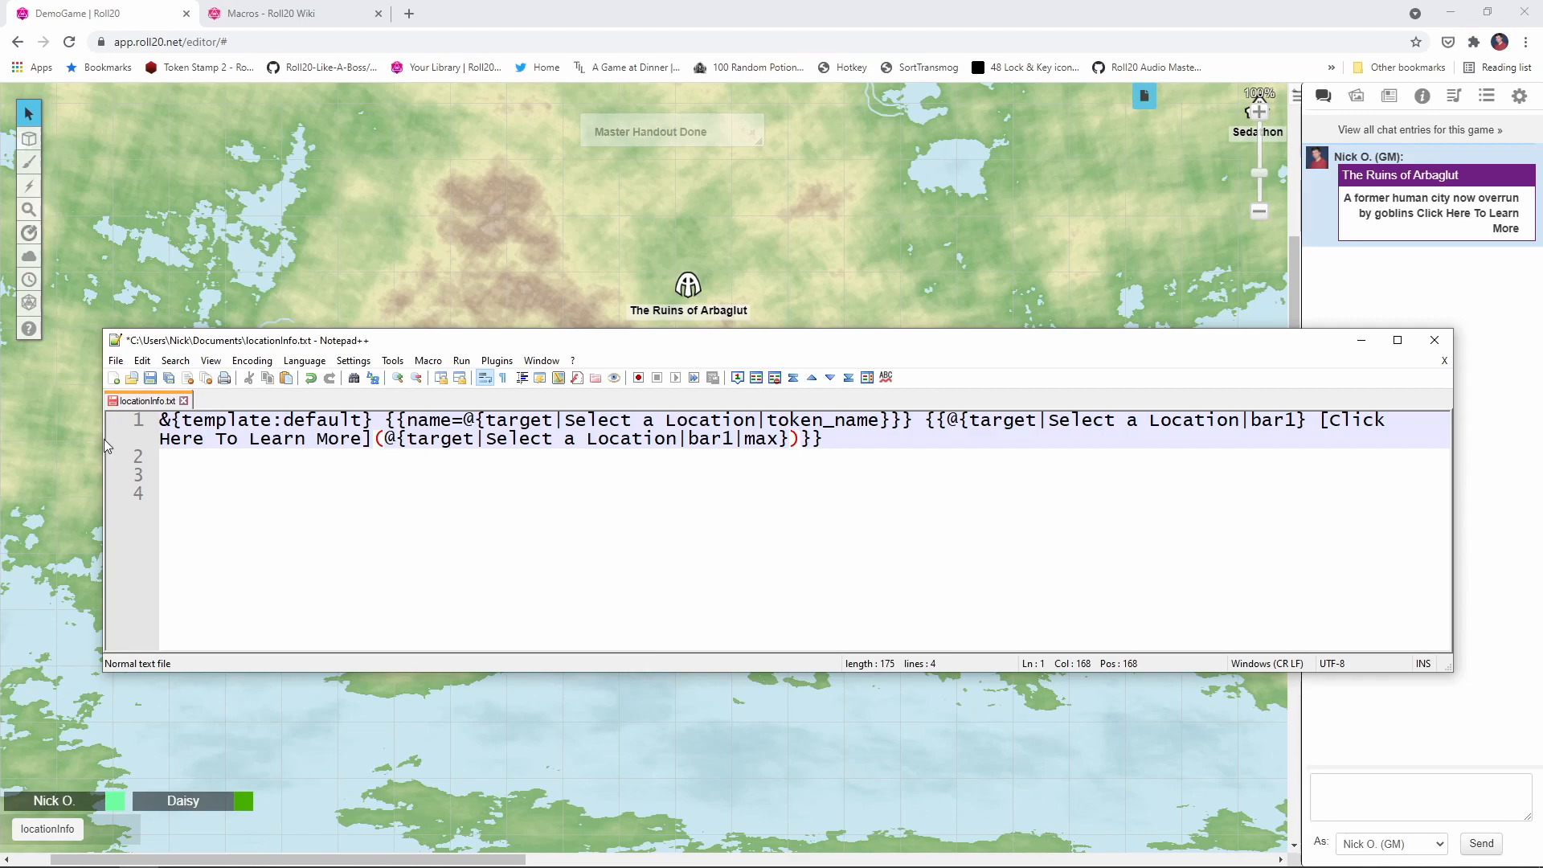
Prefix the macro with /w ?{Who Are You?|Nick|Daisy} so it whispers to the chosen player
click(206, 467)
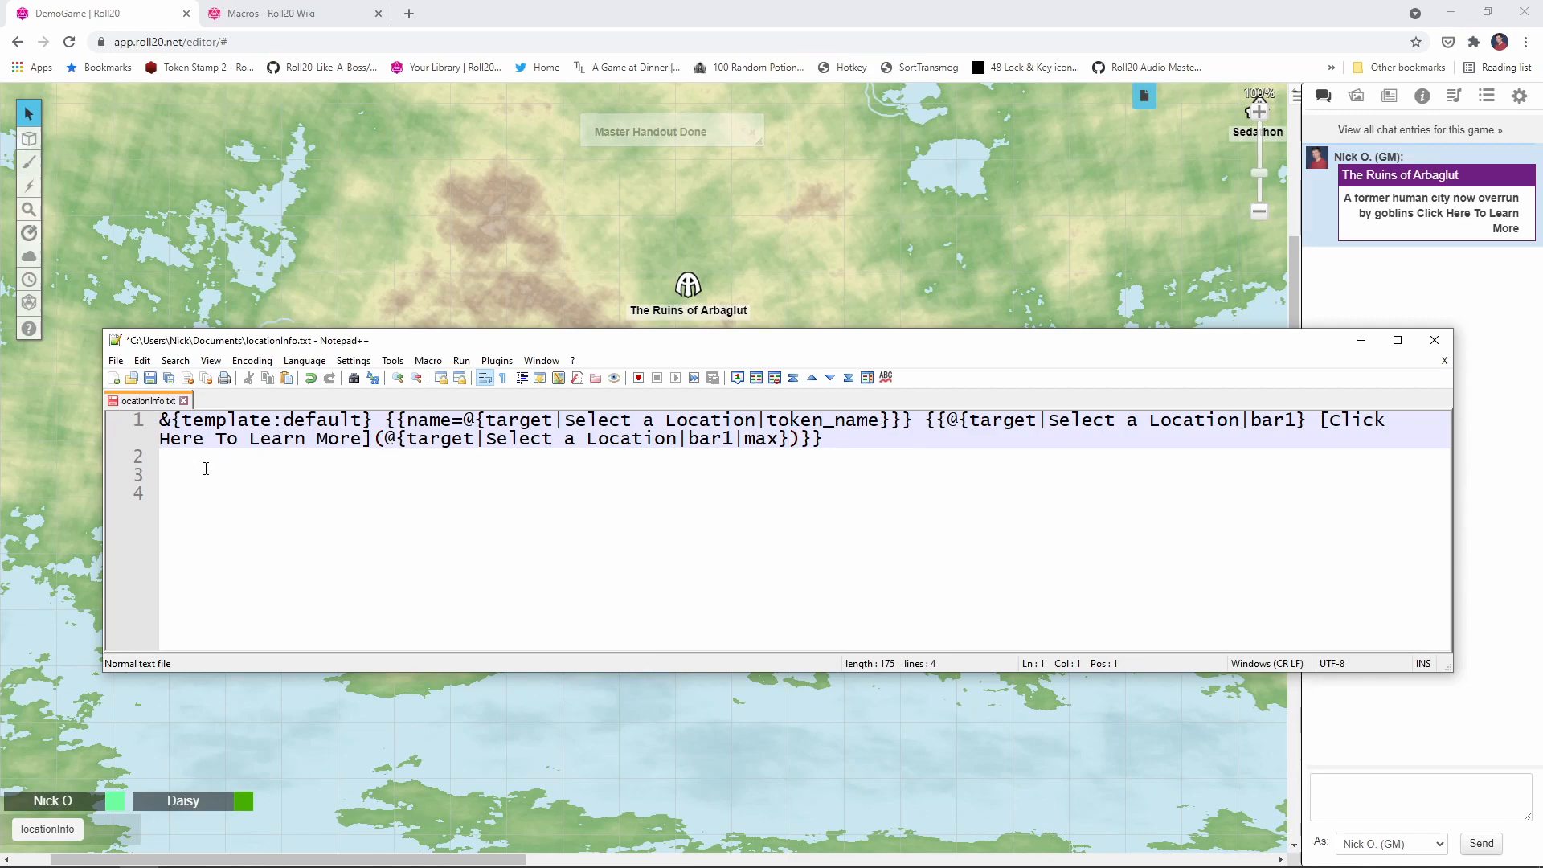
text(/w ?{Who Are You?|Nick|Daisy})
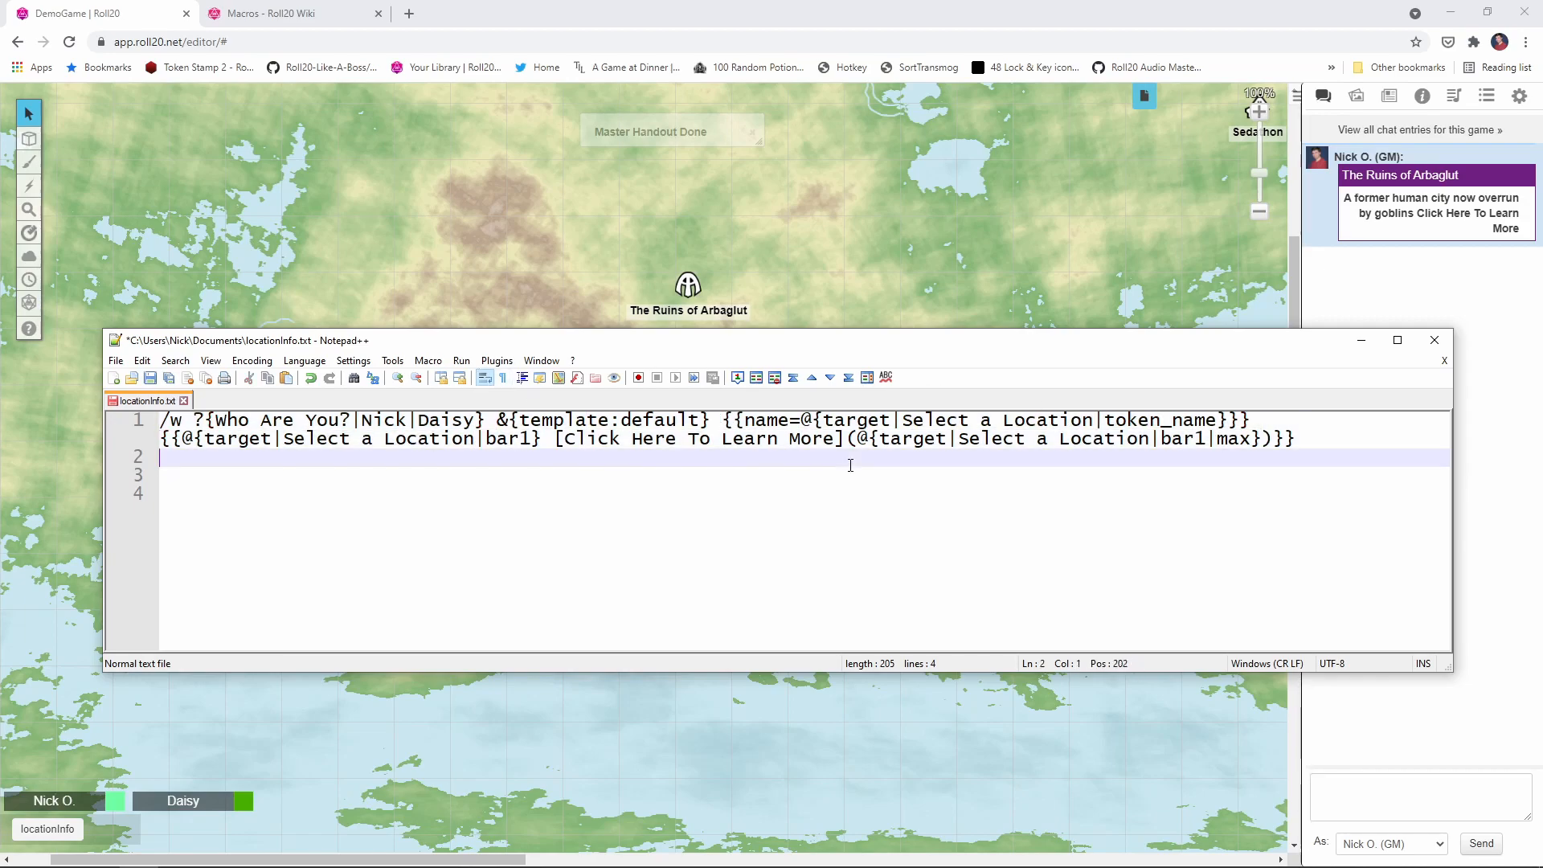
mouse_move(1346, 436)
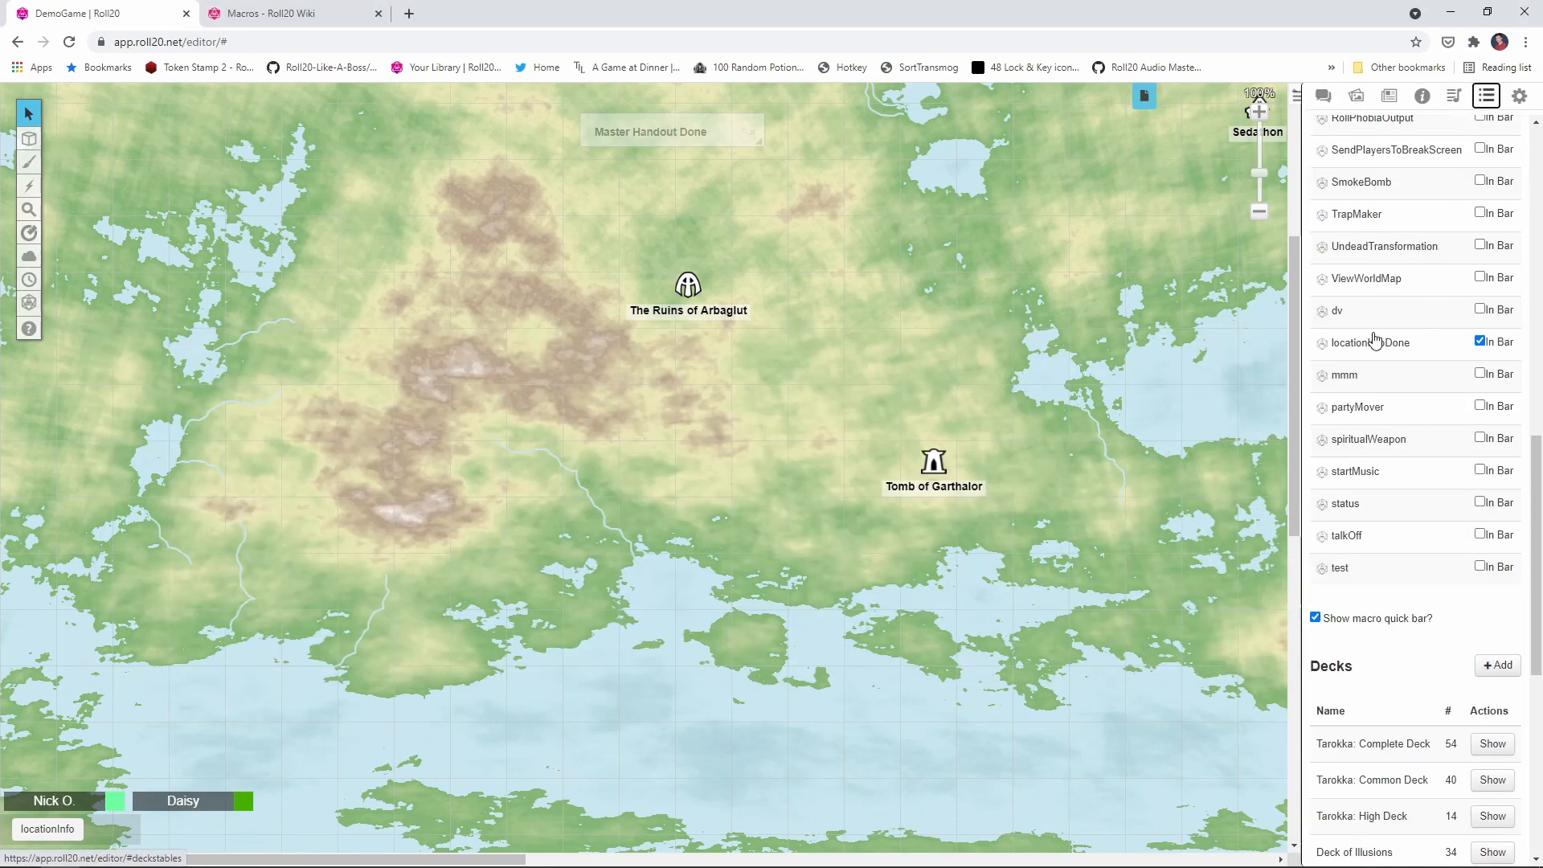
Set locationInfoDone's Visible To Players to All Players and save the macro
click(1369, 342)
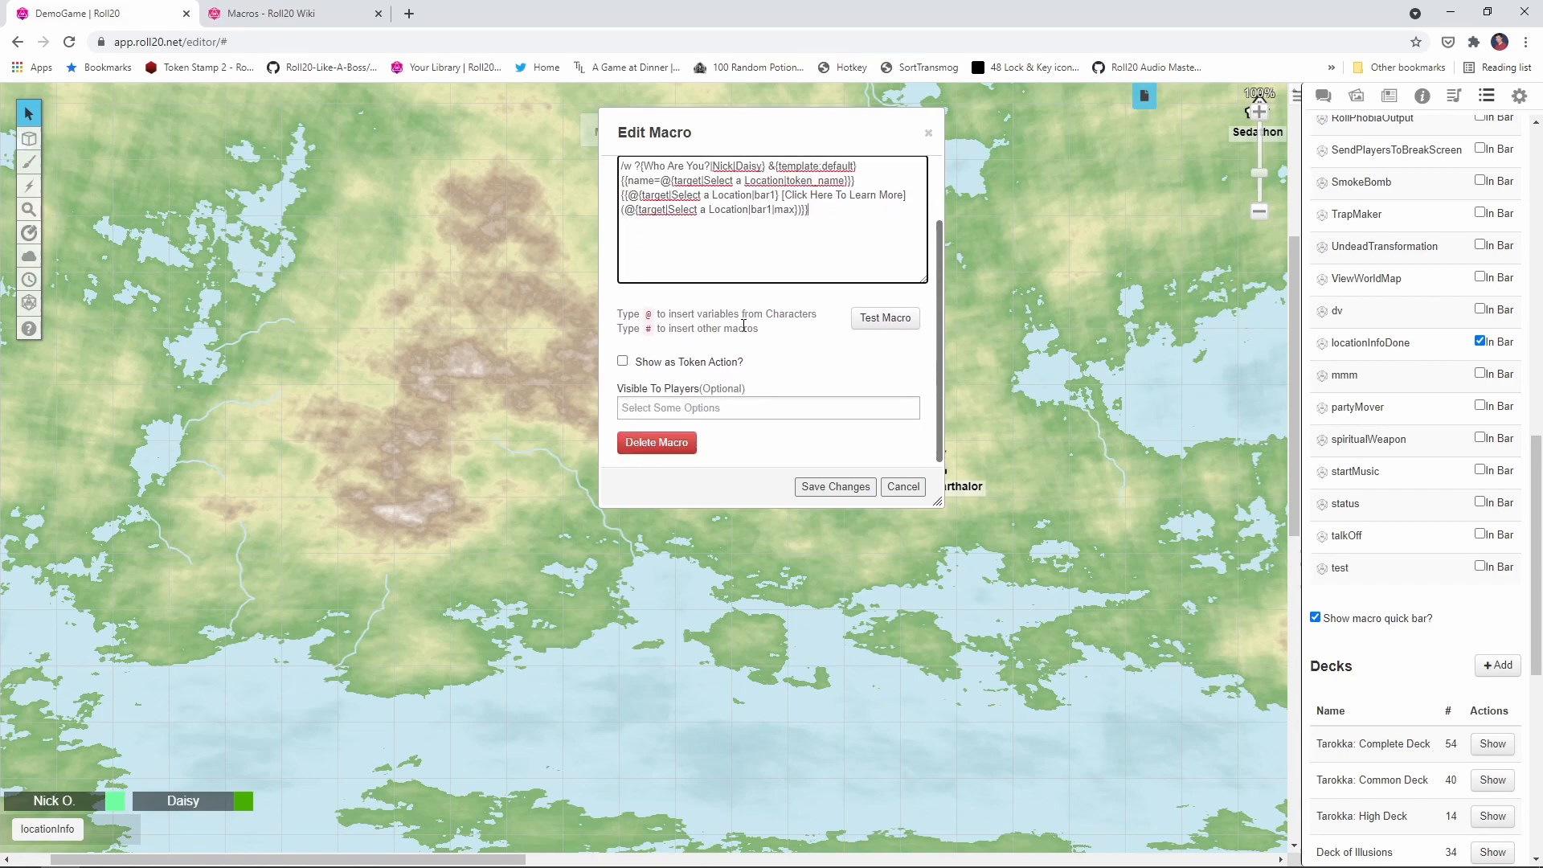
click(767, 407)
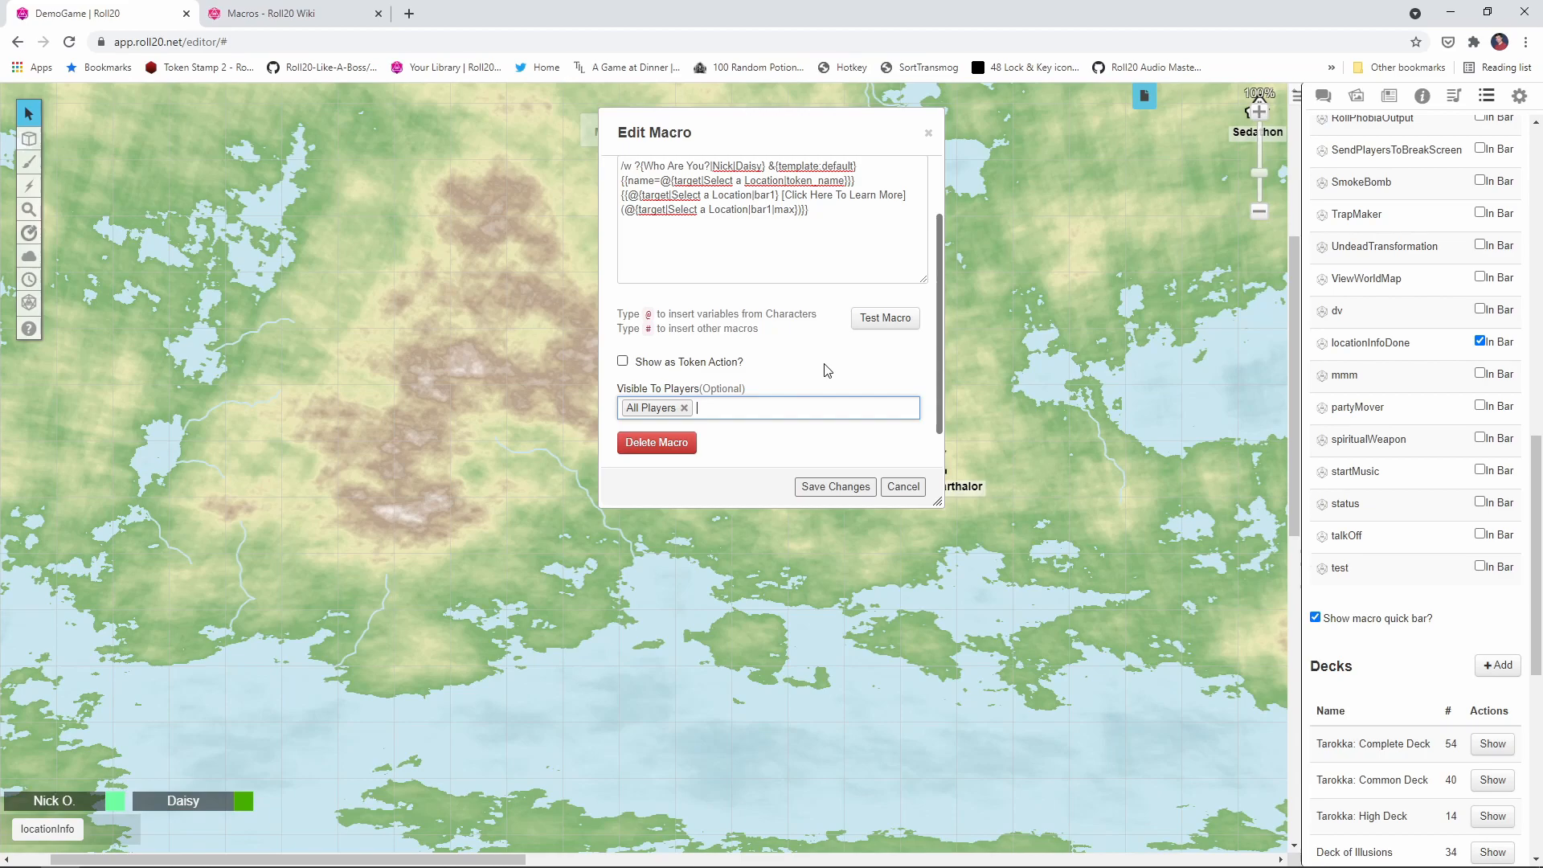
mouse_move(834, 485)
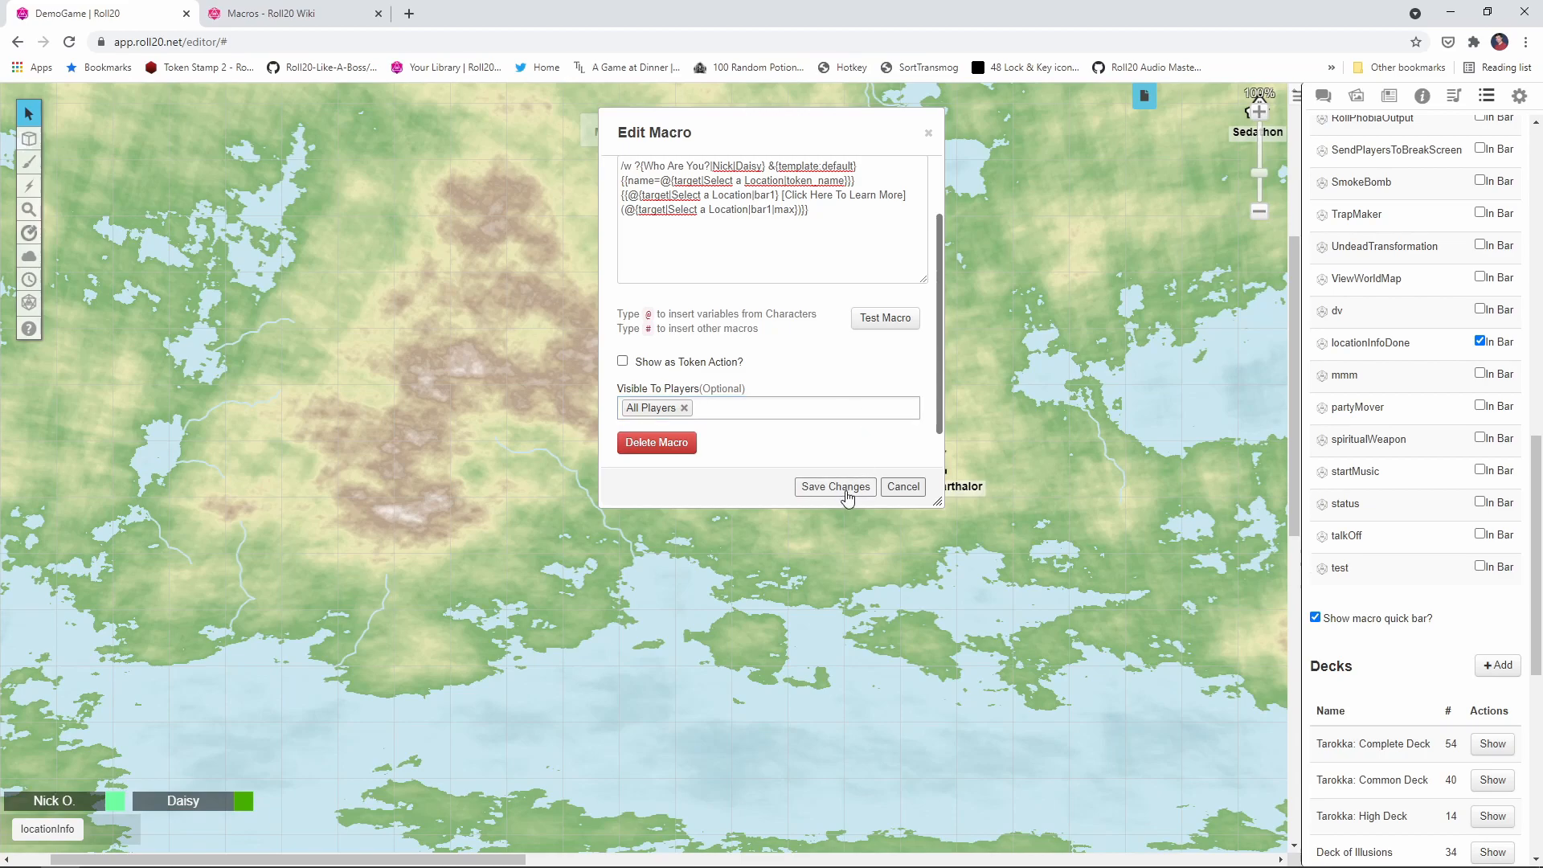
click(834, 485)
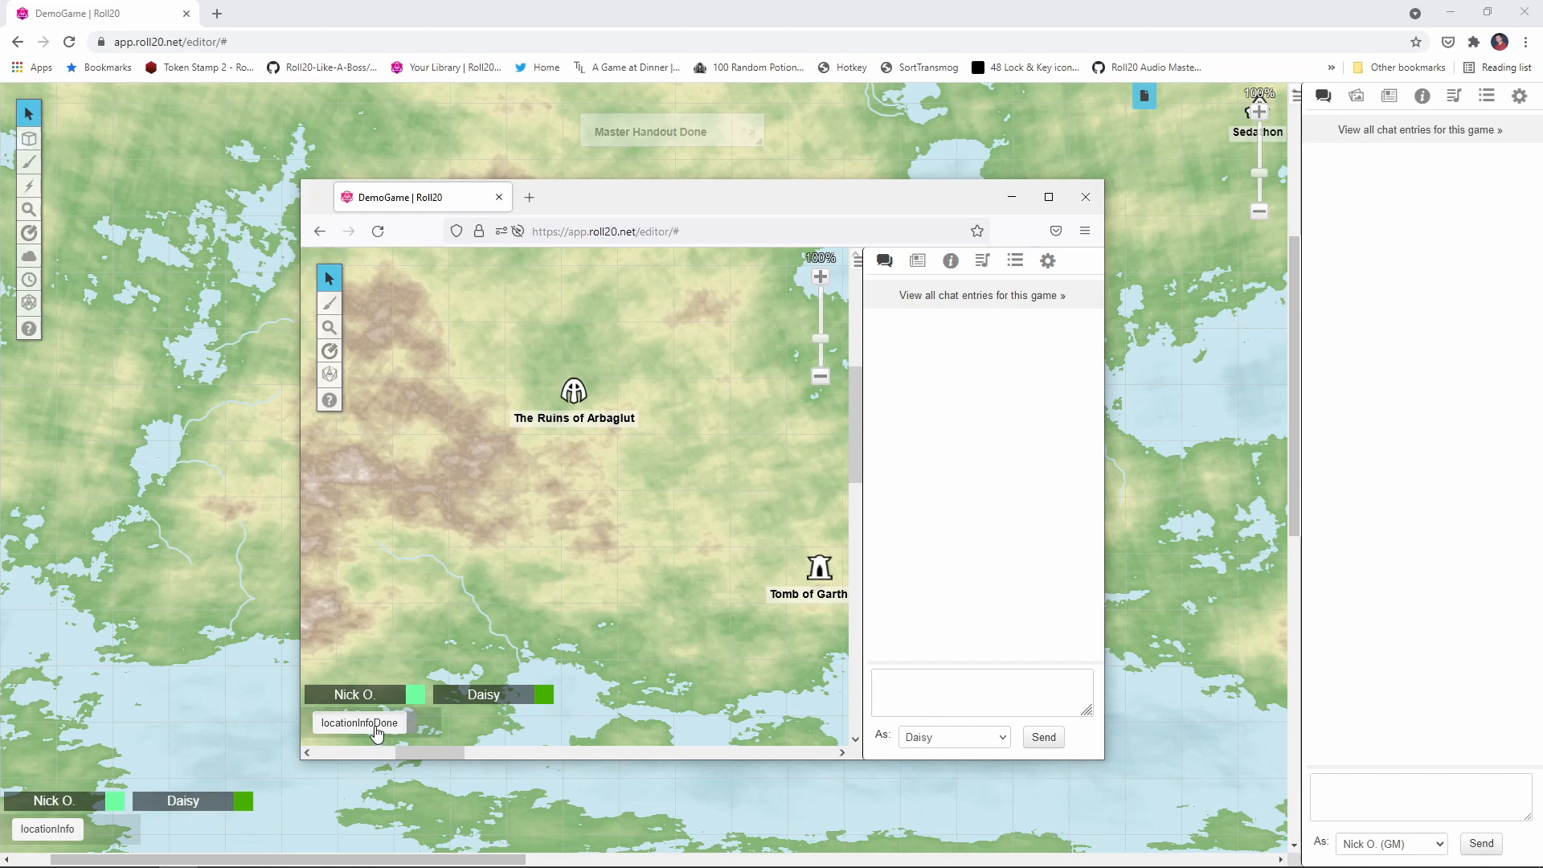
Run locationInfoDone as Daisy on The Ruins of Arbaglut, receive the whispered blurb and view its linked handout
click(359, 722)
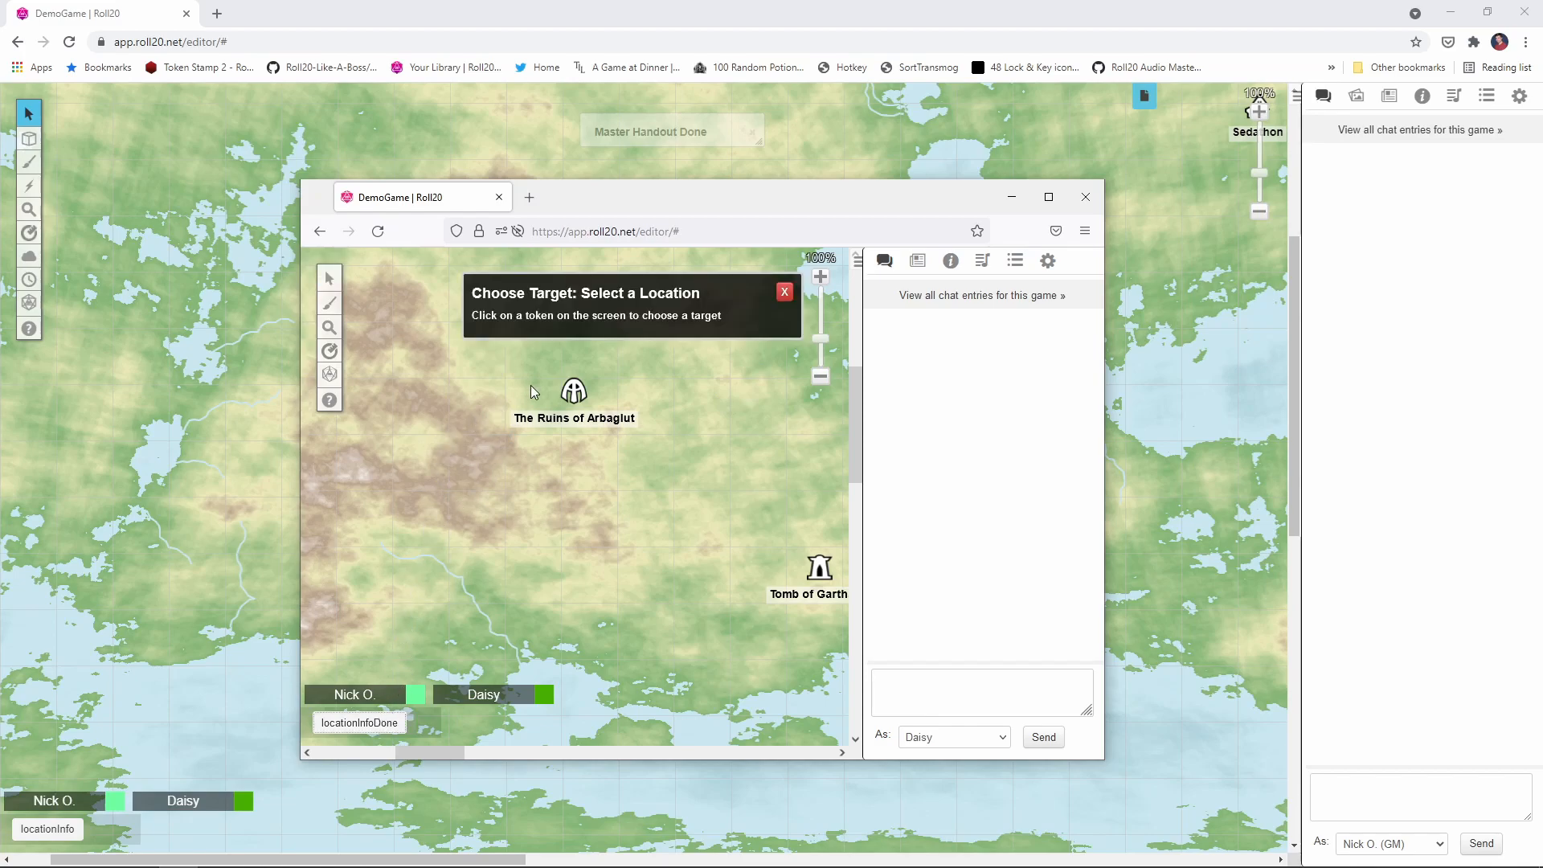
click(574, 390)
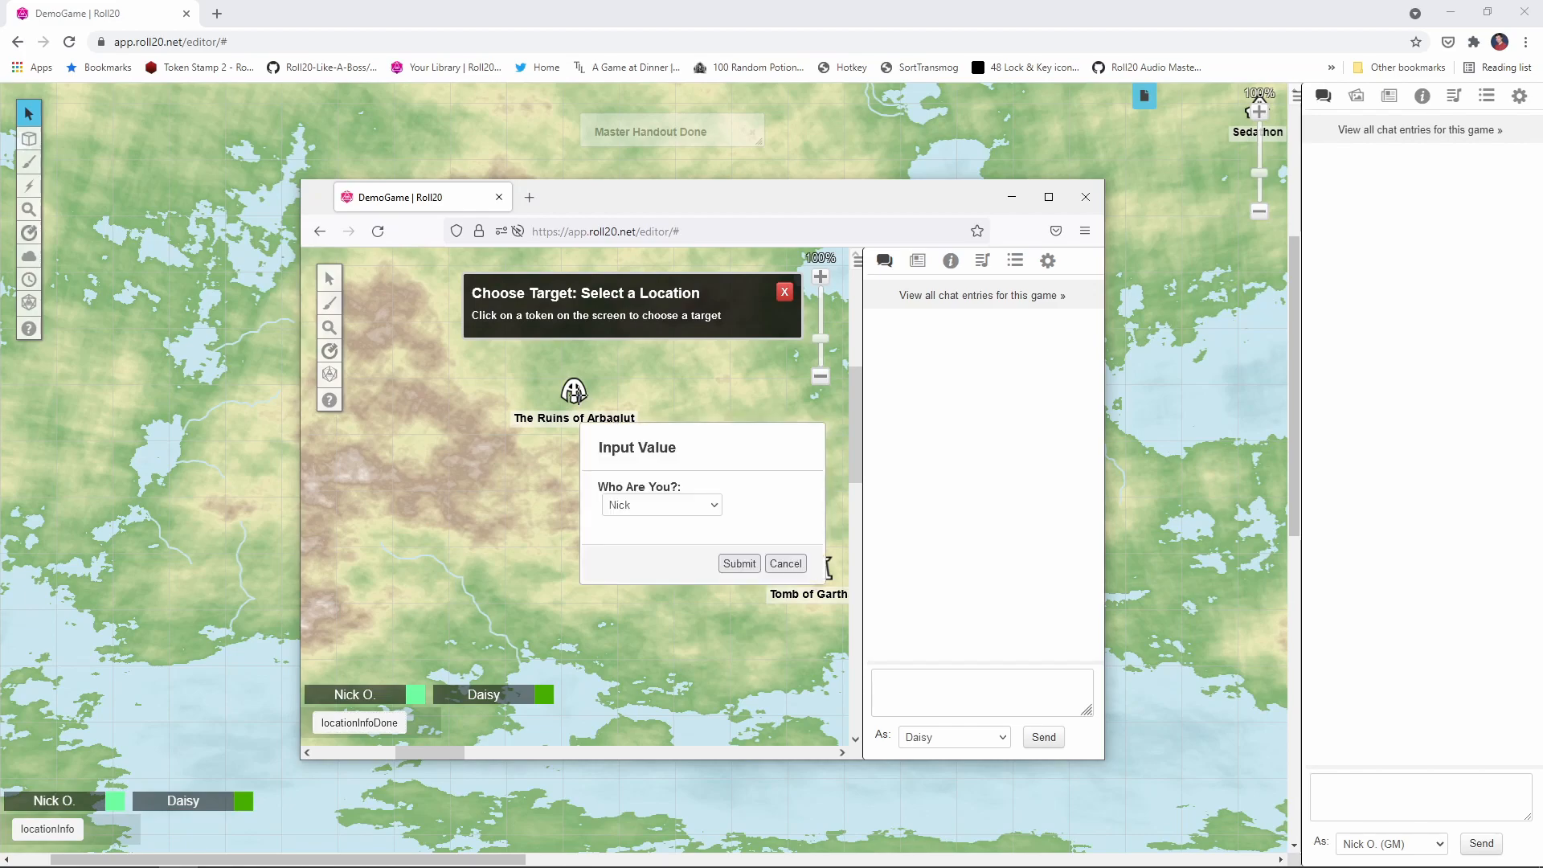
click(660, 503)
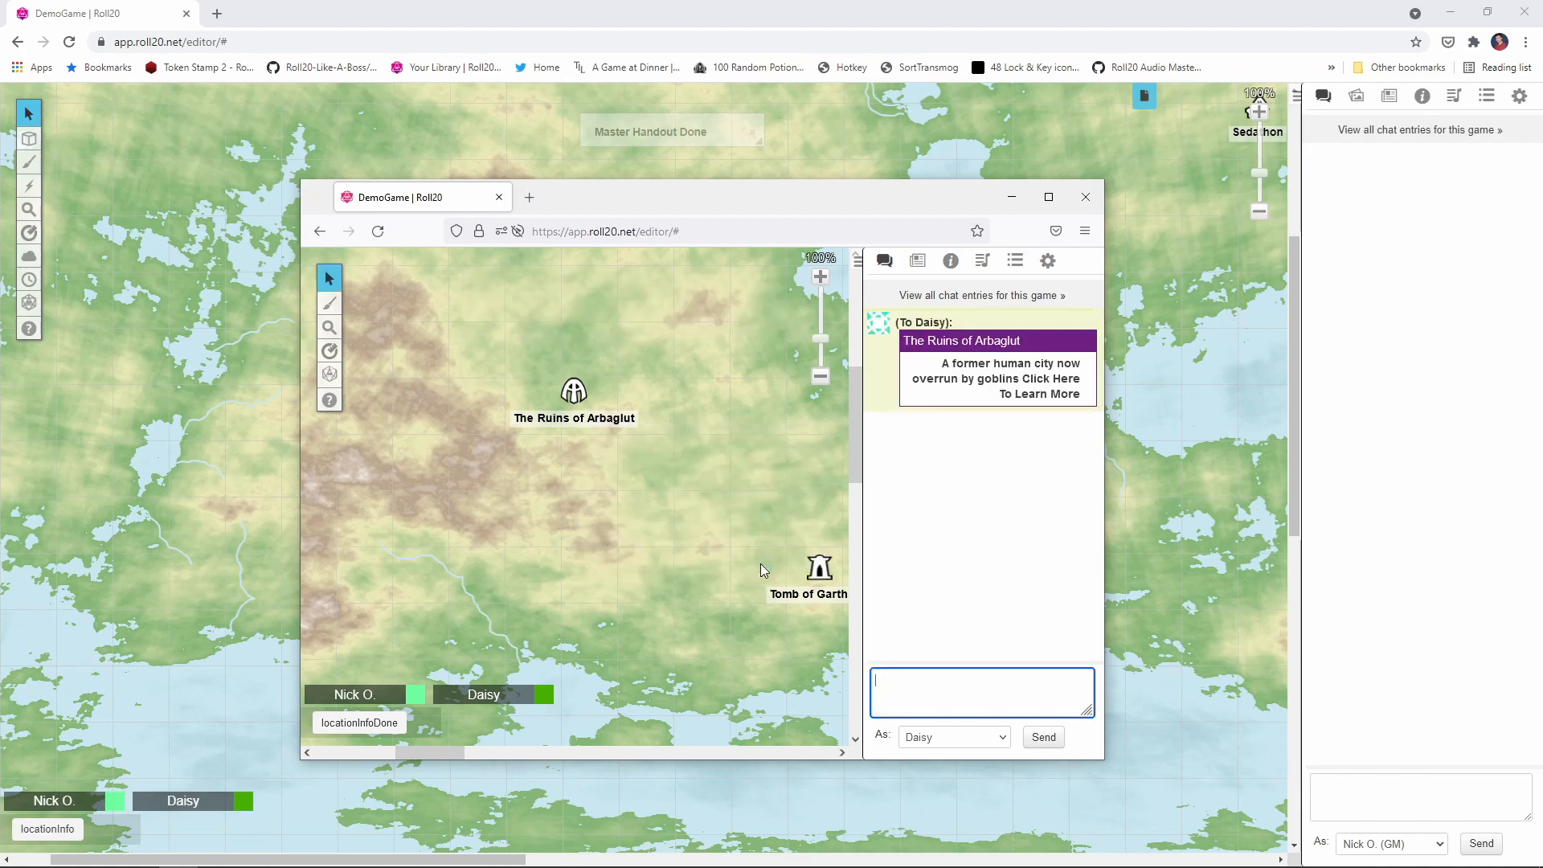
mouse_move(907, 319)
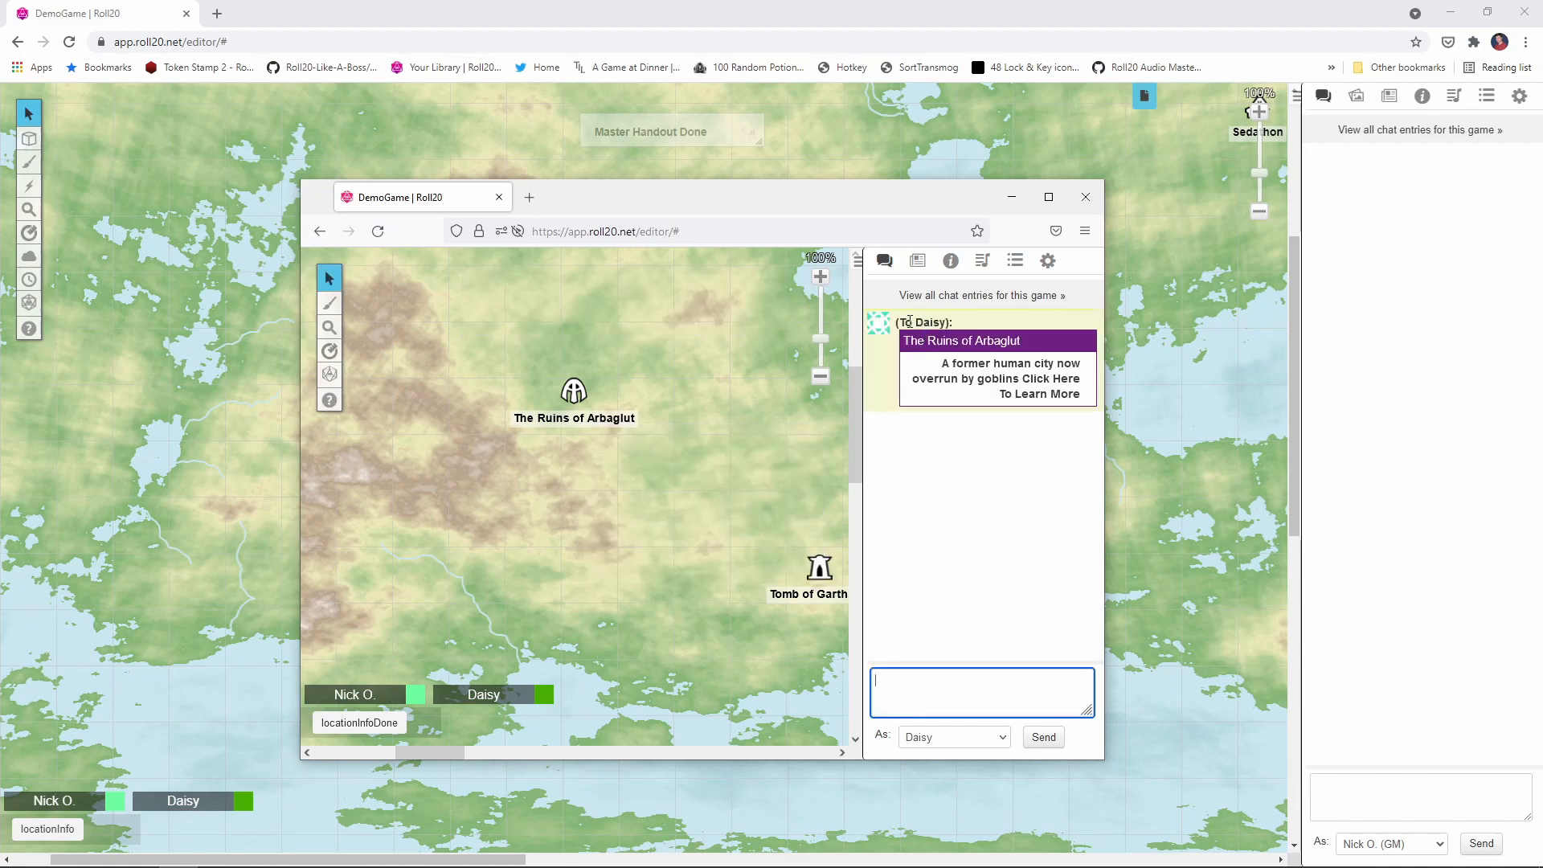
mouse_move(1437, 255)
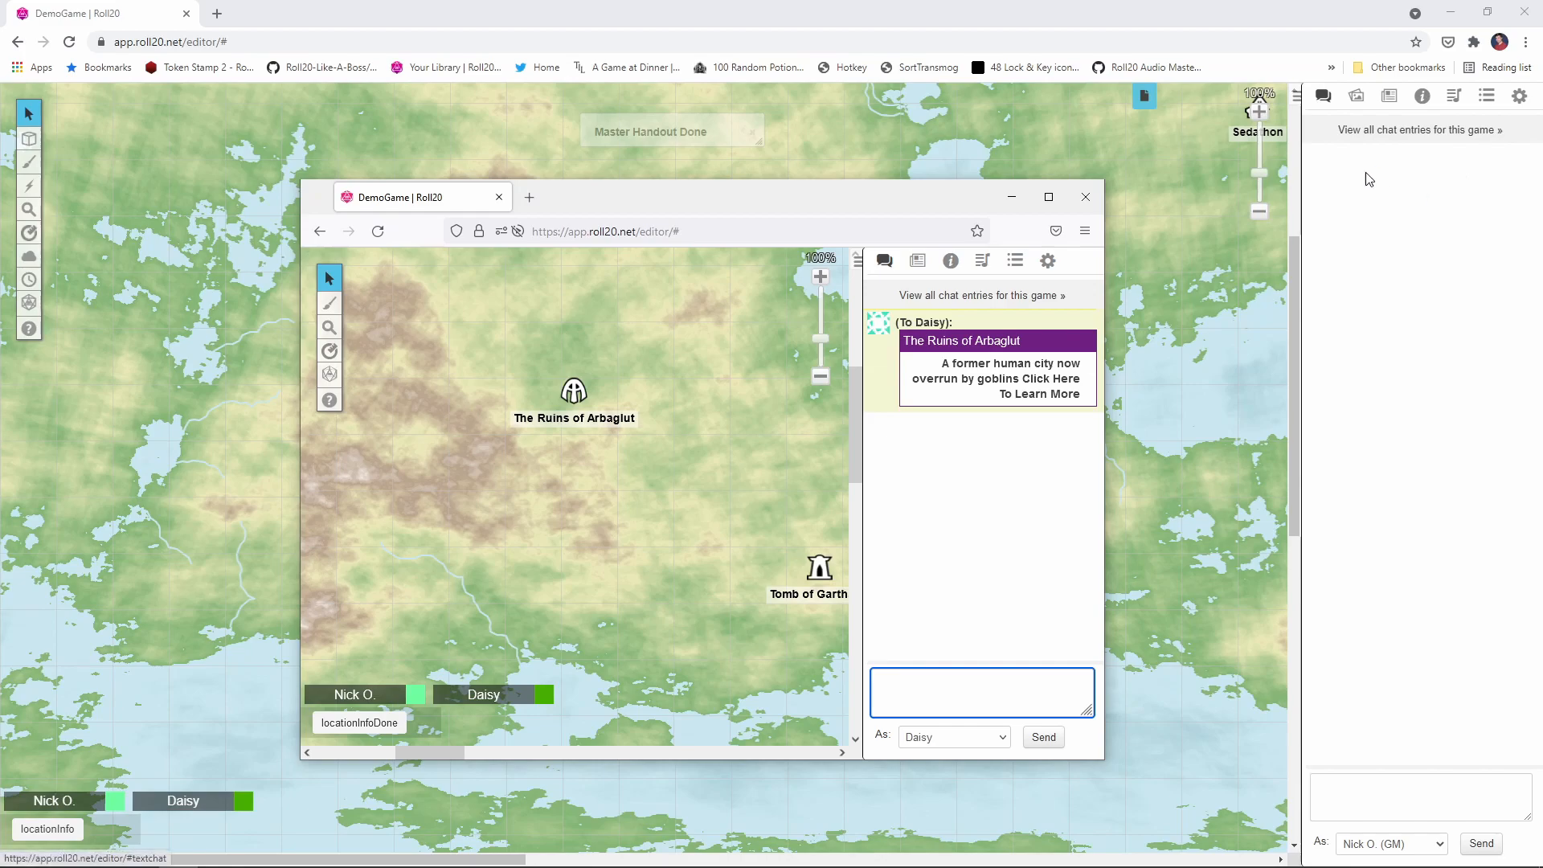
mouse_move(1055, 386)
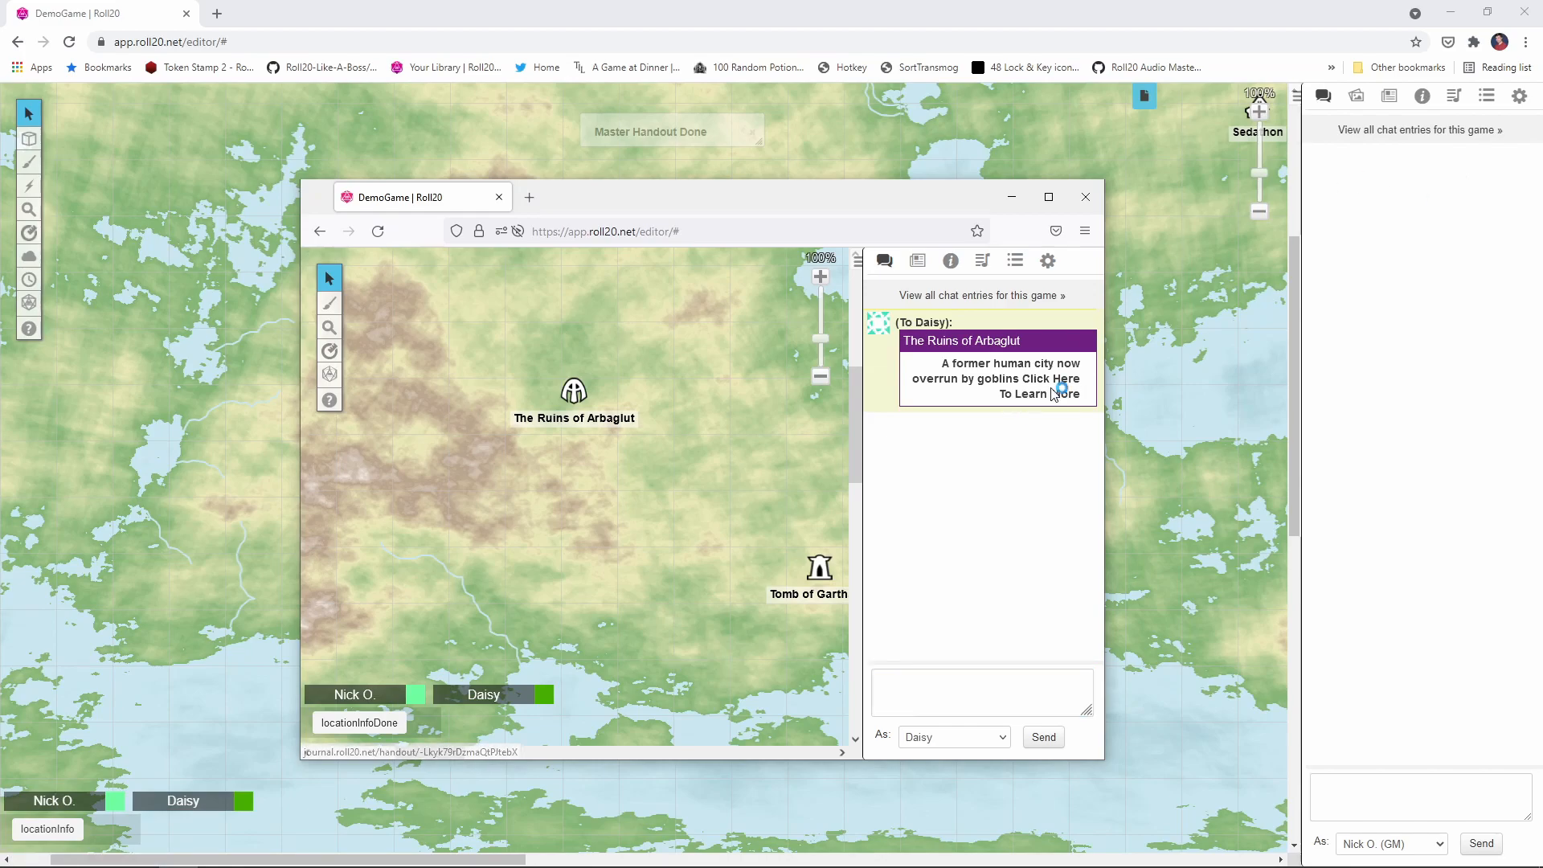
click(1054, 387)
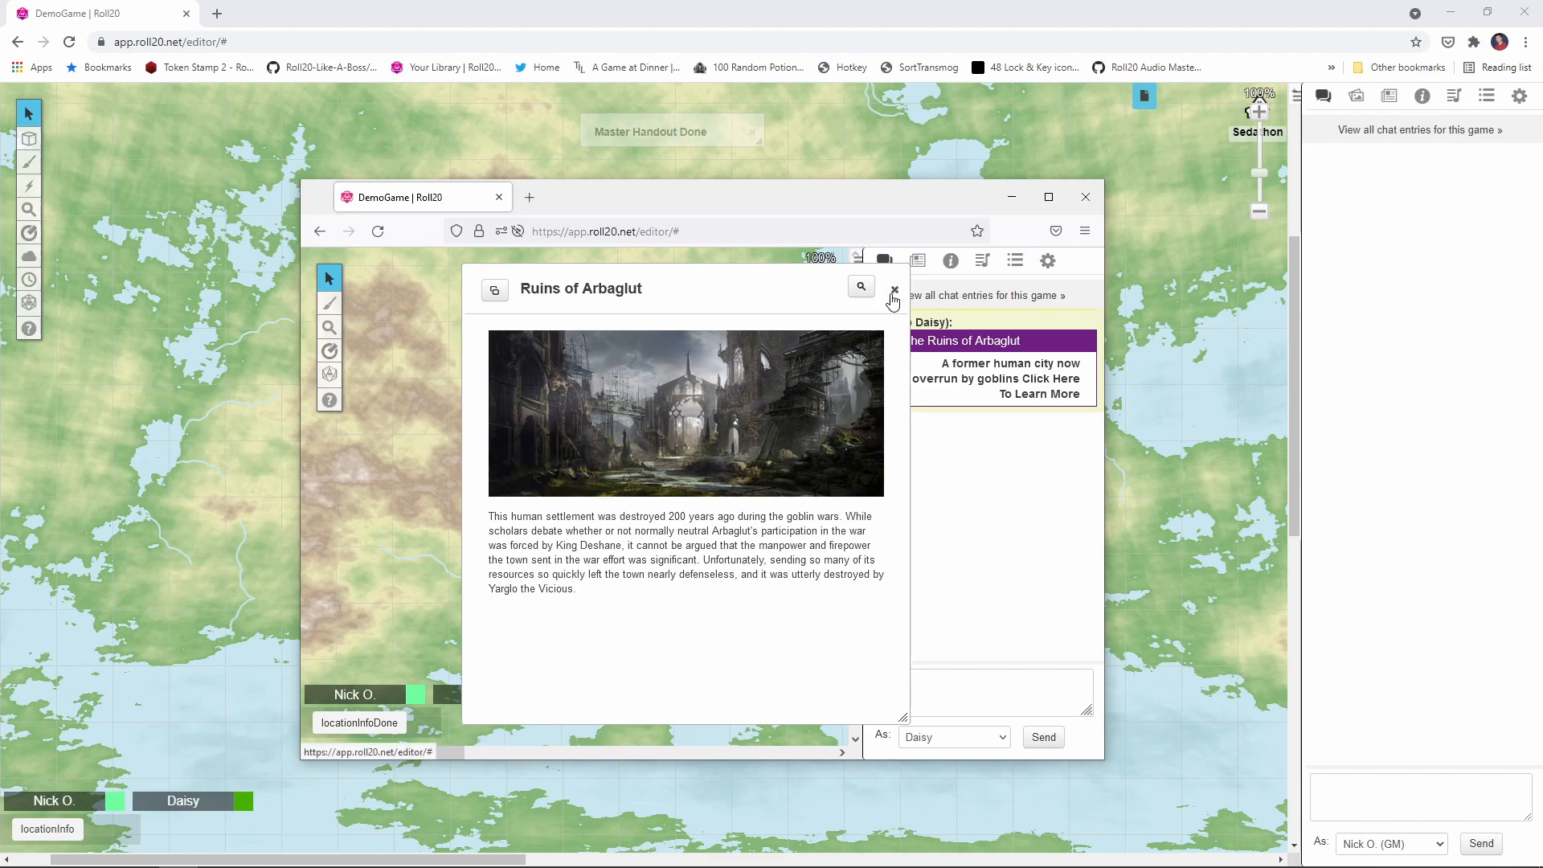
click(894, 291)
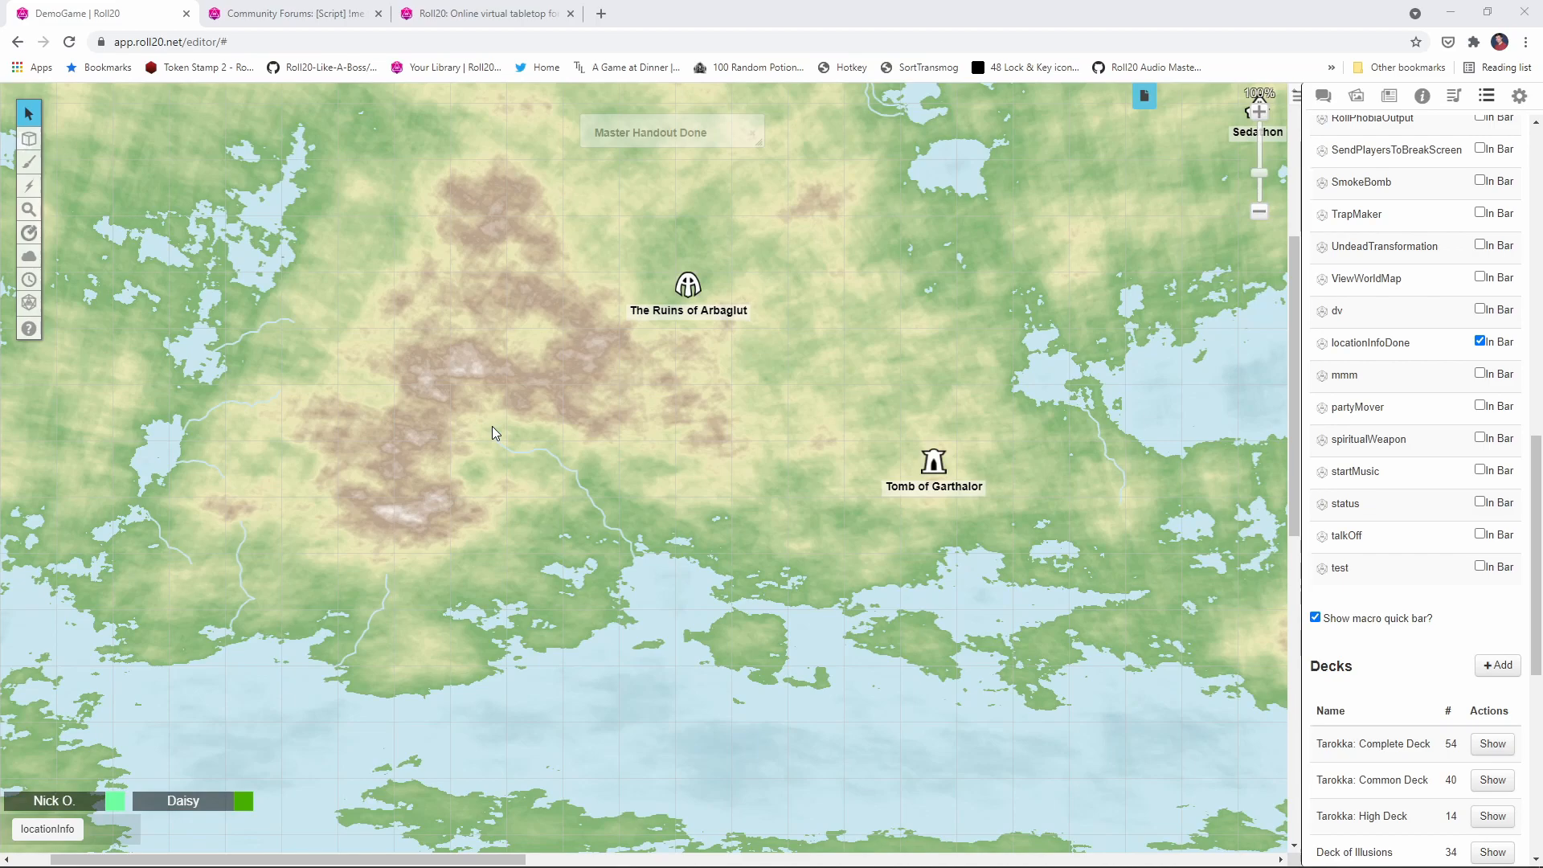
Review the whisper-to-self forum thread and API Scripts page, then return to the macro file
click(290, 13)
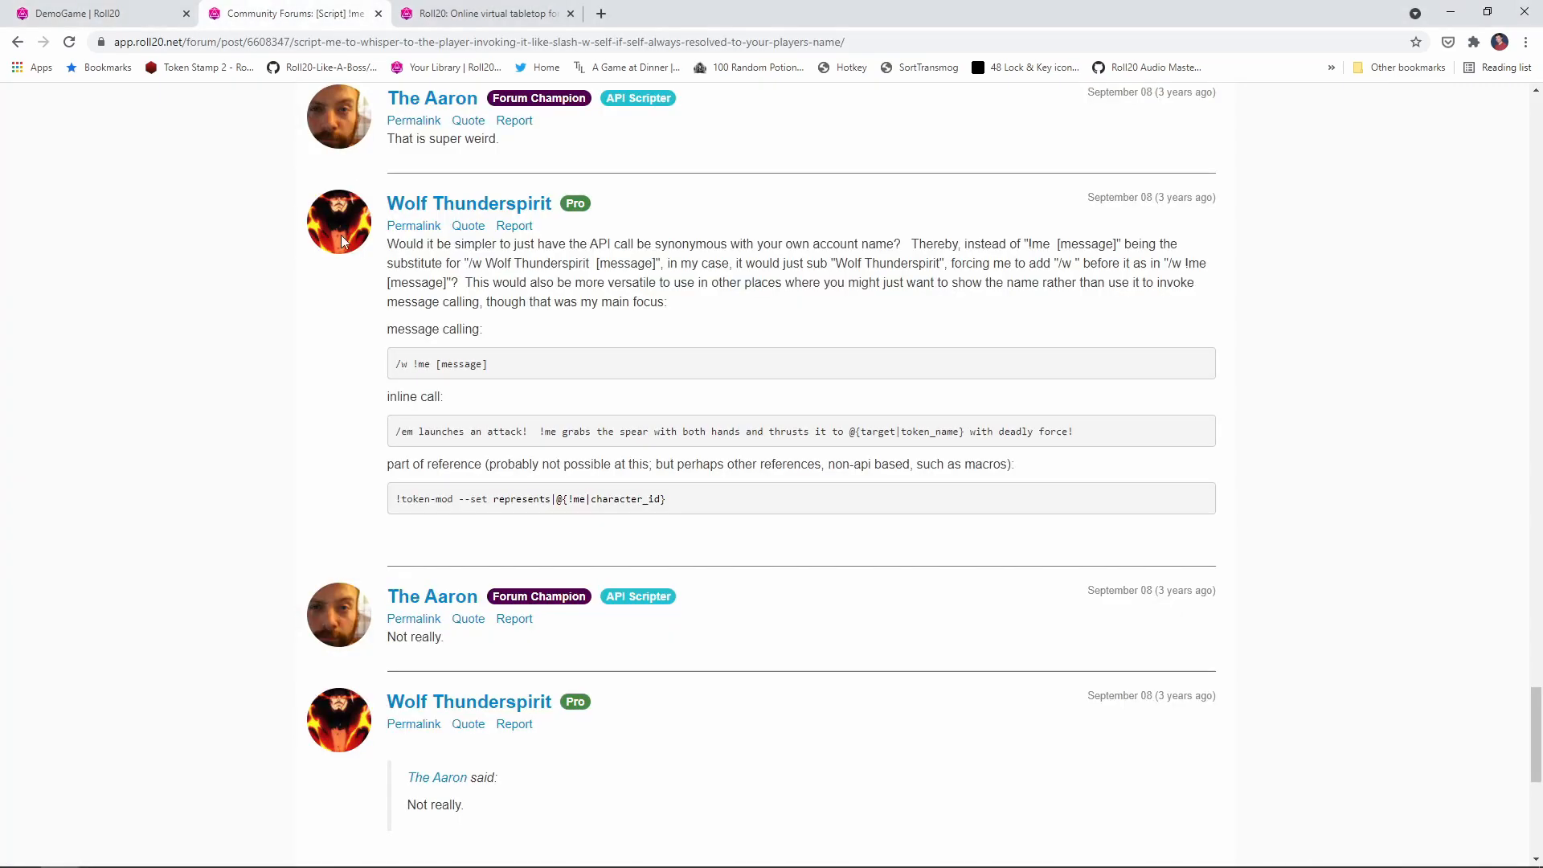
scroll(down, 3)
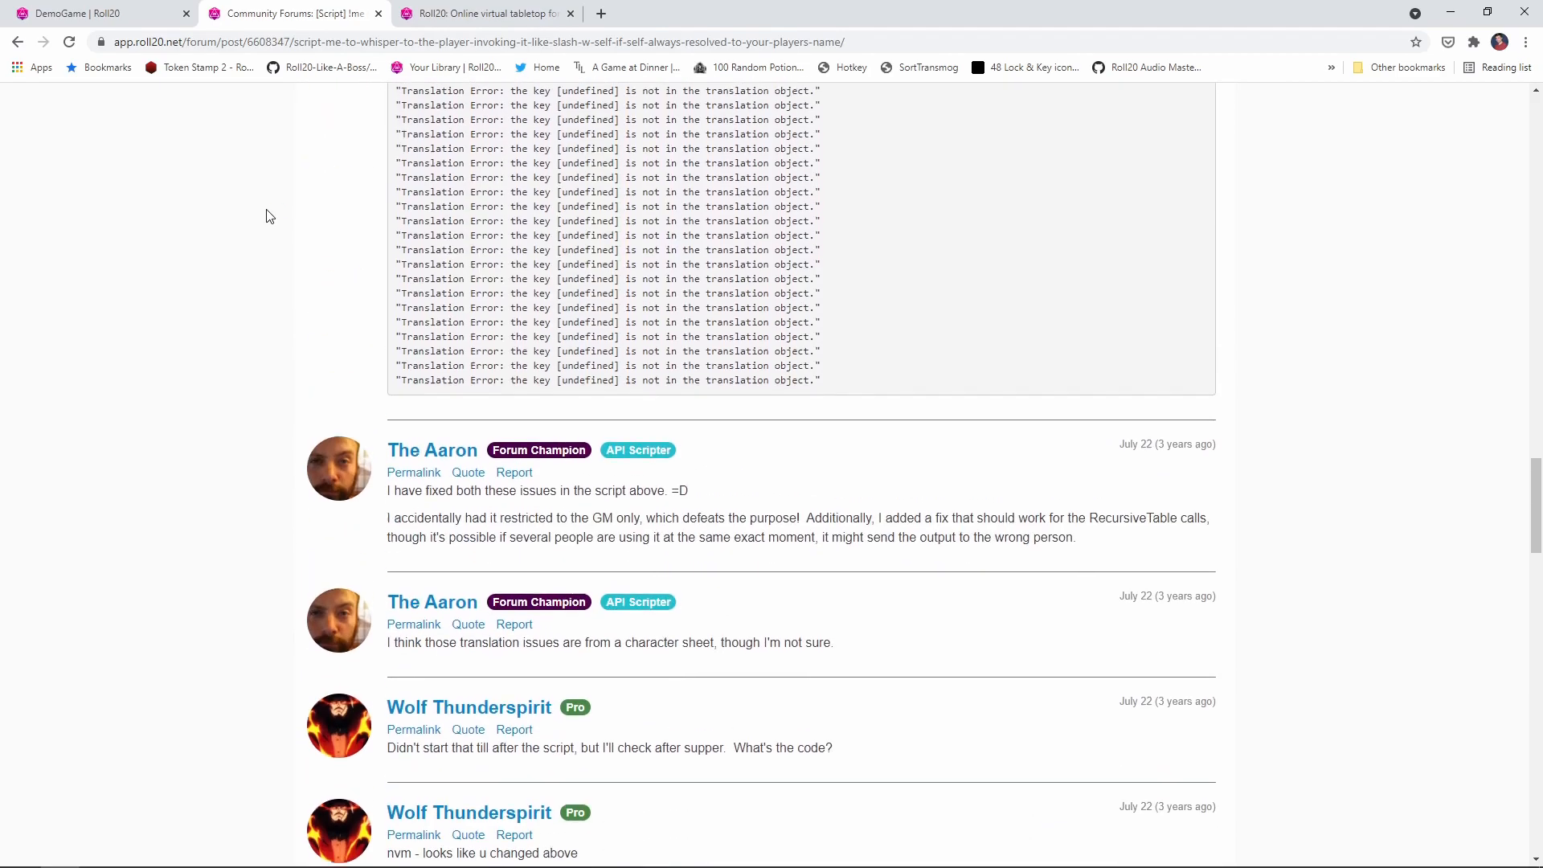
scroll(up, 3)
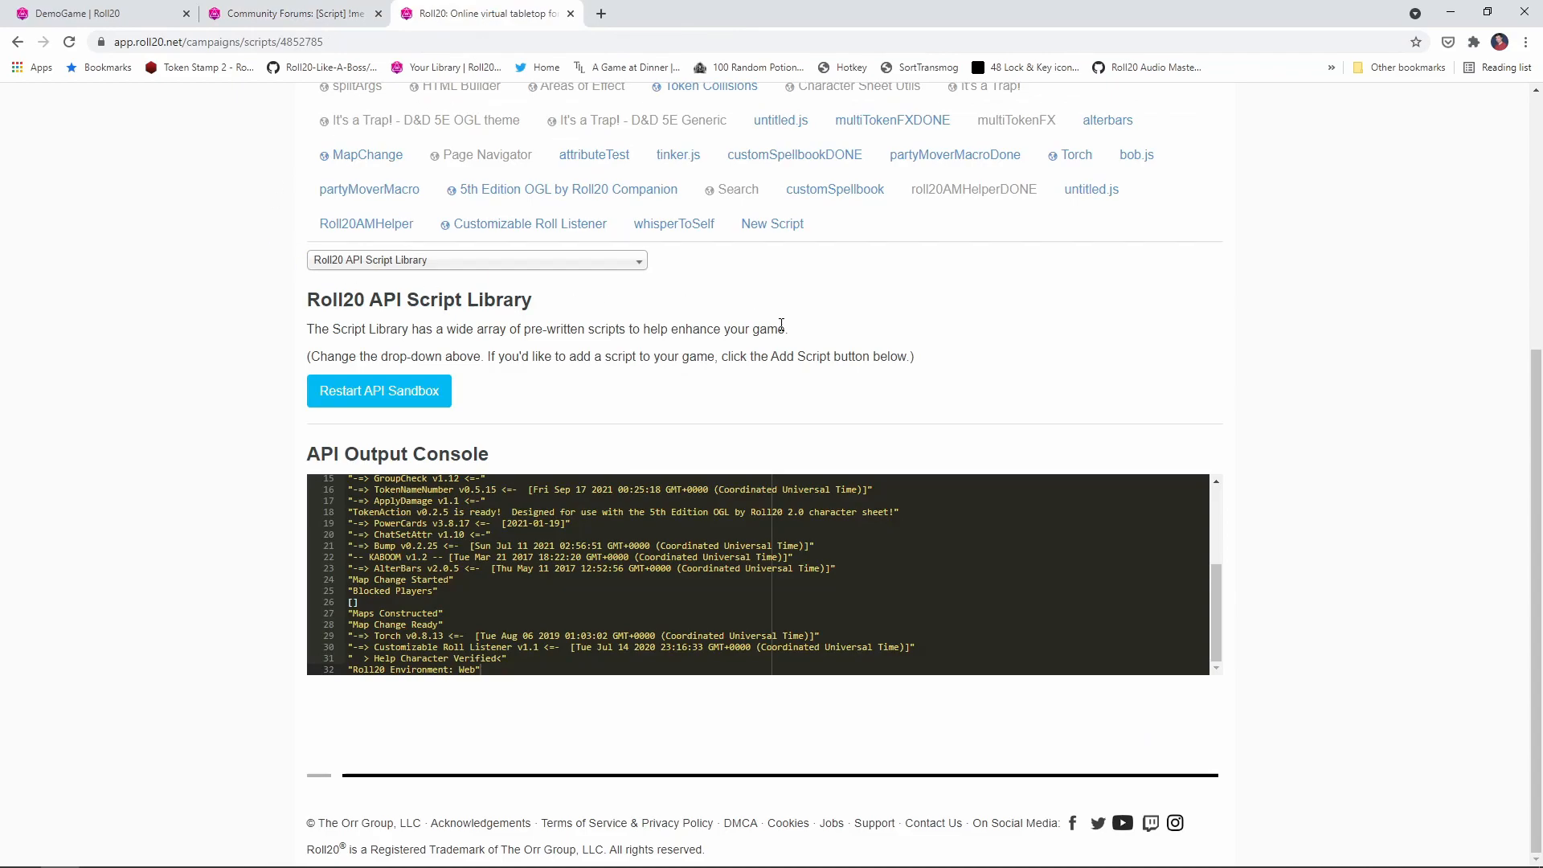
click(673, 224)
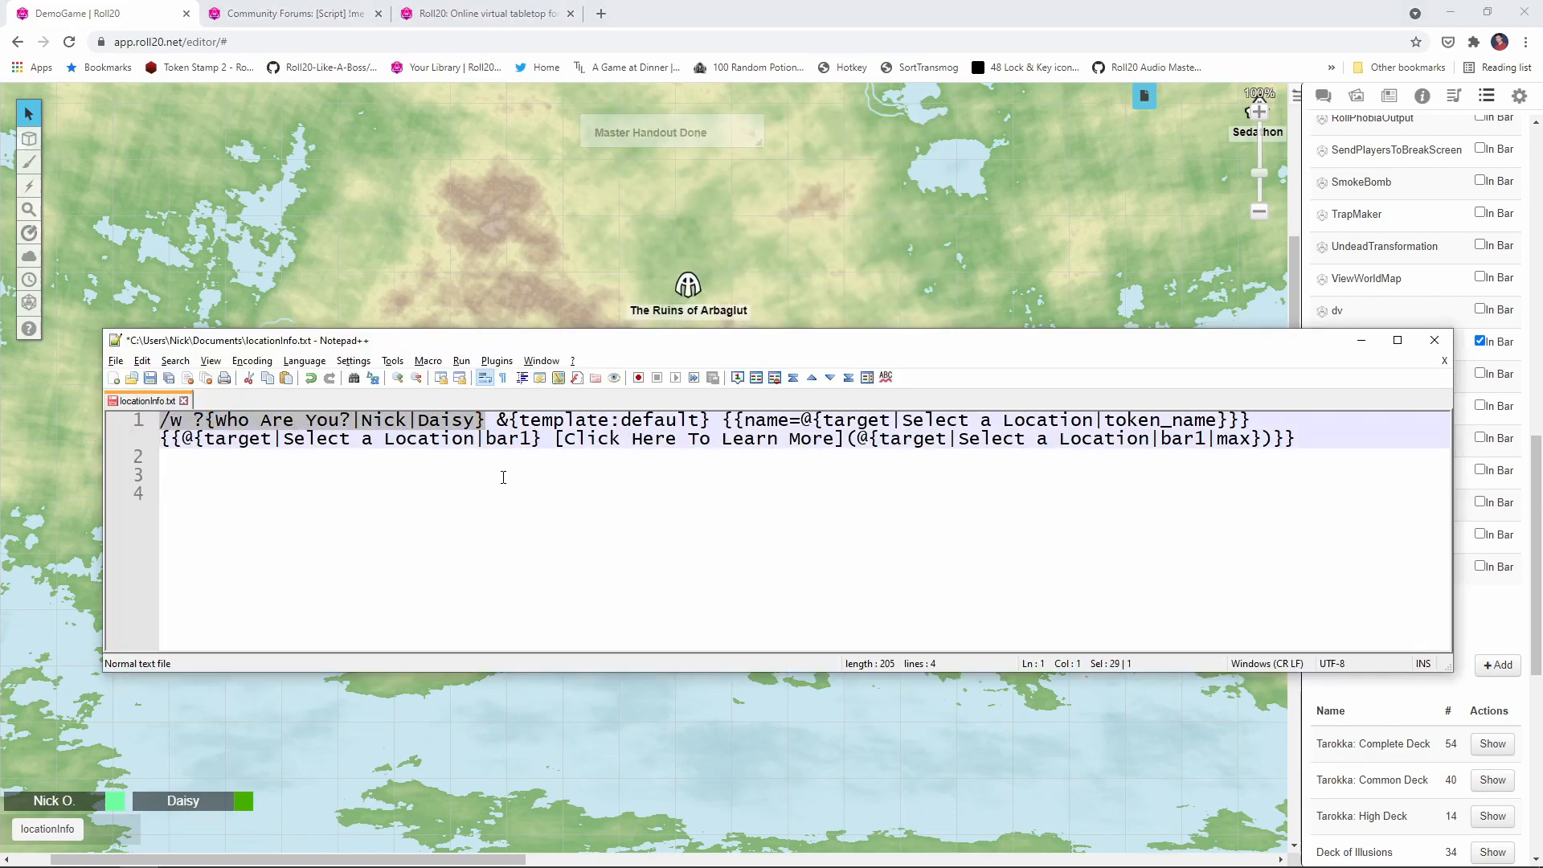
Start the macro with !me instead of the /w prompt and copy the full text
text(!me)
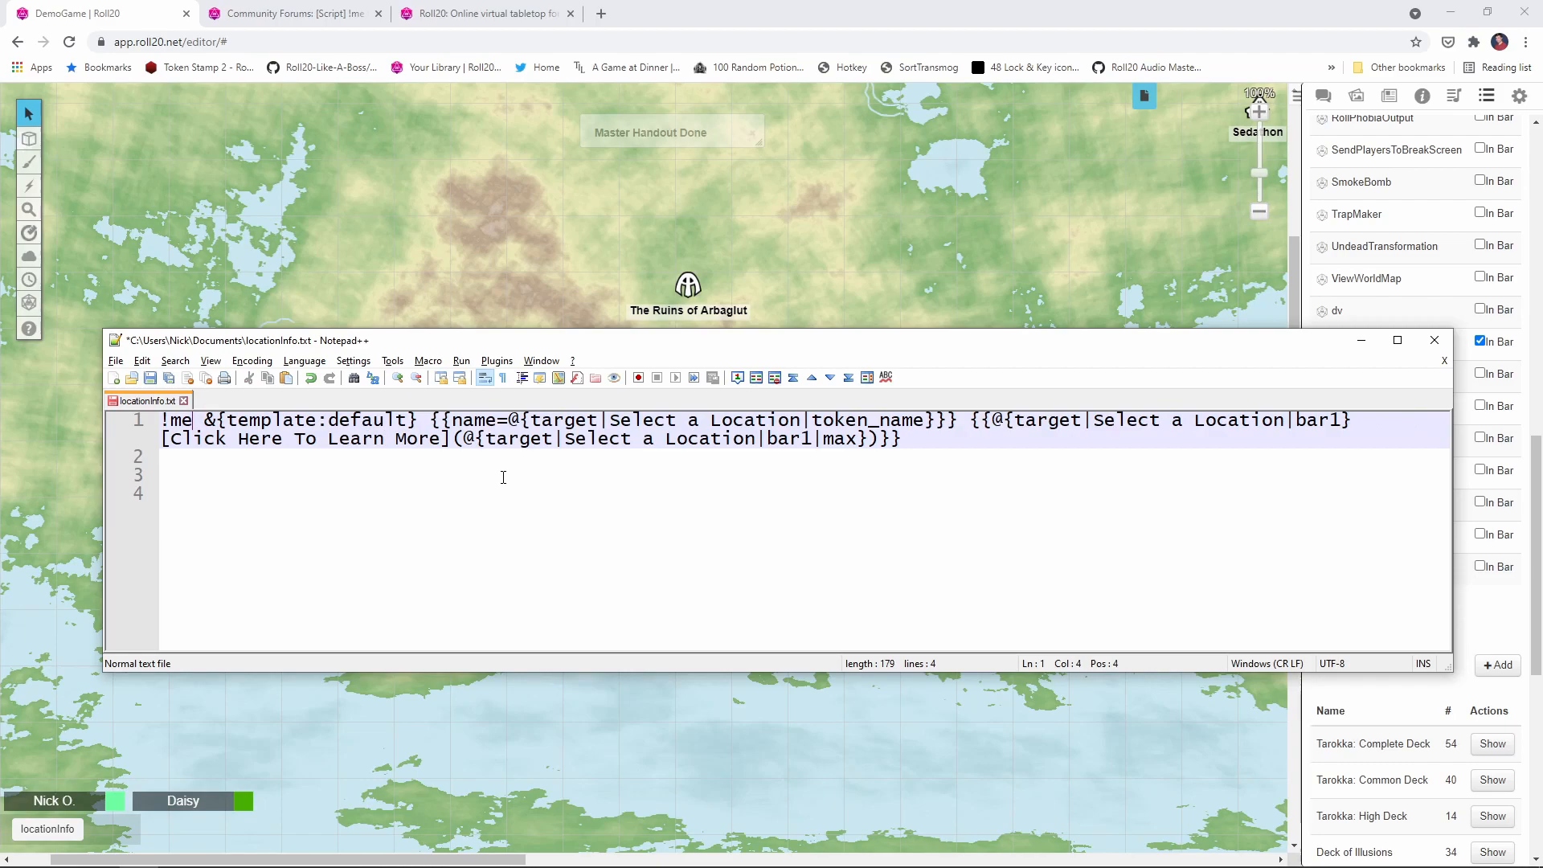
mouse_move(371, 461)
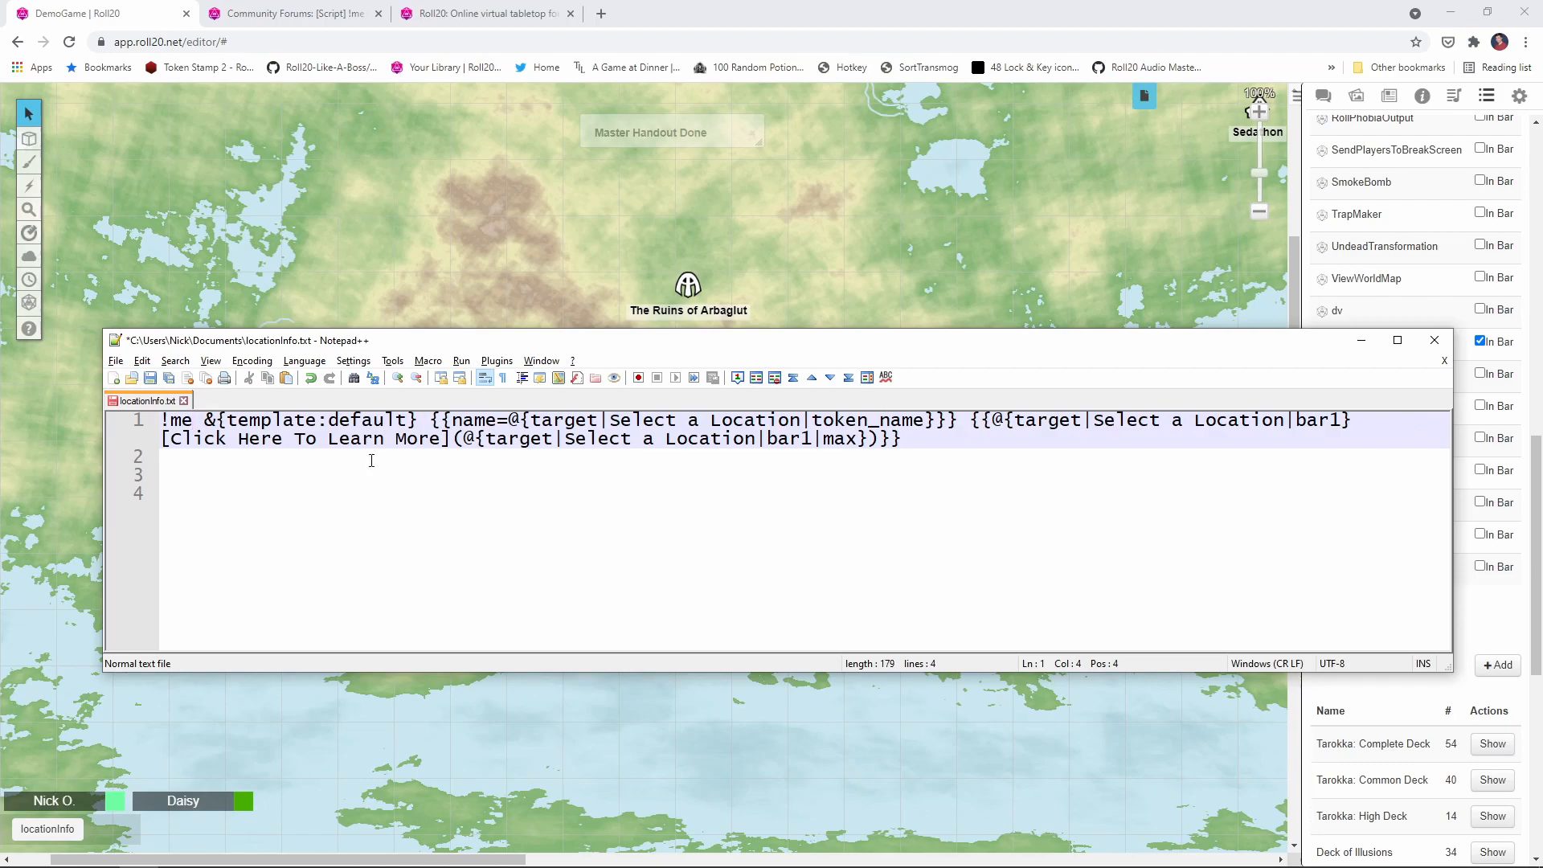
click(900, 437)
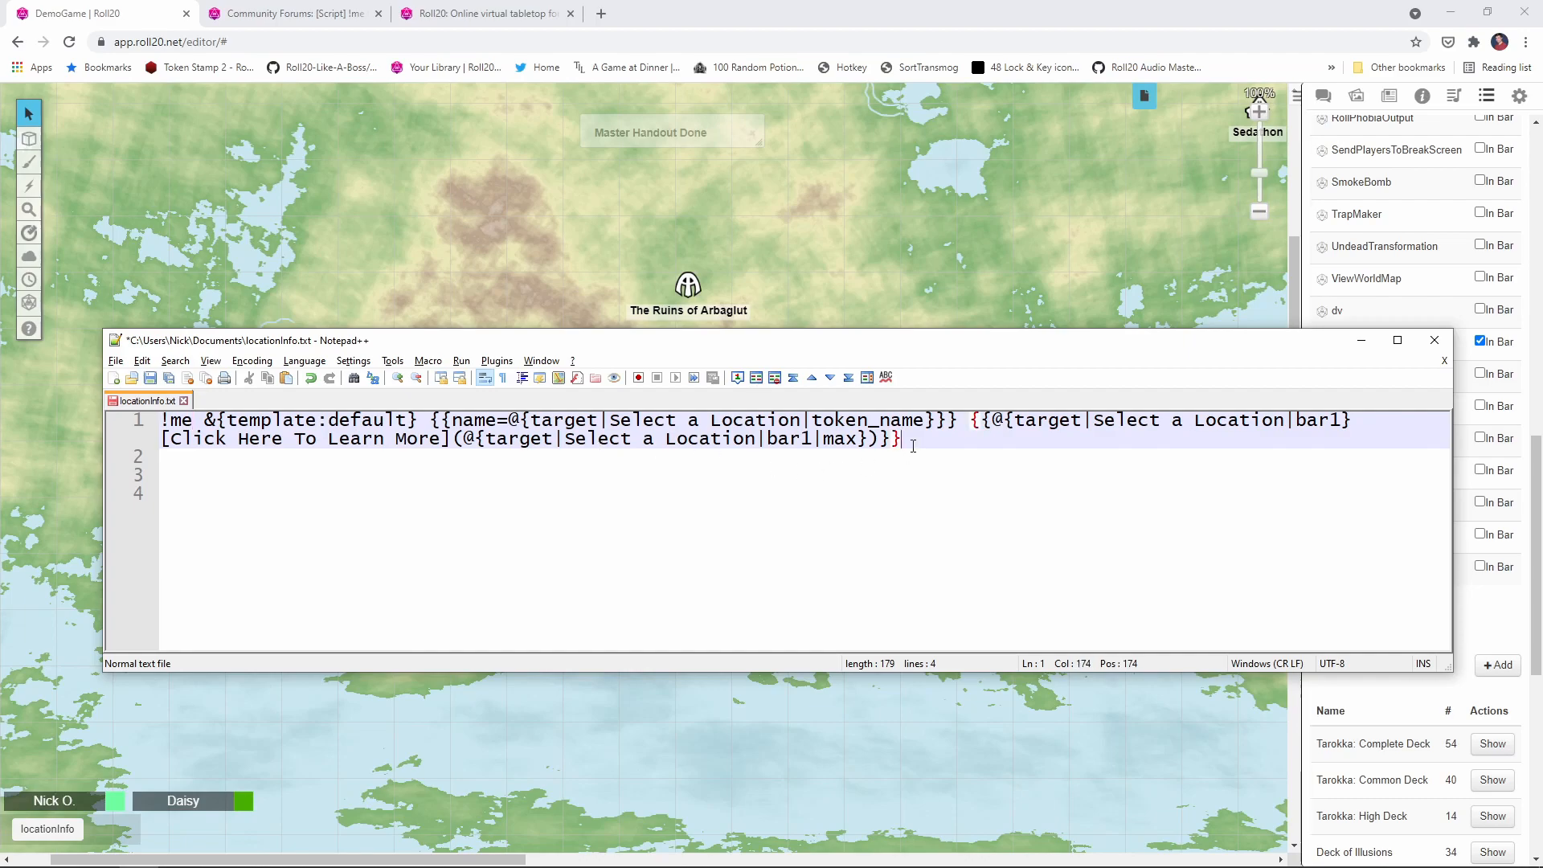
key(ctrl+a)
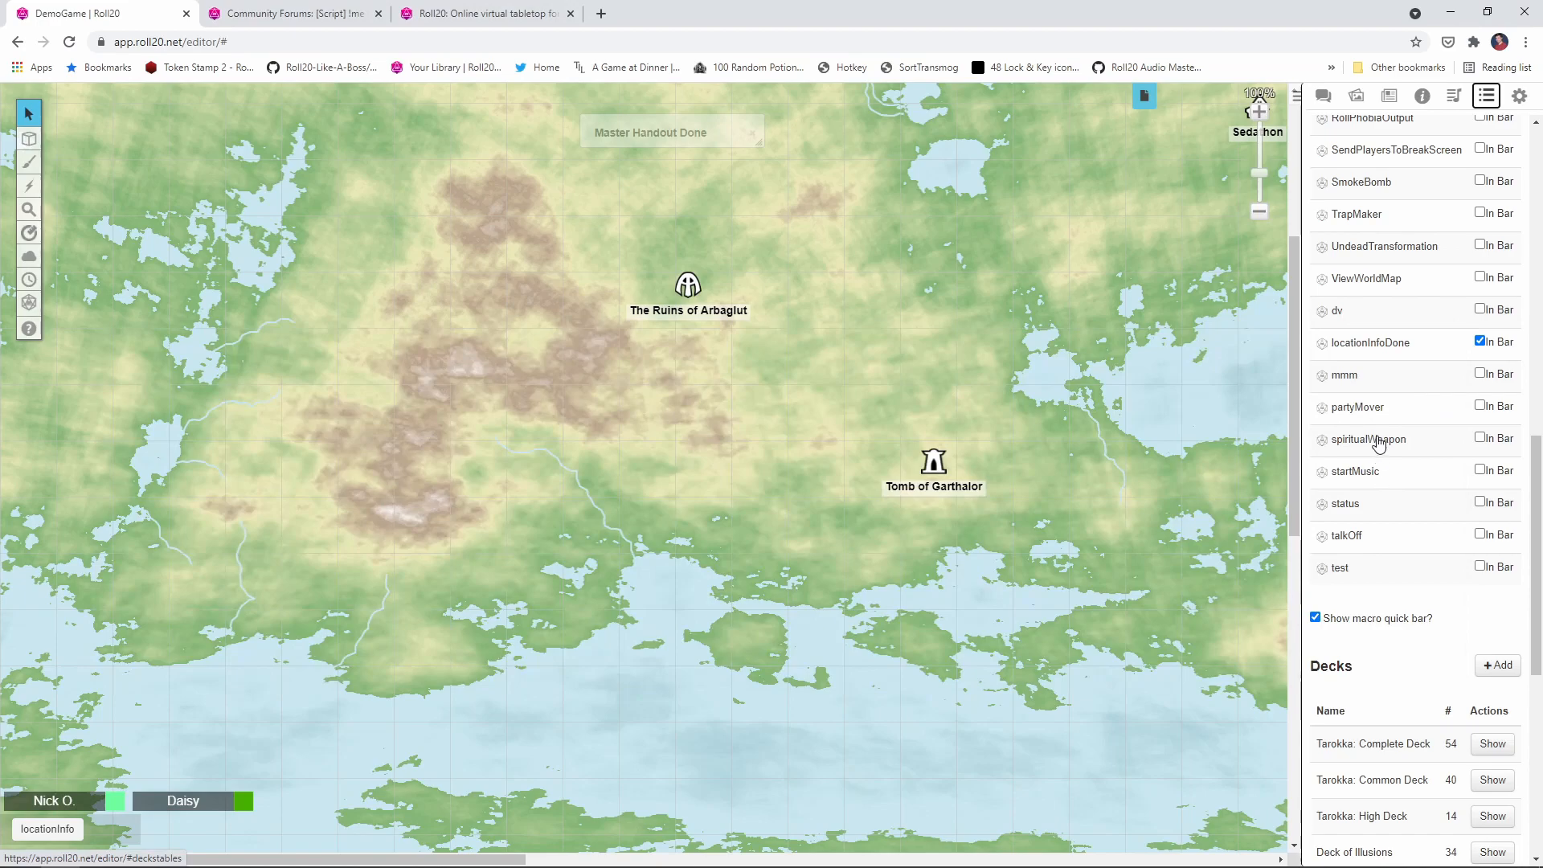
Paste the updated text into Roll20's locationInfoDone macro and save it
click(1372, 343)
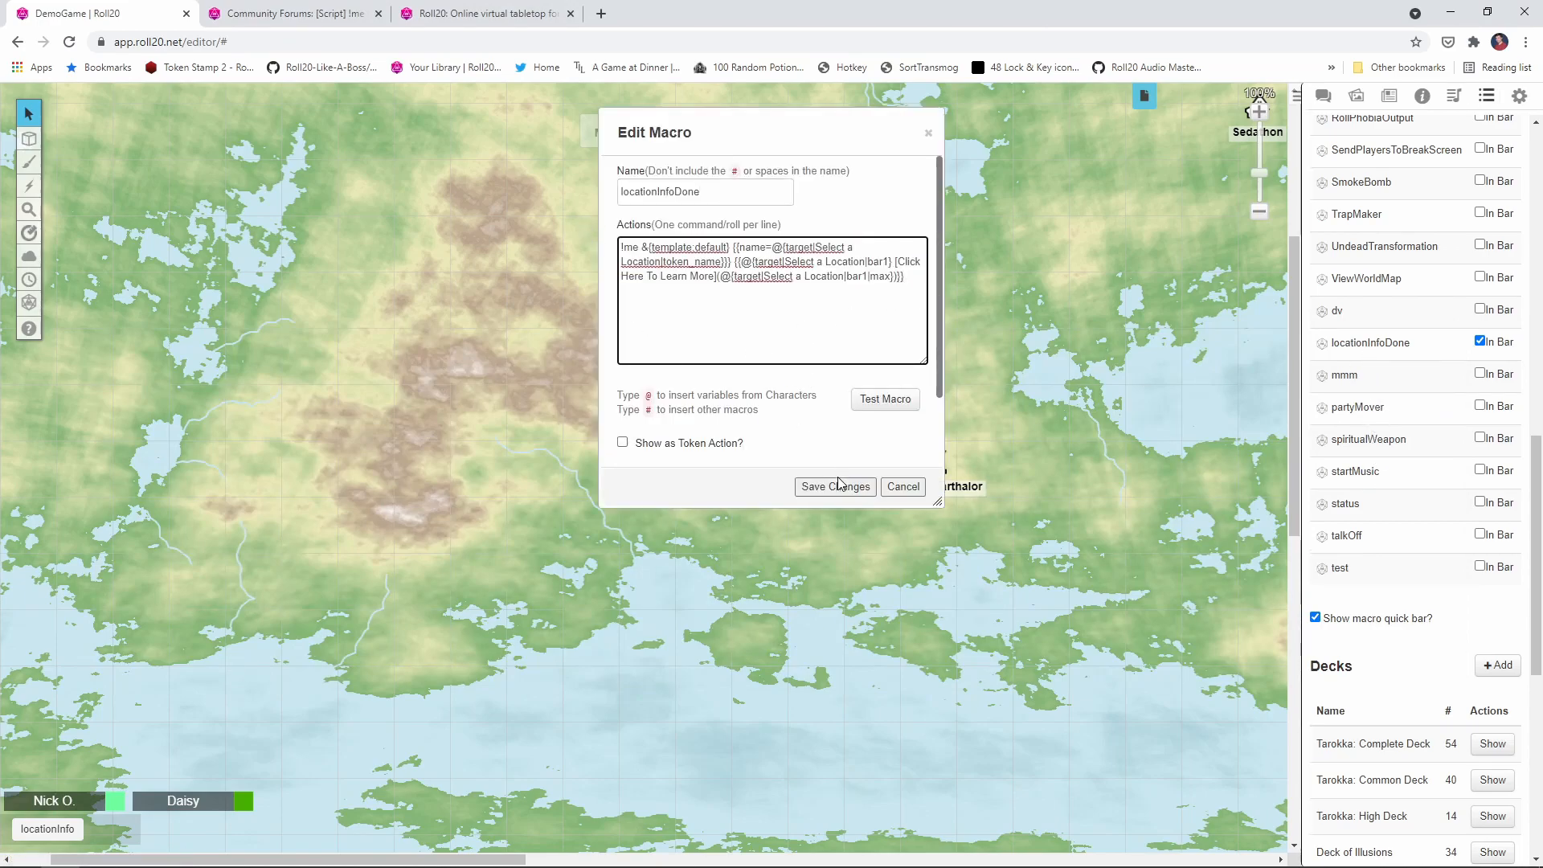
click(834, 485)
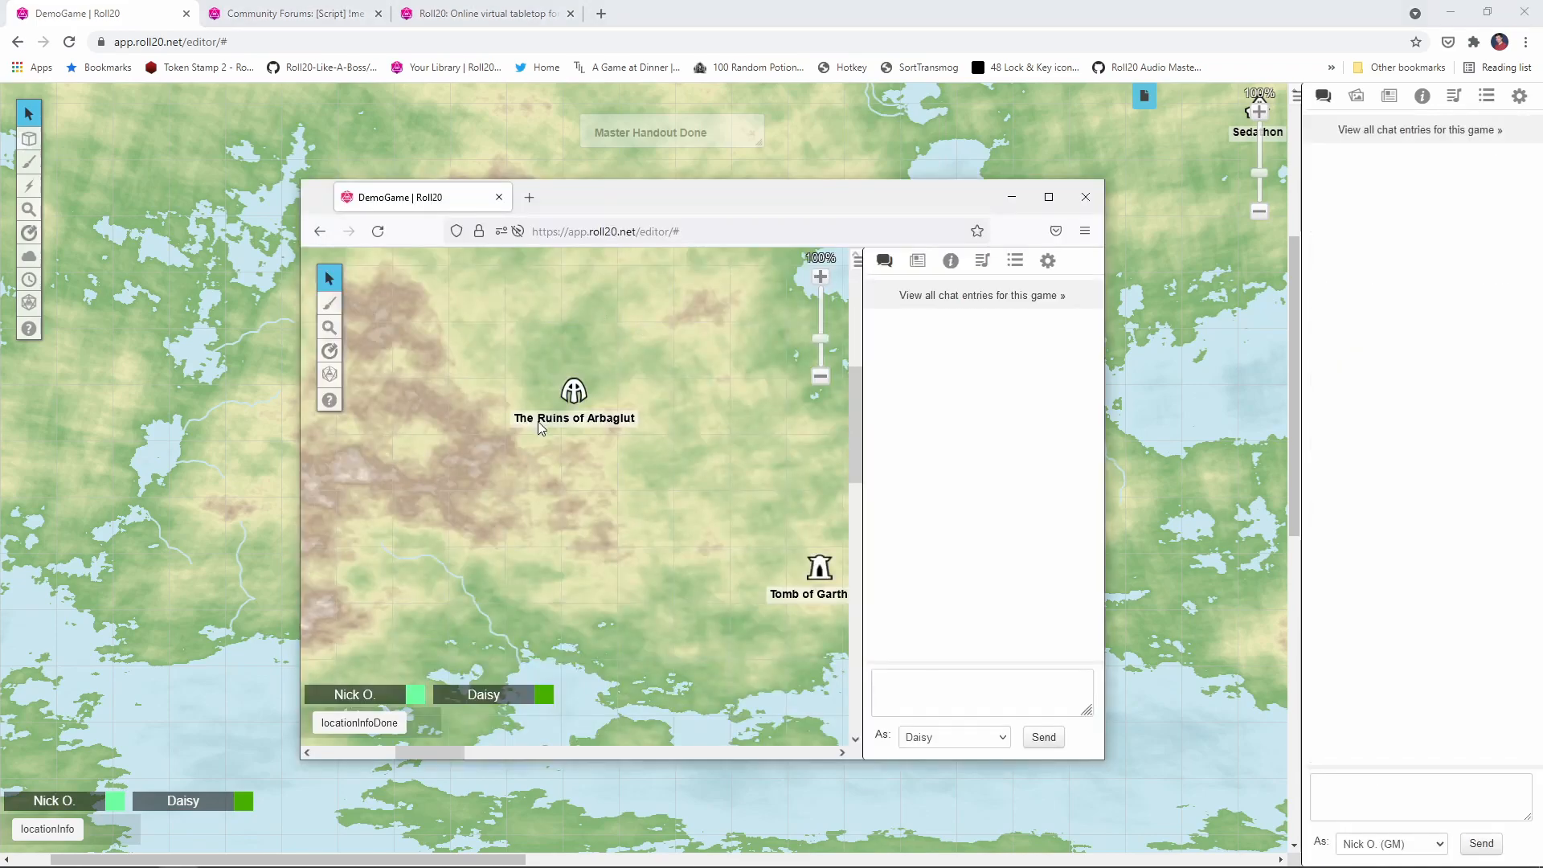
Run locationInfoDone as Daisy on The Ruins of Arbaglut, posting its blurb without the identity prompt
click(358, 721)
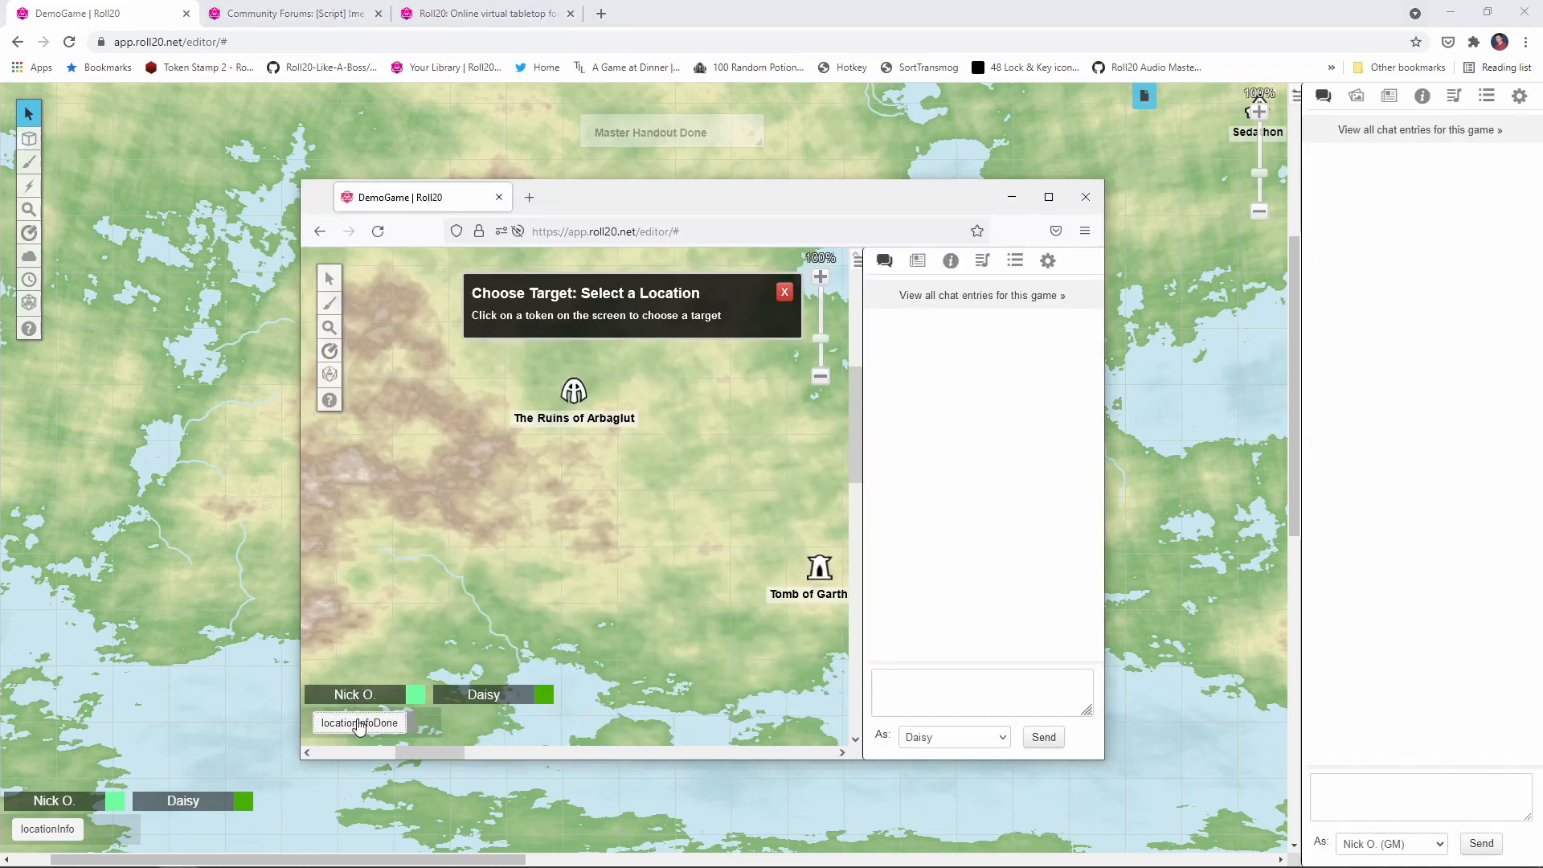
click(574, 391)
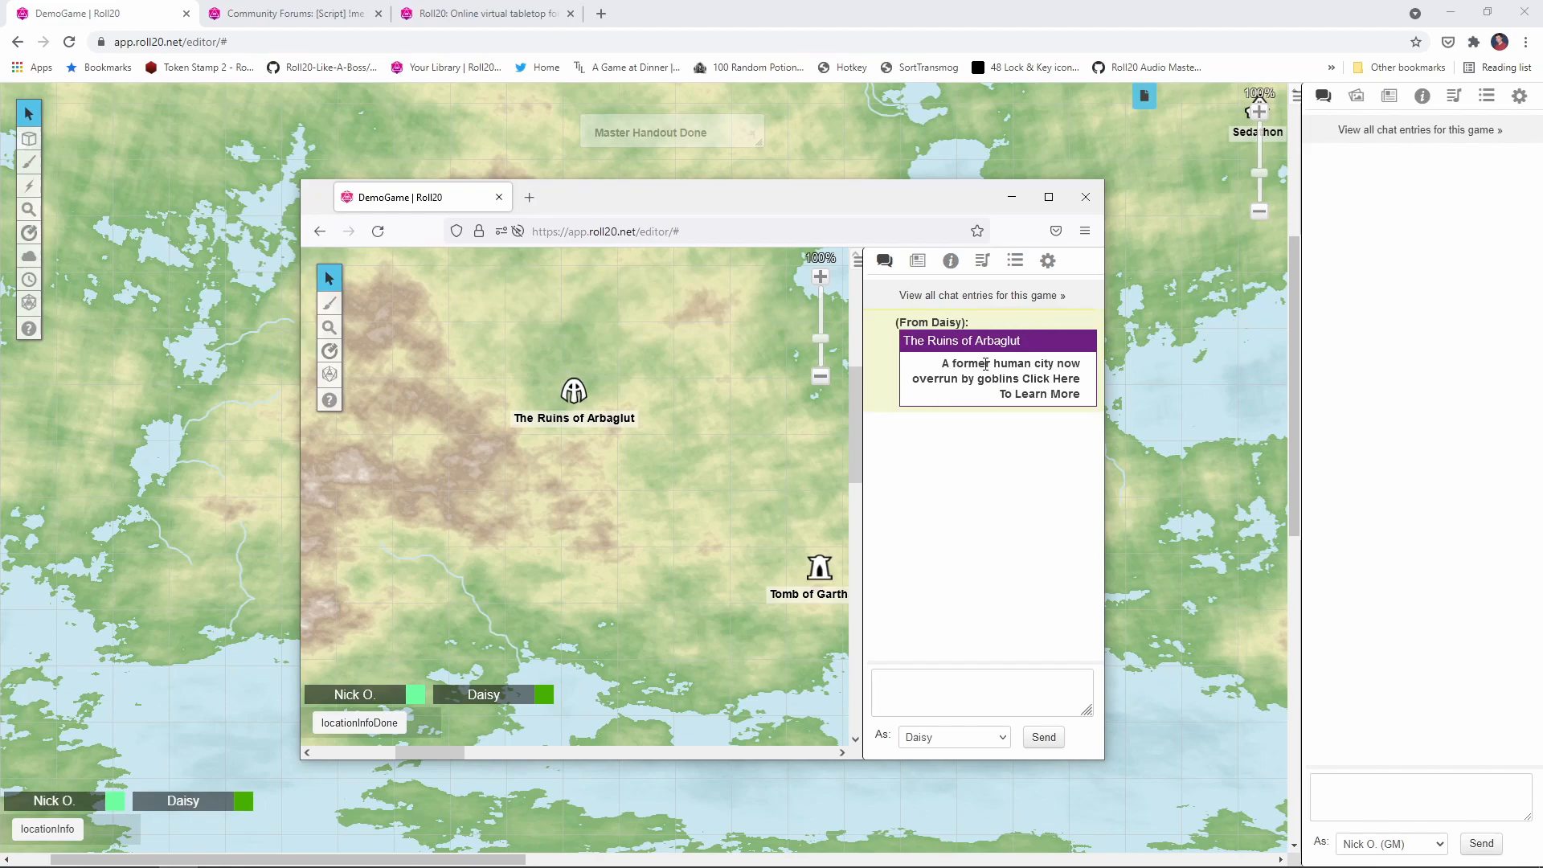
mouse_move(1425, 201)
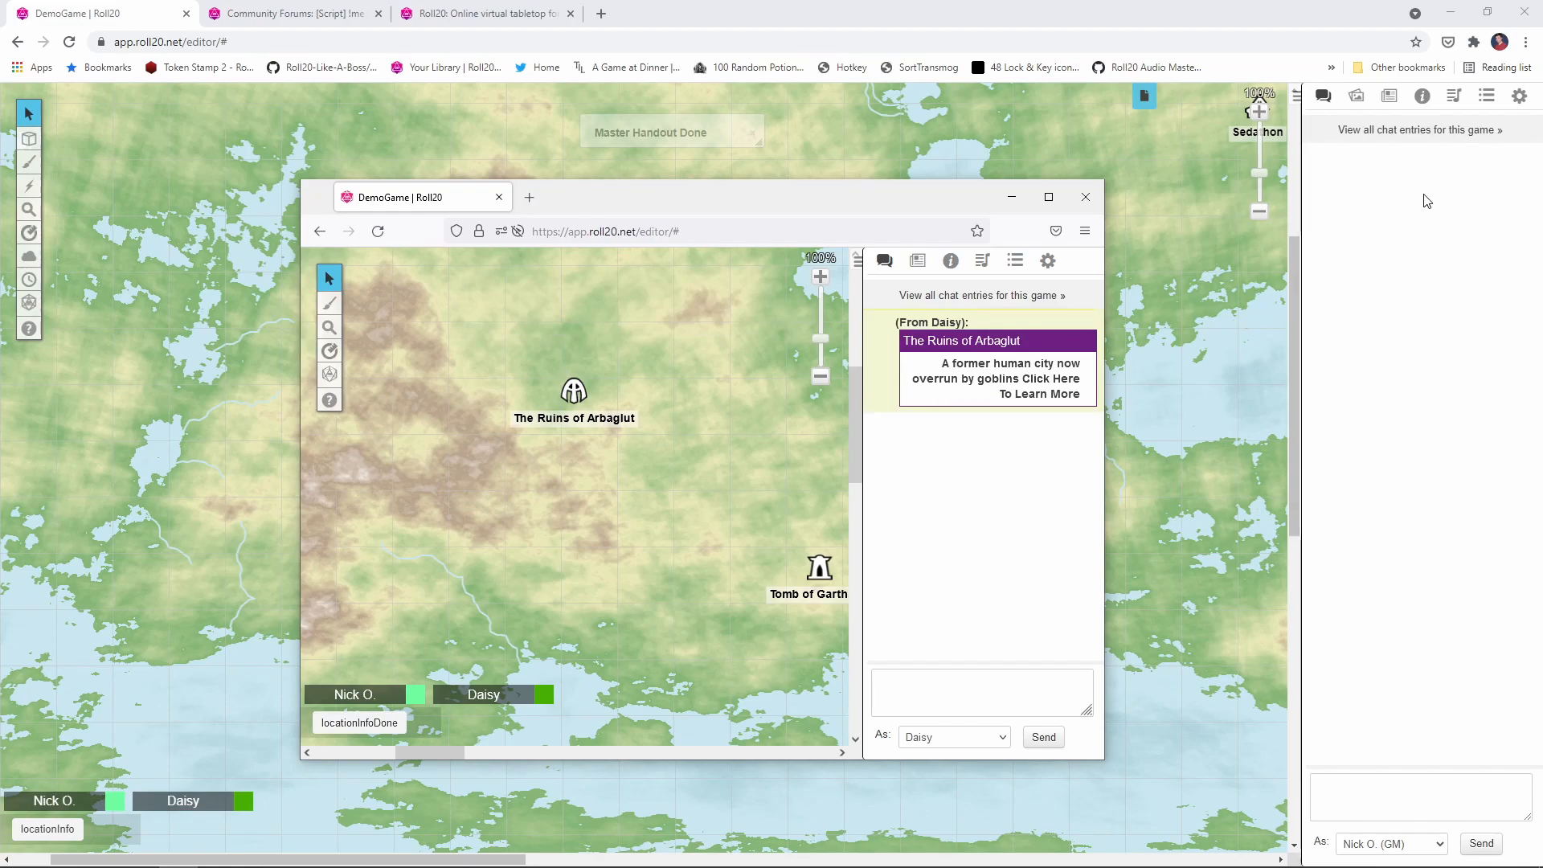